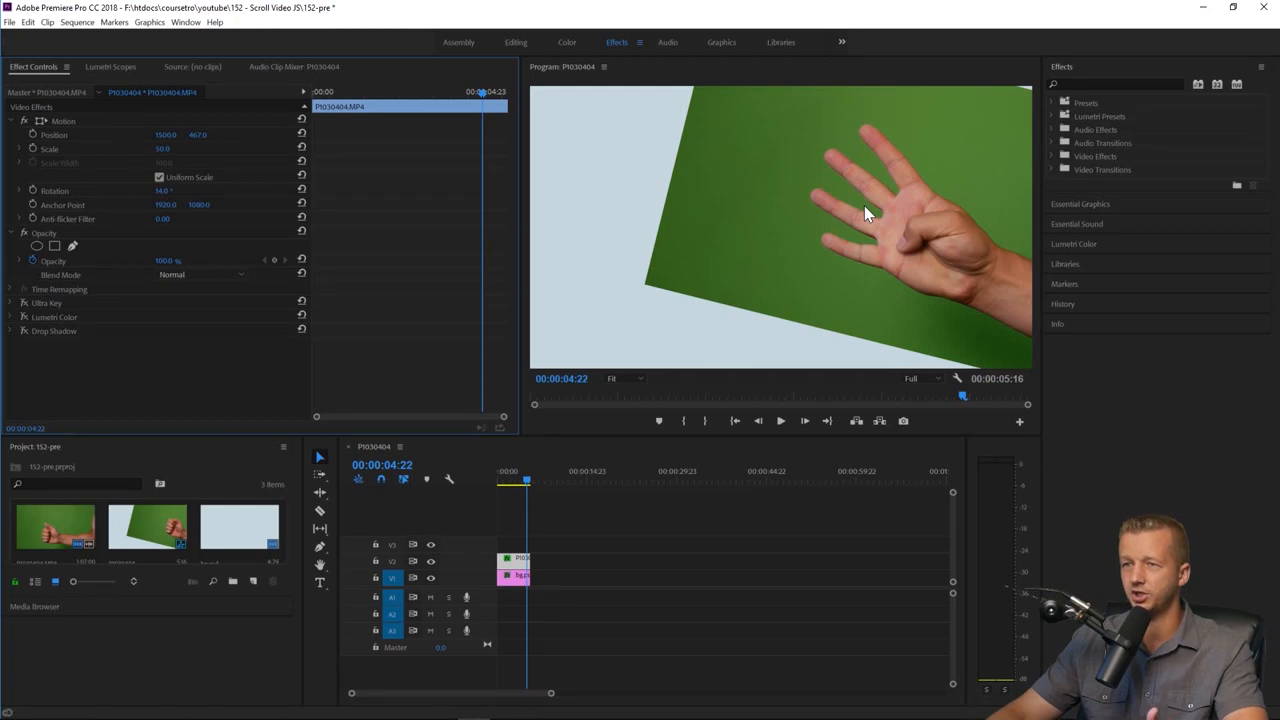
Select the timeline clips and enable Ultra Key on the hand footage to remove the green.
click(512, 576)
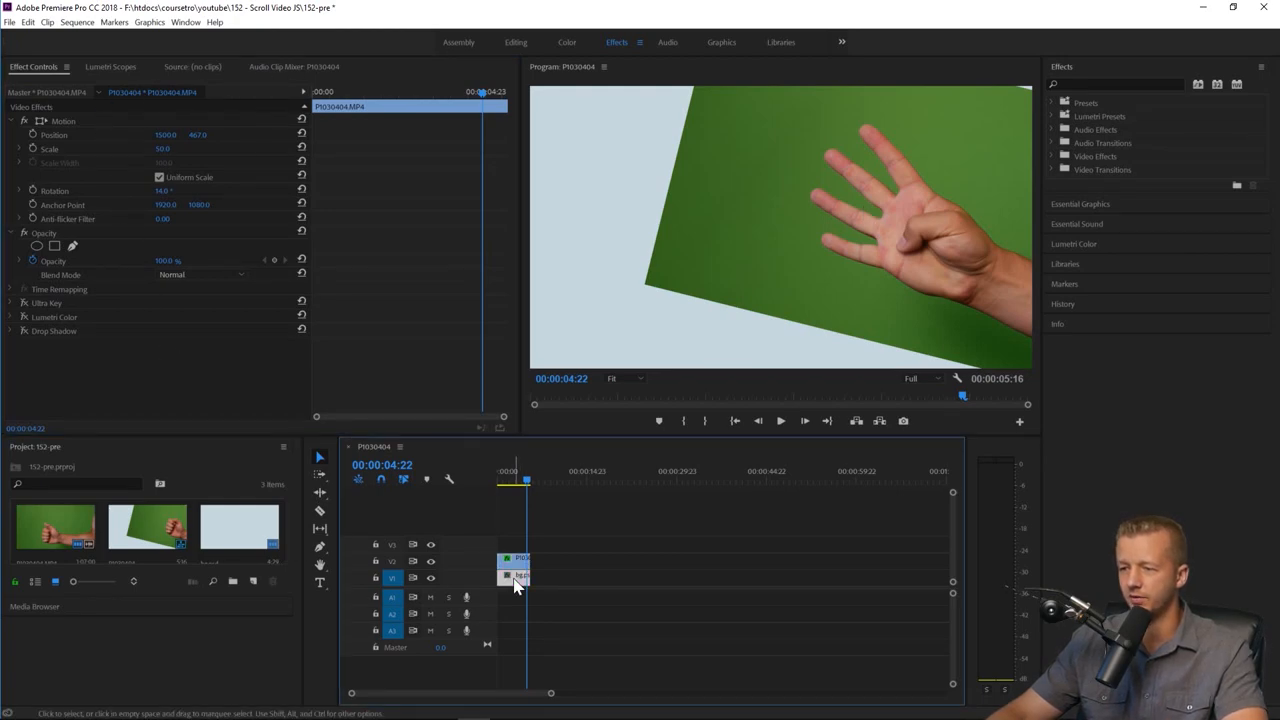
click(516, 576)
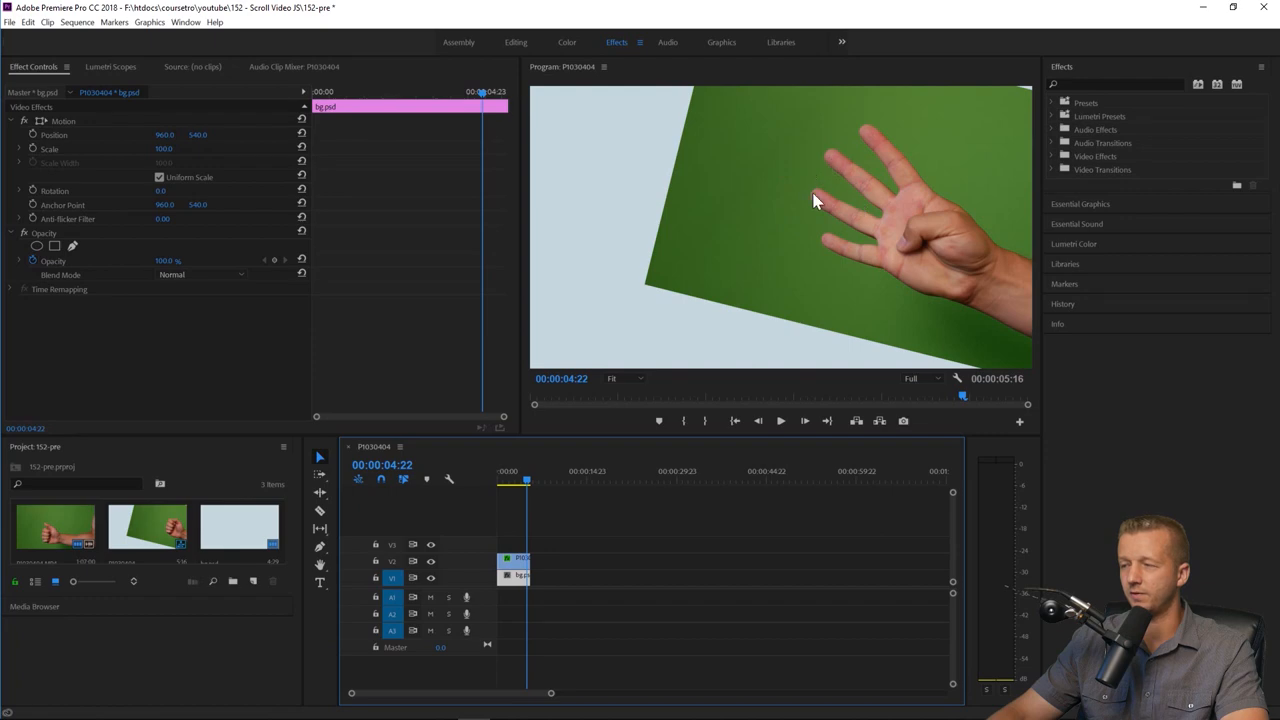
mouse_move(868, 192)
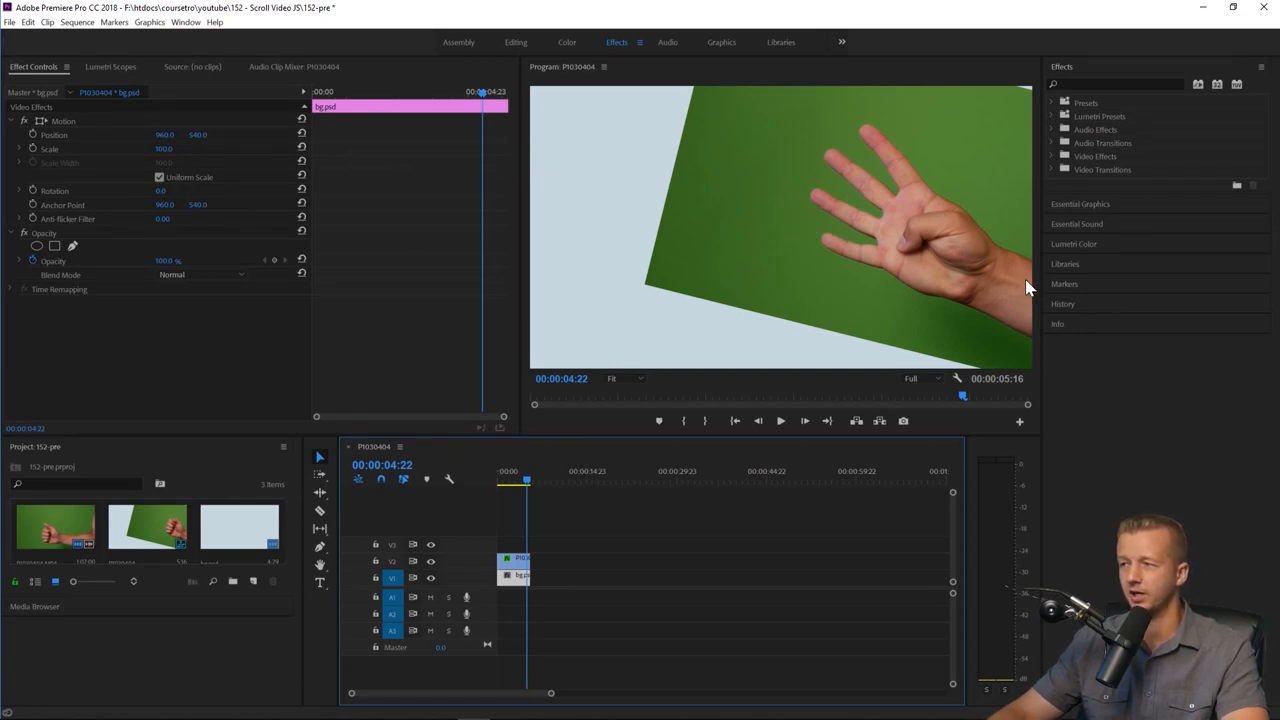
mouse_move(904, 242)
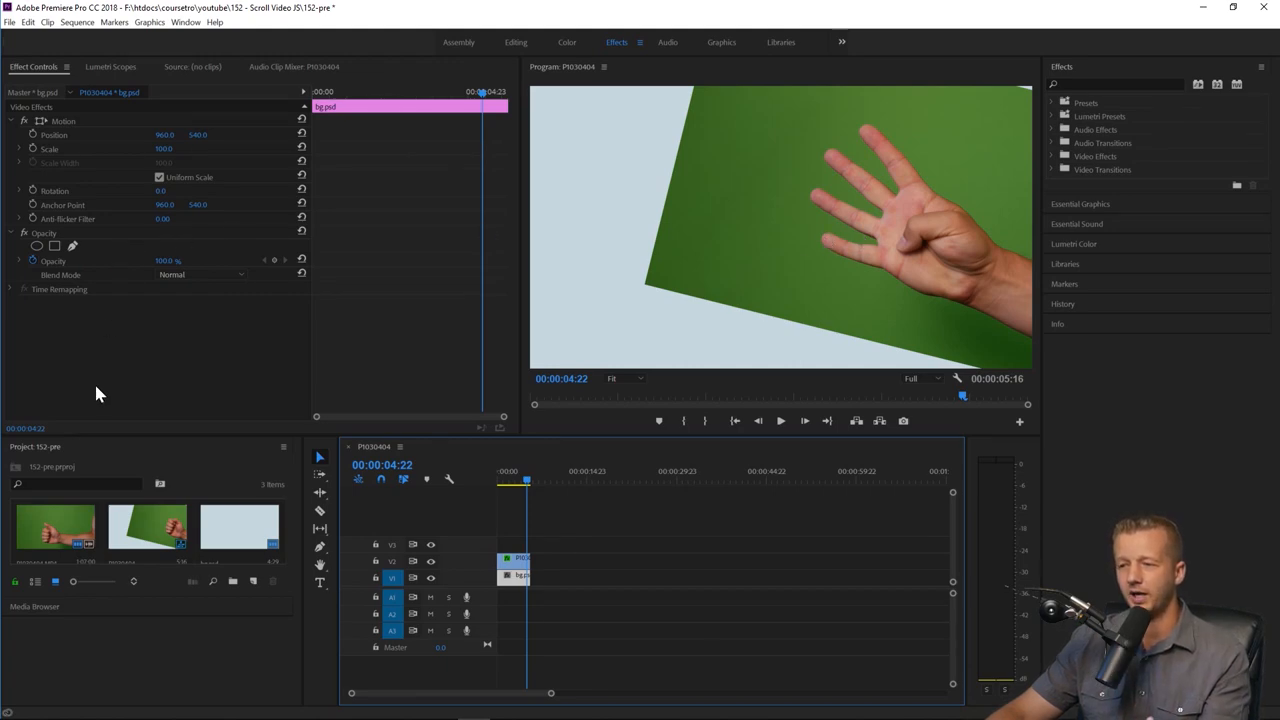
click(512, 558)
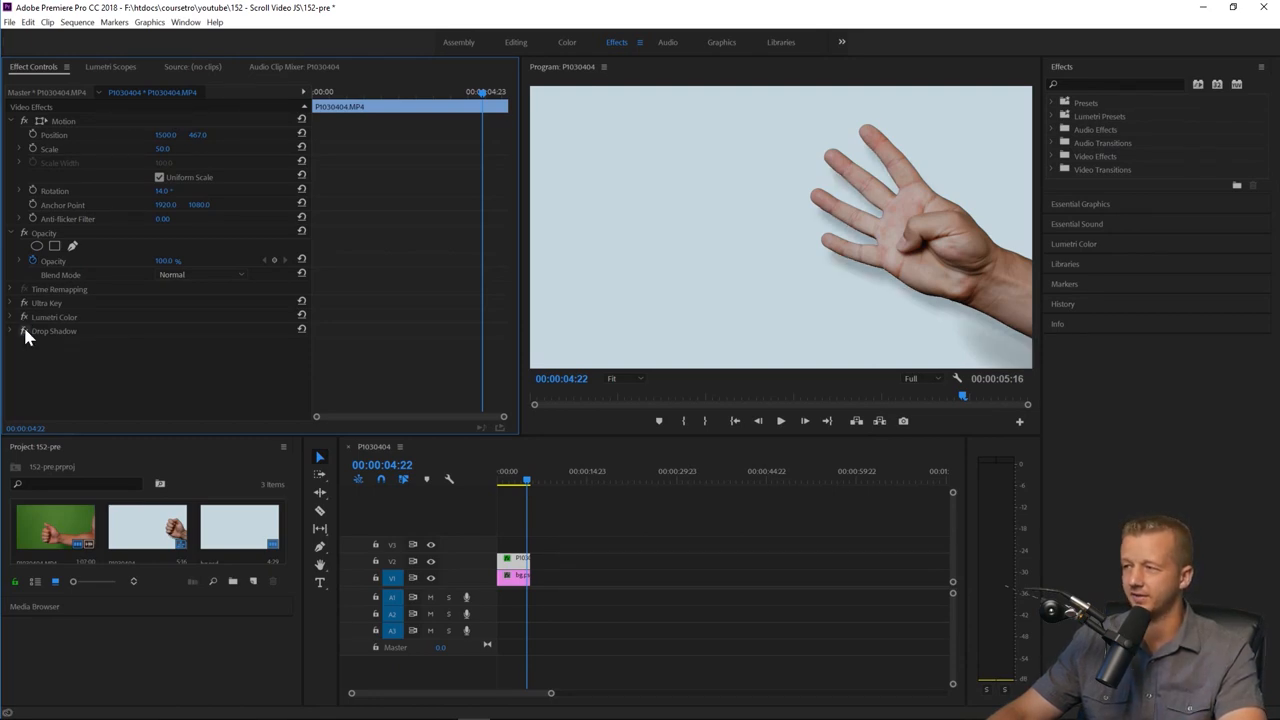
click(502, 482)
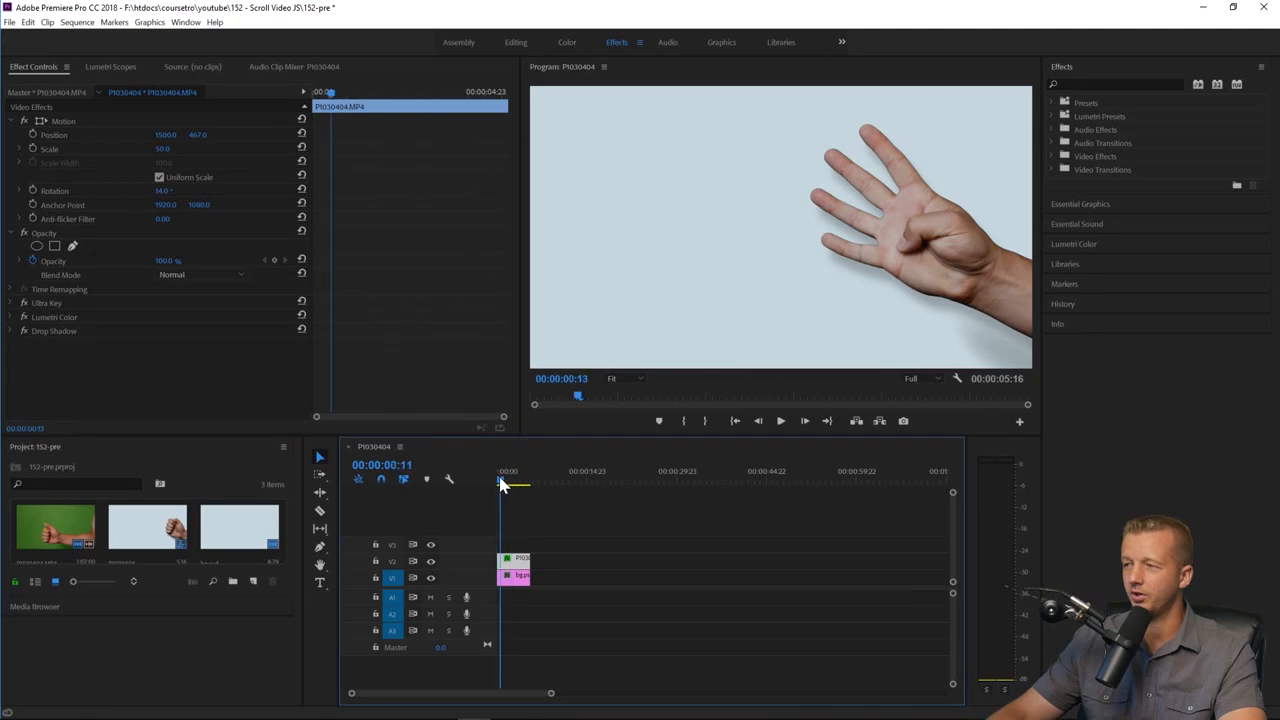
click(780, 420)
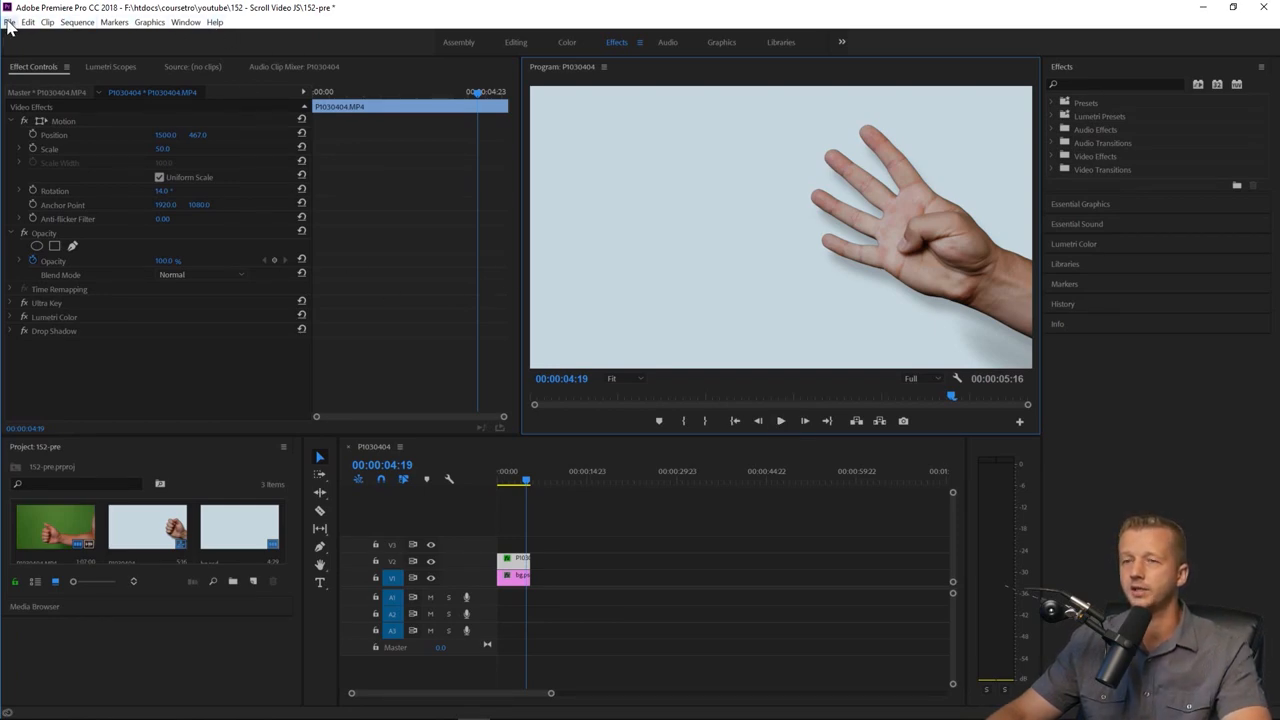
click(8, 22)
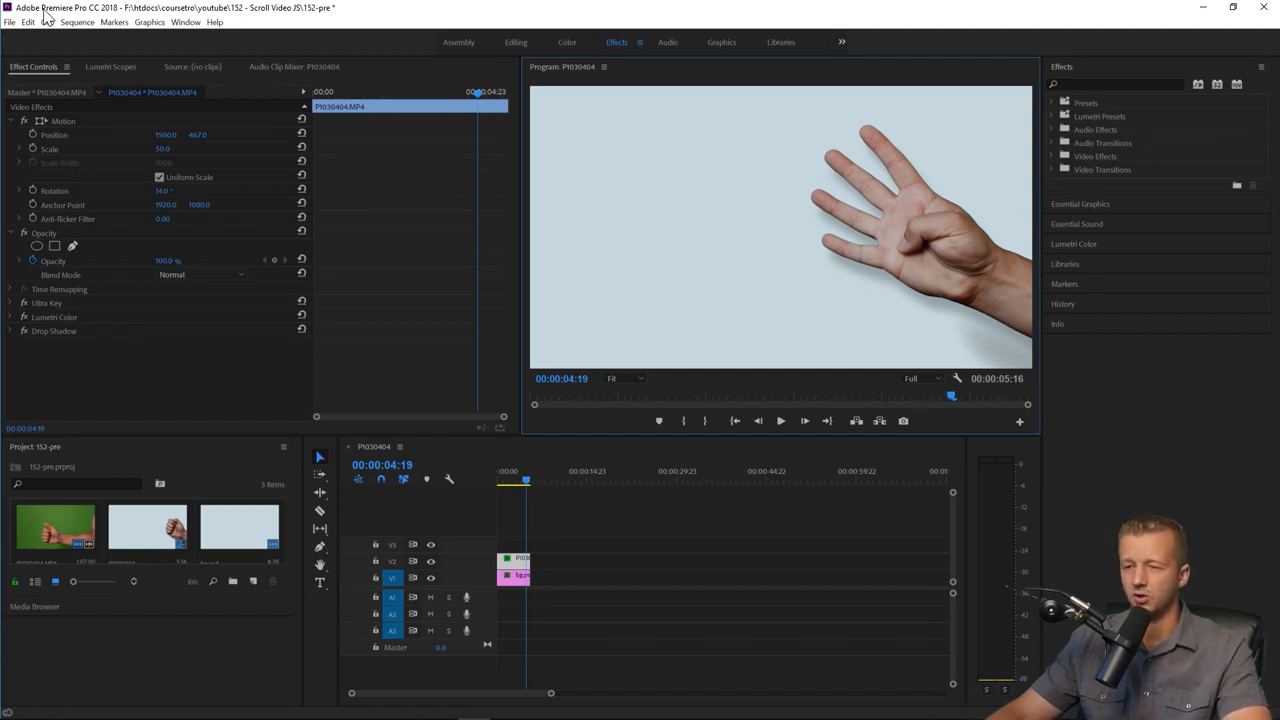
click(668, 548)
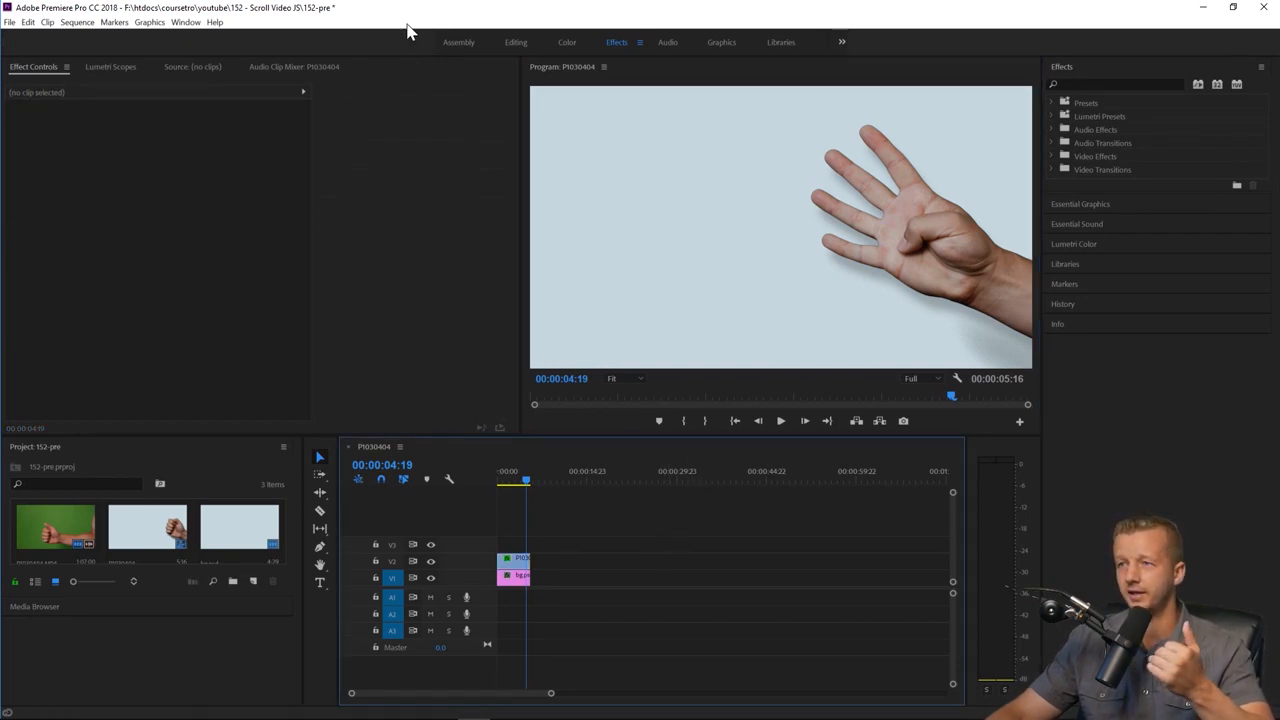
mouse_move(790, 240)
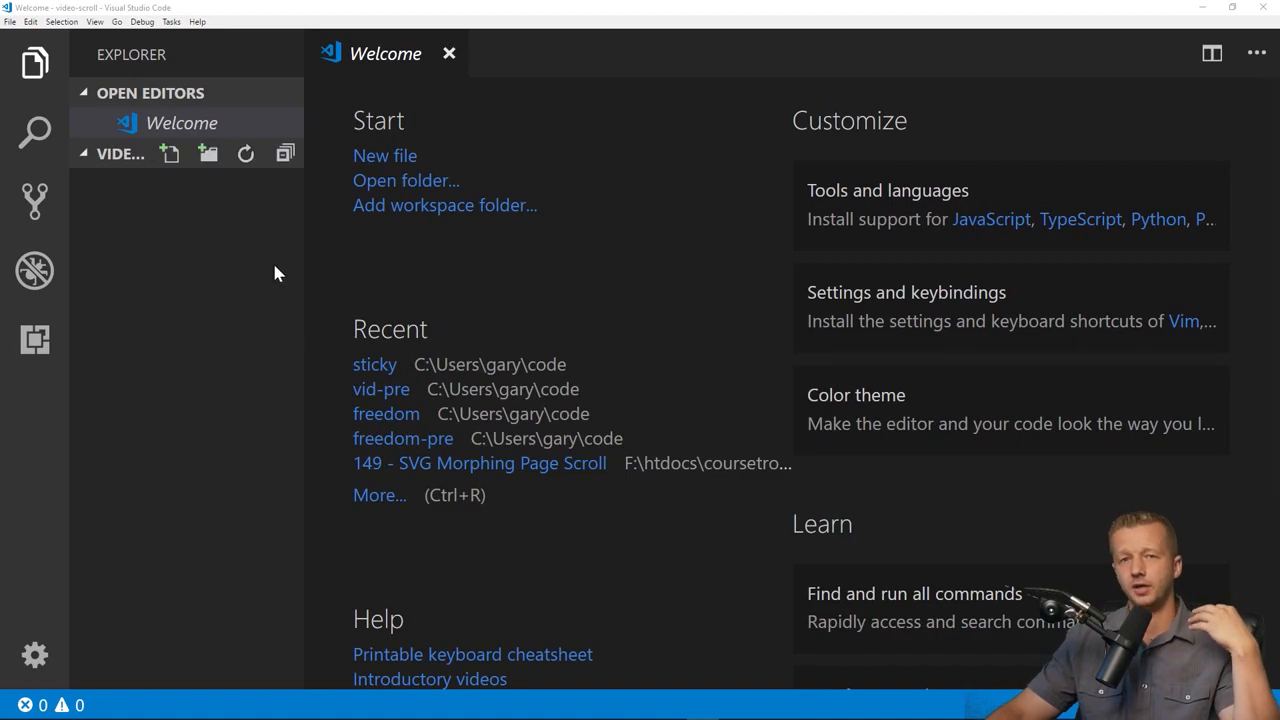
mouse_move(170, 156)
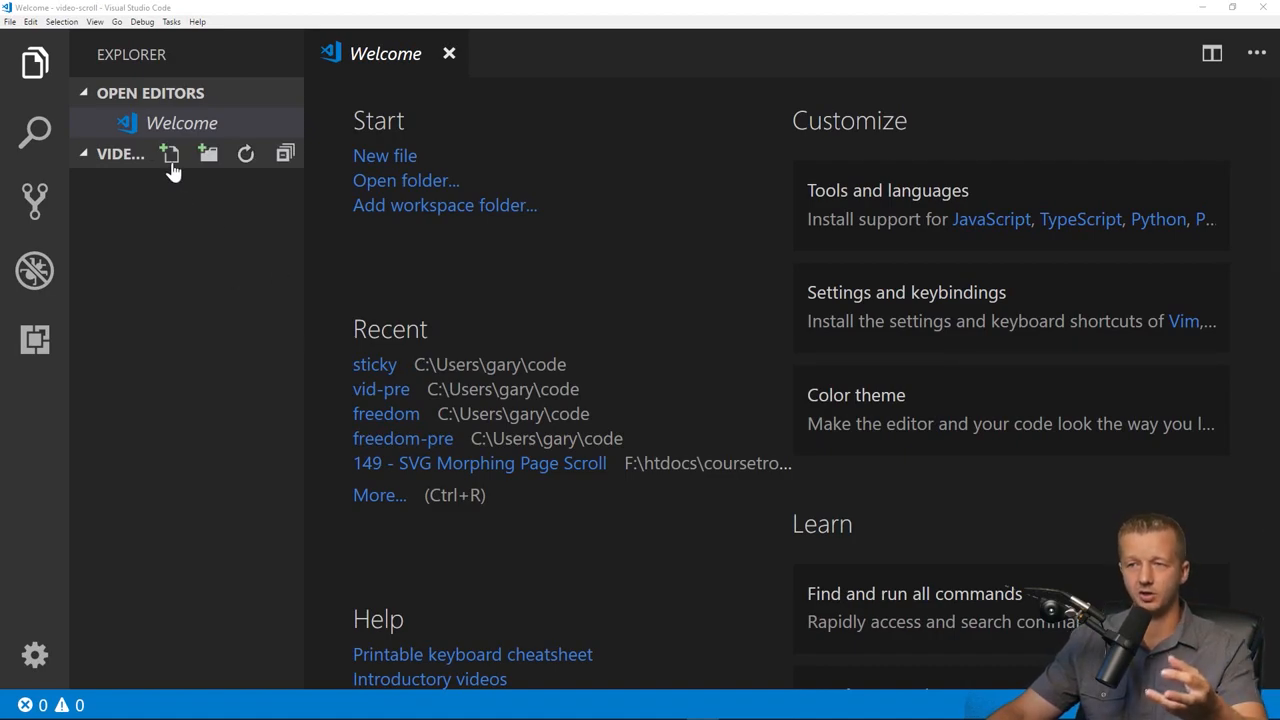
Create two new files in the project folder, index.html and main.css.
click(170, 152)
text(index.html)
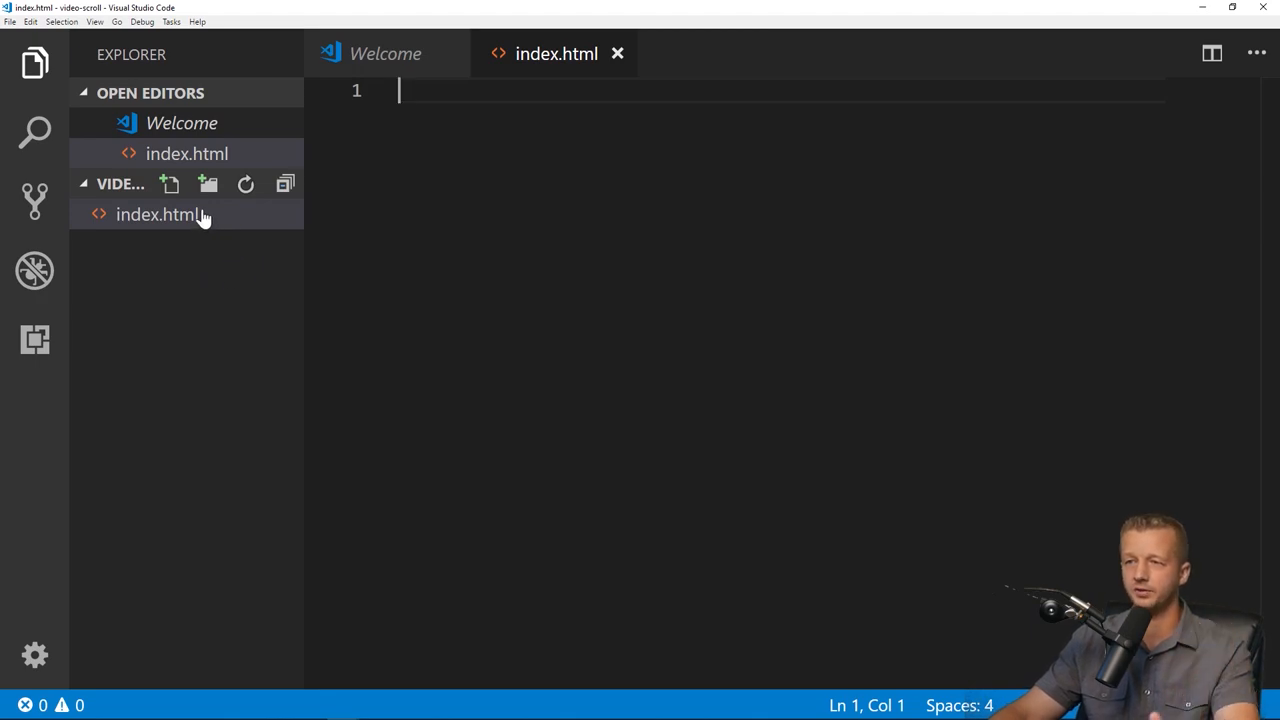
mouse_move(170, 184)
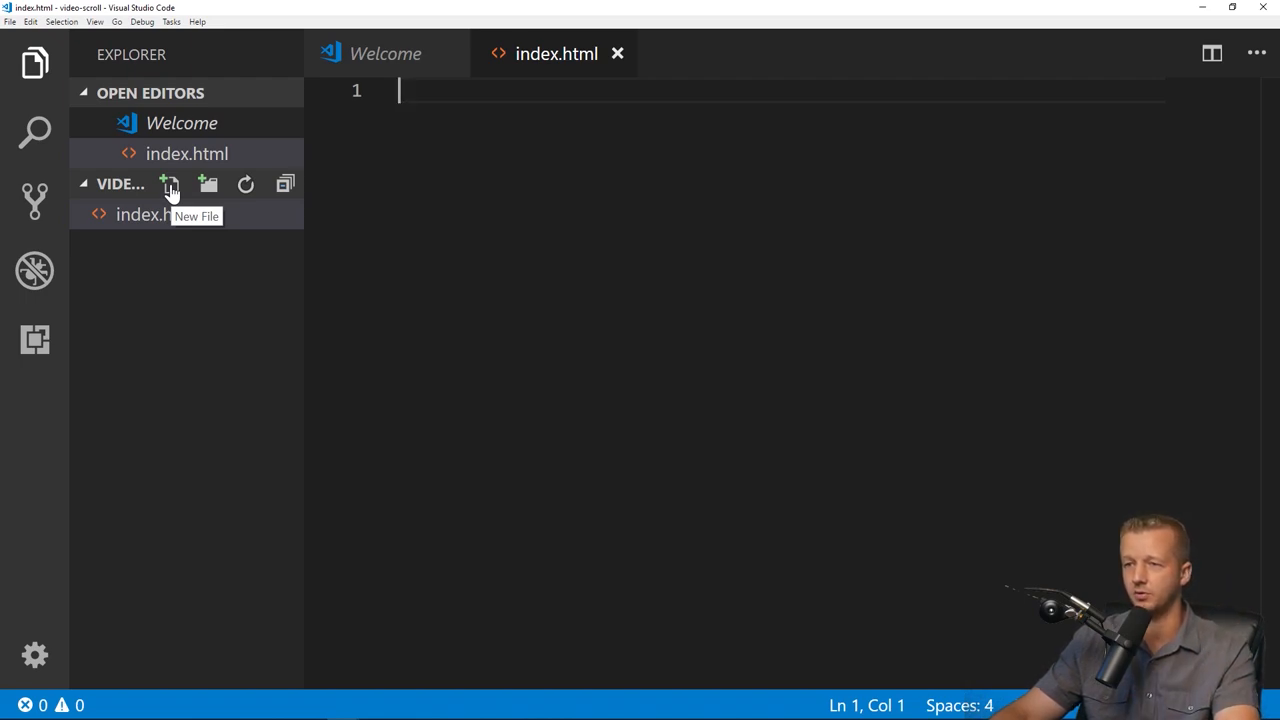
click(170, 184)
text(main.css)
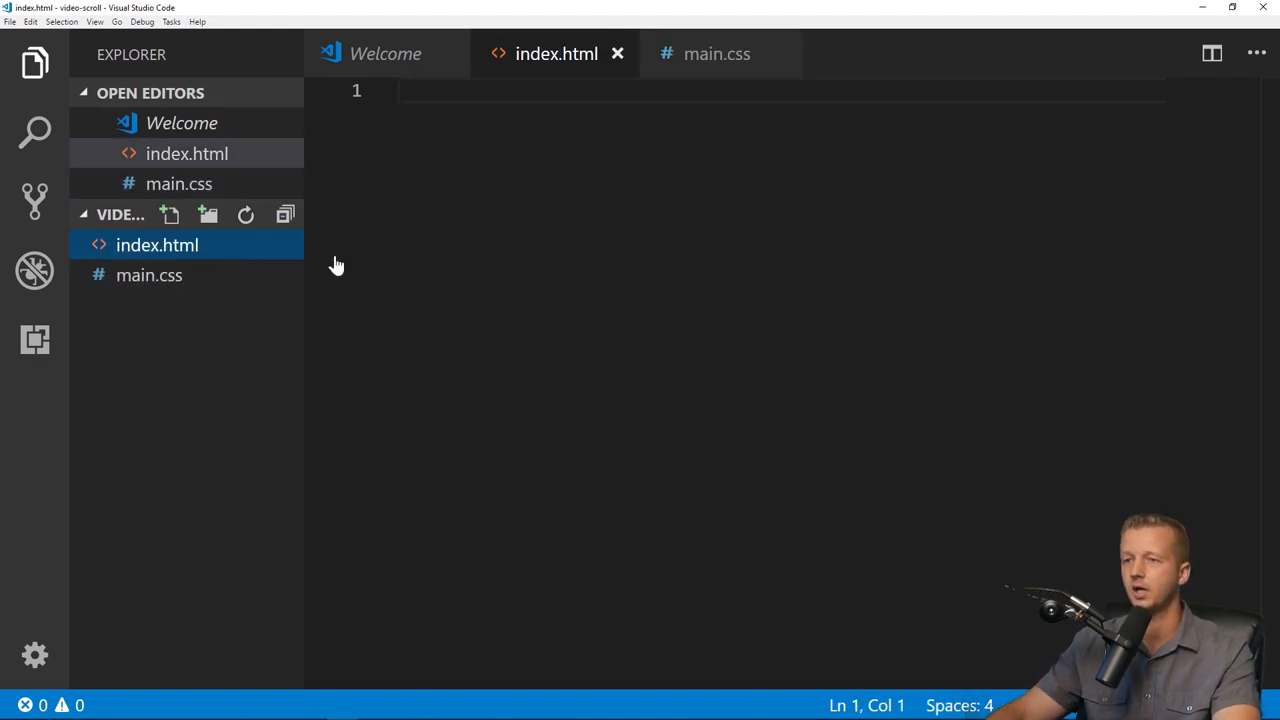
Expand the Emmet ! boilerplate and link the main.css stylesheet in the head.
text(!DOCTYPE html>)
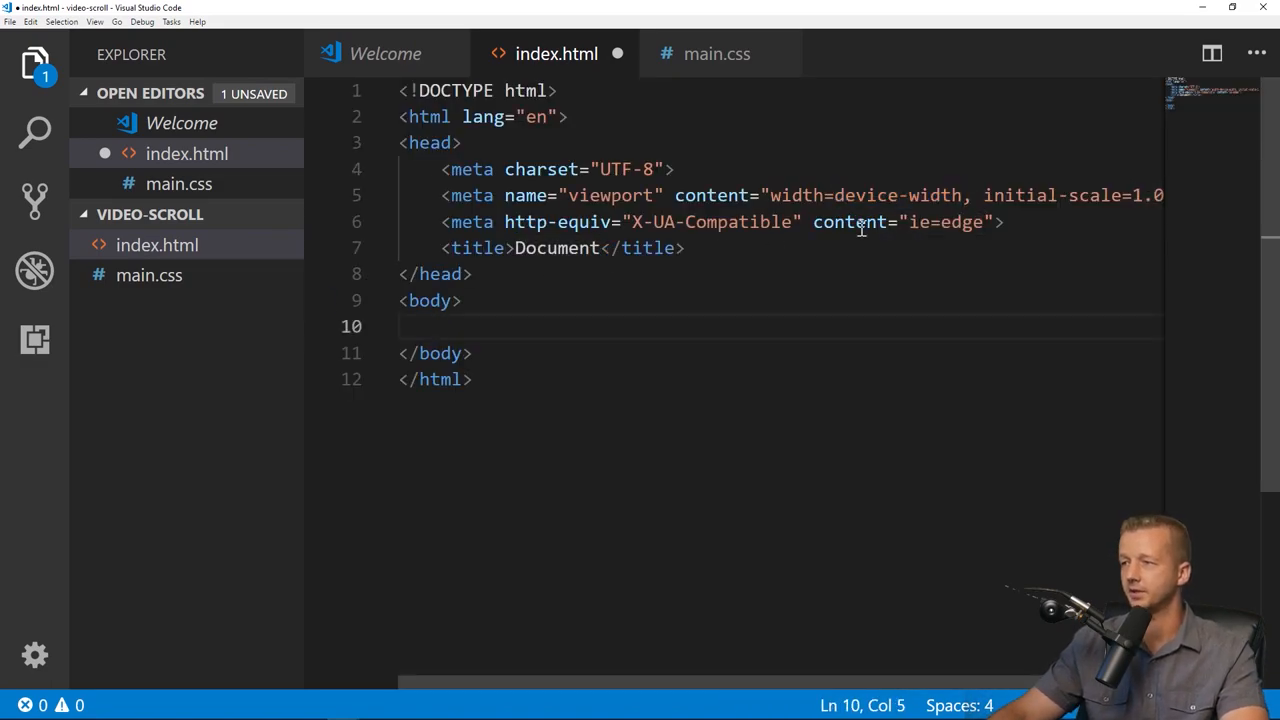
key(Enter)
text(<link rel="stylesheet" href="">)
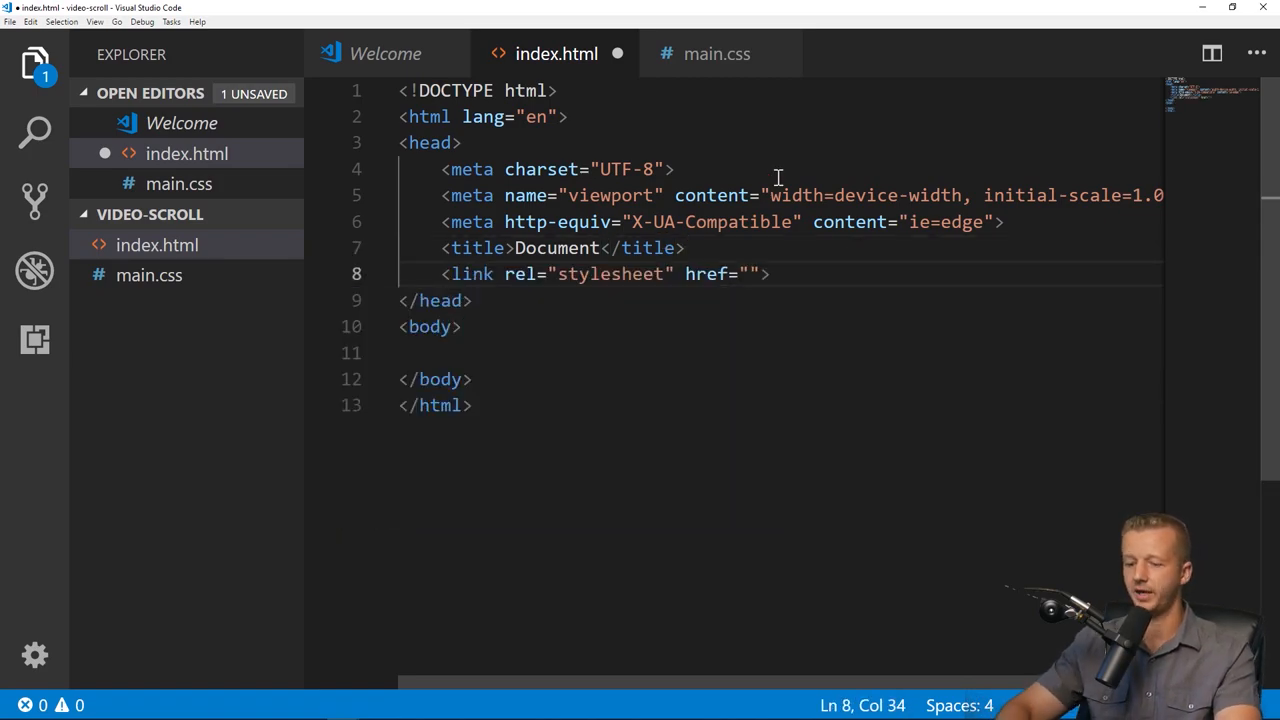
text(main.css)
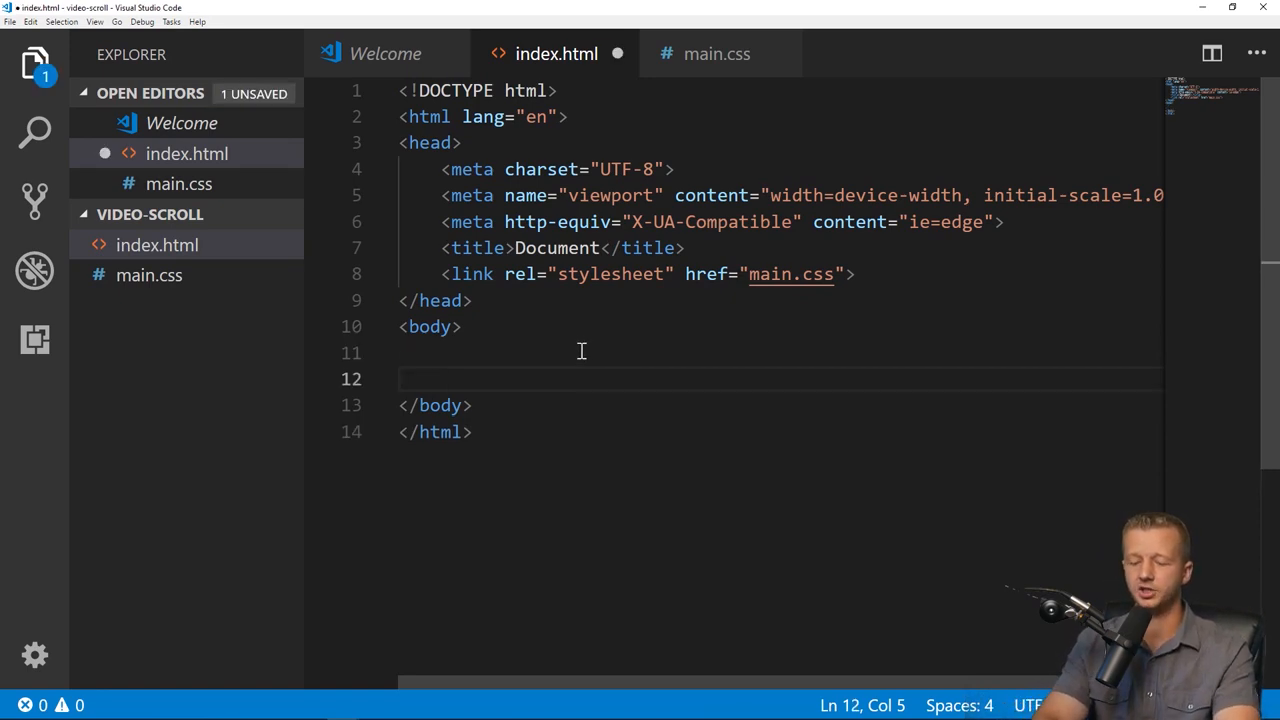
Add a section with class container holding a div with class content.
text(<section)
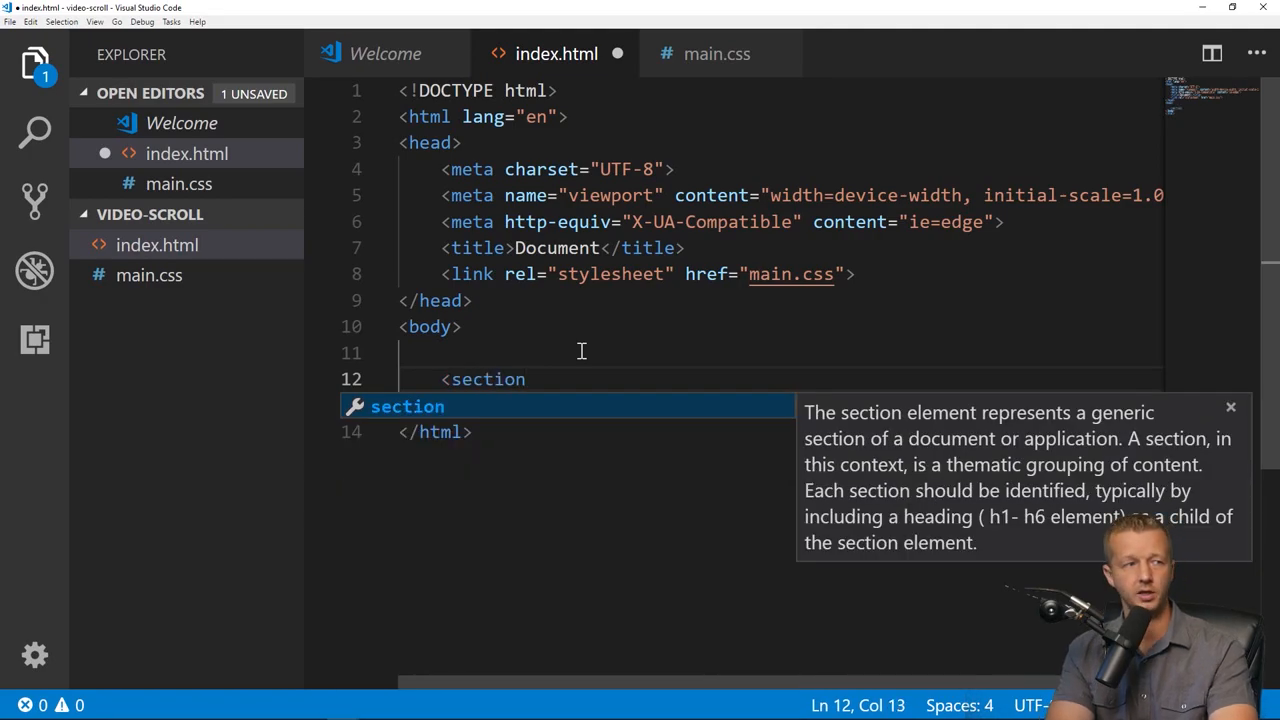
text(class="container">)
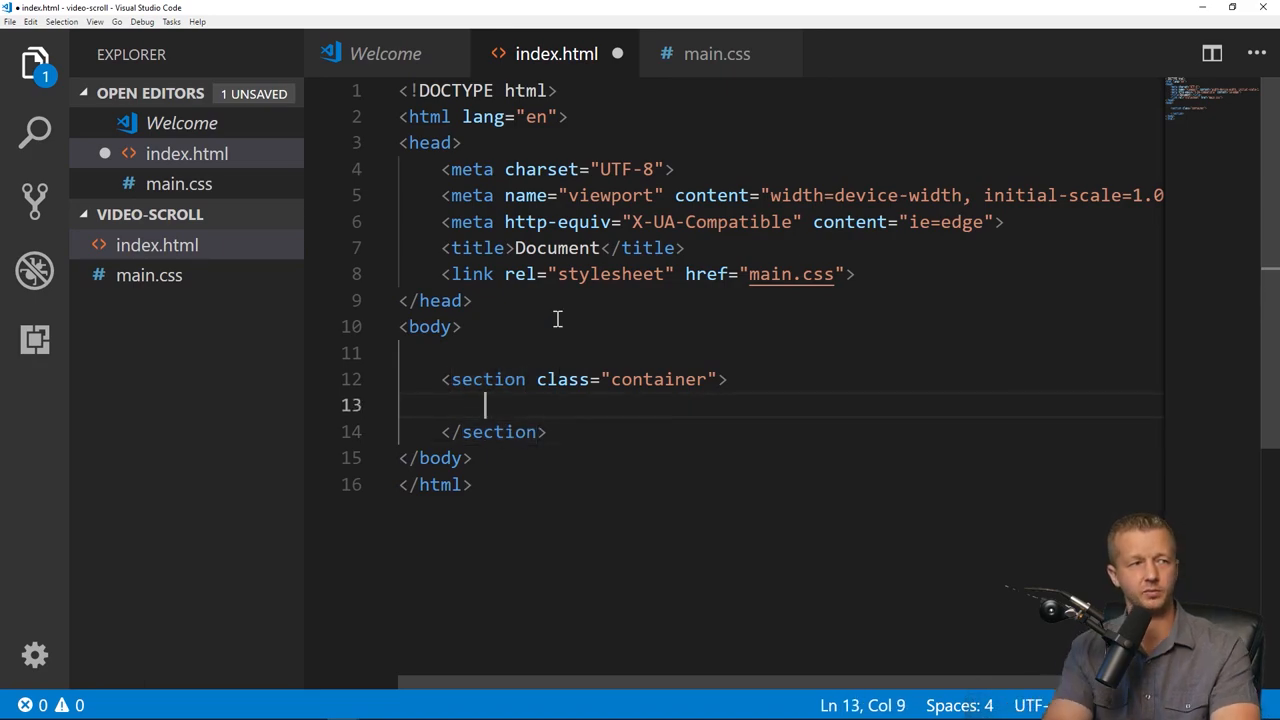
text(<div class="content">)
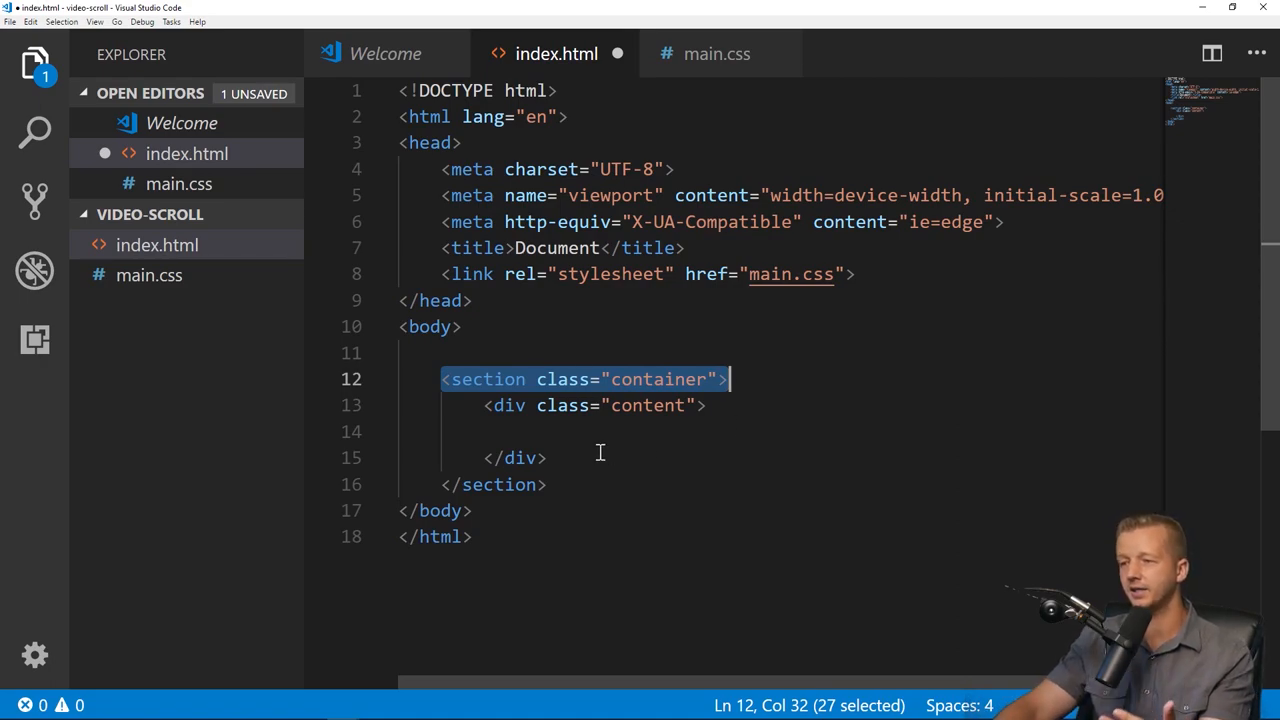
click(548, 456)
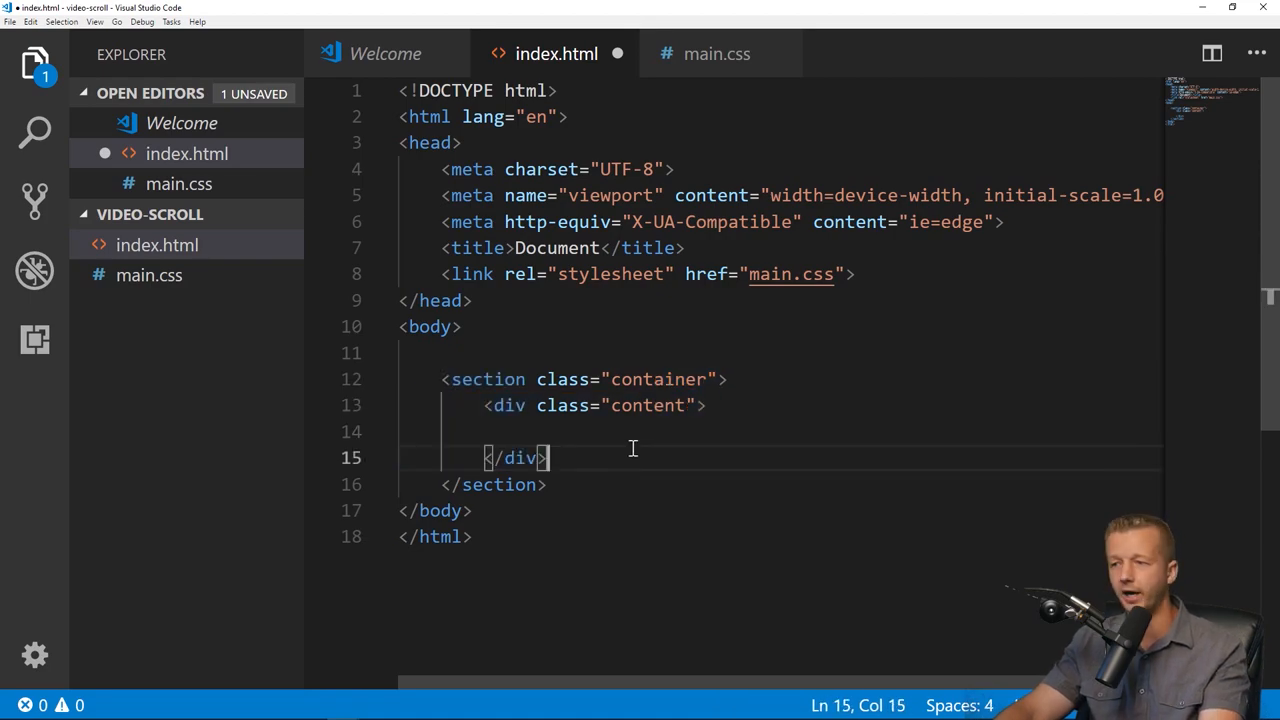
Inside the content div add an h1 'Scroll to Begin' and a p 'Start it like this..'.
text(M)
click(782, 432)
text(<h1></h1>)
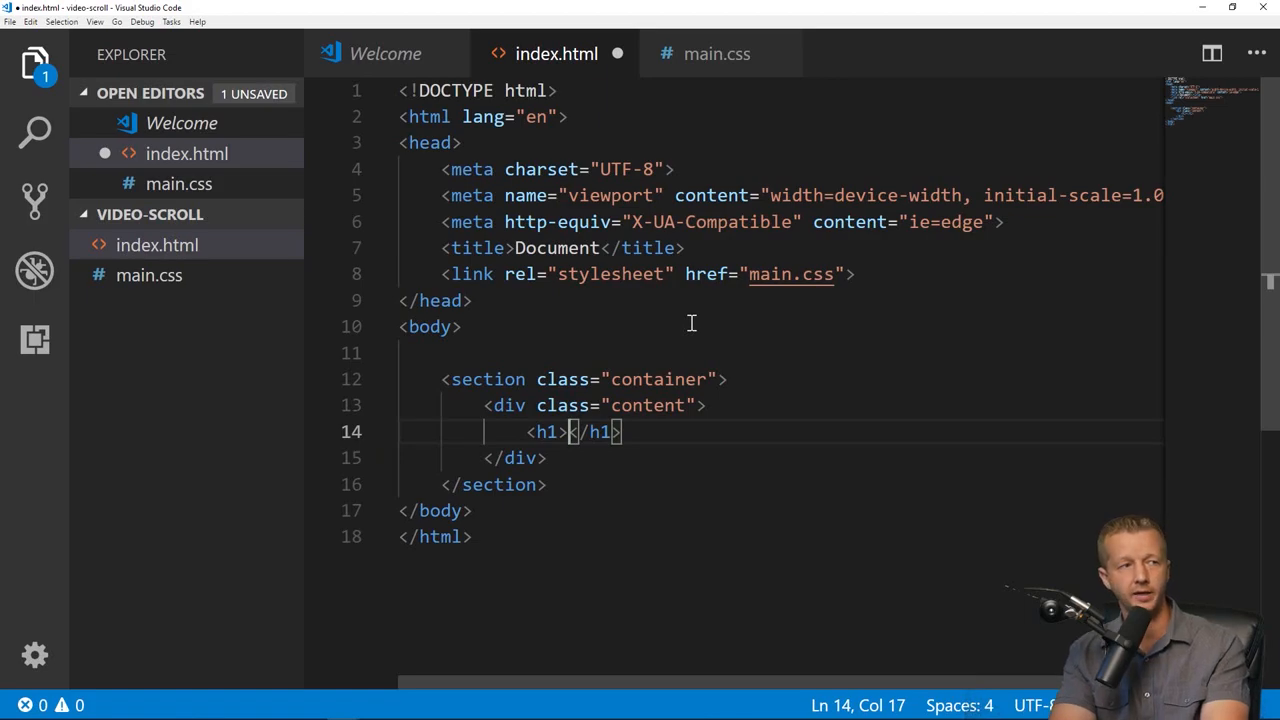
text(Scroll to BE)
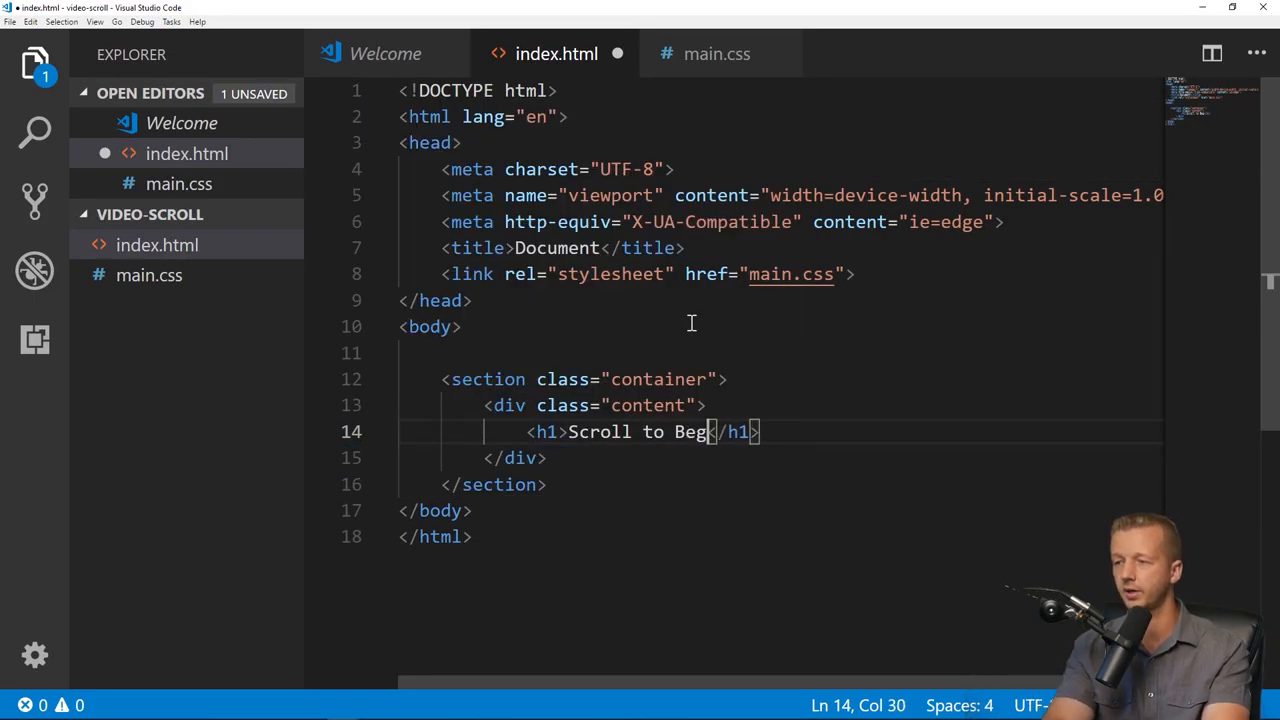
text(in)
key(Return)
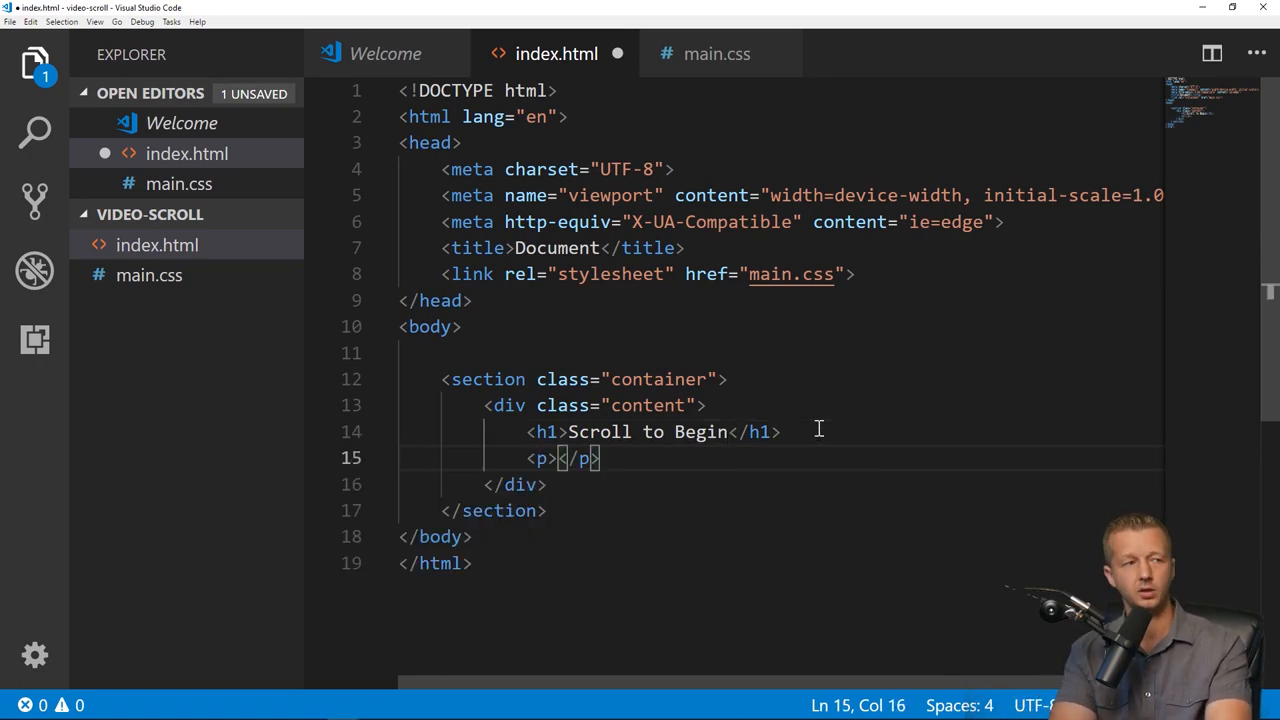
text(Start i)
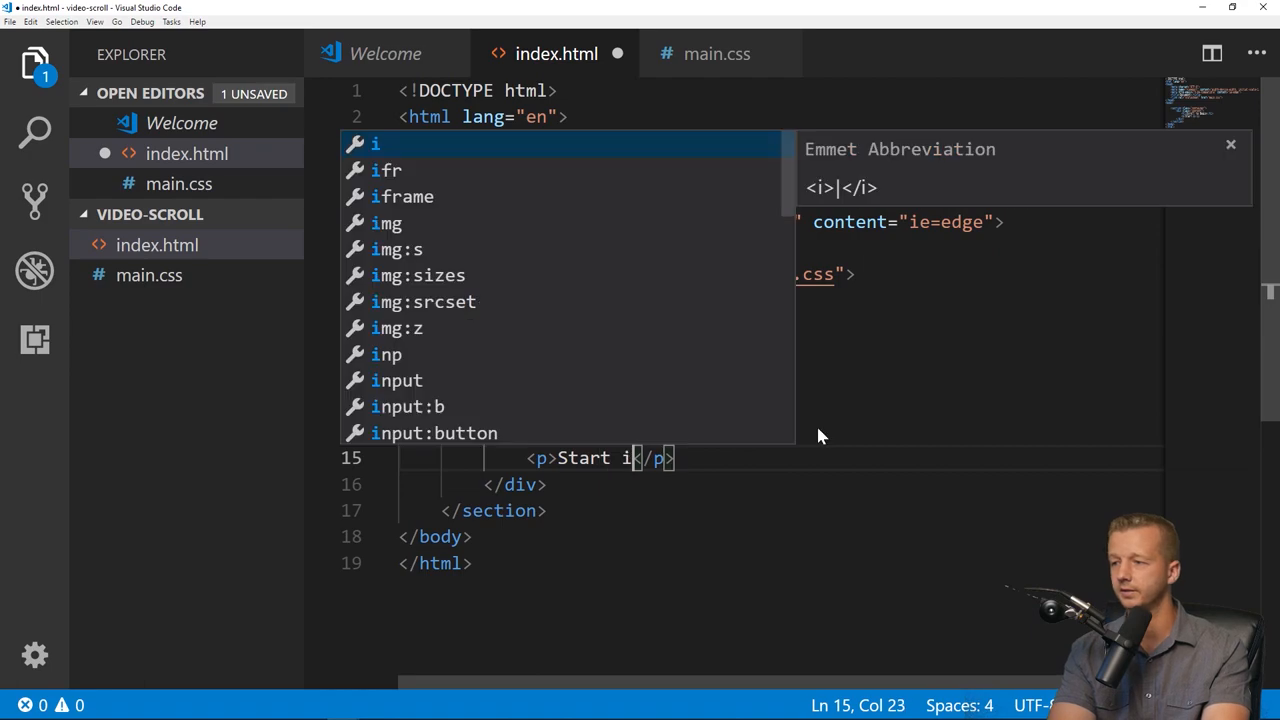
text(t like this..)
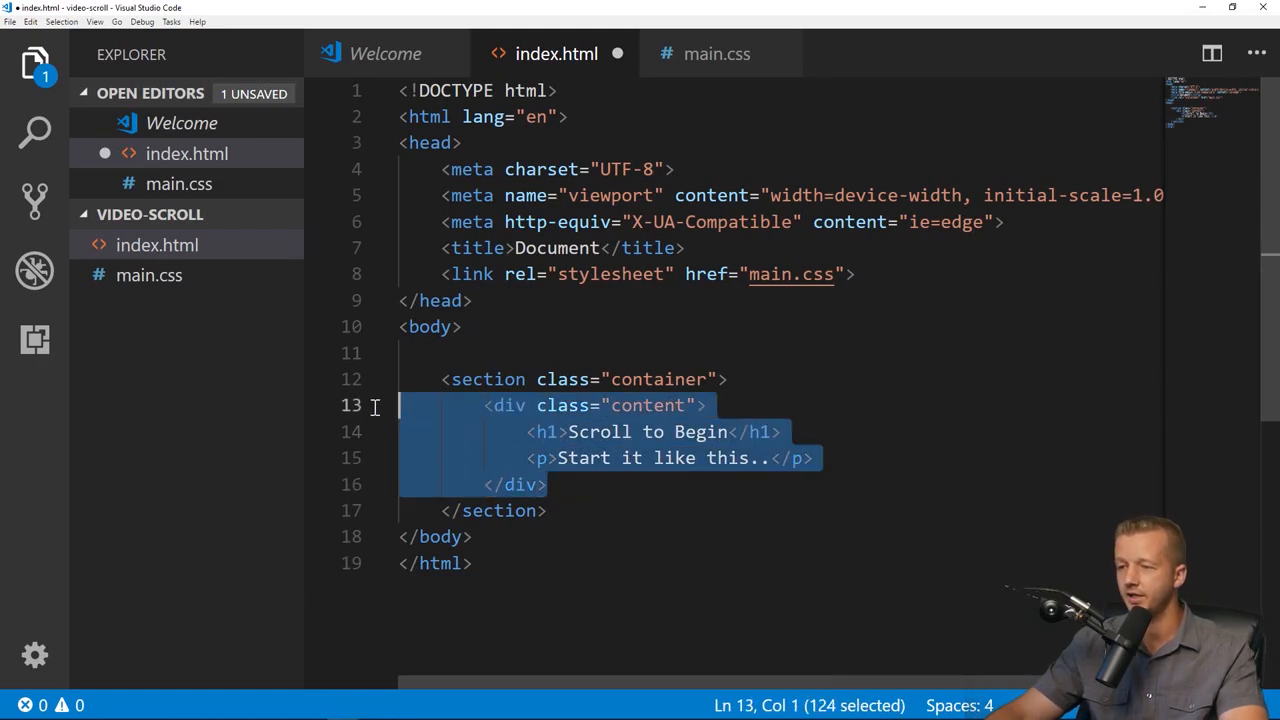
mouse_move(604, 420)
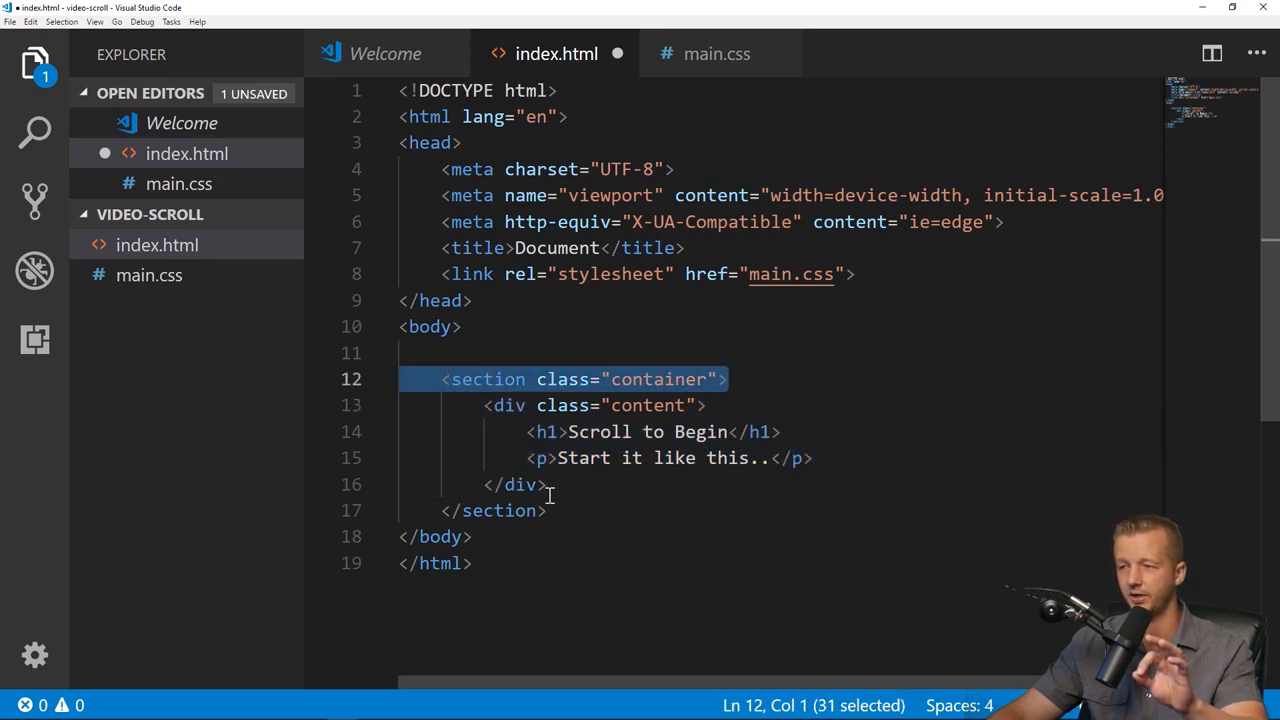
click(548, 510)
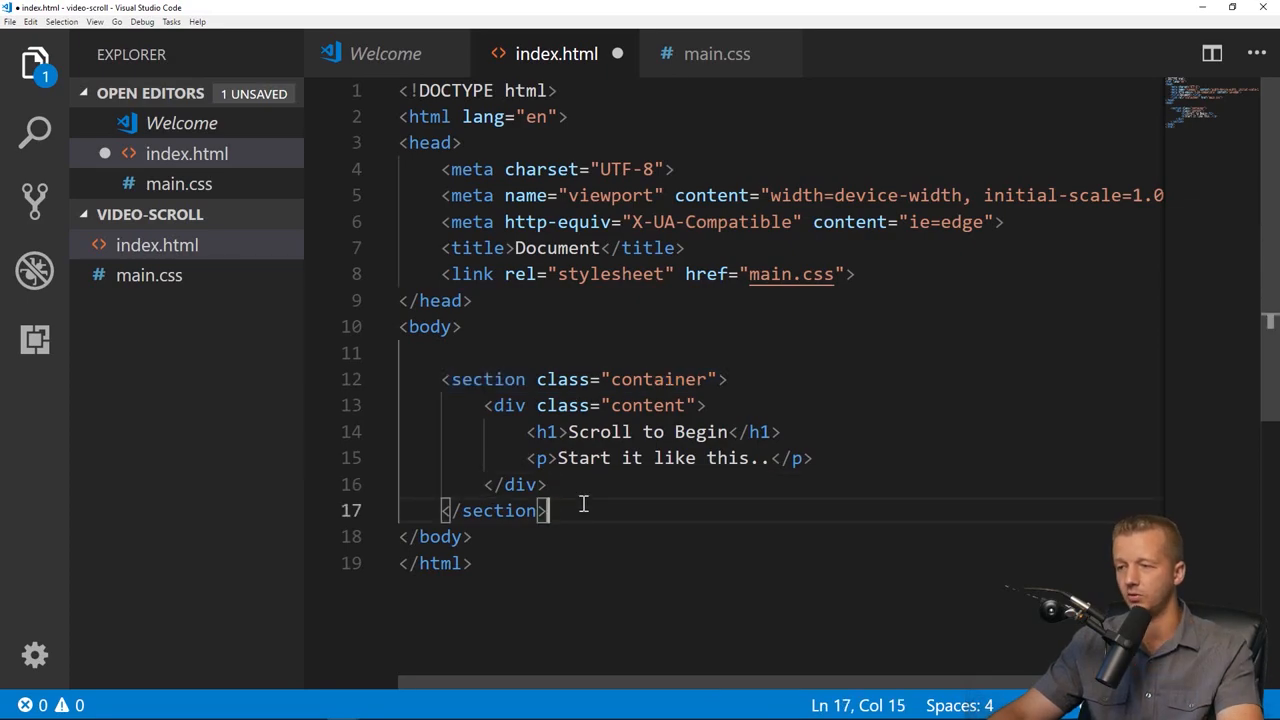
Paste four copies of the container section below the first one.
key(Enter)
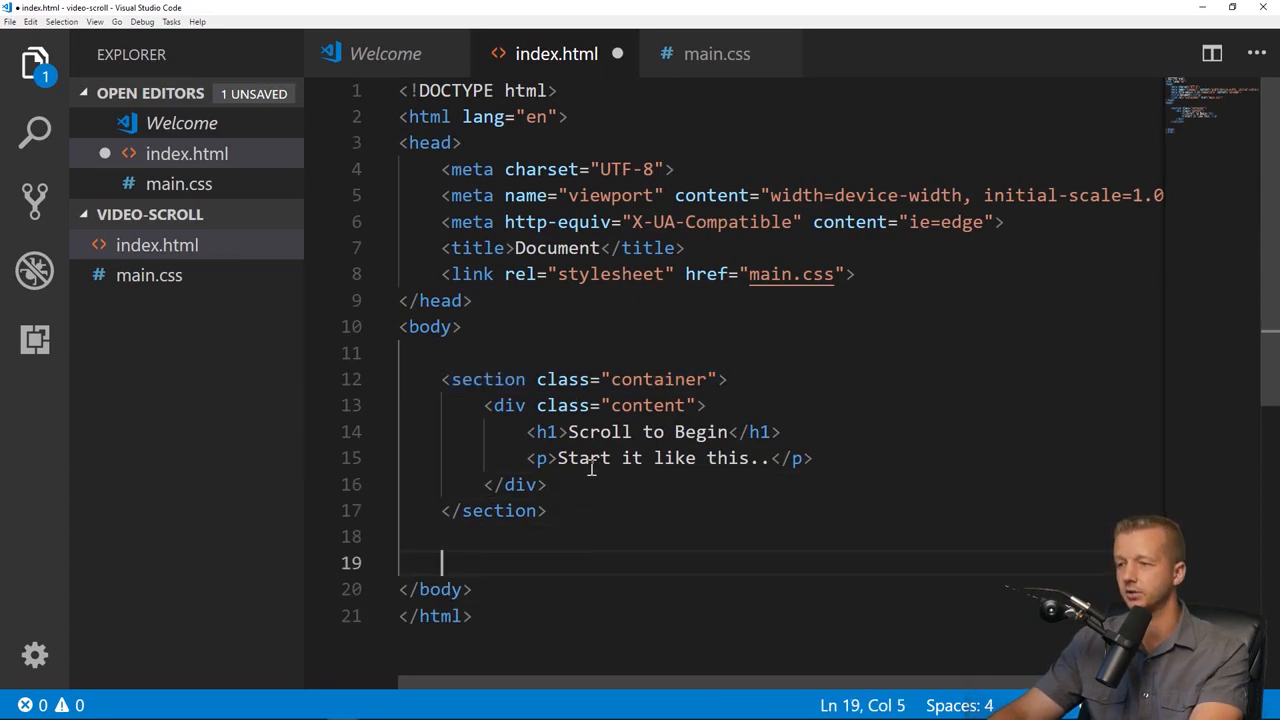
scroll(down, 3)
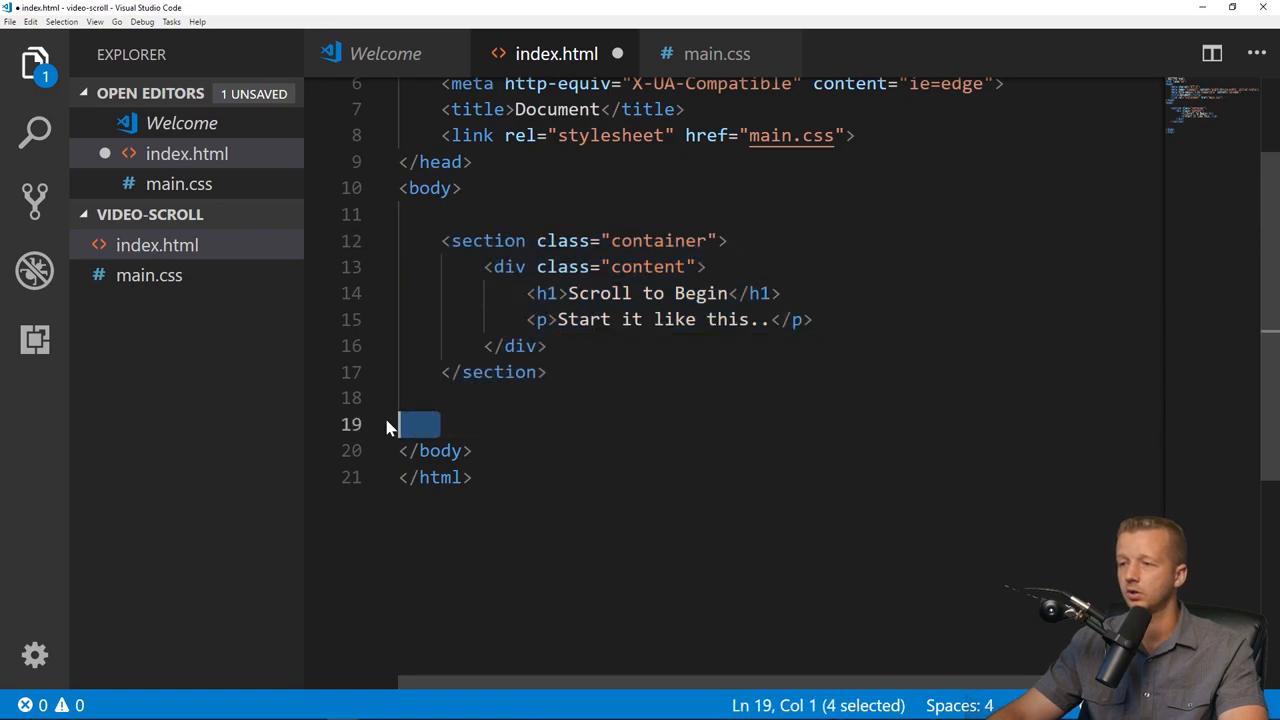
mouse_move(530, 432)
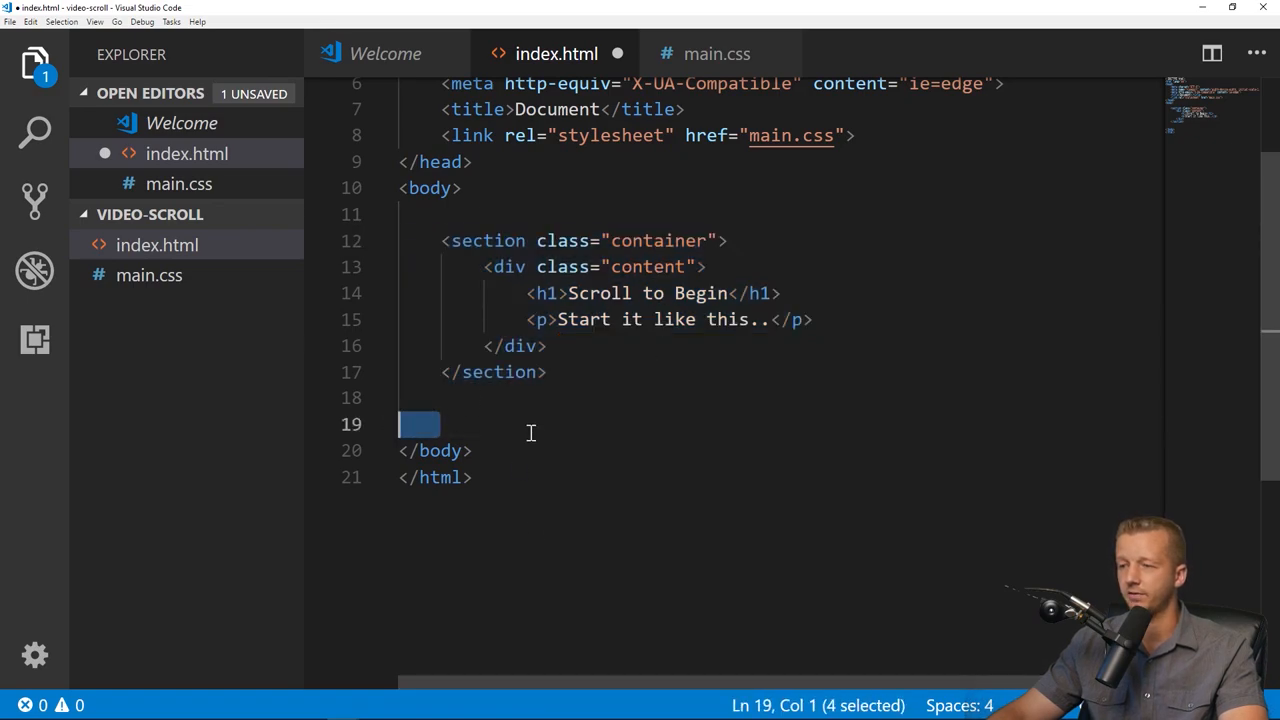
key(ctrl+v)
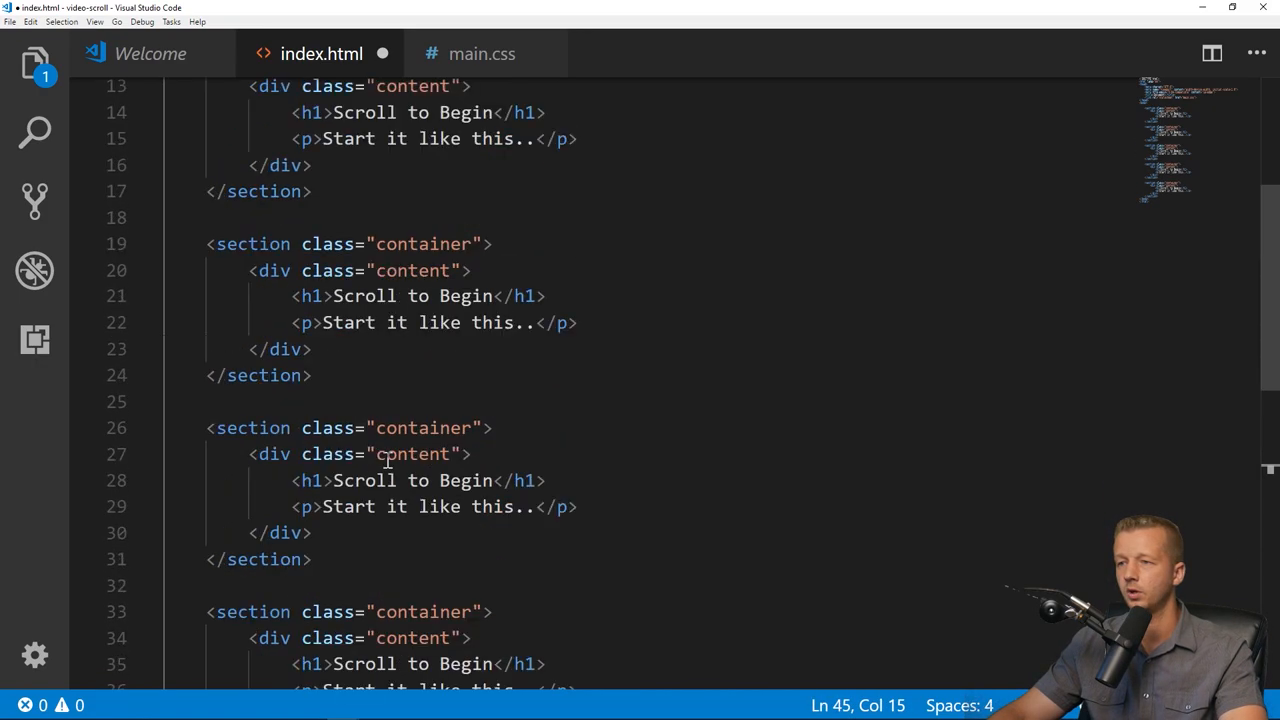
scroll(up, 3)
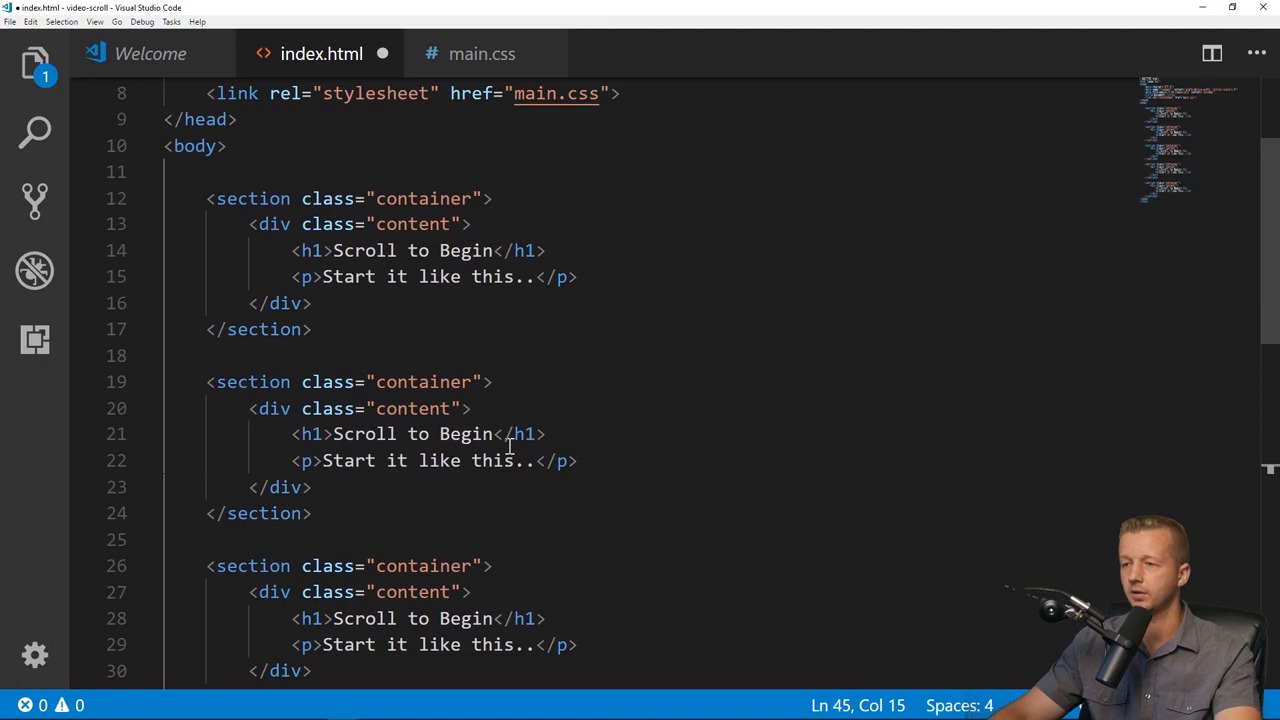
Retitle the copied sections' headings to Step 1, Step 2, Step 3 and Step 4.
text(Ste)
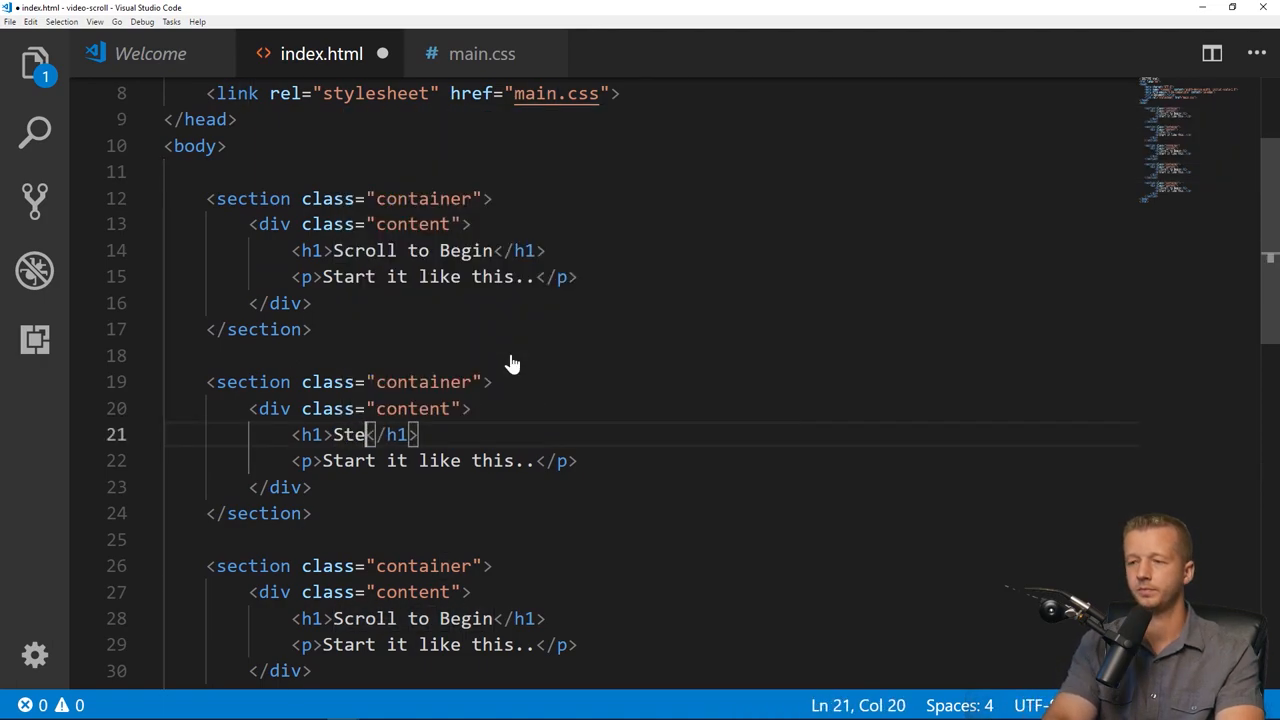
text(p 1)
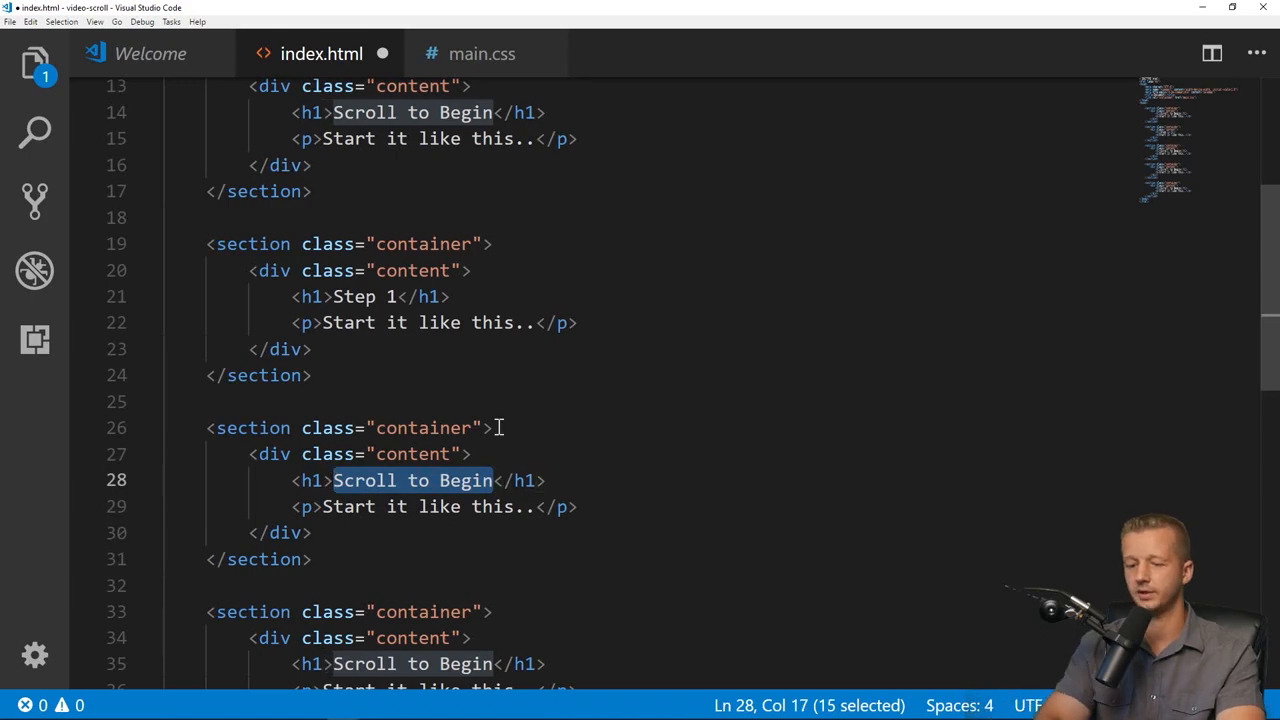
text(Step 2</h1>)
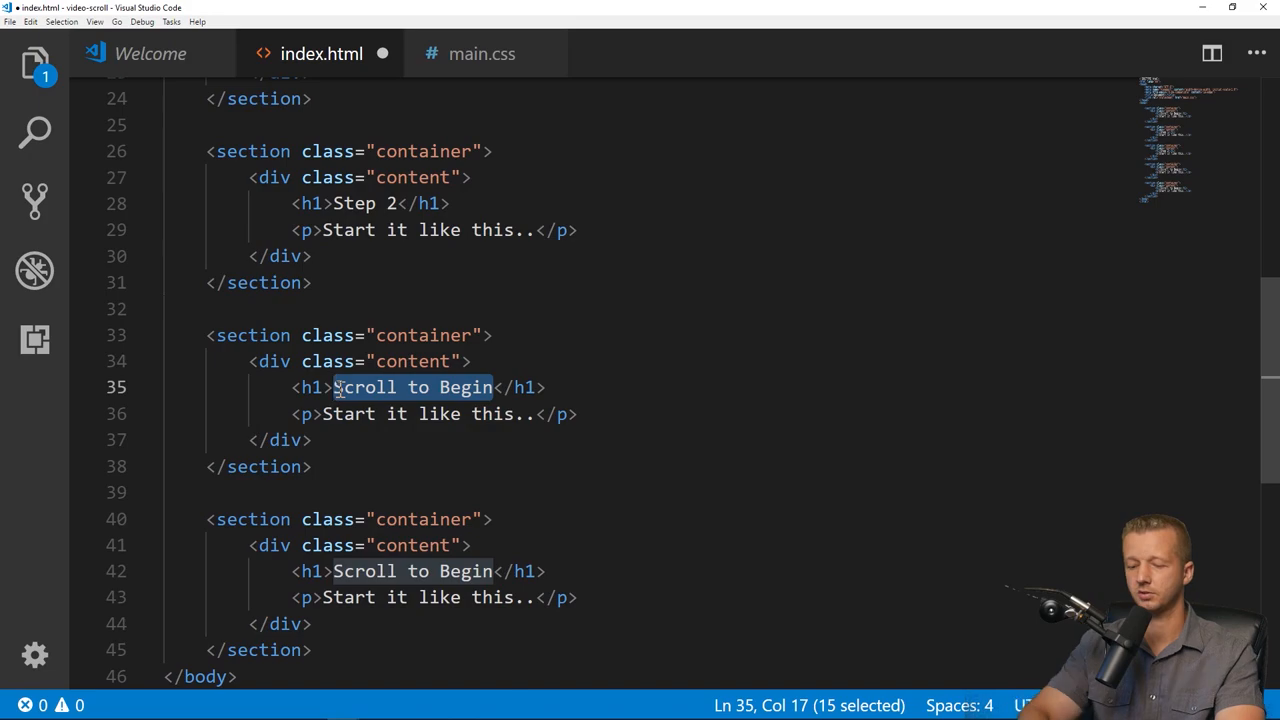
text(Step 3</h1>)
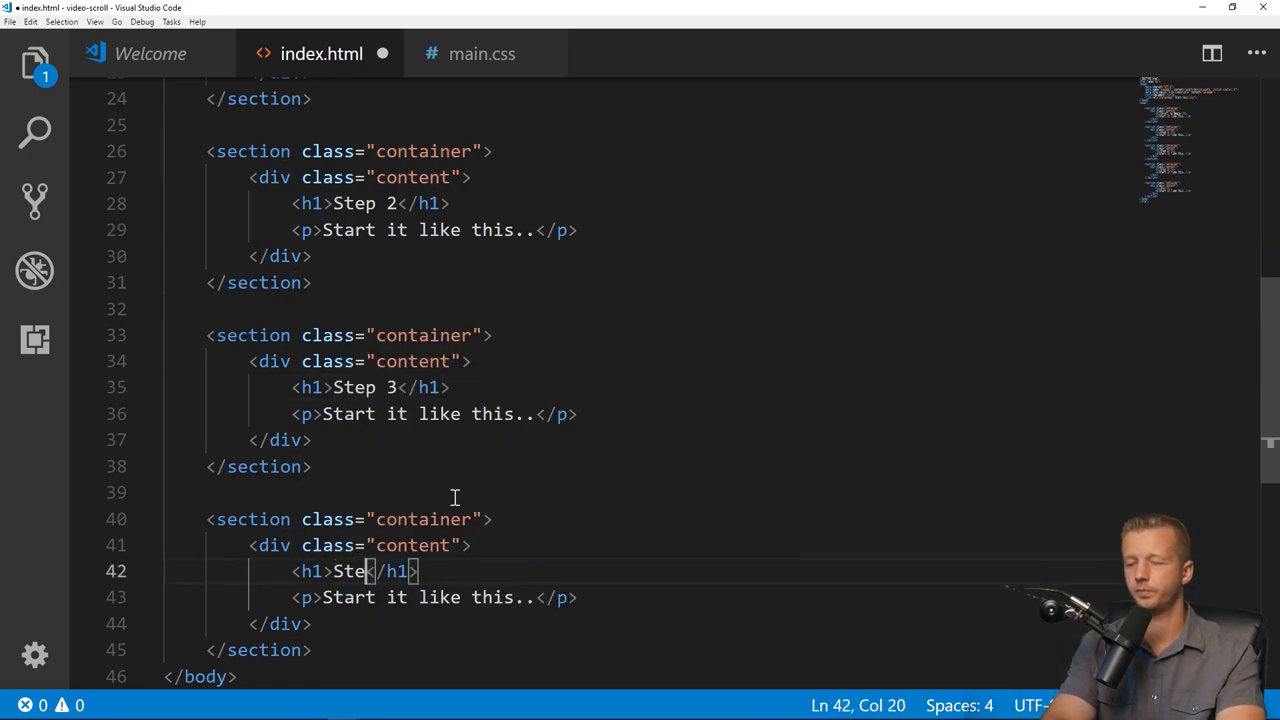
scroll(up, 3)
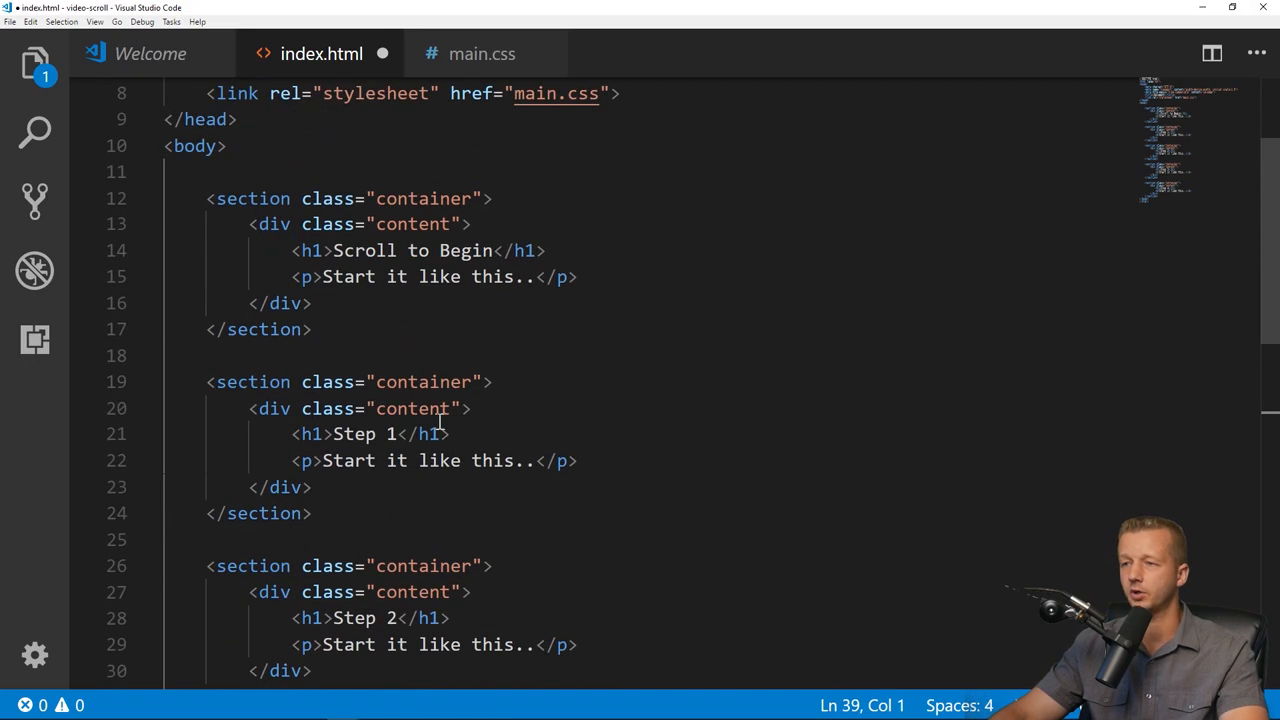
scroll(down, 3)
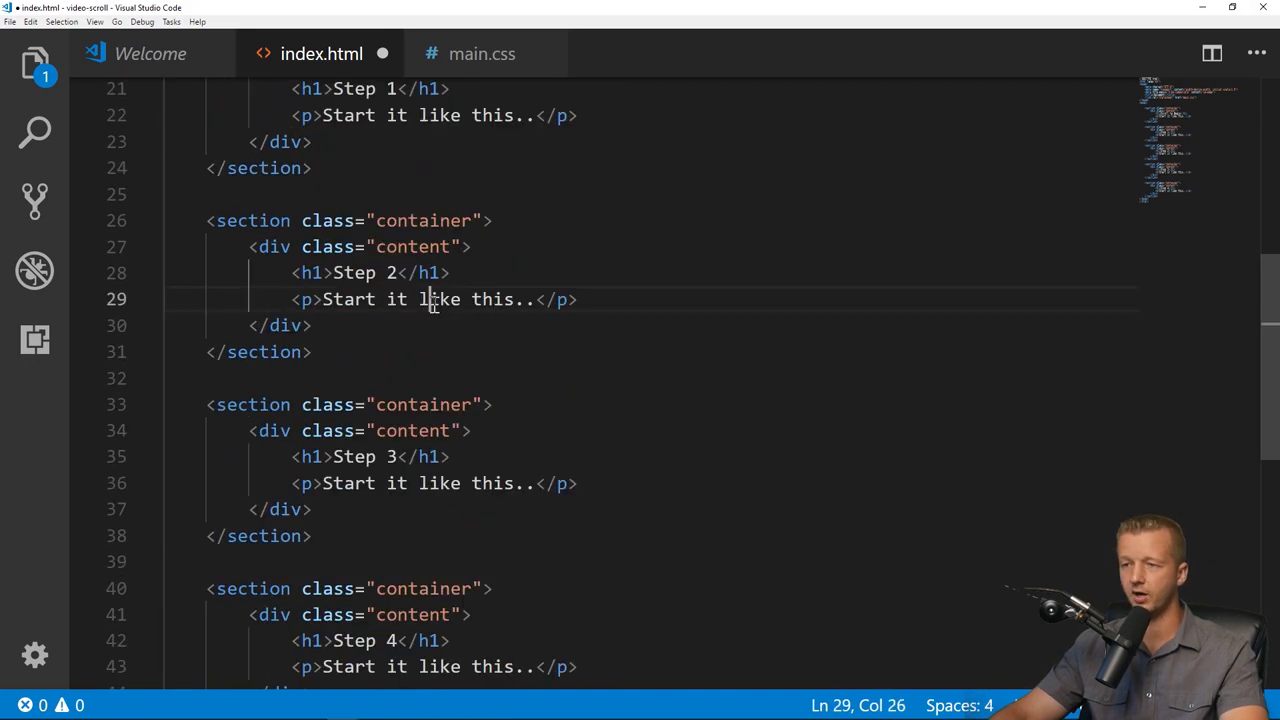
scroll(down, 3)
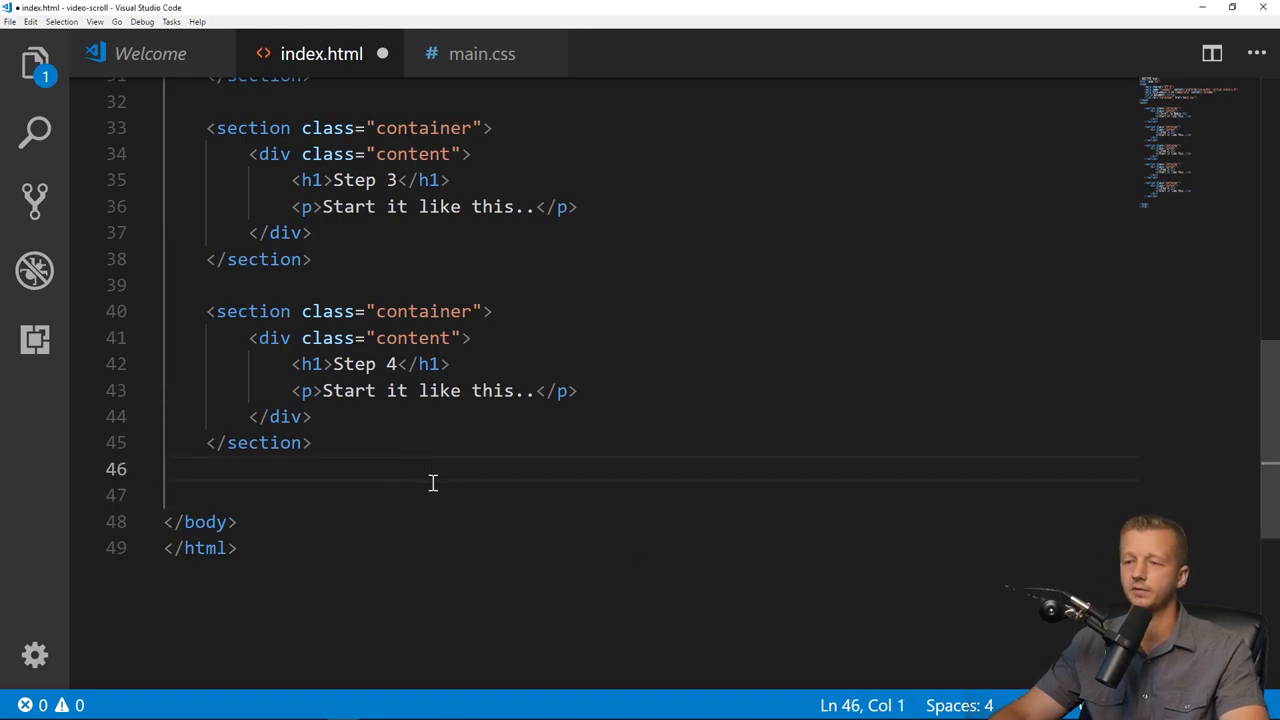
Add an empty <div id="set-height"></div> after the Step 4 section.
text(<div id=)
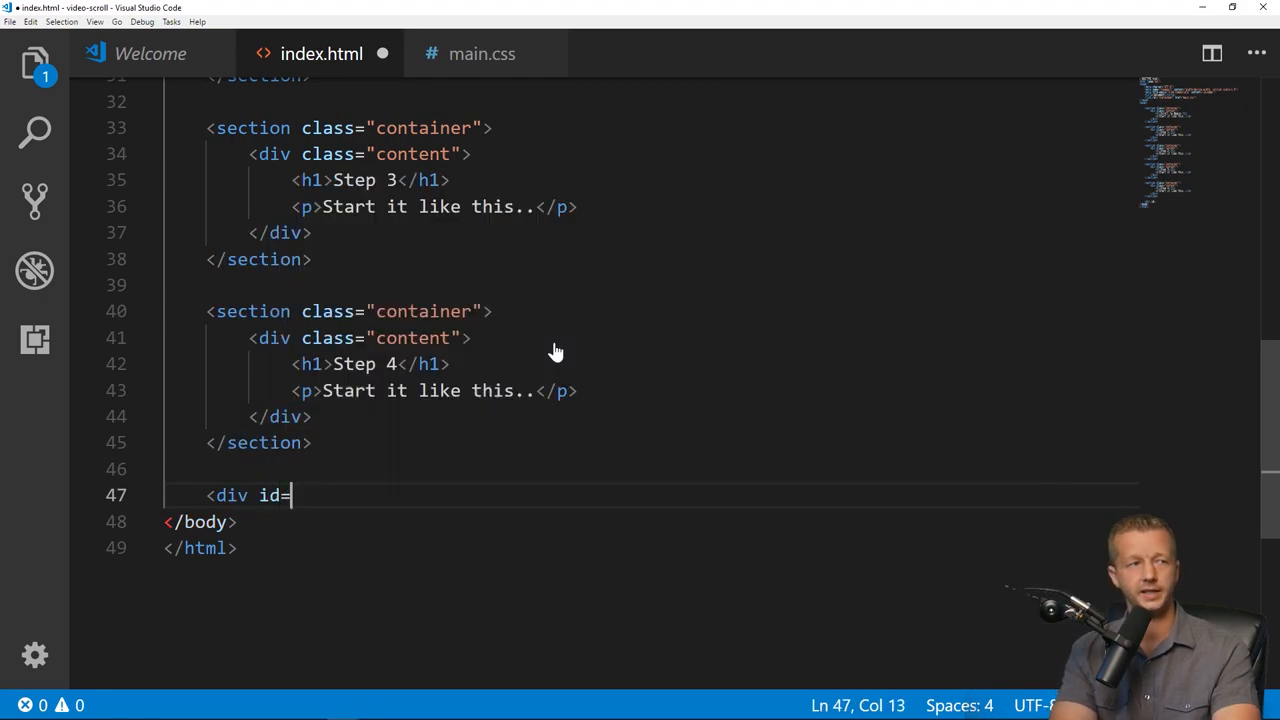
text("set-height"></div>)
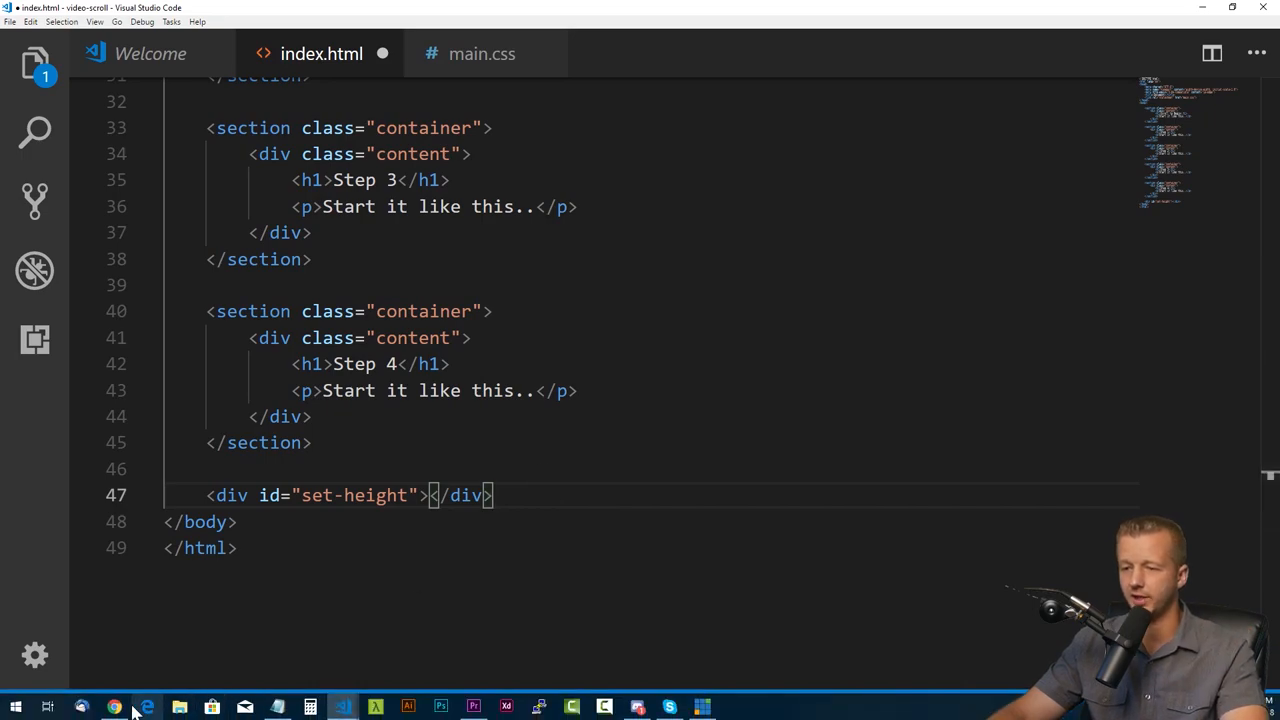
click(114, 708)
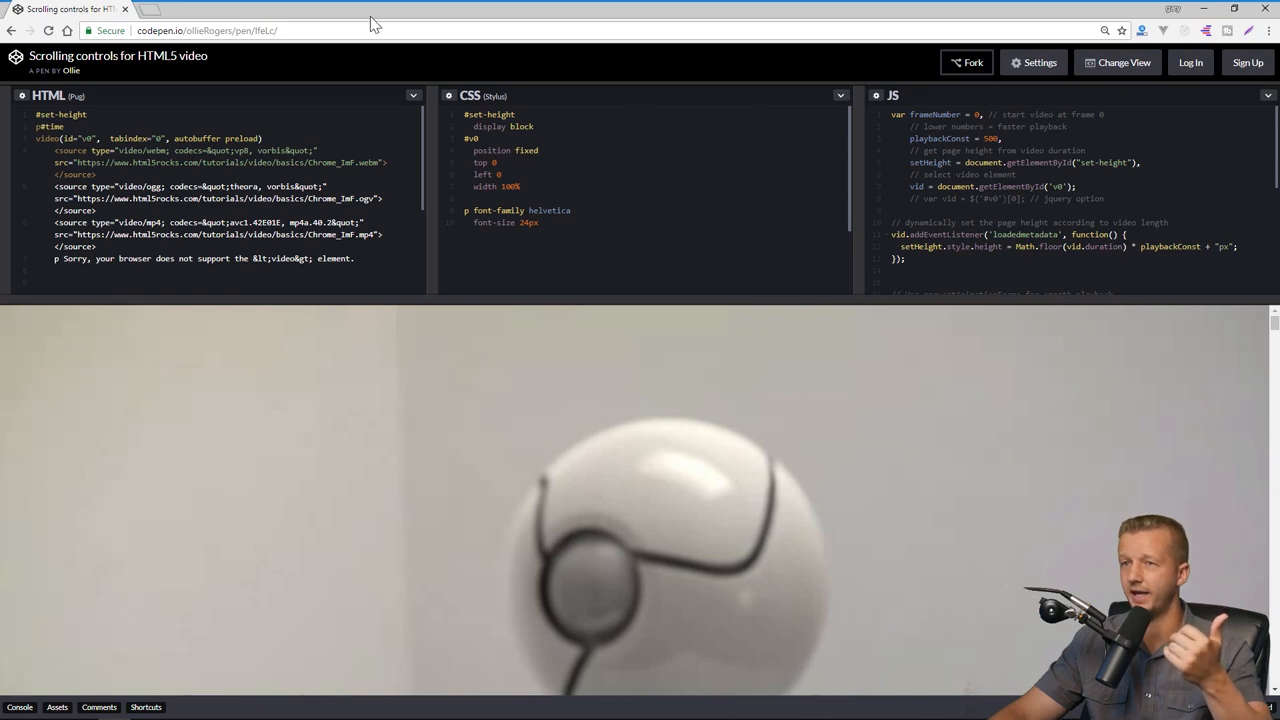
mouse_move(1004, 200)
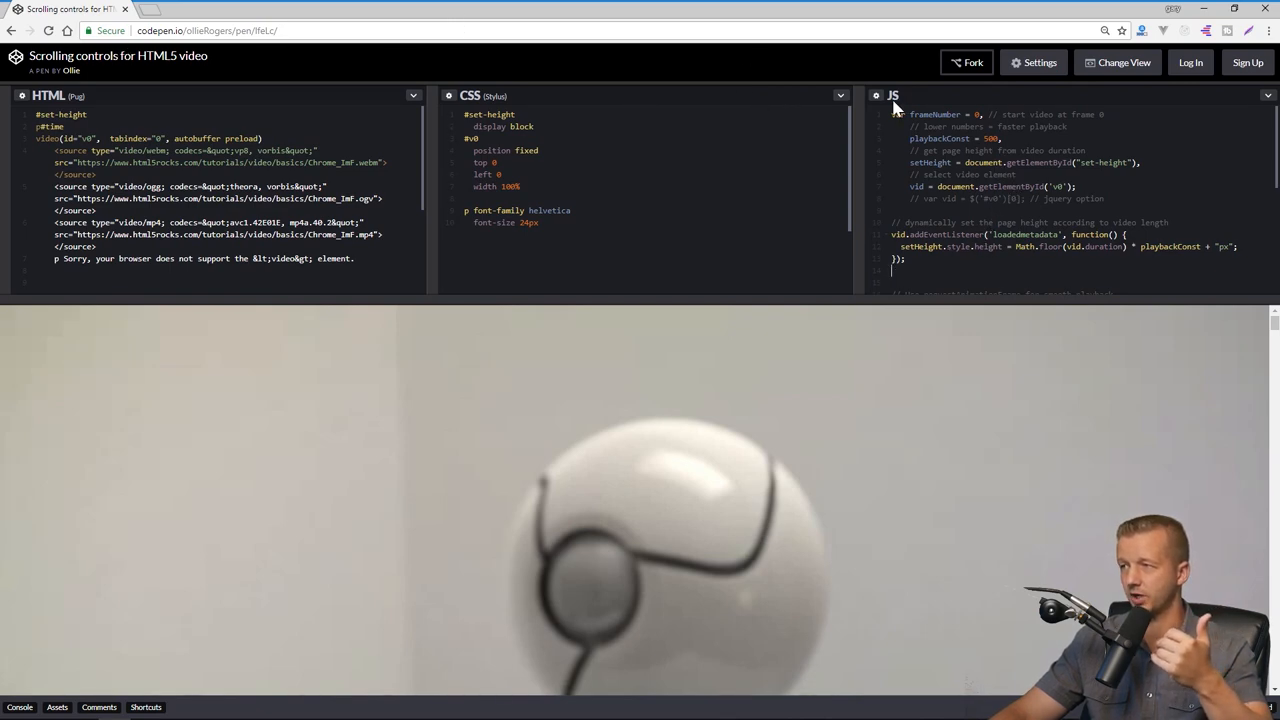
Scroll through the JavaScript panel of the CodePen scrolling-video example.
scroll(down, 3)
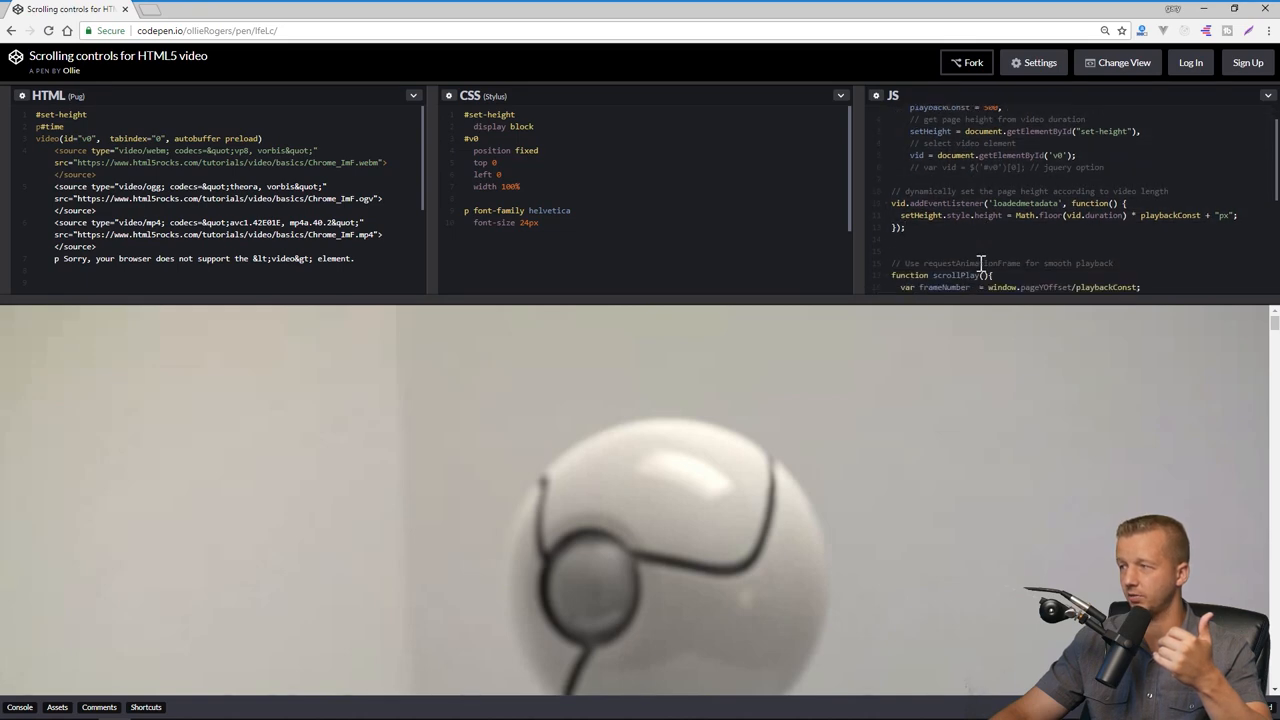
scroll(down, 3)
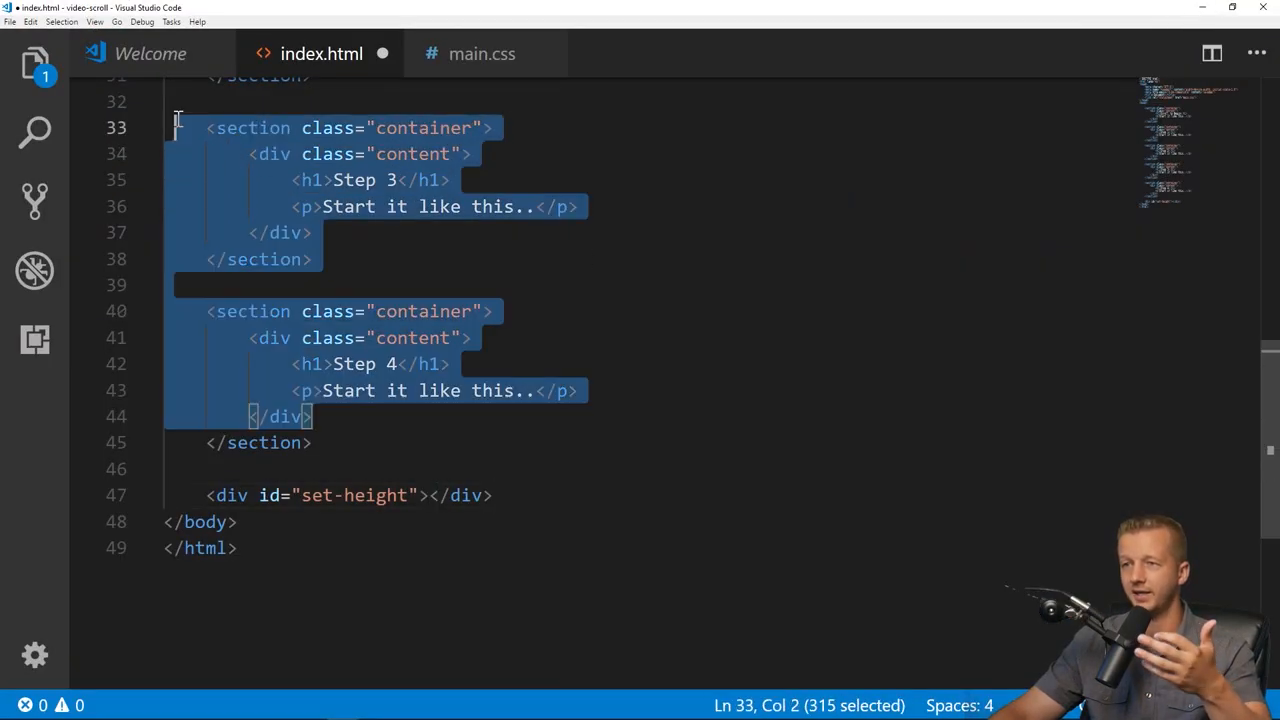
Begin a <video id="v0" element on a new line below the set-height div.
click(492, 426)
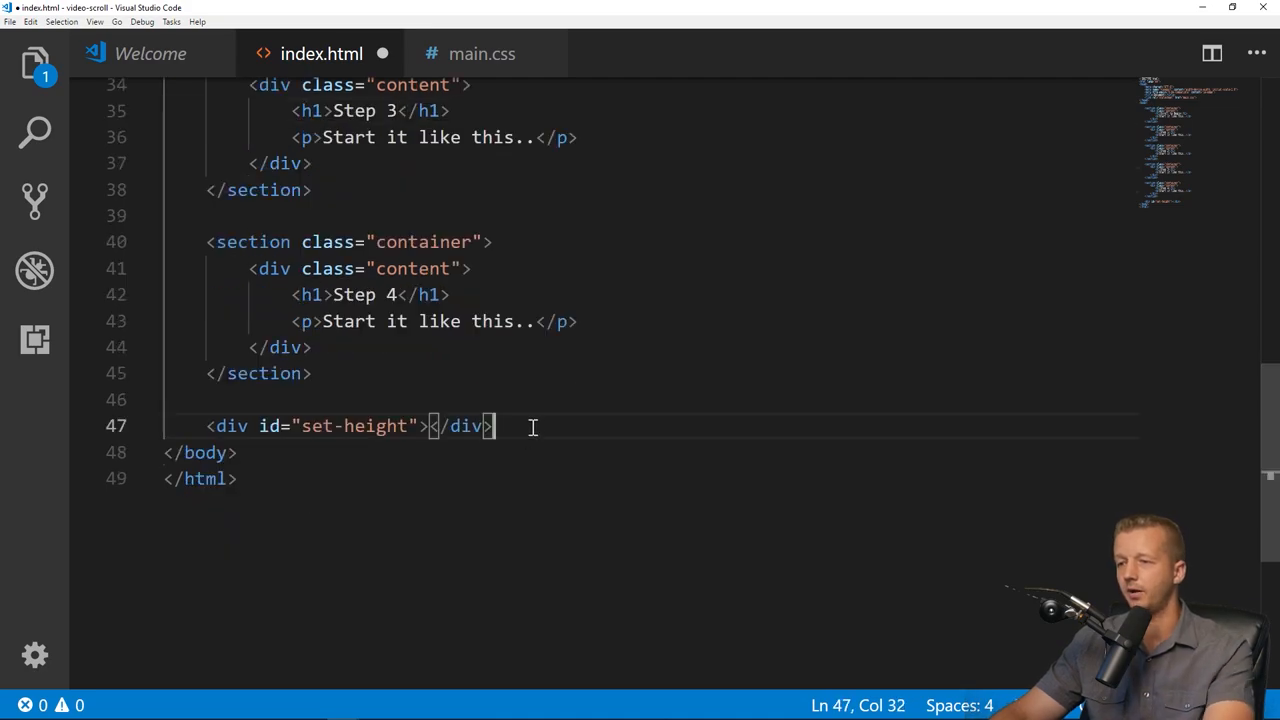
key(Enter)
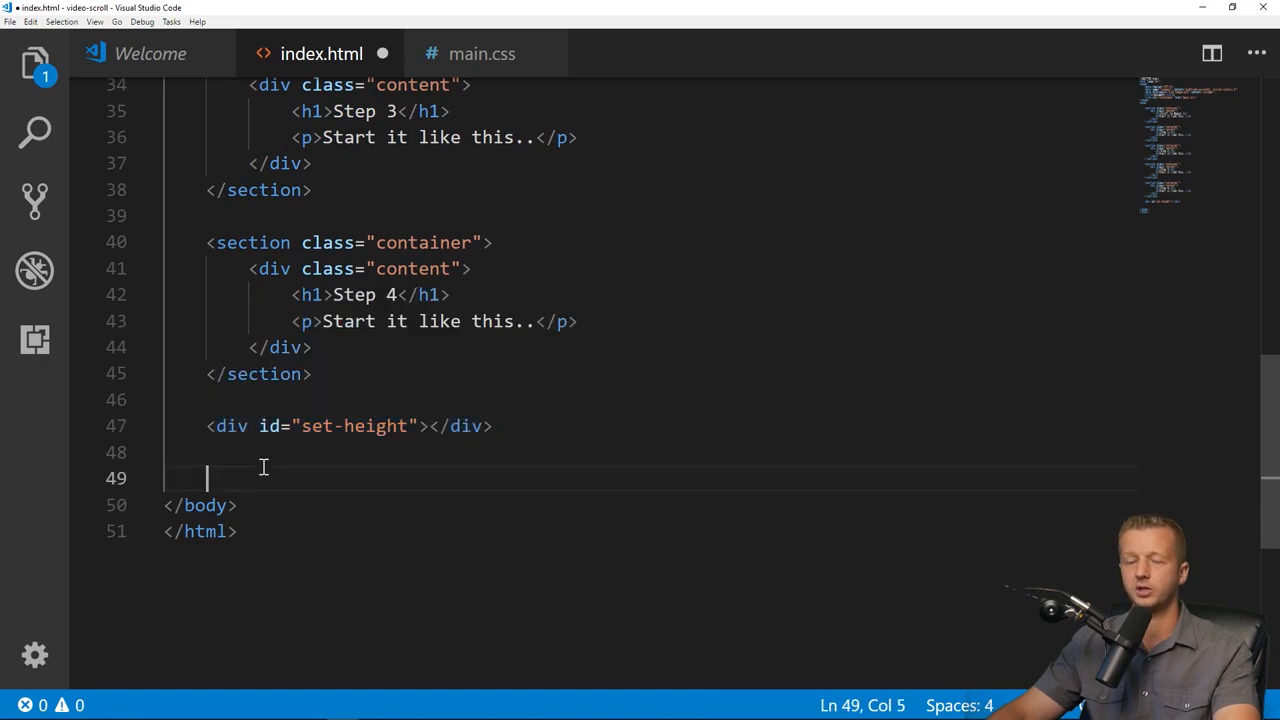
text(<)
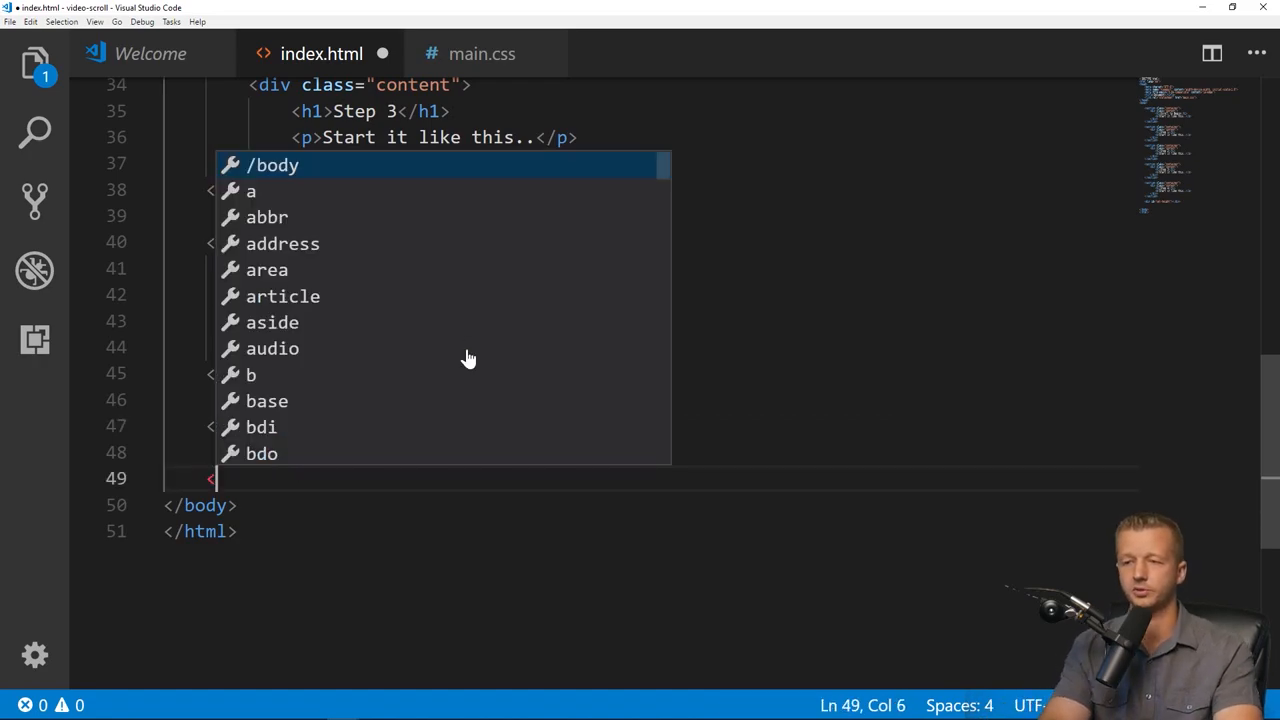
text(video id=")
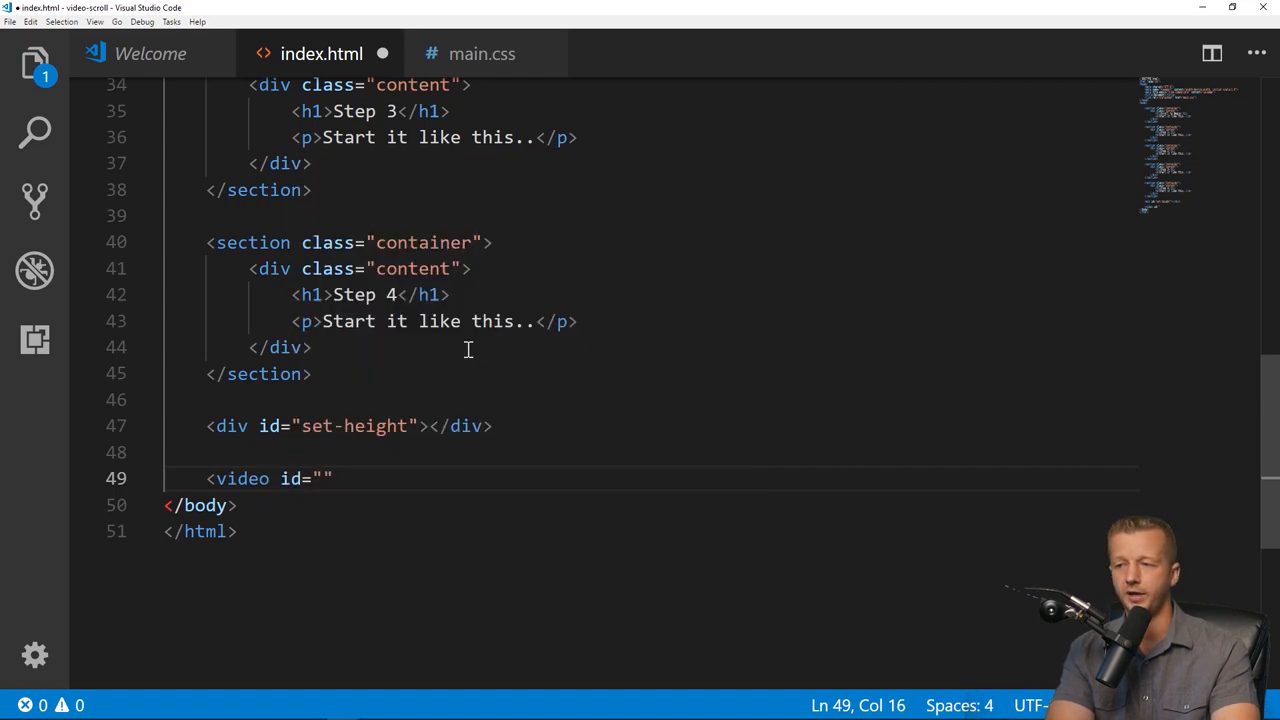
text(v0)
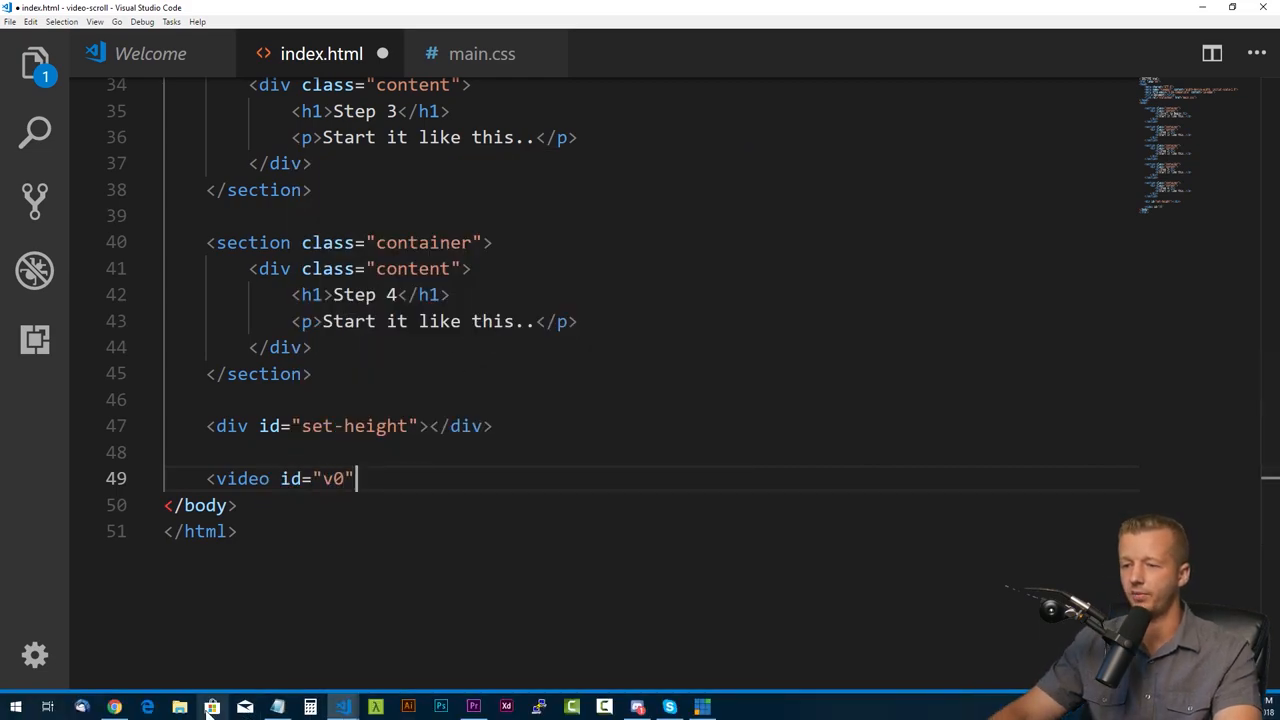
click(114, 708)
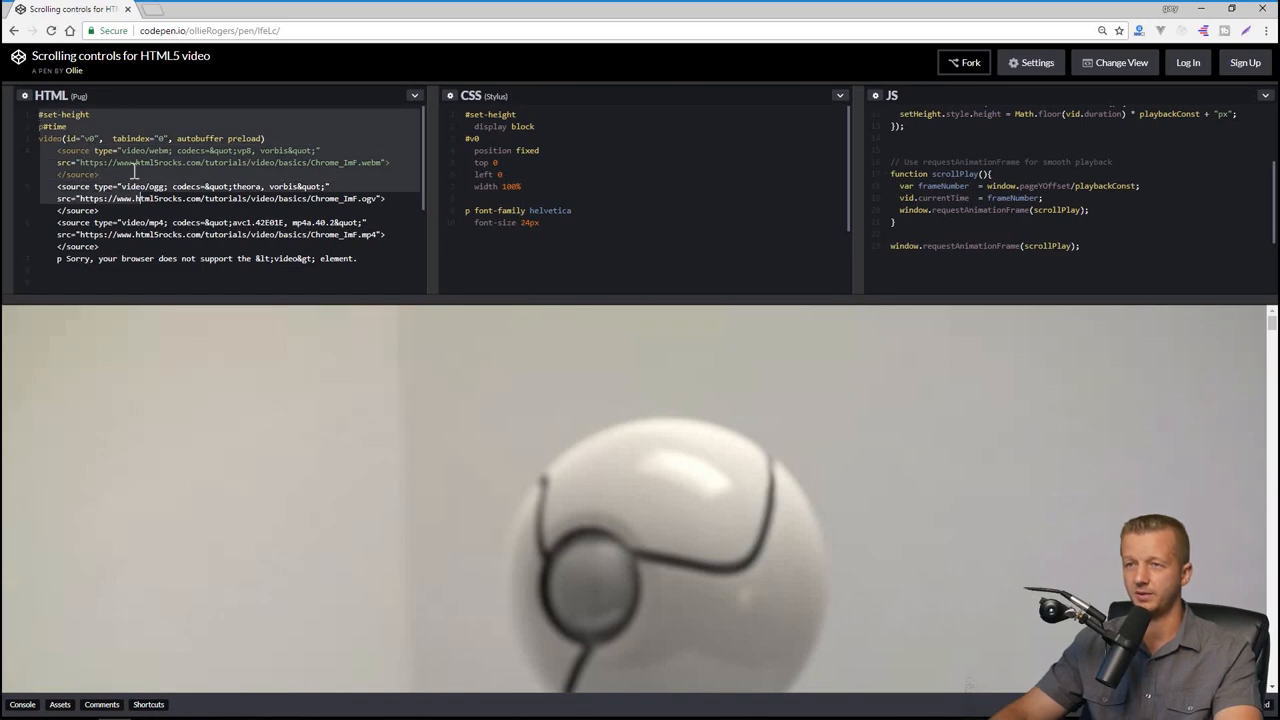
mouse_move(84, 108)
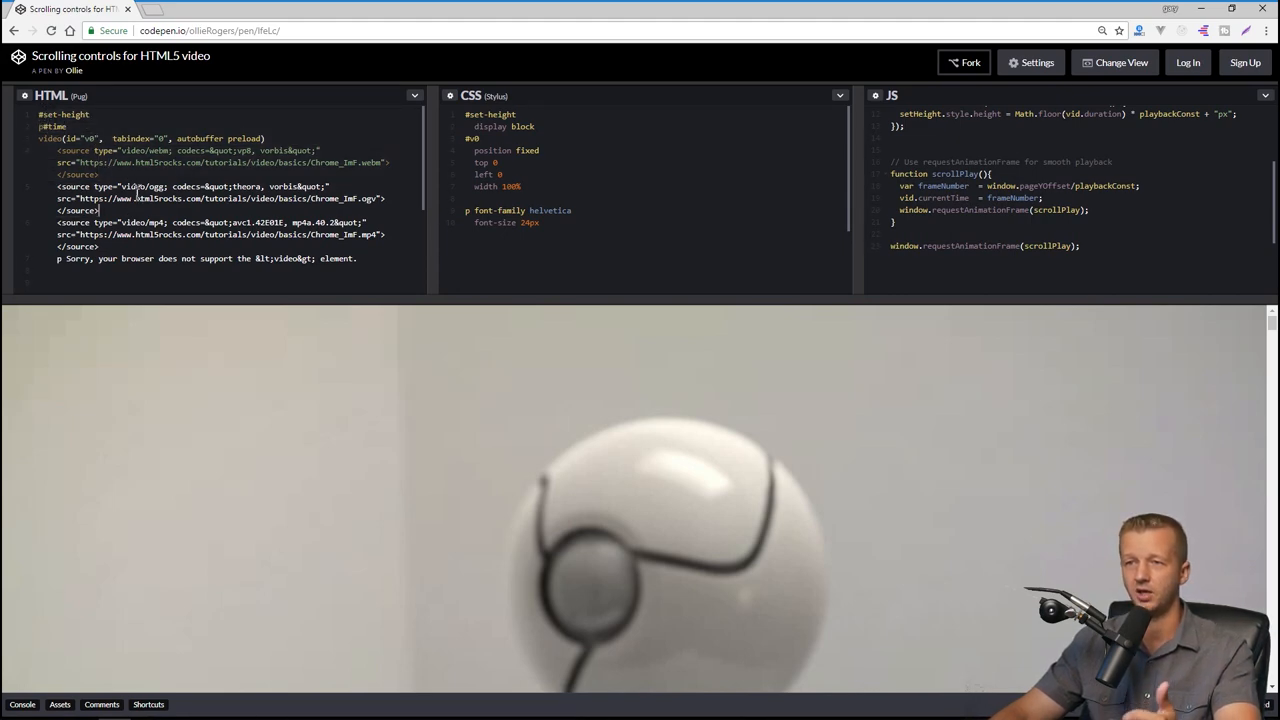
mouse_move(690, 96)
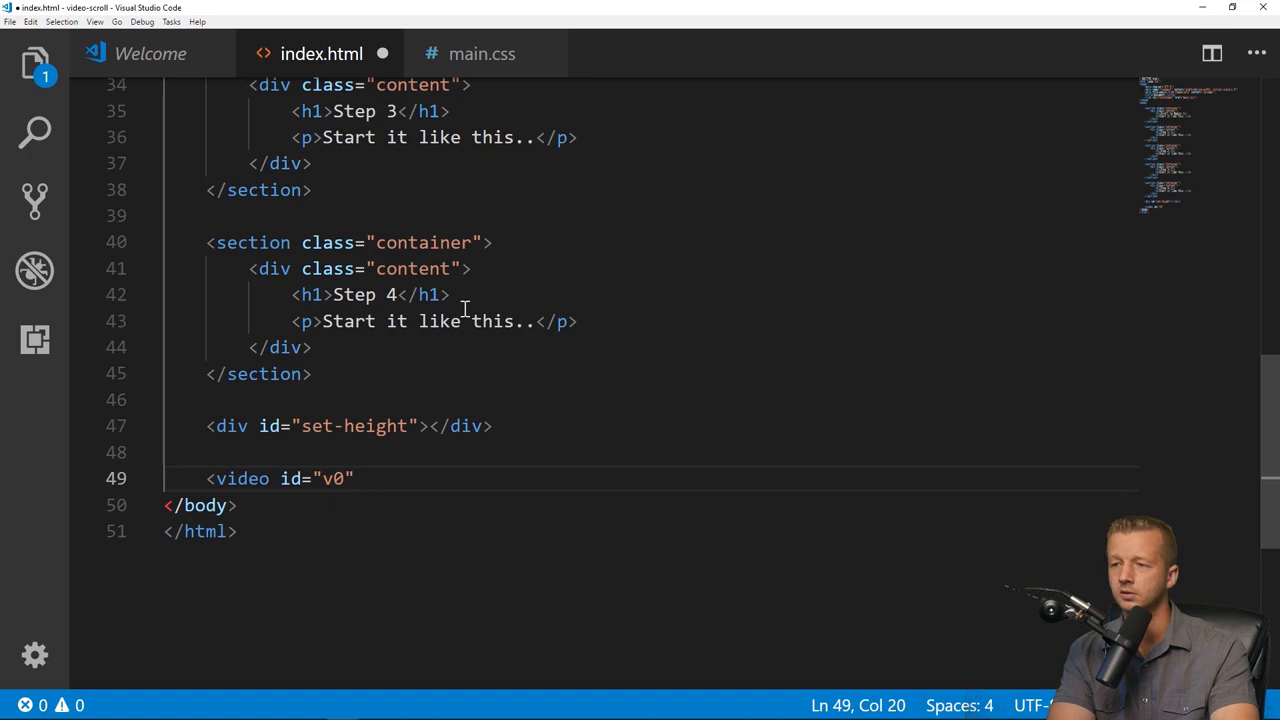
Give the video element tabindex="0", autobuffer and preload attributes.
text(tabindex=)
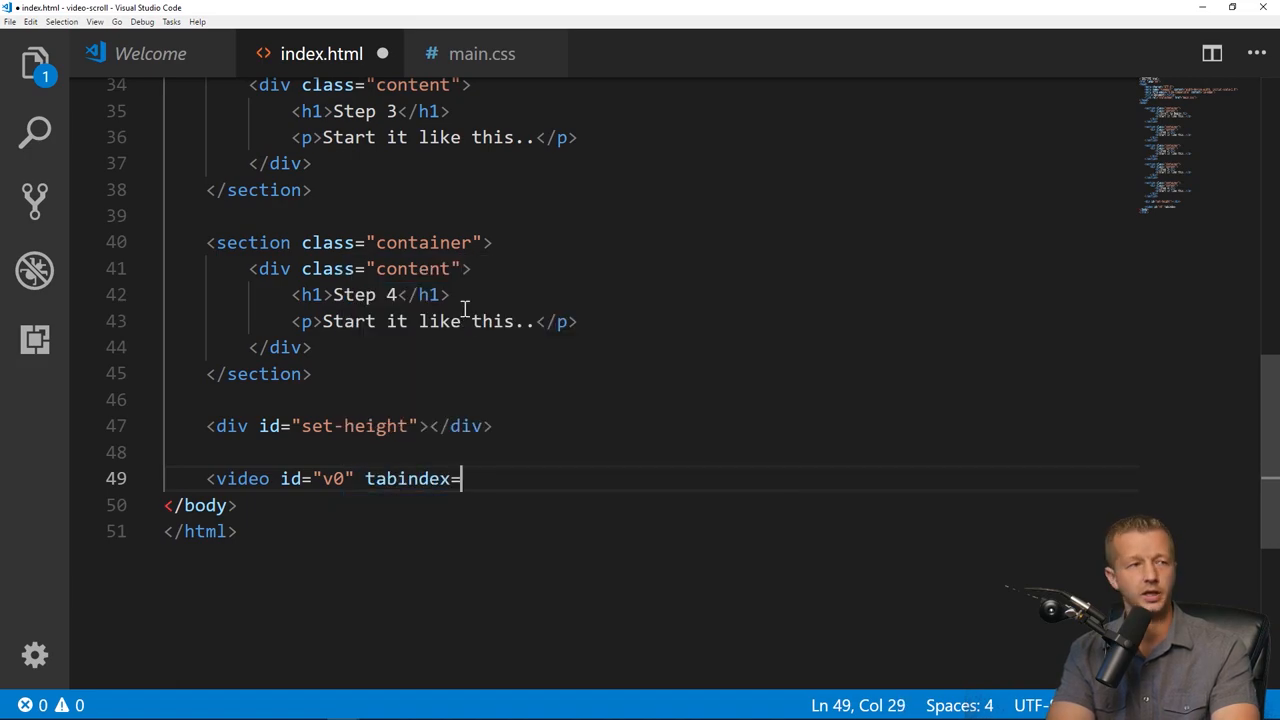
text("0")
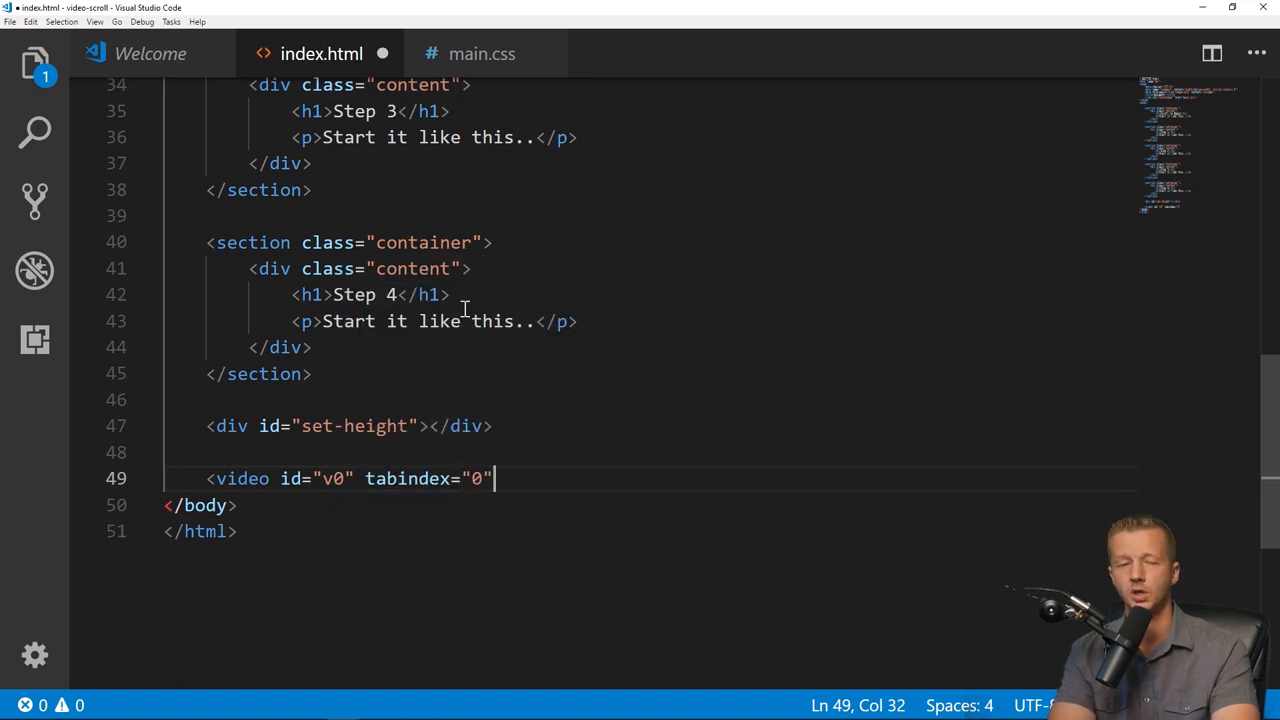
text(, autobuff)
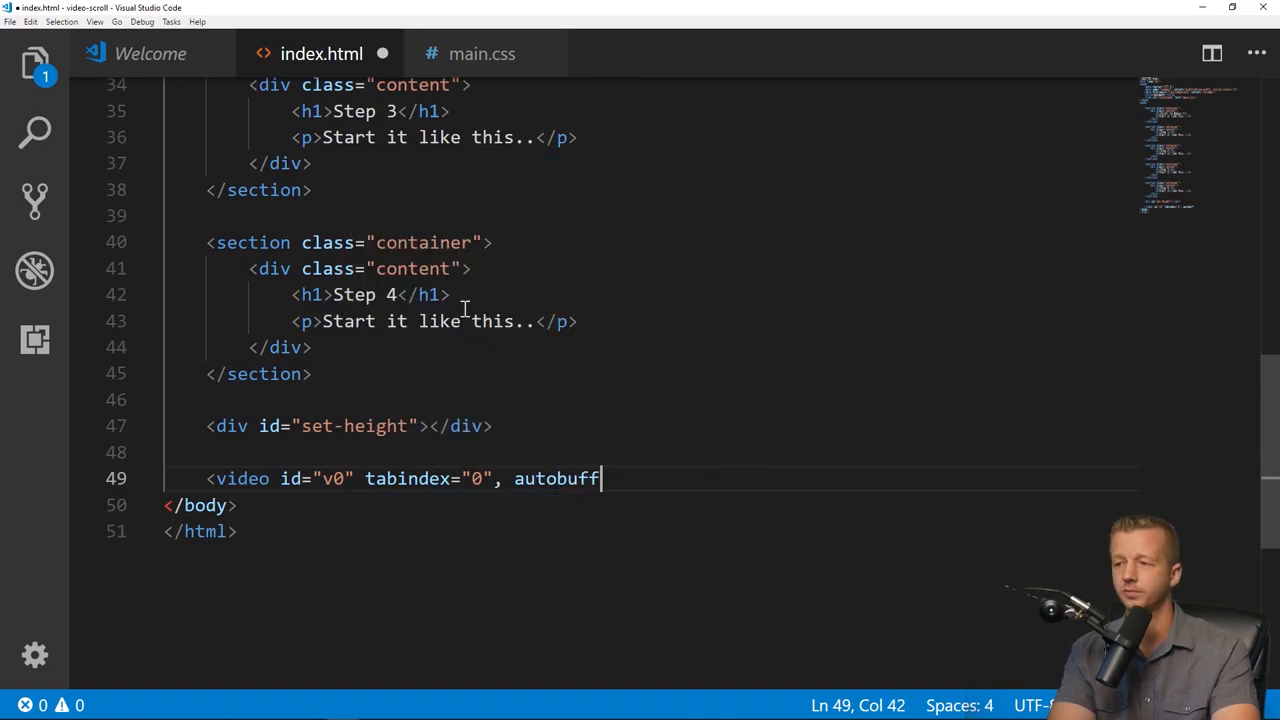
text(preload>)
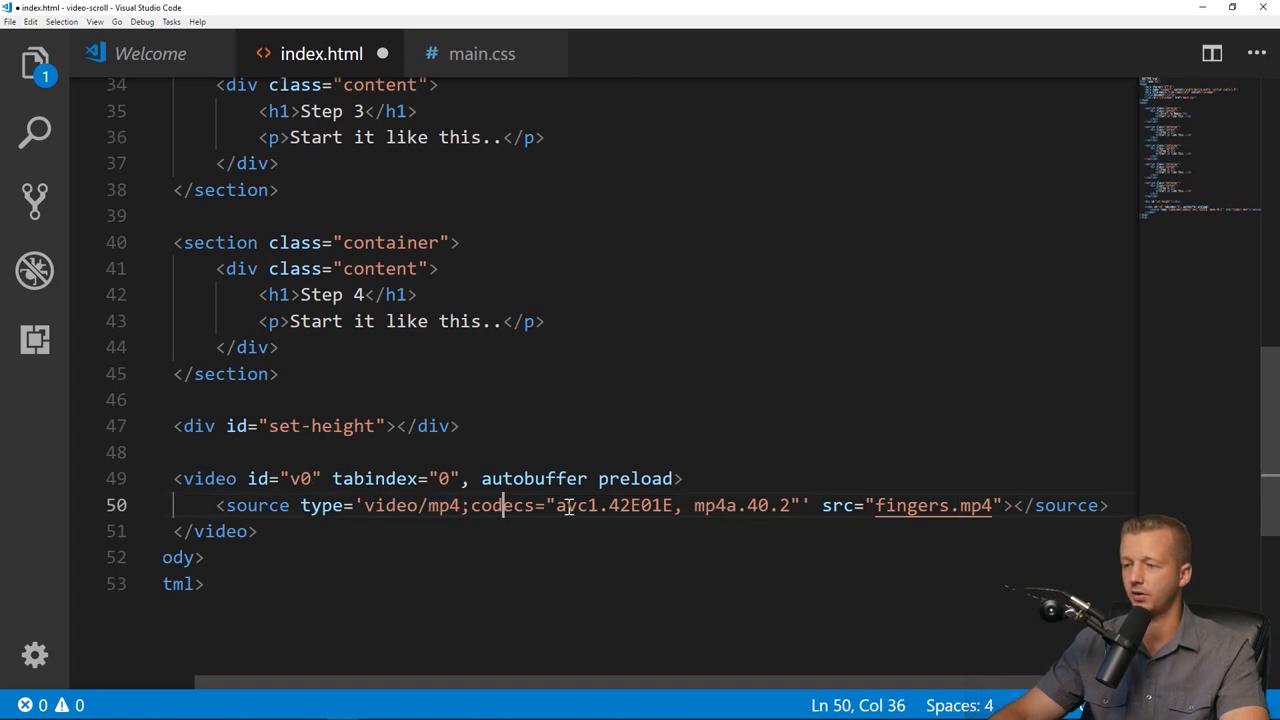
Set the source to fingers.mp4 with video/mp4 avc1/mp4a codecs and close the video tag.
drag(568, 504, 790, 504)
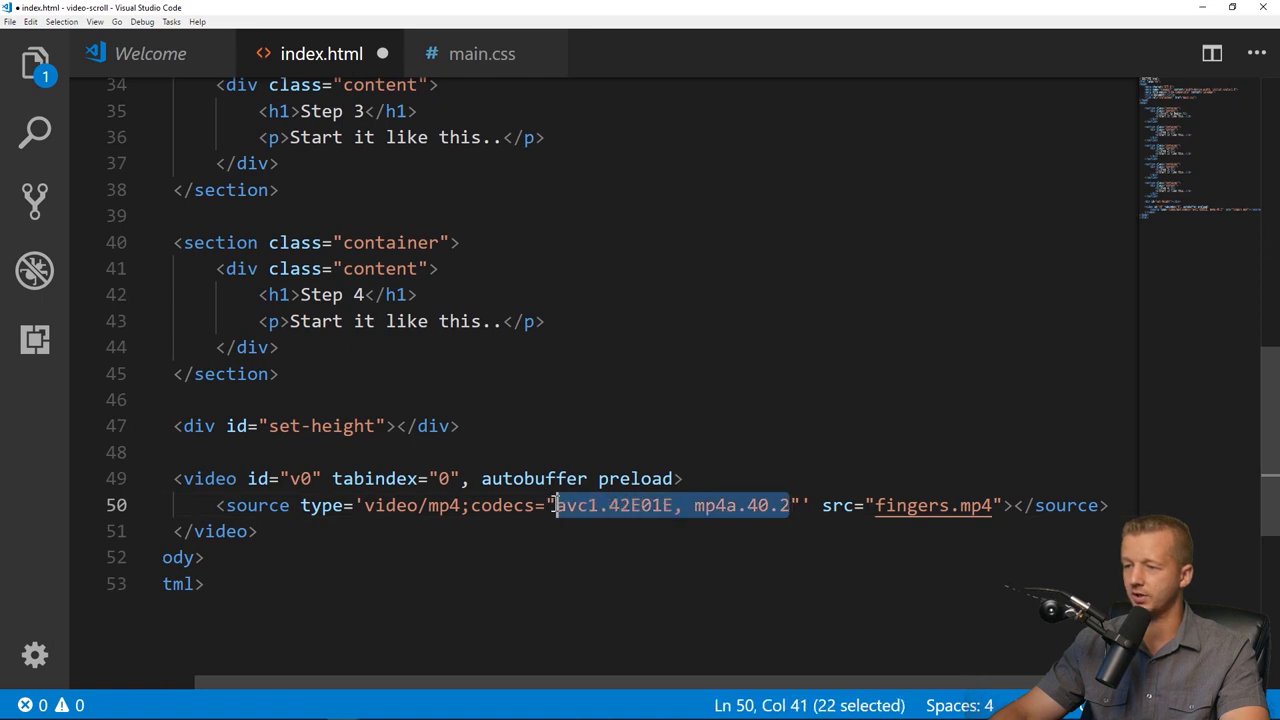
click(264, 504)
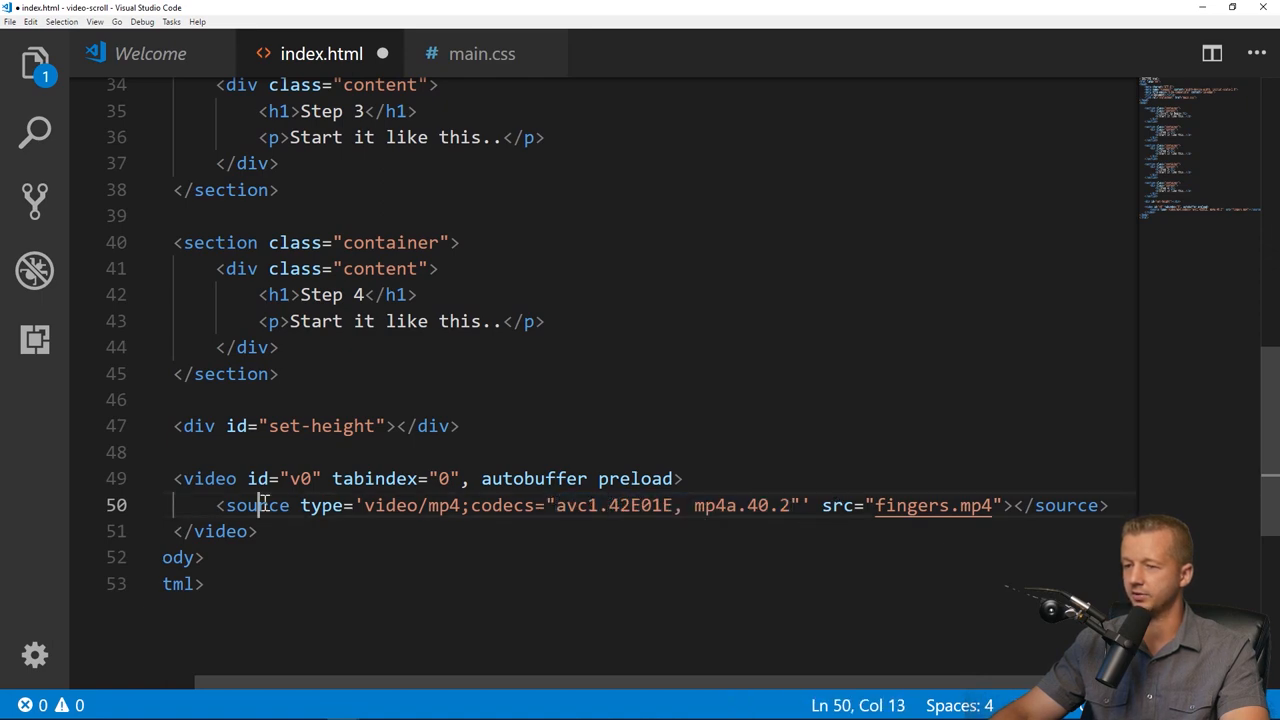
double_click(930, 504)
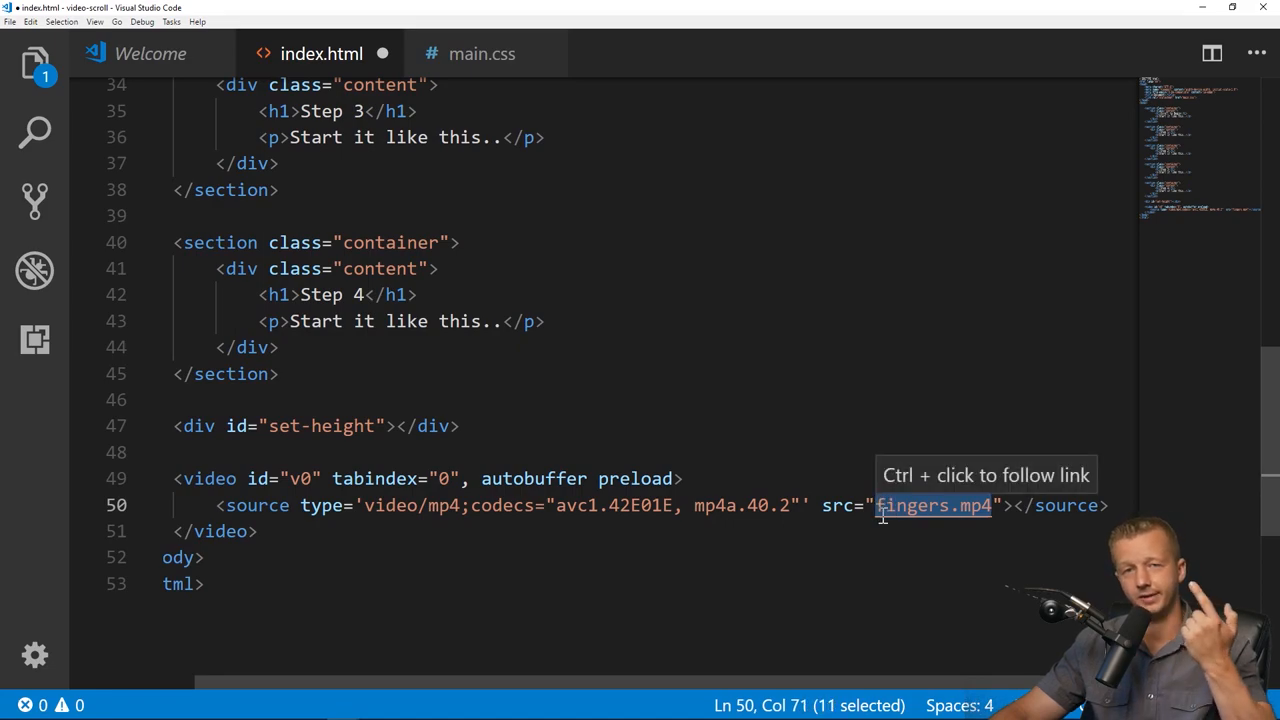
click(968, 504)
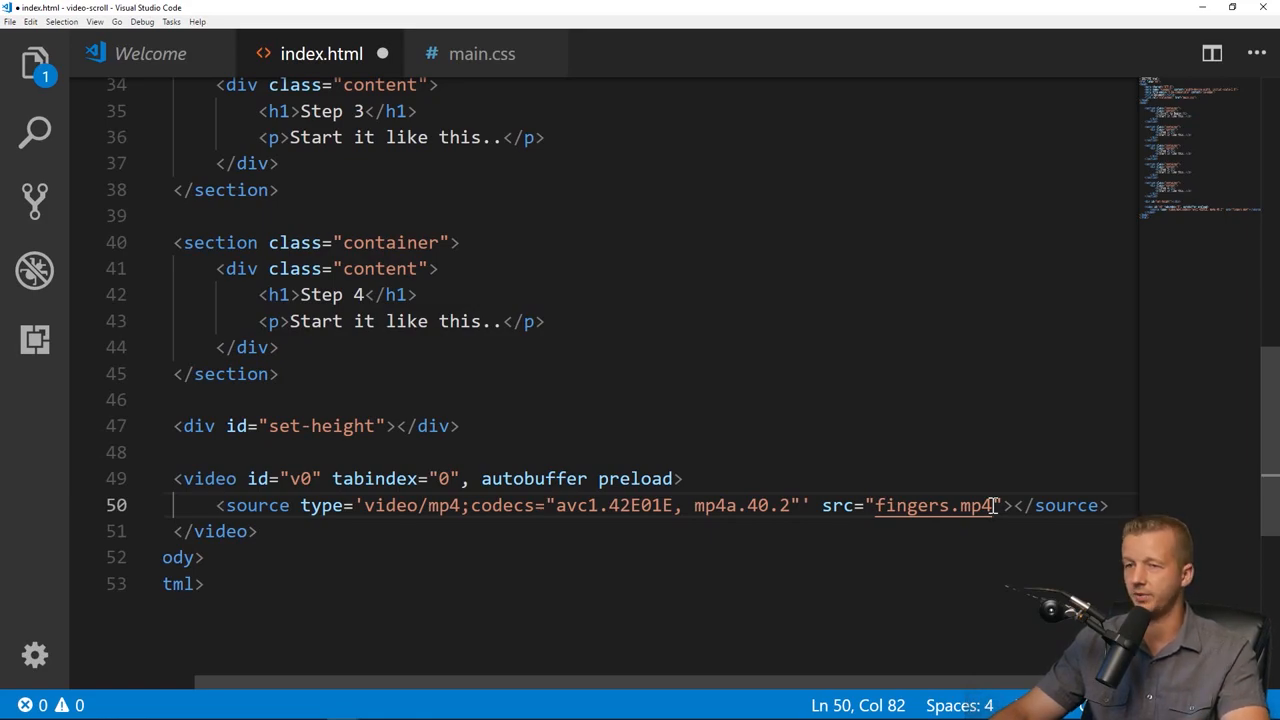
click(184, 532)
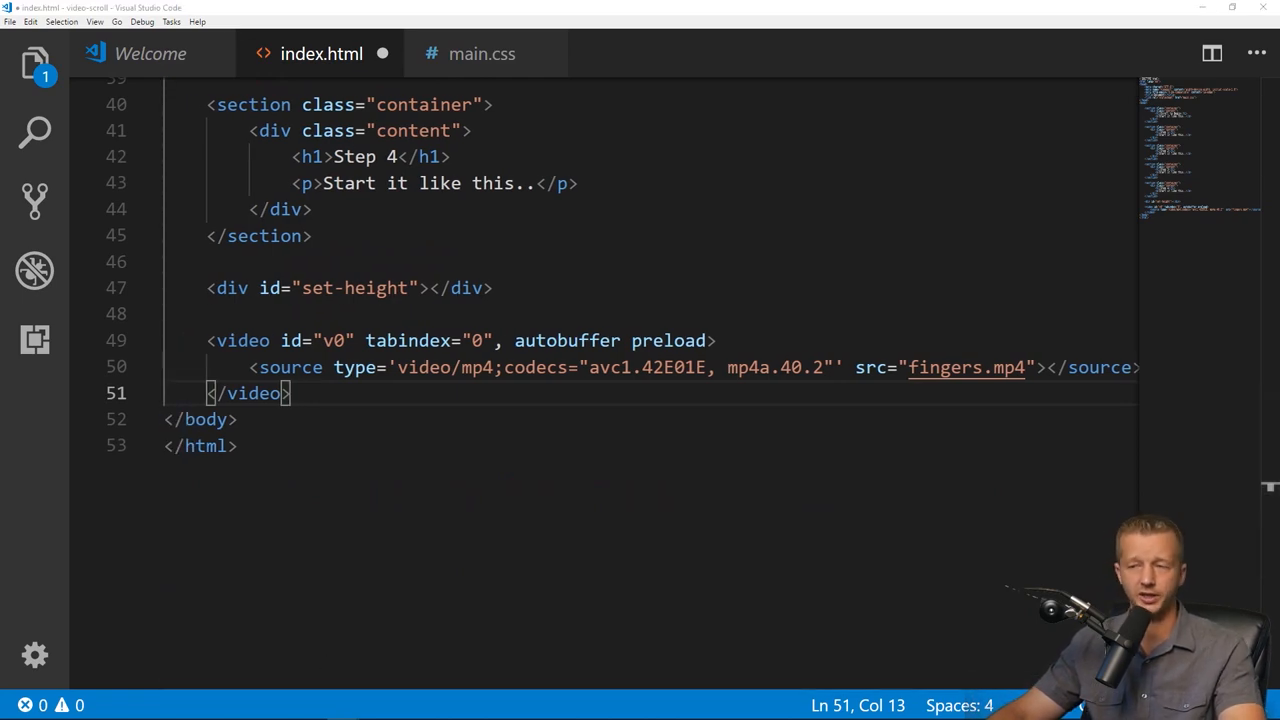
Add a script block after the video element and start a 'var f' declaration inside it.
key(Enter)
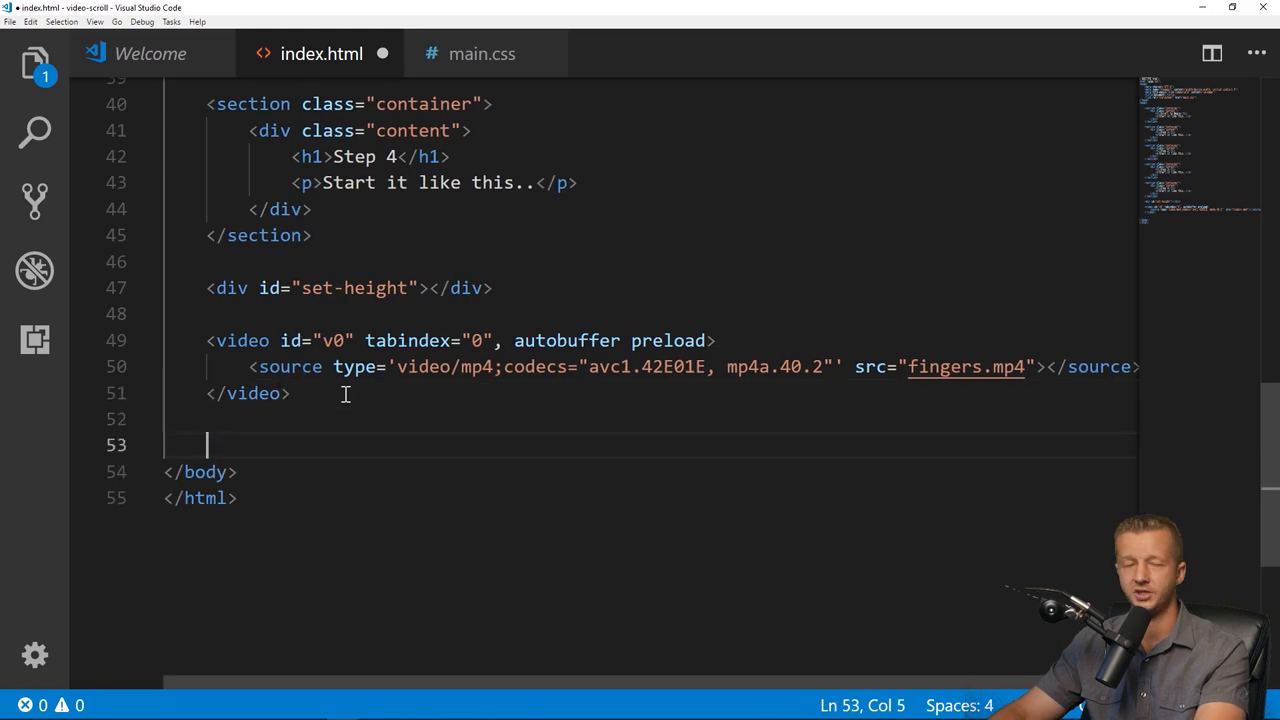
text(<scri)
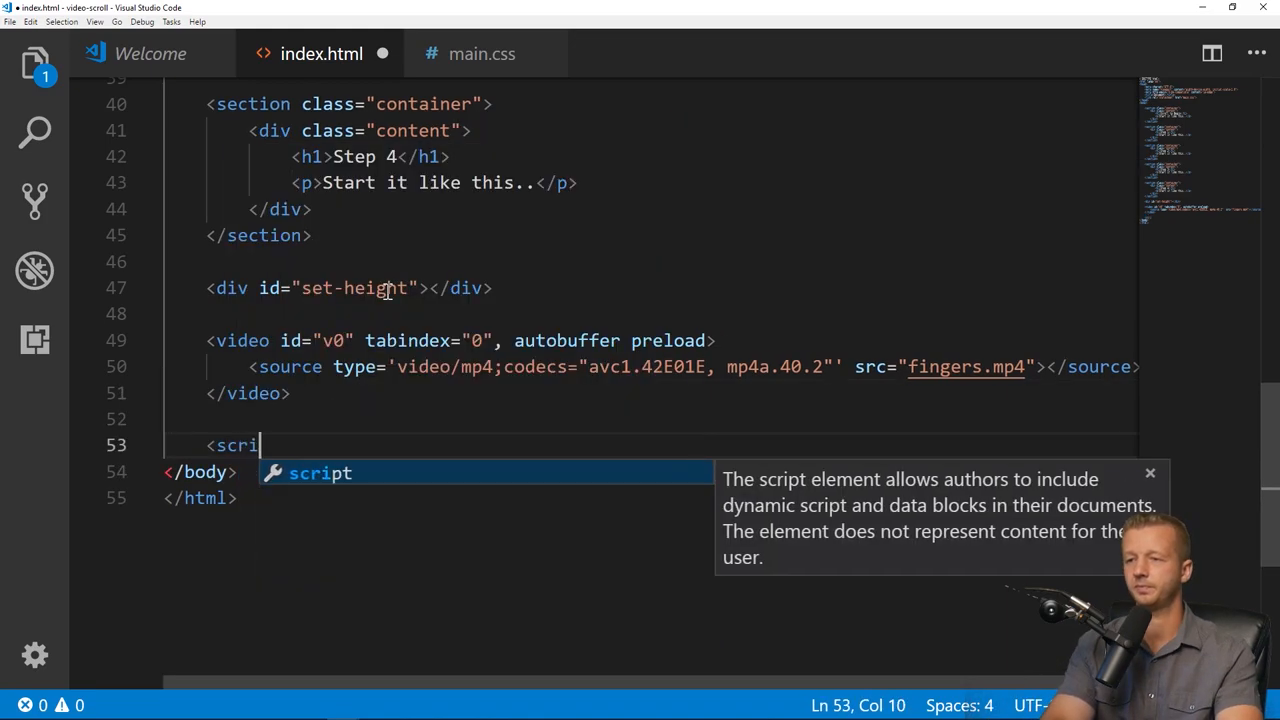
key(Enter)
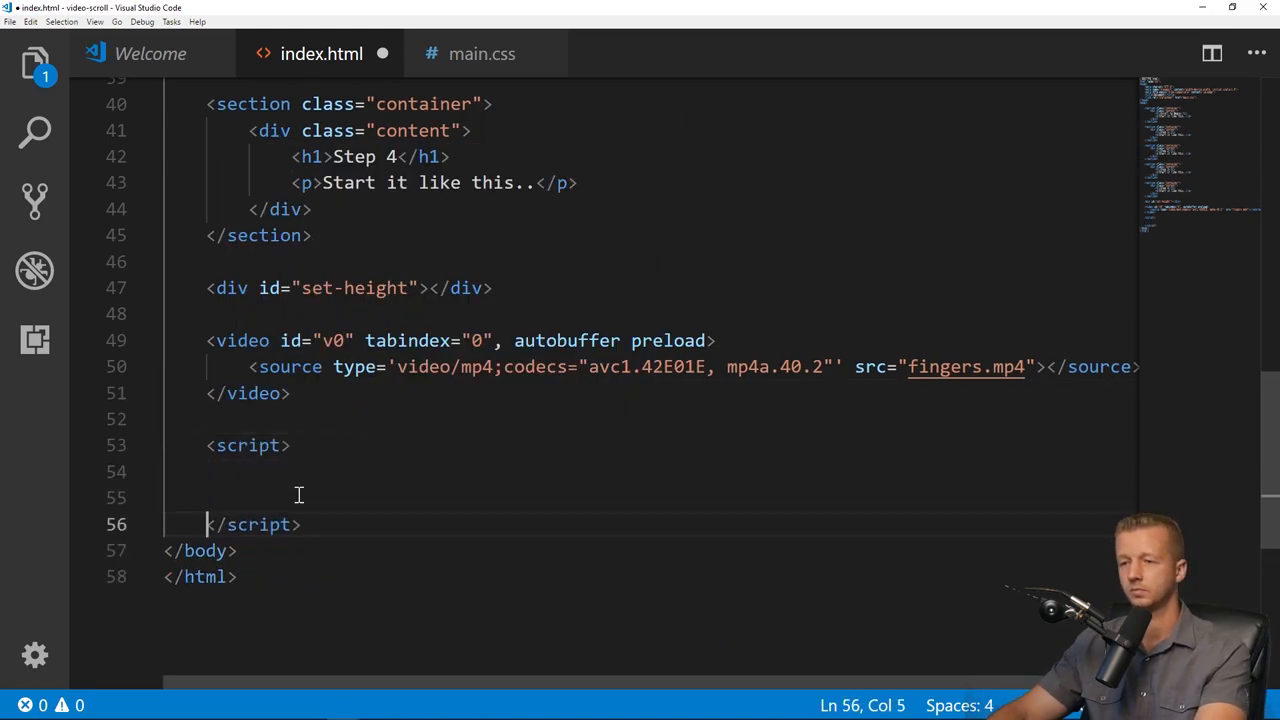
key(Enter)
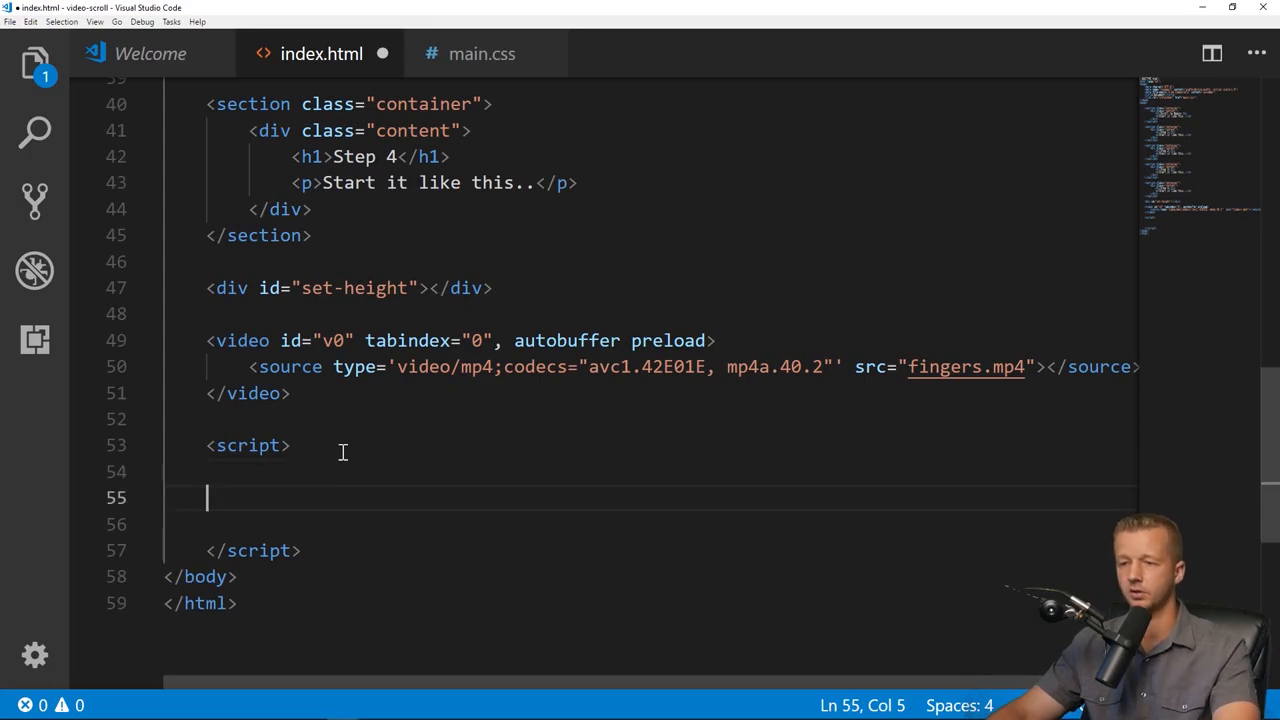
scroll(down, 3)
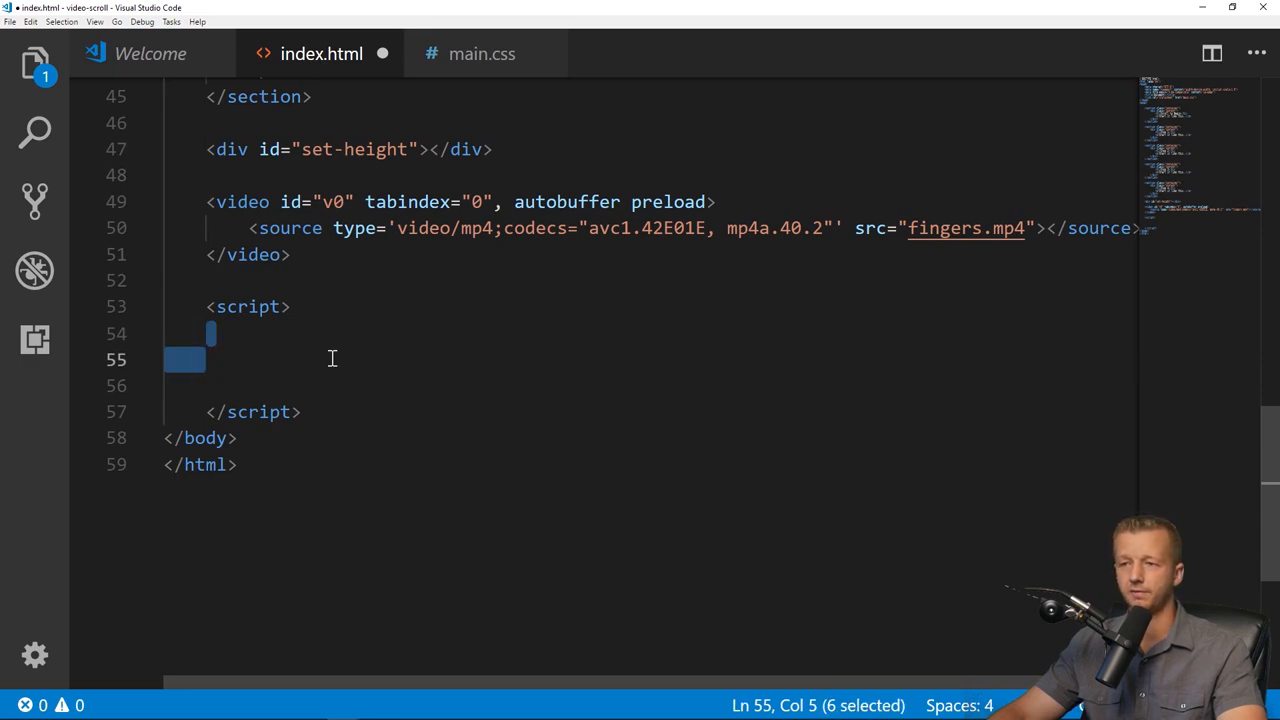
click(352, 360)
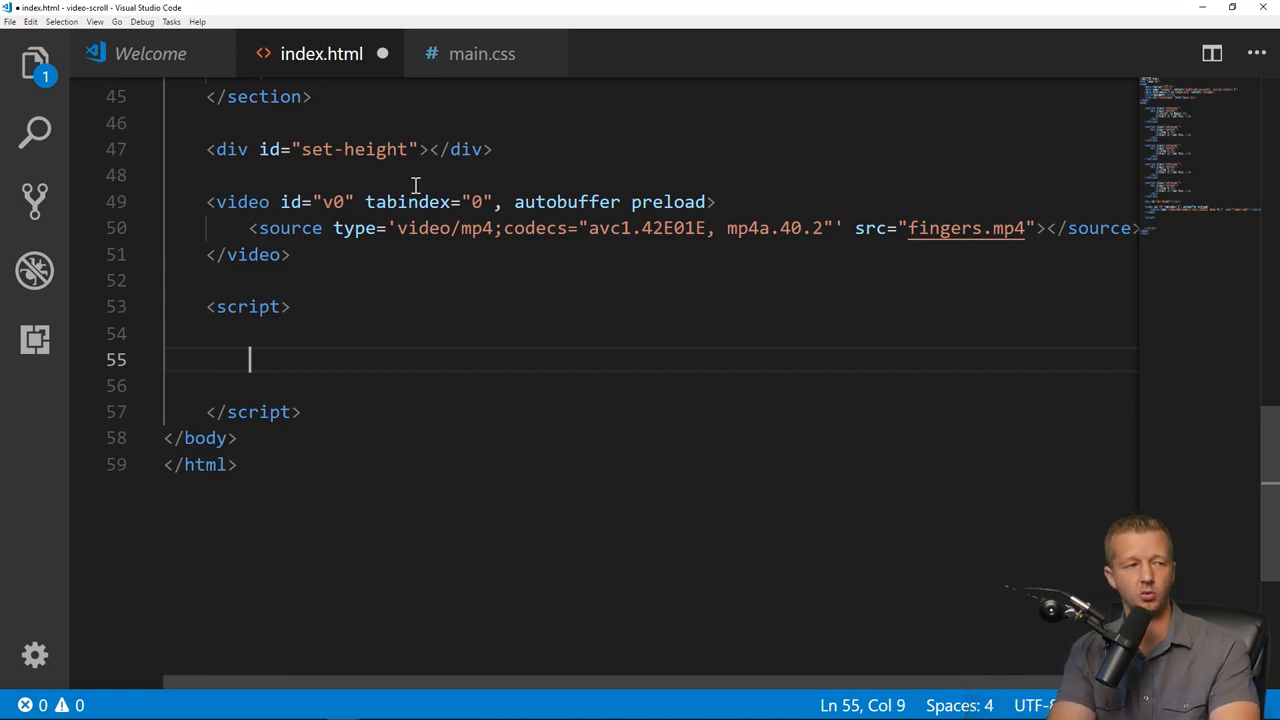
text(var f)
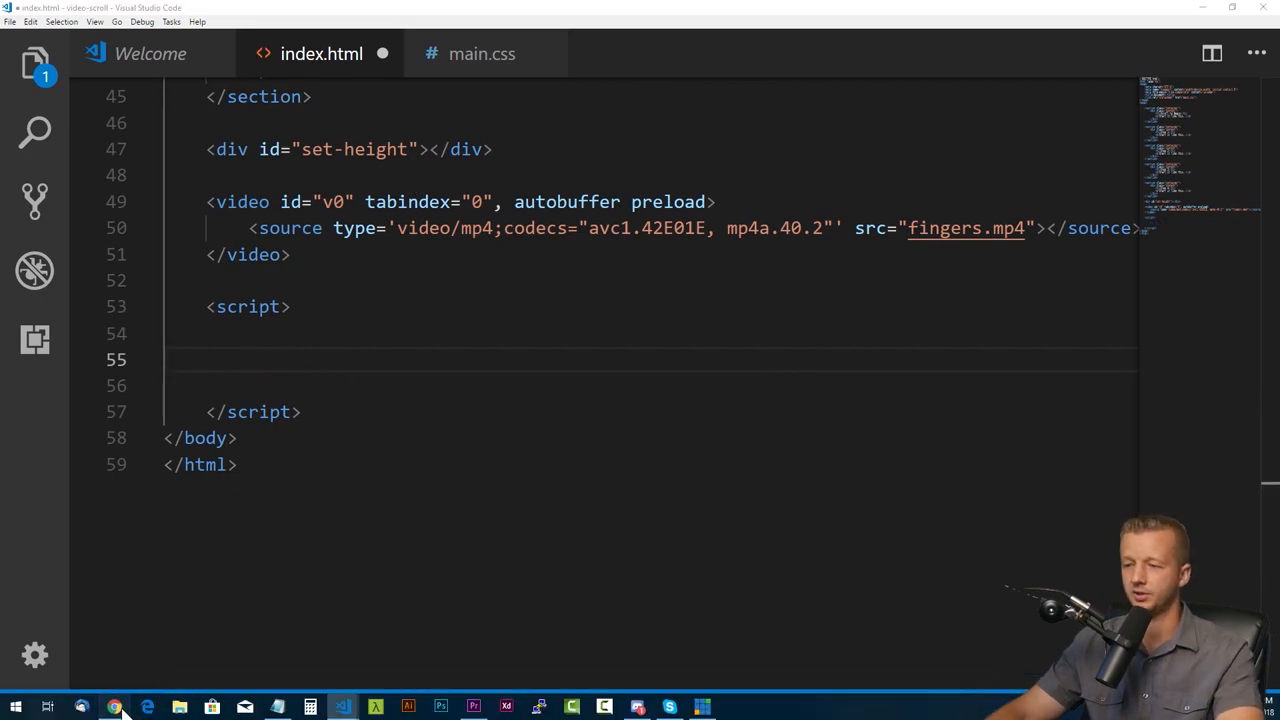
click(114, 708)
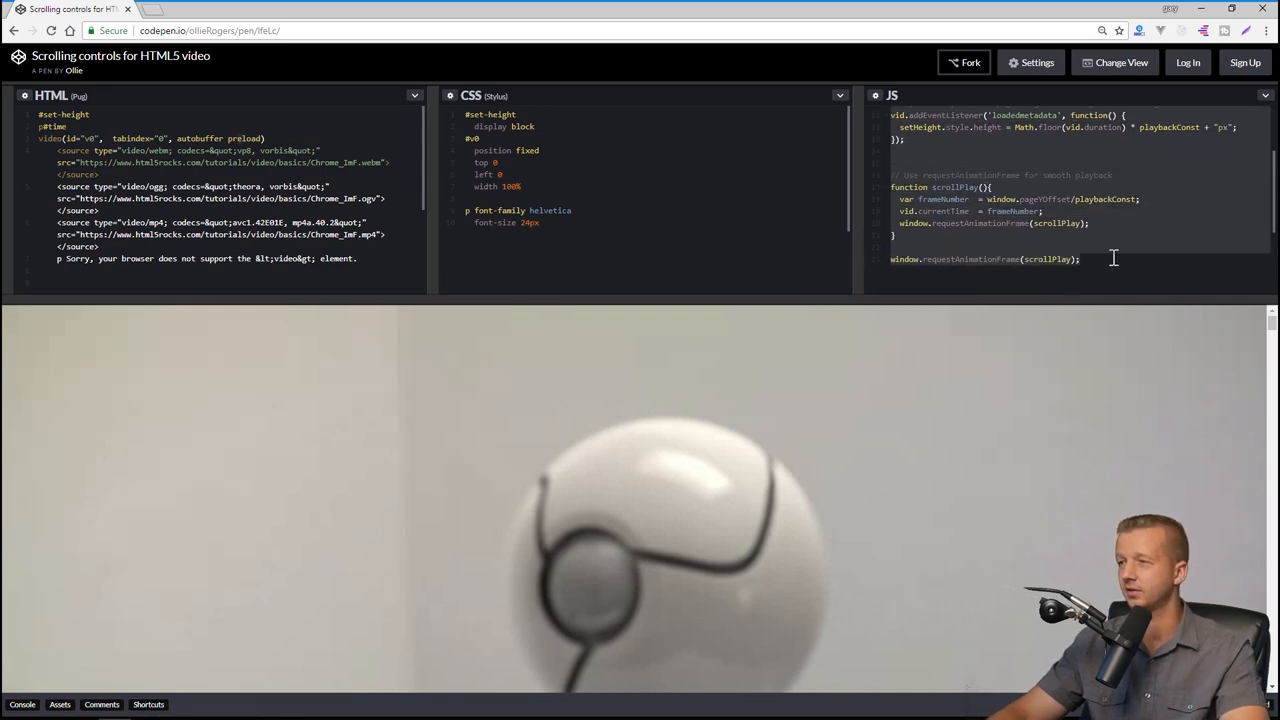
Scroll the CodePen JS panel to the script's first line and place the caret in it.
scroll(up, 3)
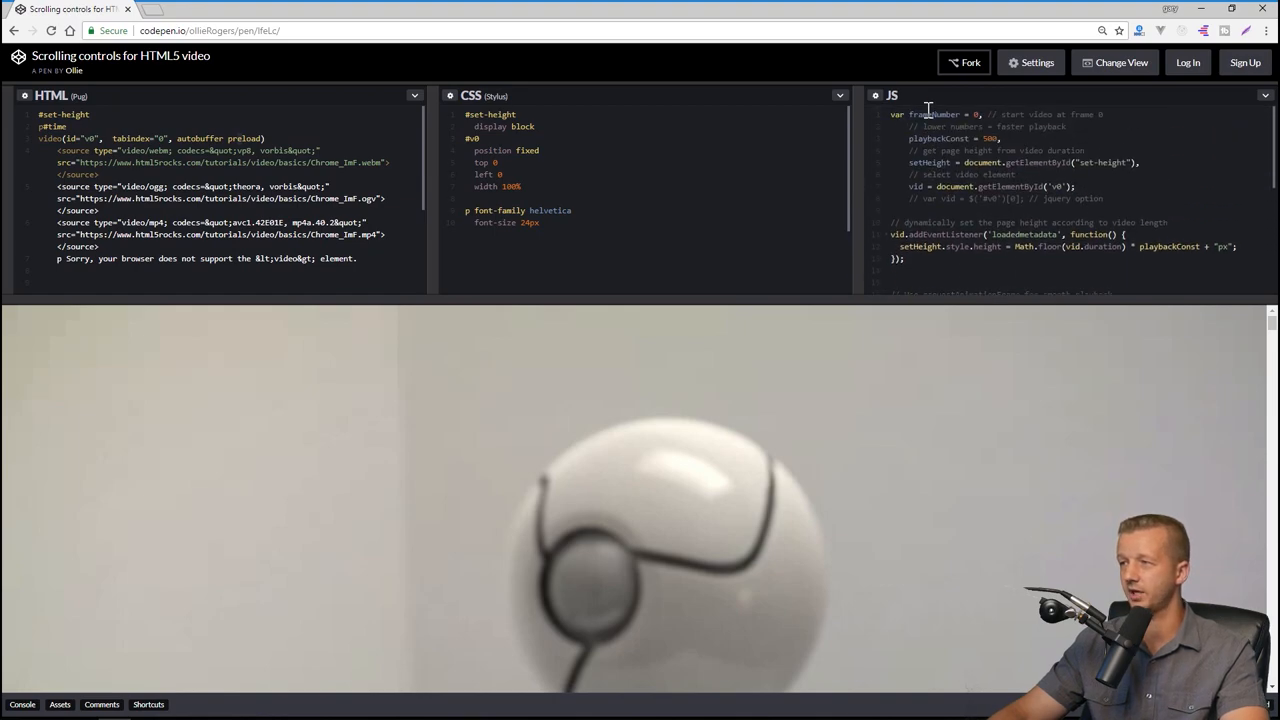
click(210, 30)
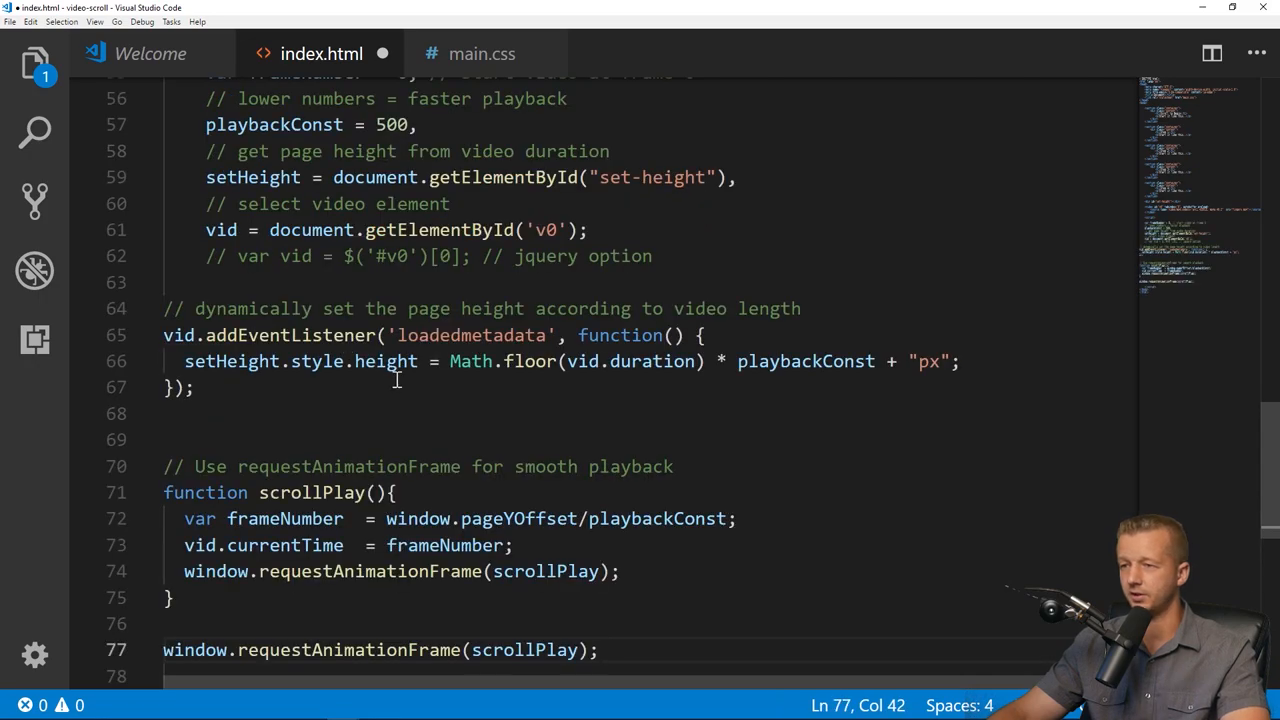
scroll(up, 3)
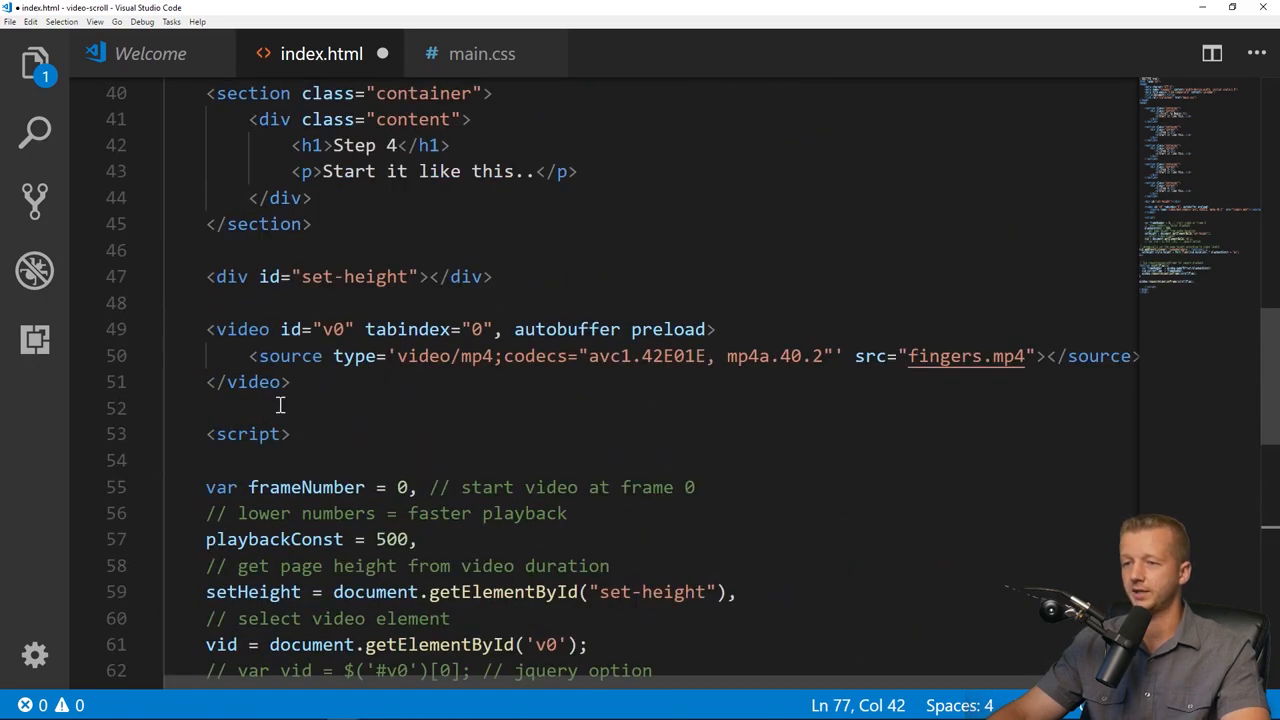
scroll(down, 3)
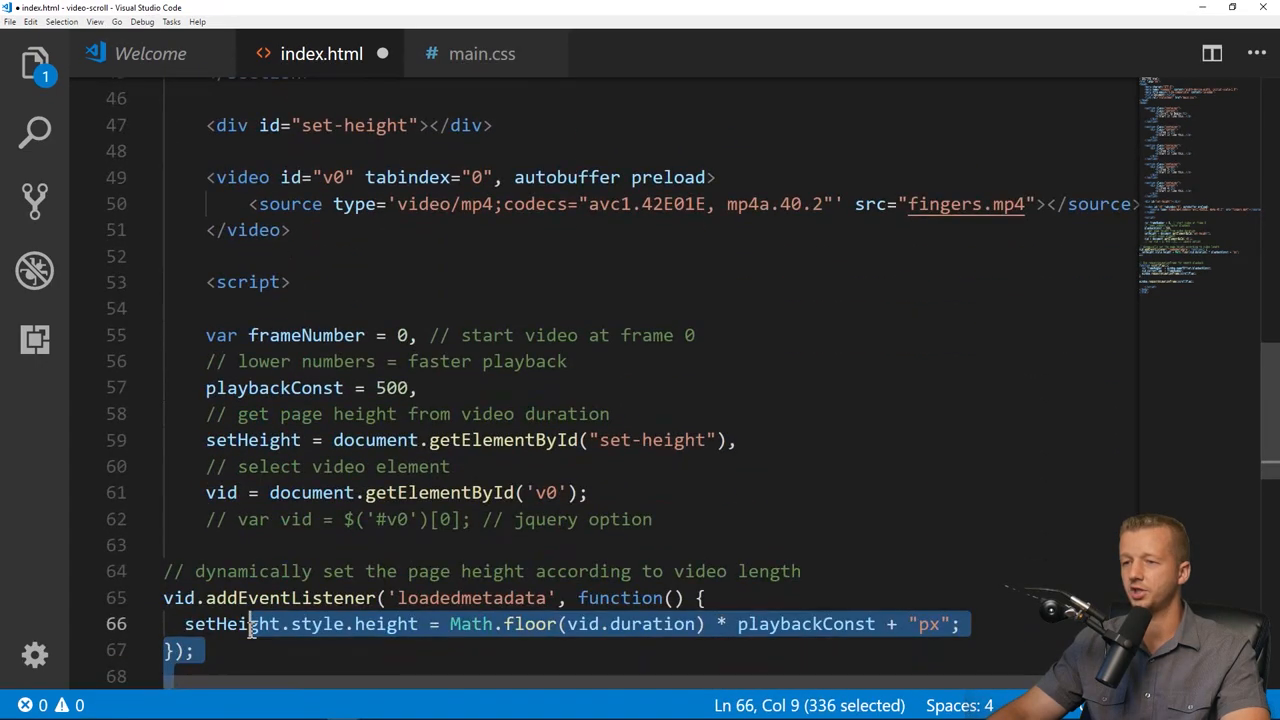
key(Delete)
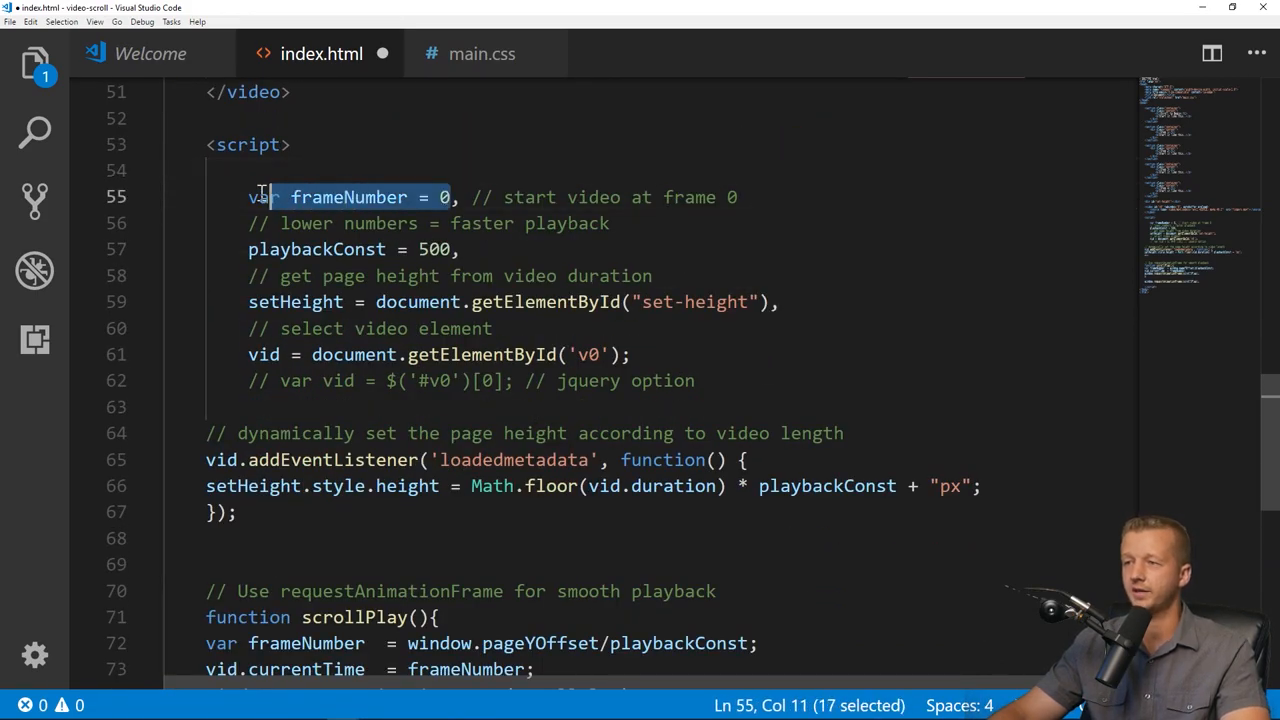
drag(262, 196, 536, 196)
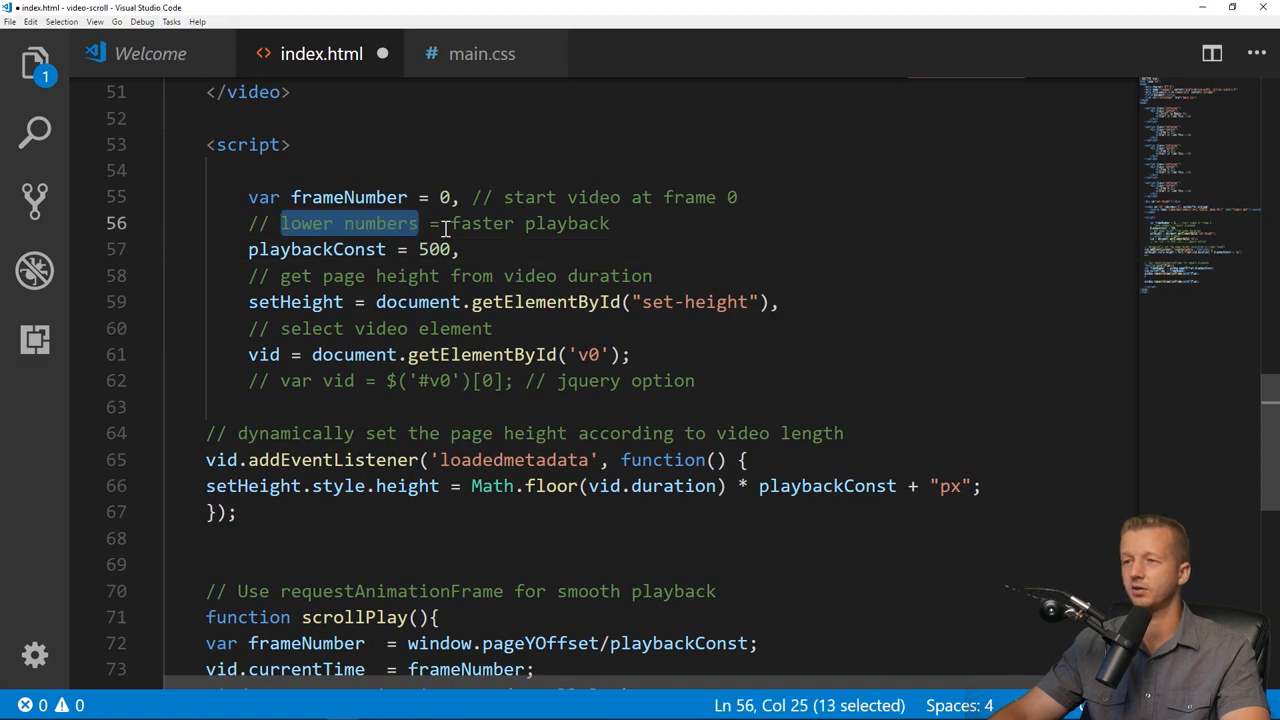
click(604, 224)
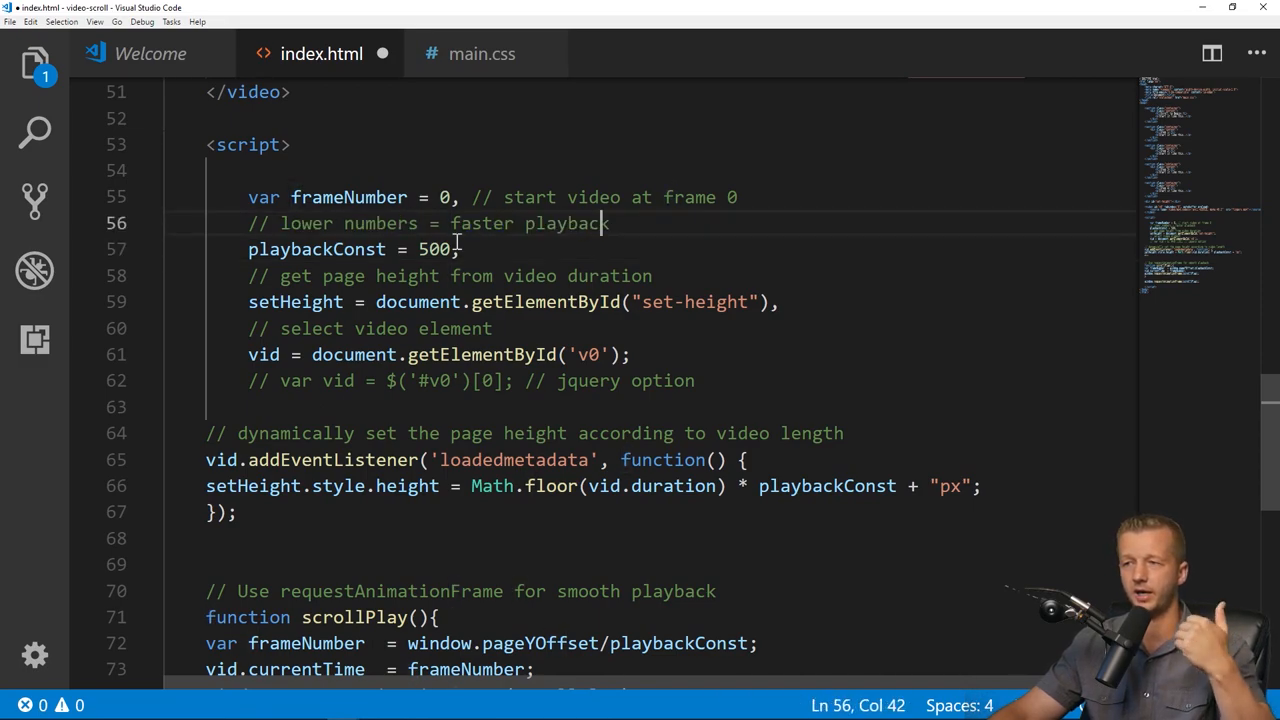
double_click(434, 248)
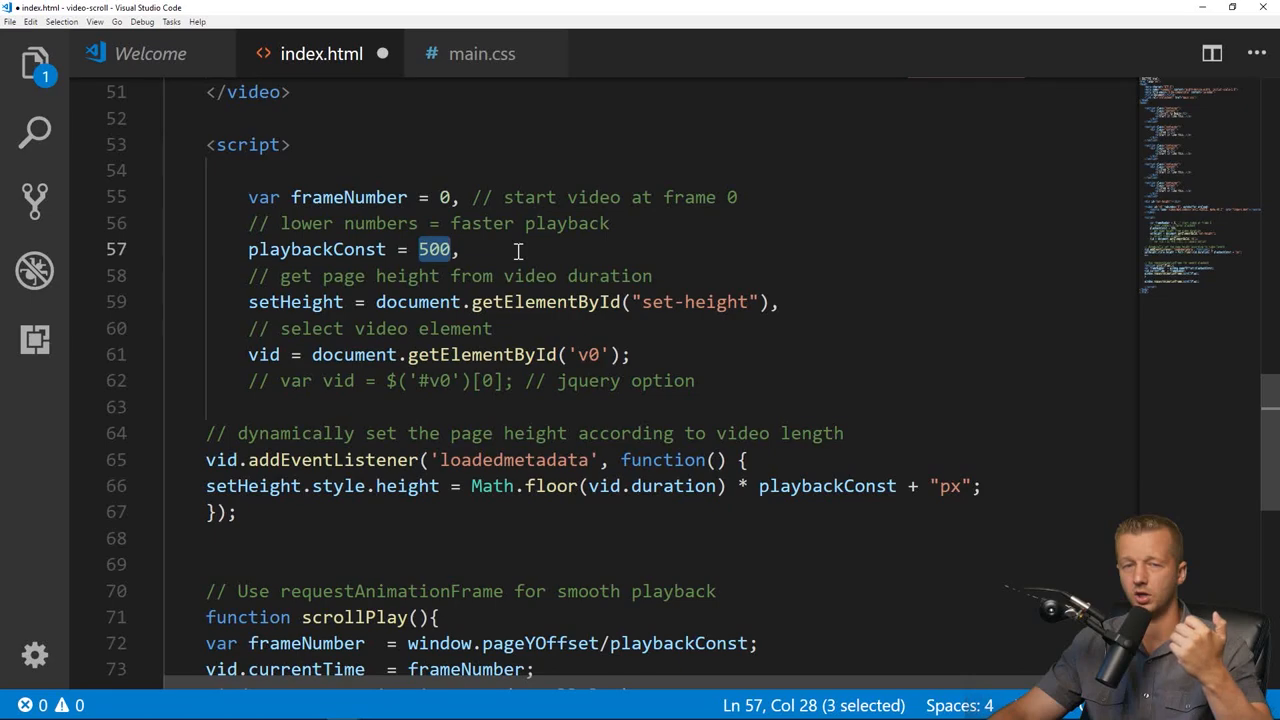
text(1)
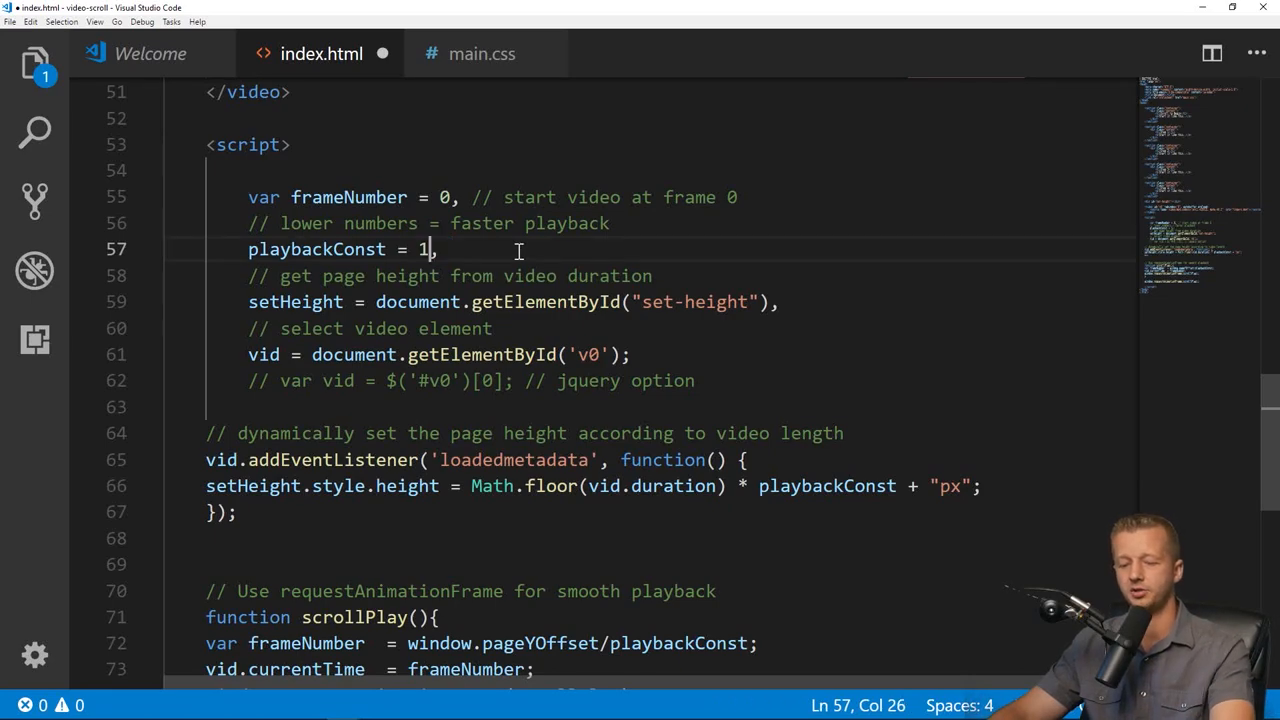
text(000)
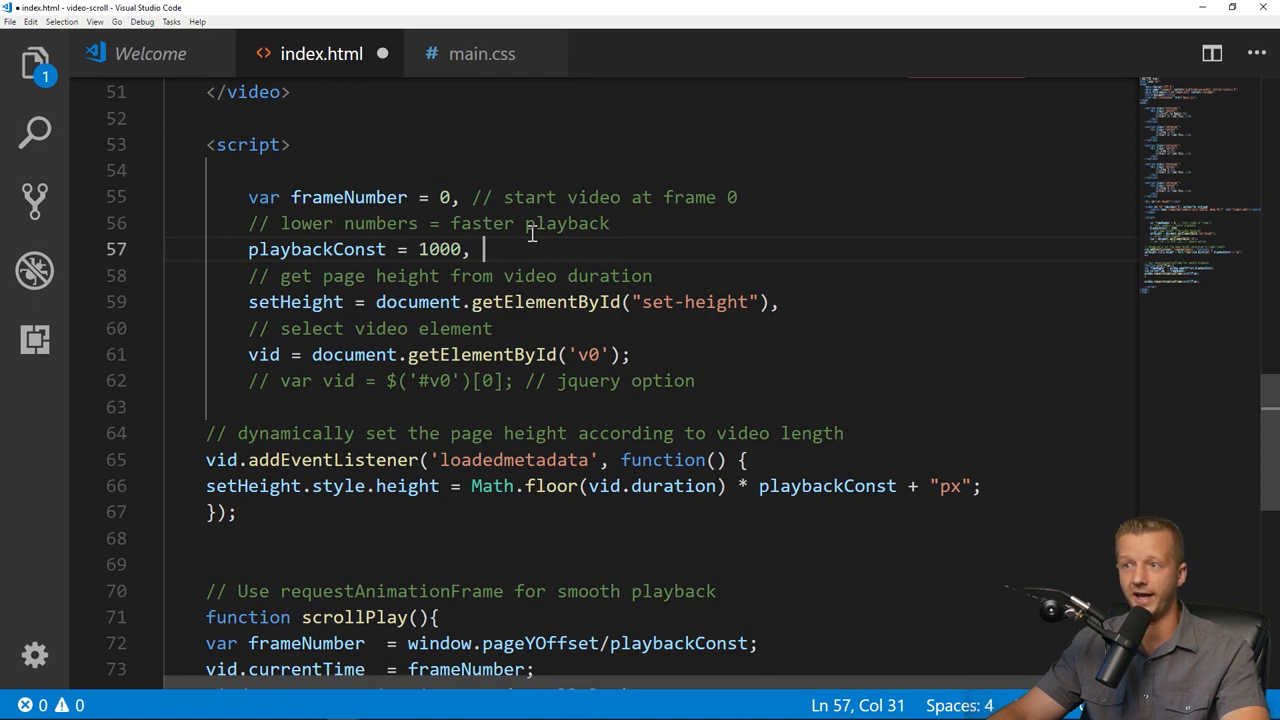
scroll(up, 3)
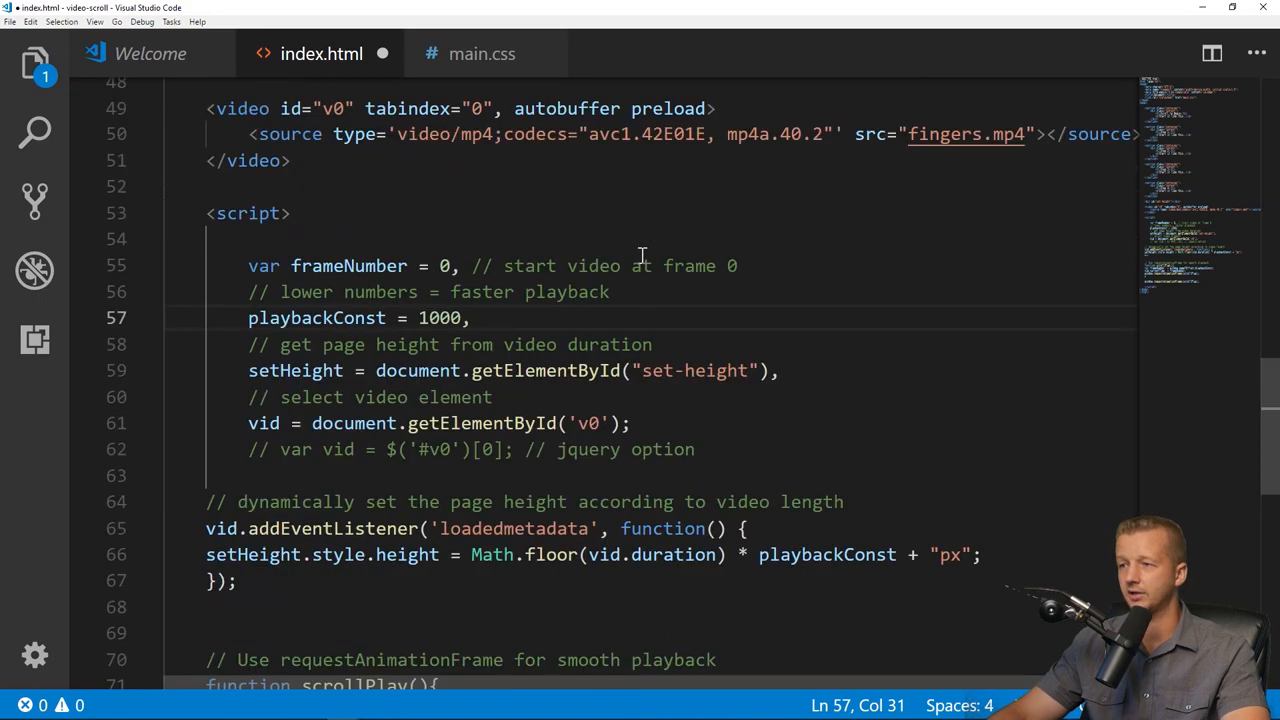
double_click(544, 370)
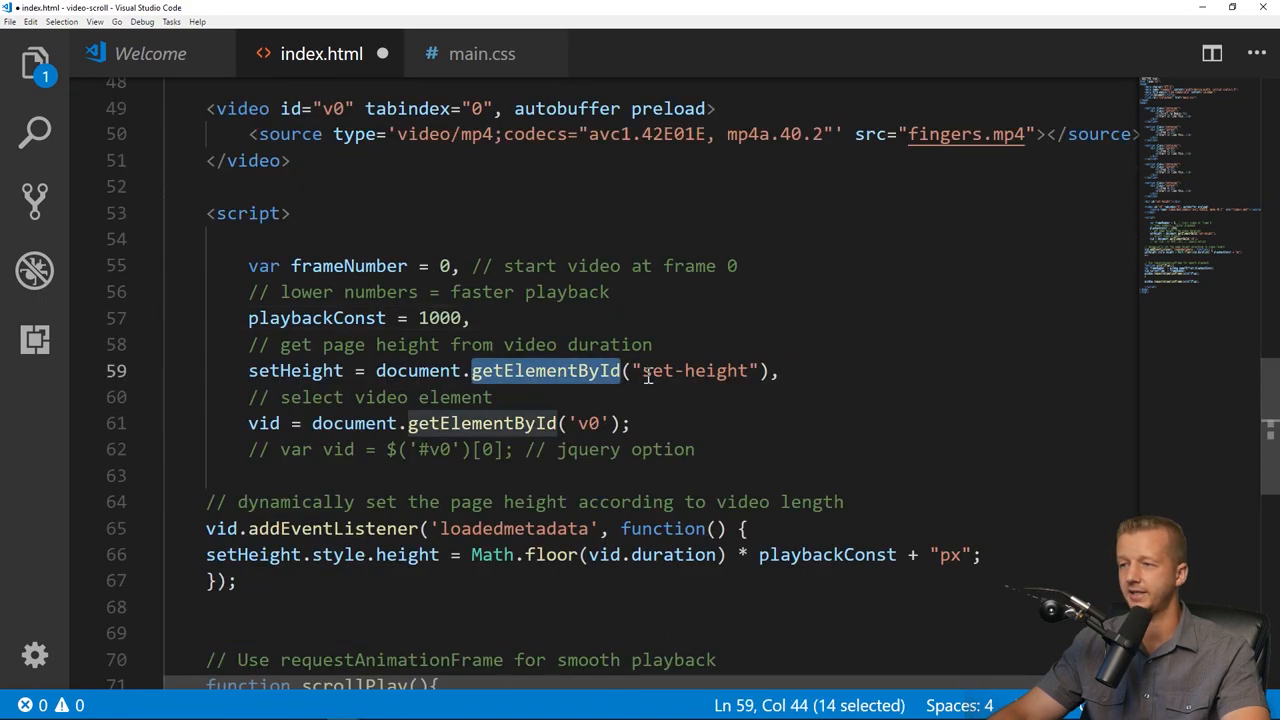
double_click(296, 370)
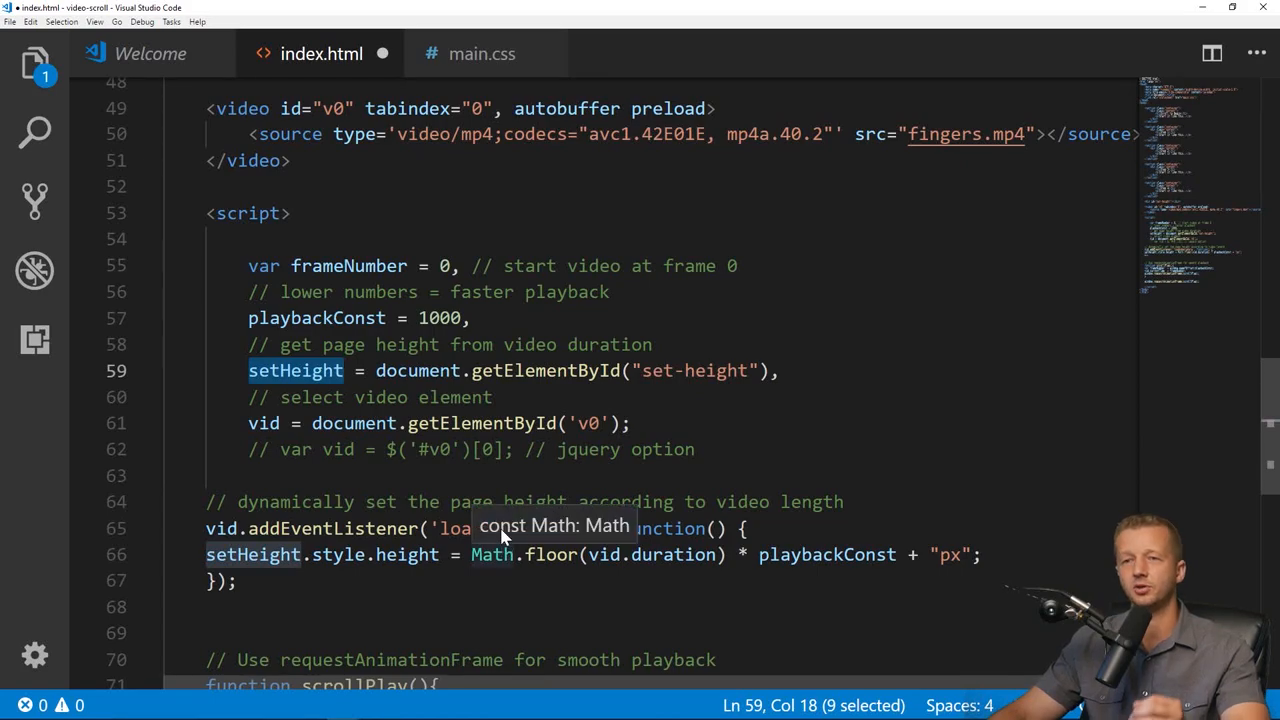
mouse_move(656, 378)
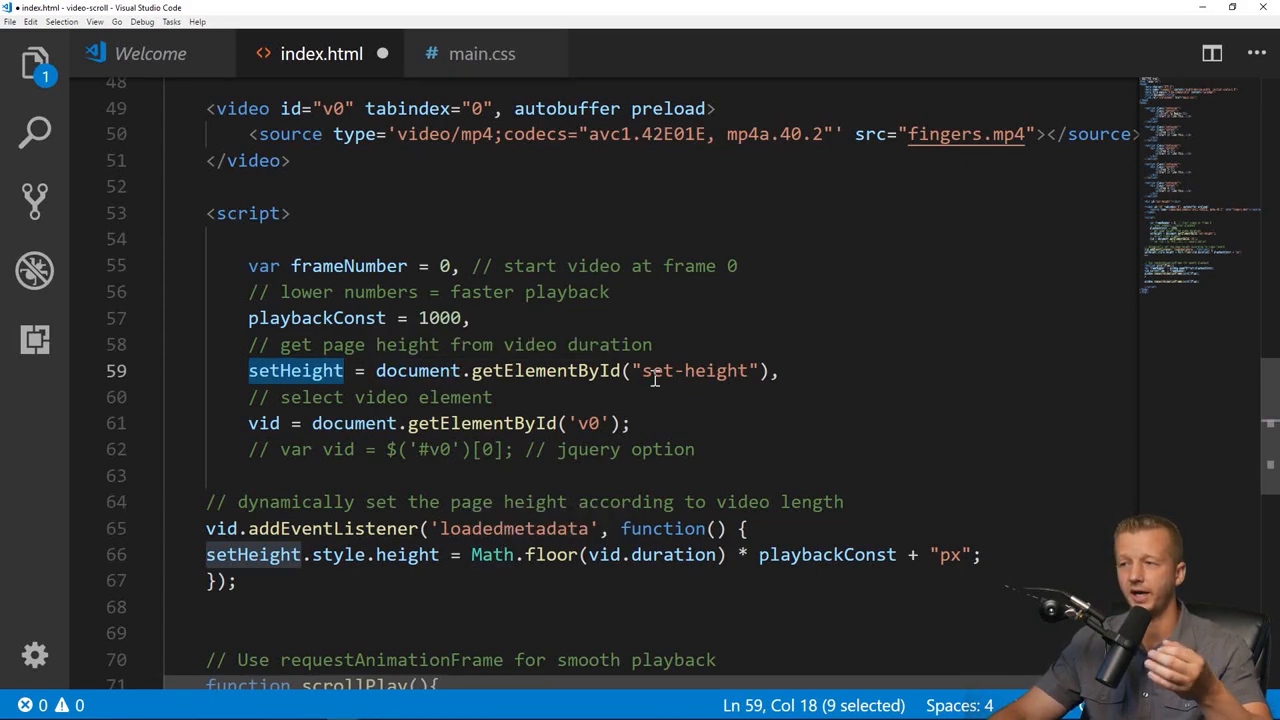
click(738, 370)
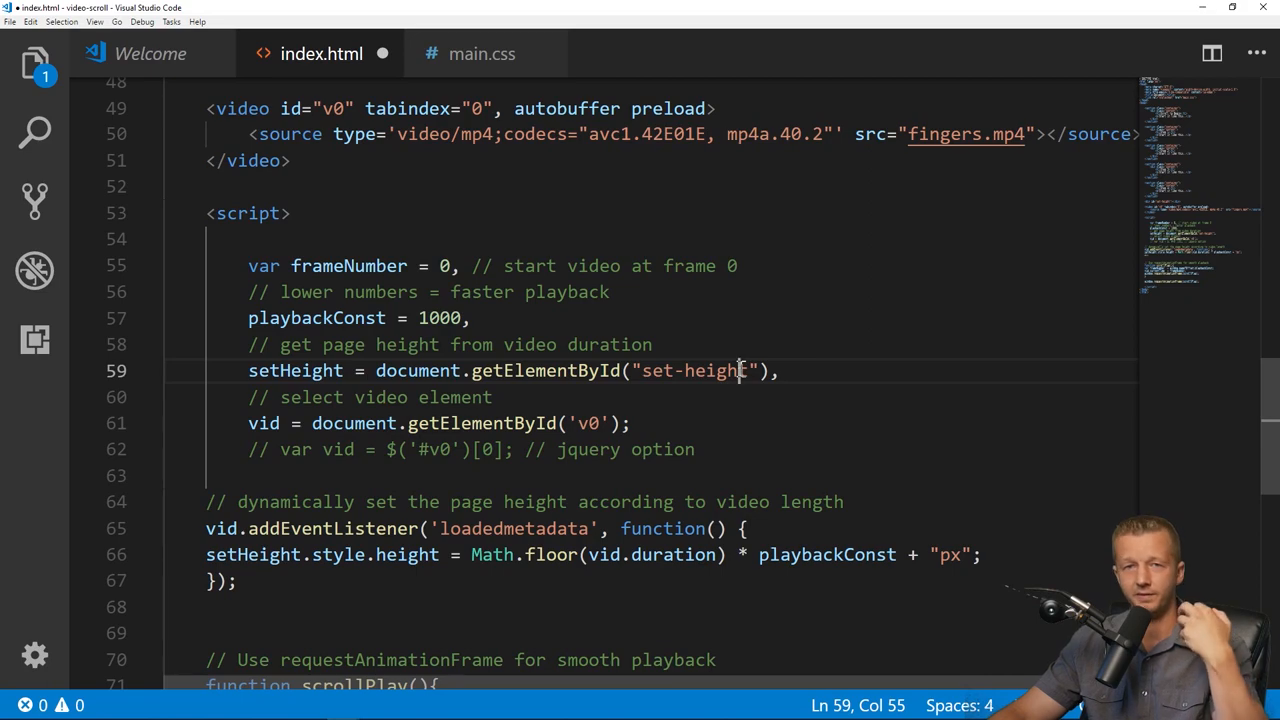
scroll(down, 3)
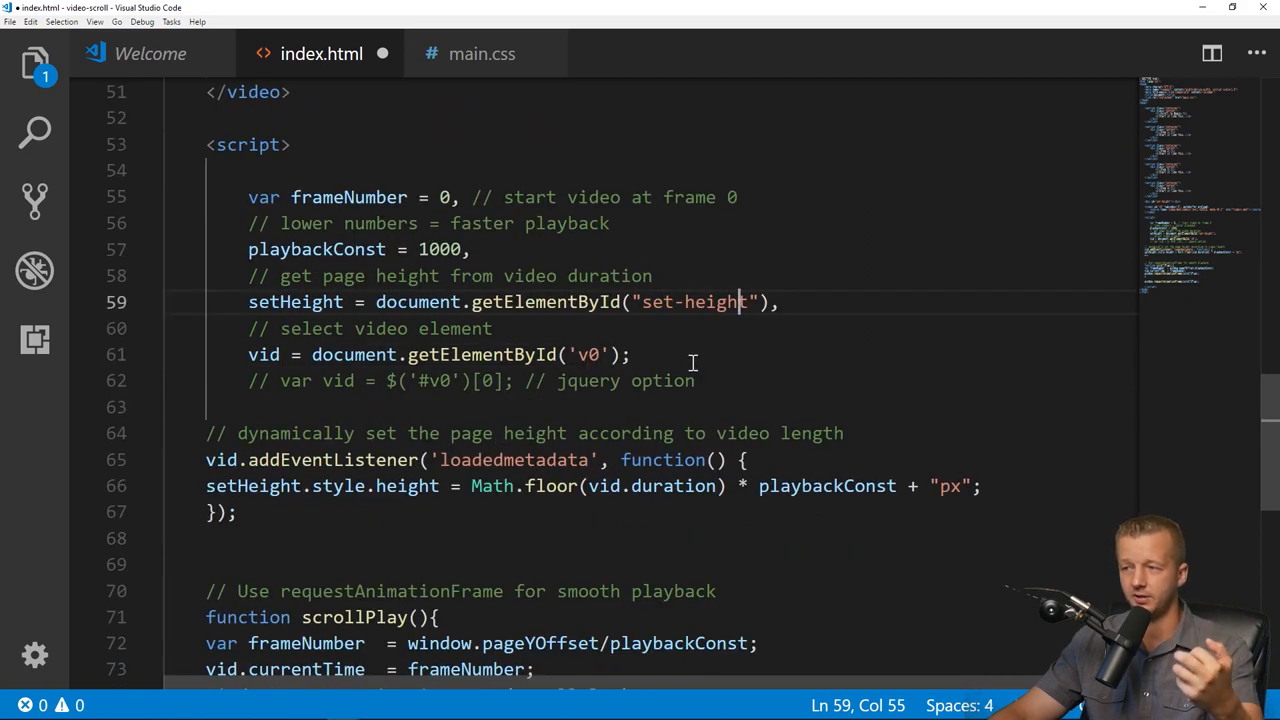
scroll(down, 3)
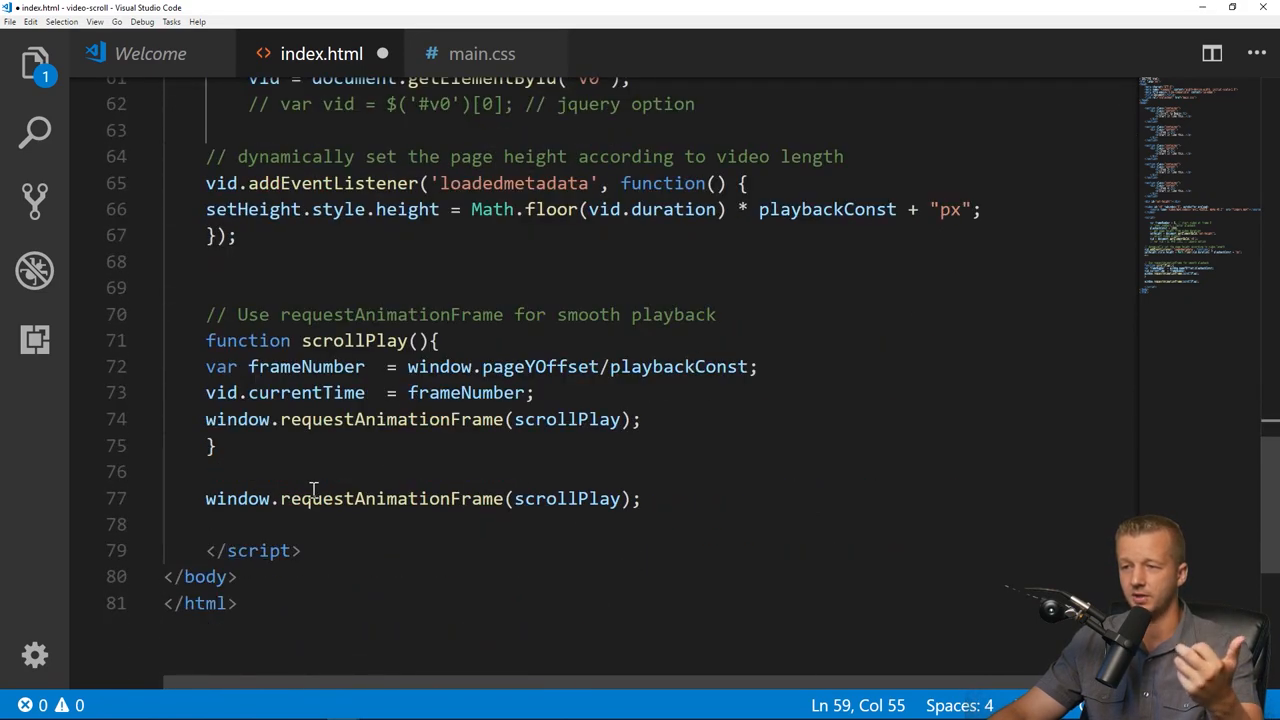
Scroll index.html back up to the start of the script block and place the caret there.
scroll(up, 3)
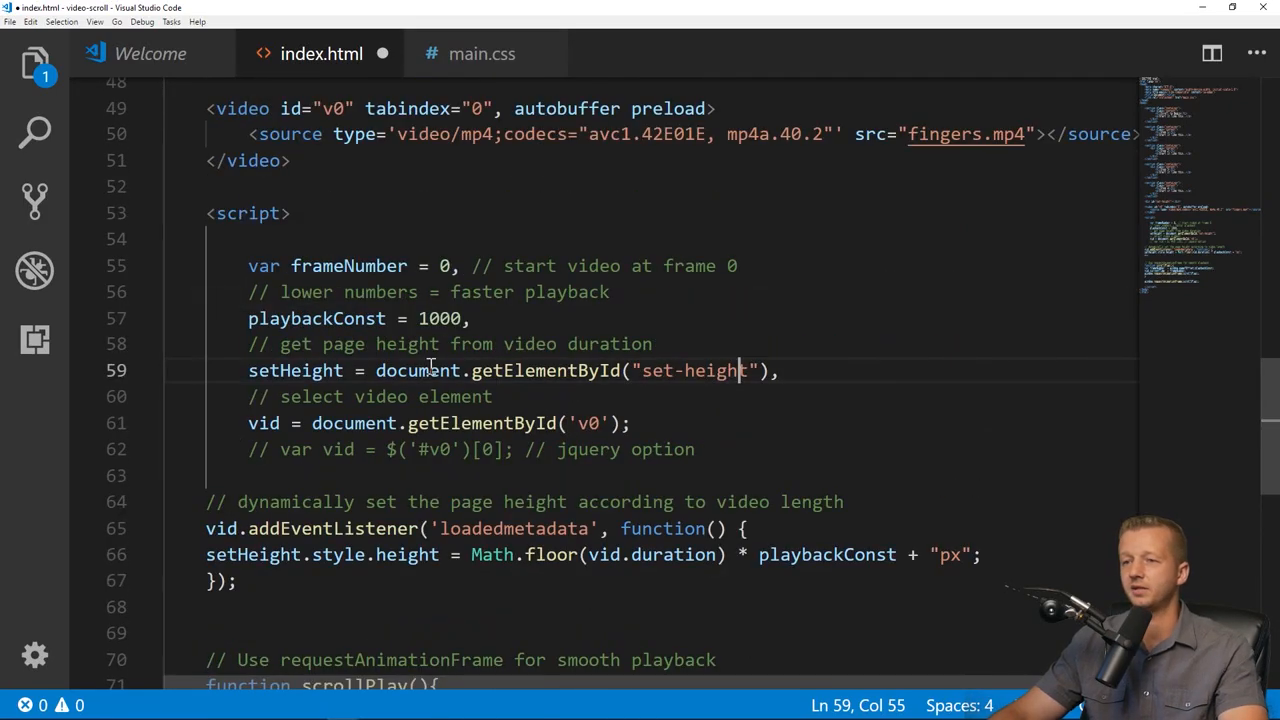
scroll(up, 3)
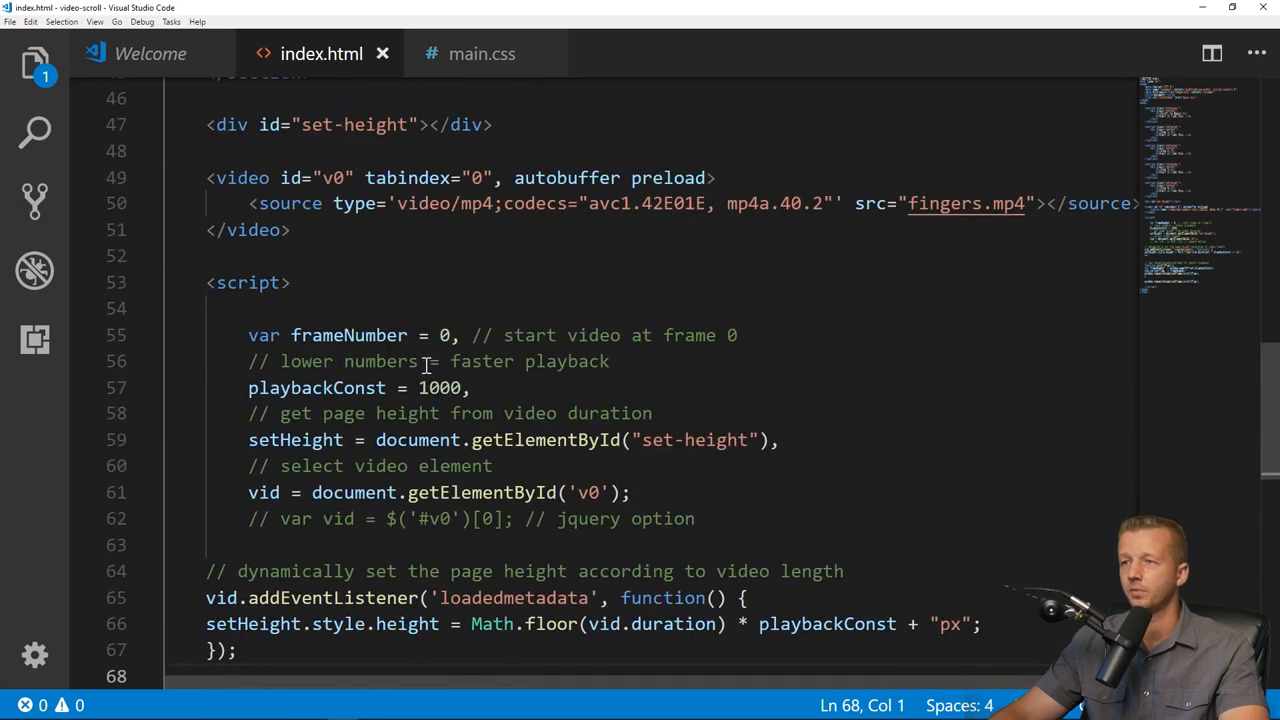
click(290, 282)
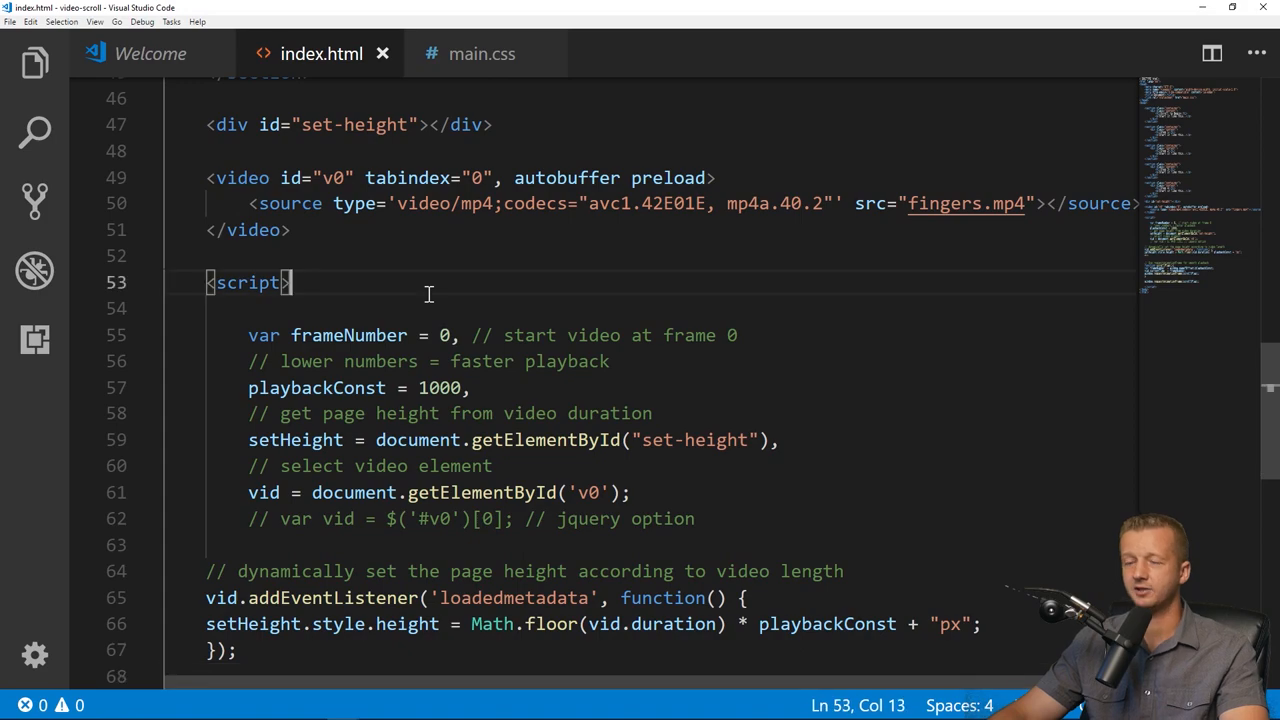
mouse_move(440, 174)
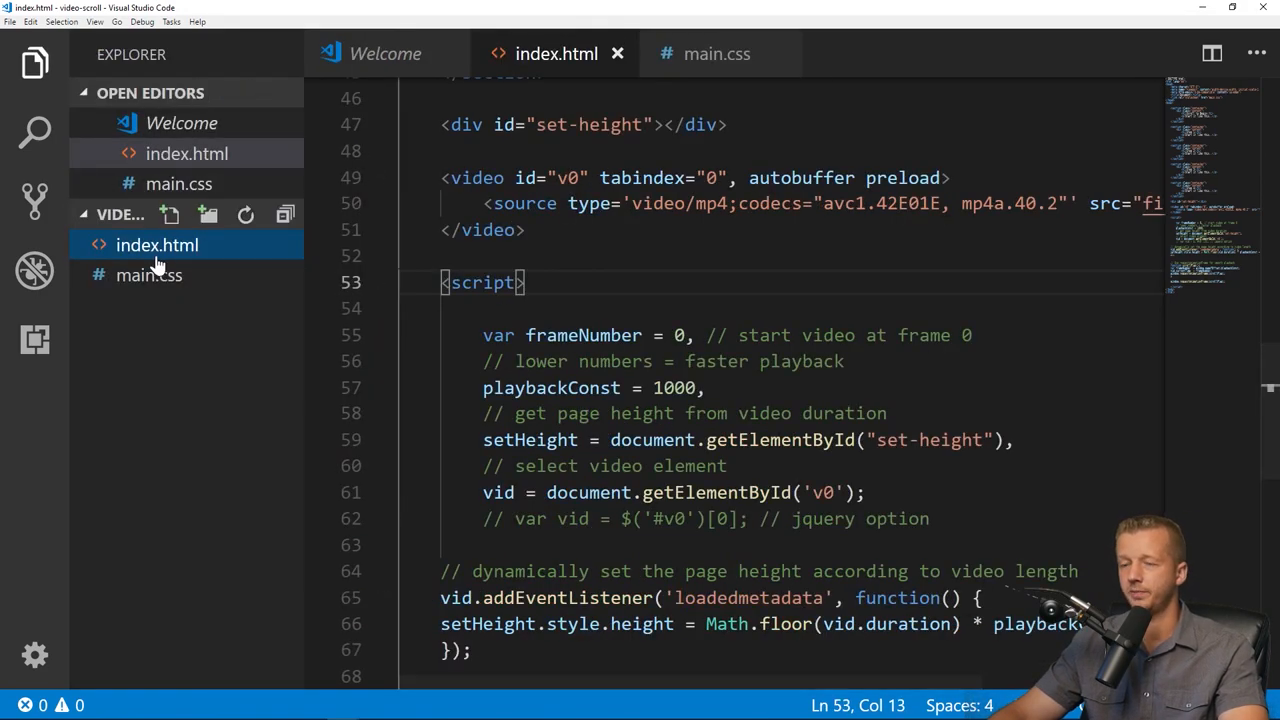
Serve index.html with Open with Live Server from its Explorer context menu.
right_click(156, 244)
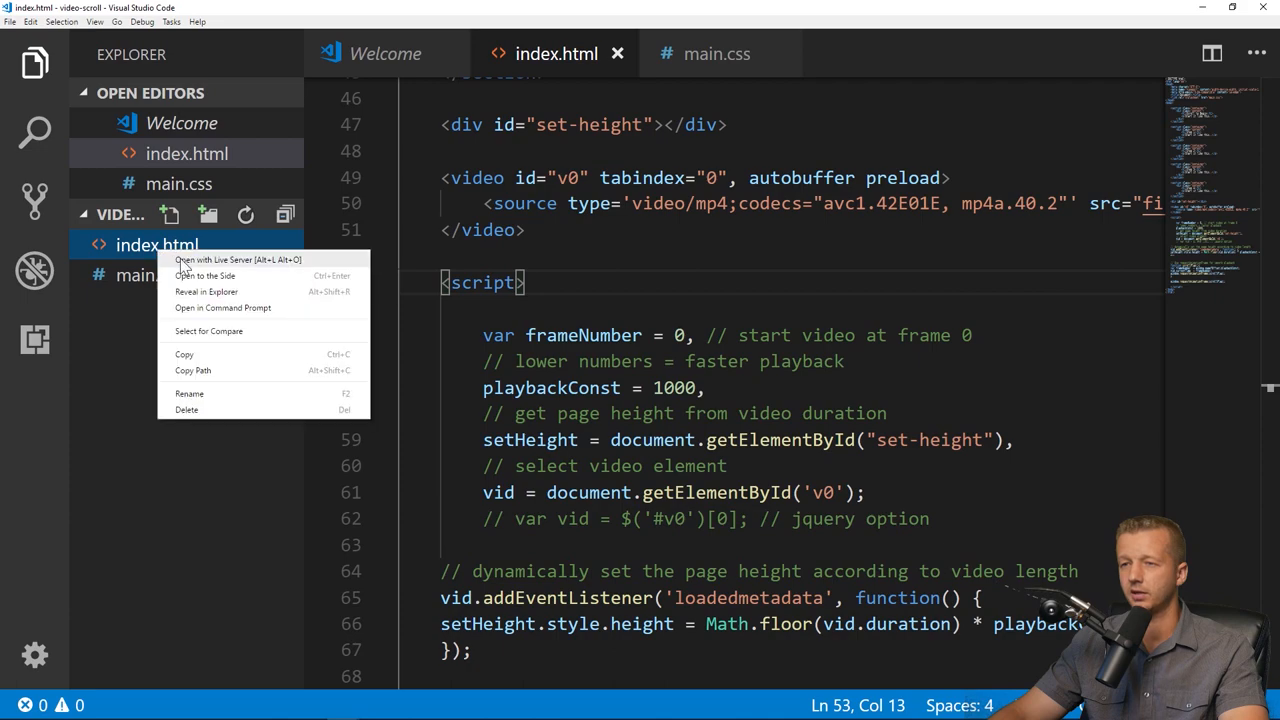
click(238, 260)
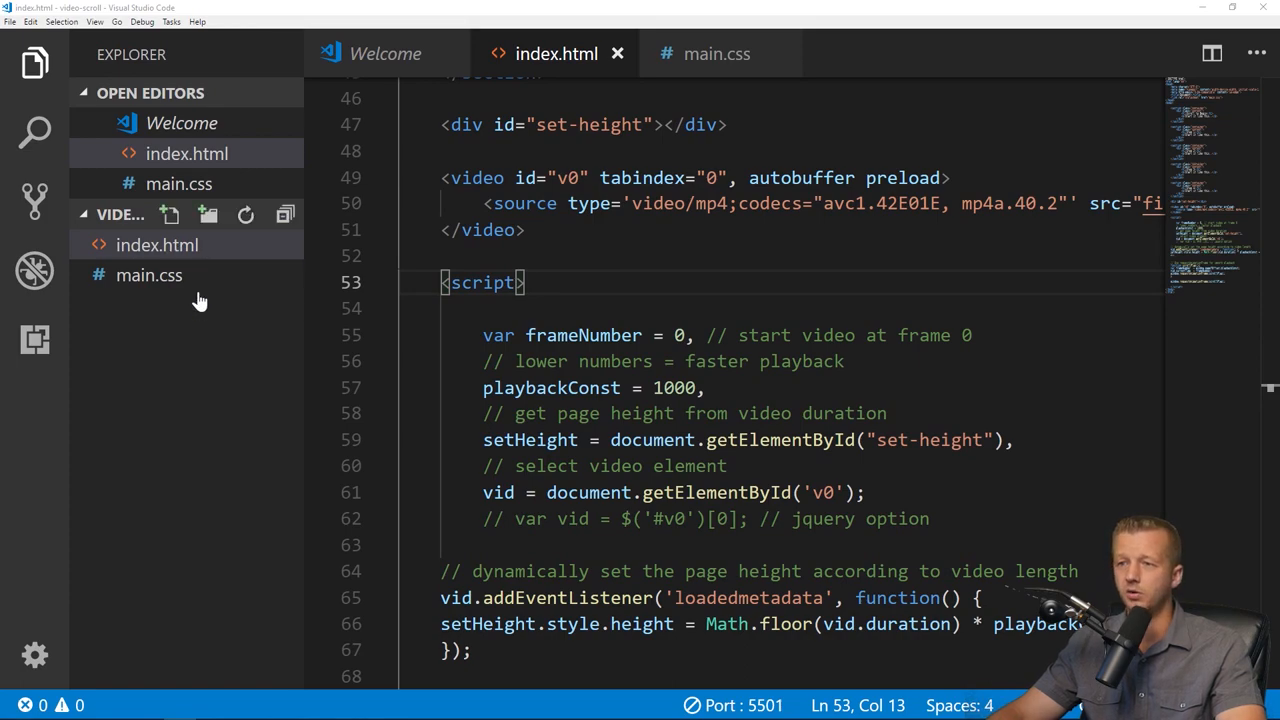
Add fingers.mp4 to the video-scroll project folder.
right_click(156, 244)
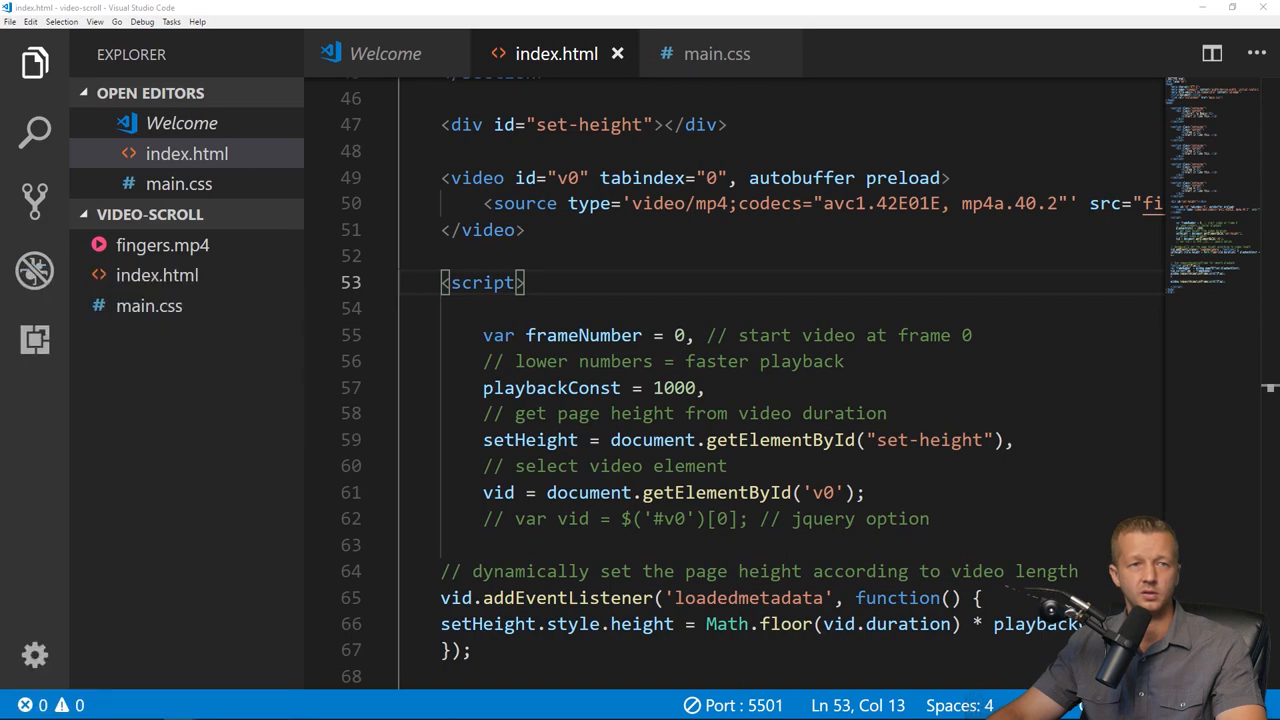
click(114, 708)
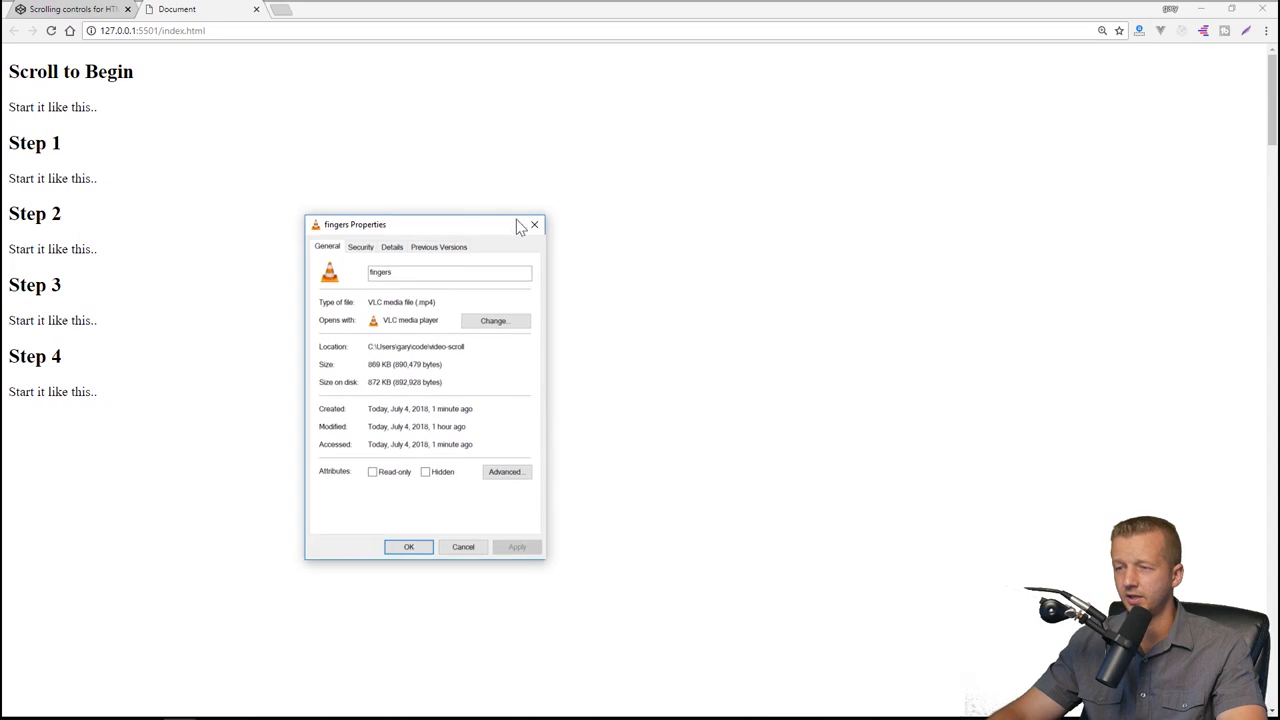
Dismiss the fingers Properties dialog and return to index.html in VS Code.
click(532, 224)
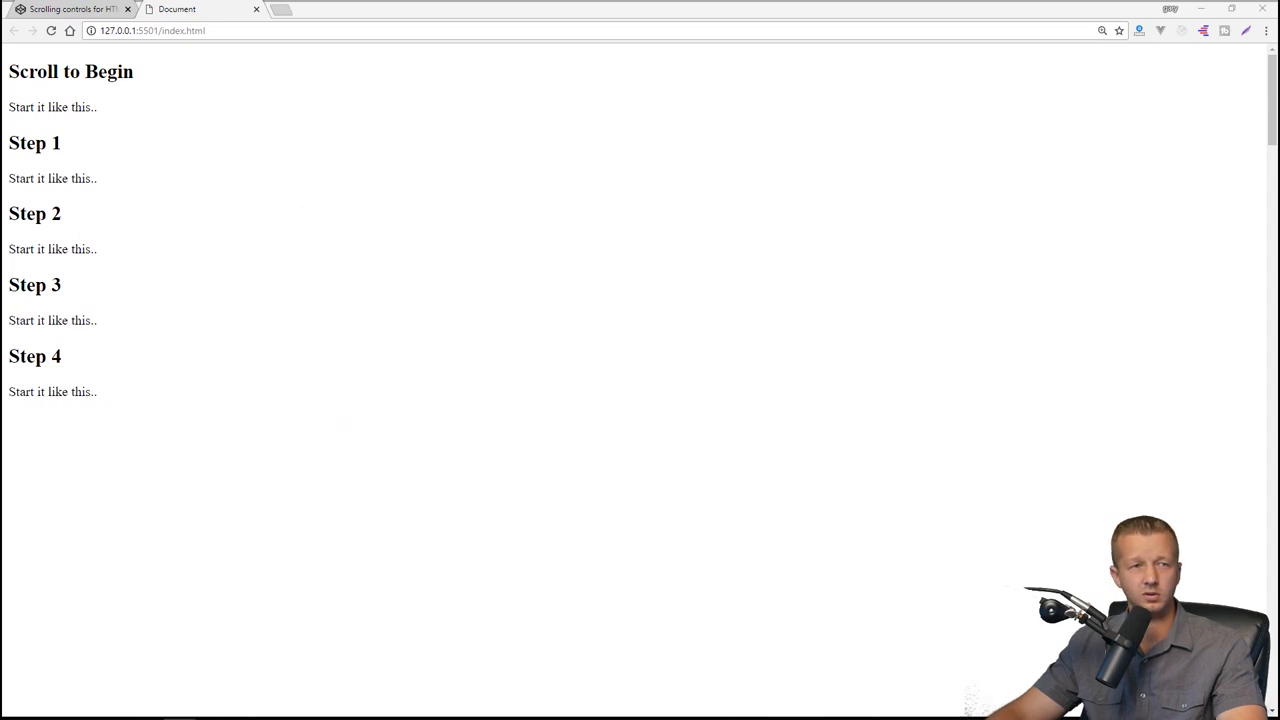
click(64, 8)
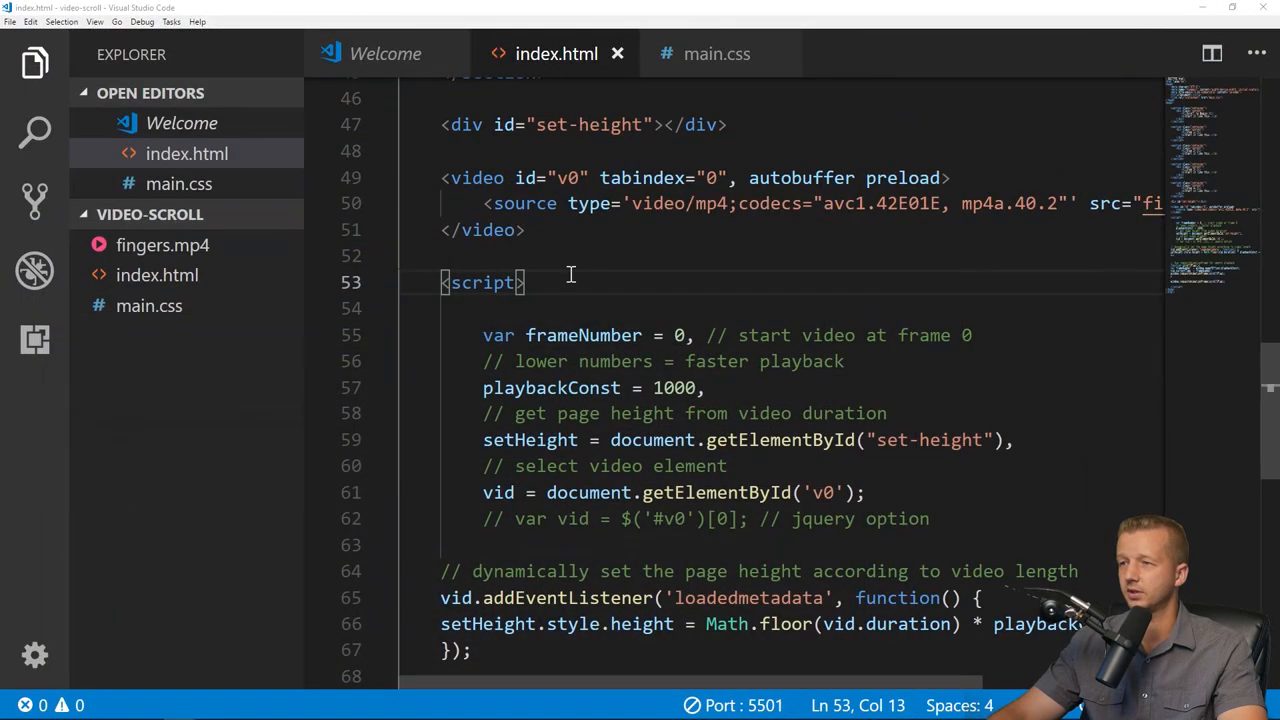
Review the Step section containers in index.html before moving to main.css.
scroll(up, 3)
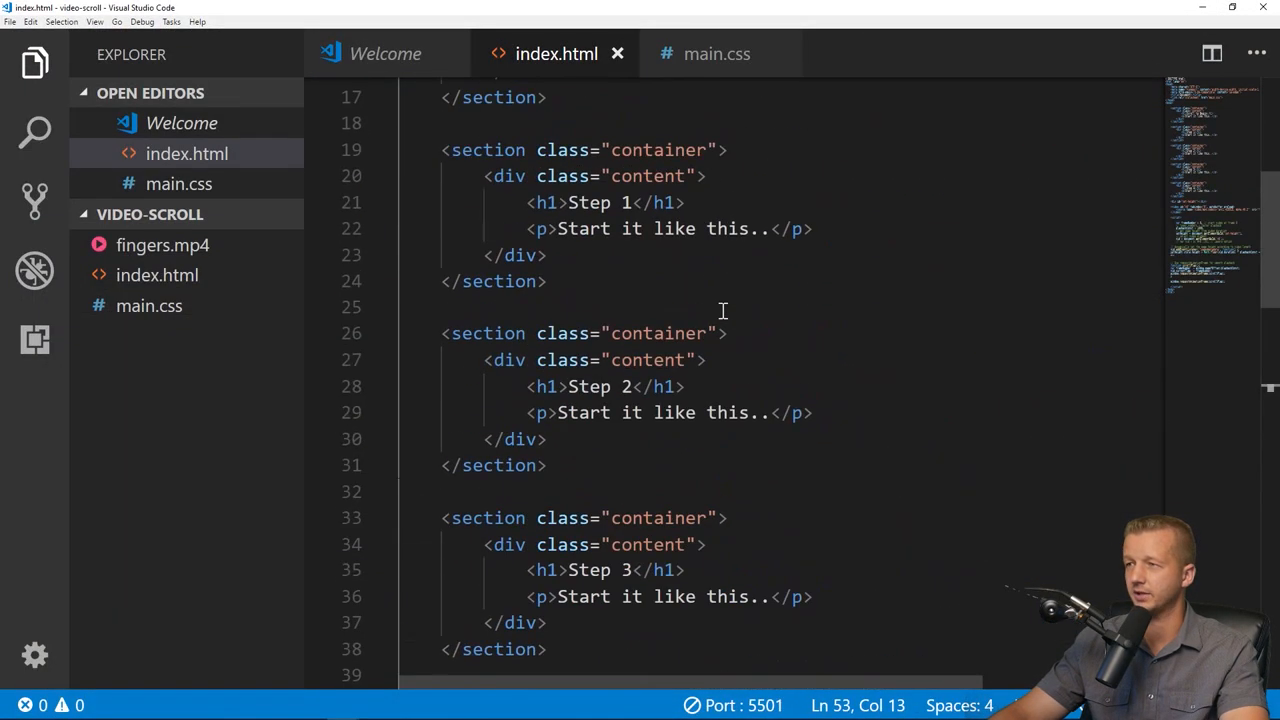
scroll(down, 3)
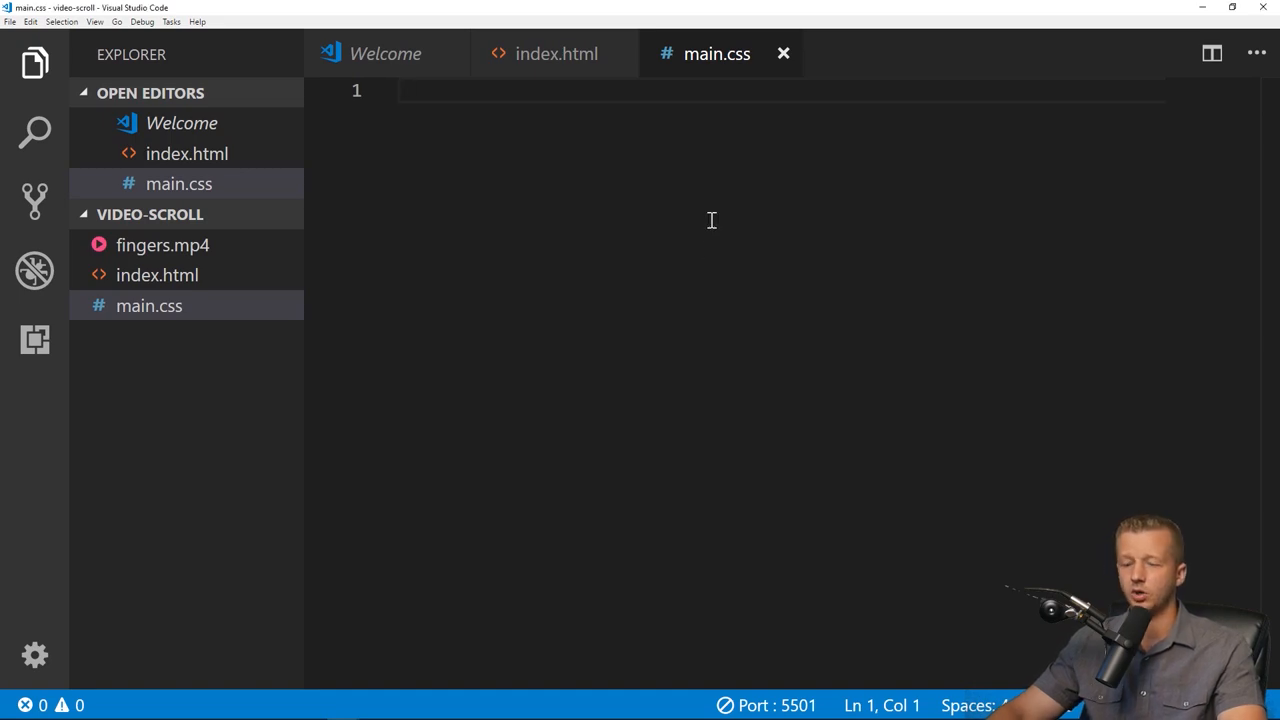
Write a body rule: background-color #c6d7de, font-family 'Montserrat', padding 3em.
text(body {)
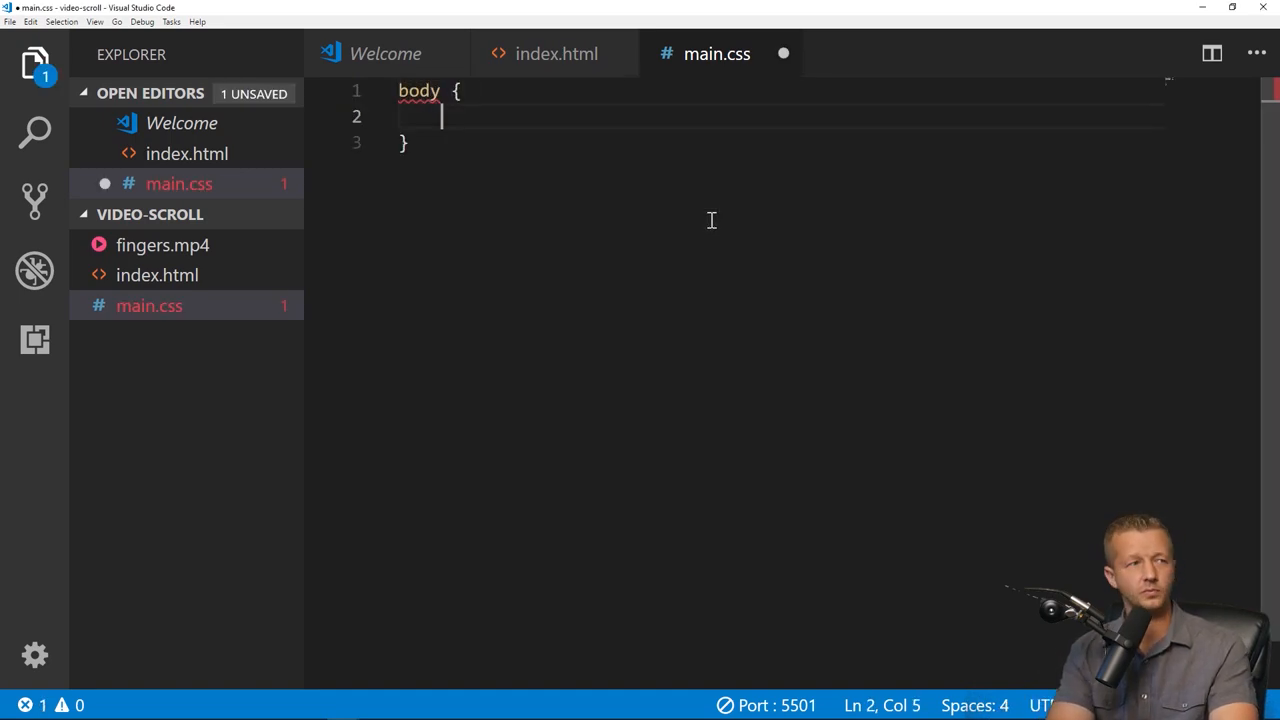
text(backgroundc)
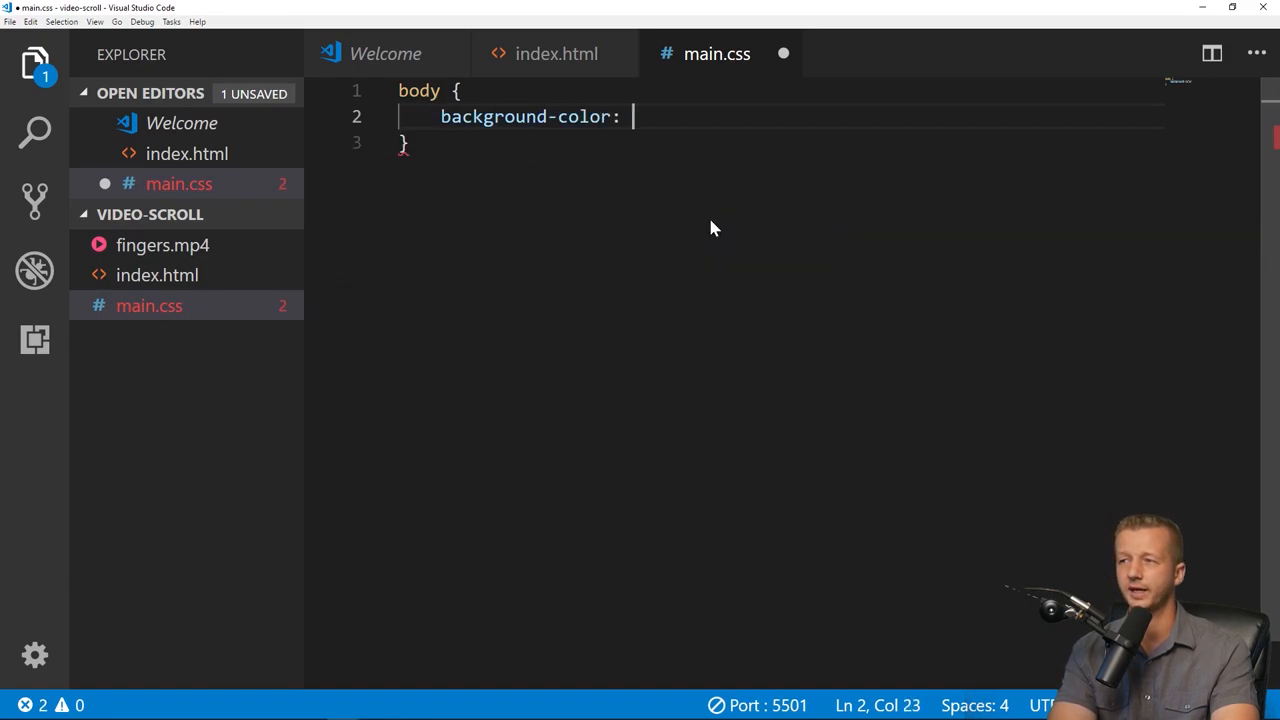
text(#)
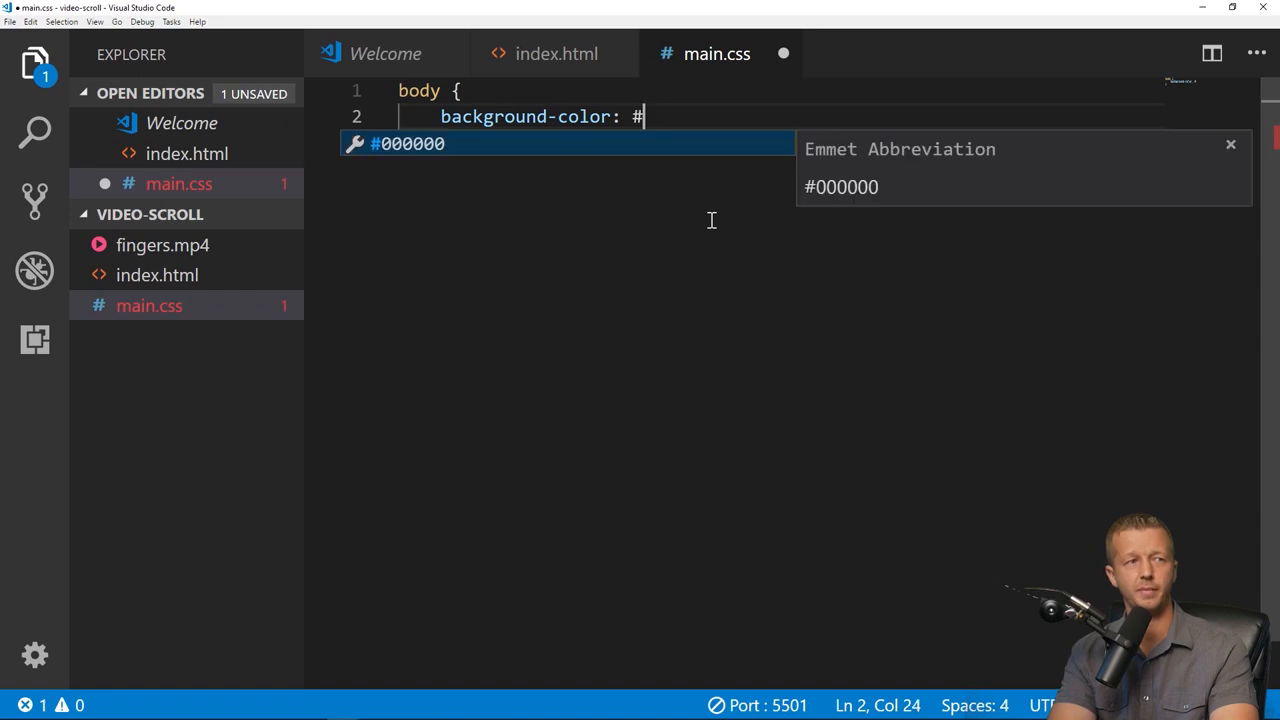
text(c6)
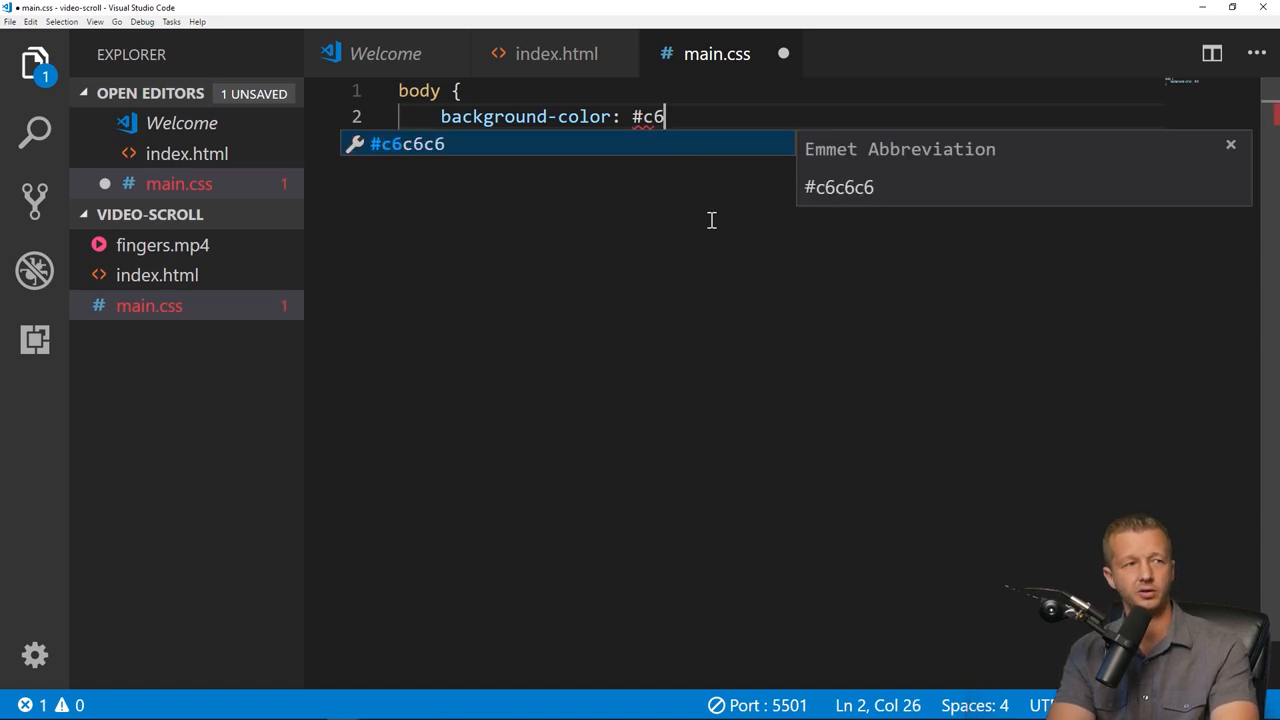
text(d7)
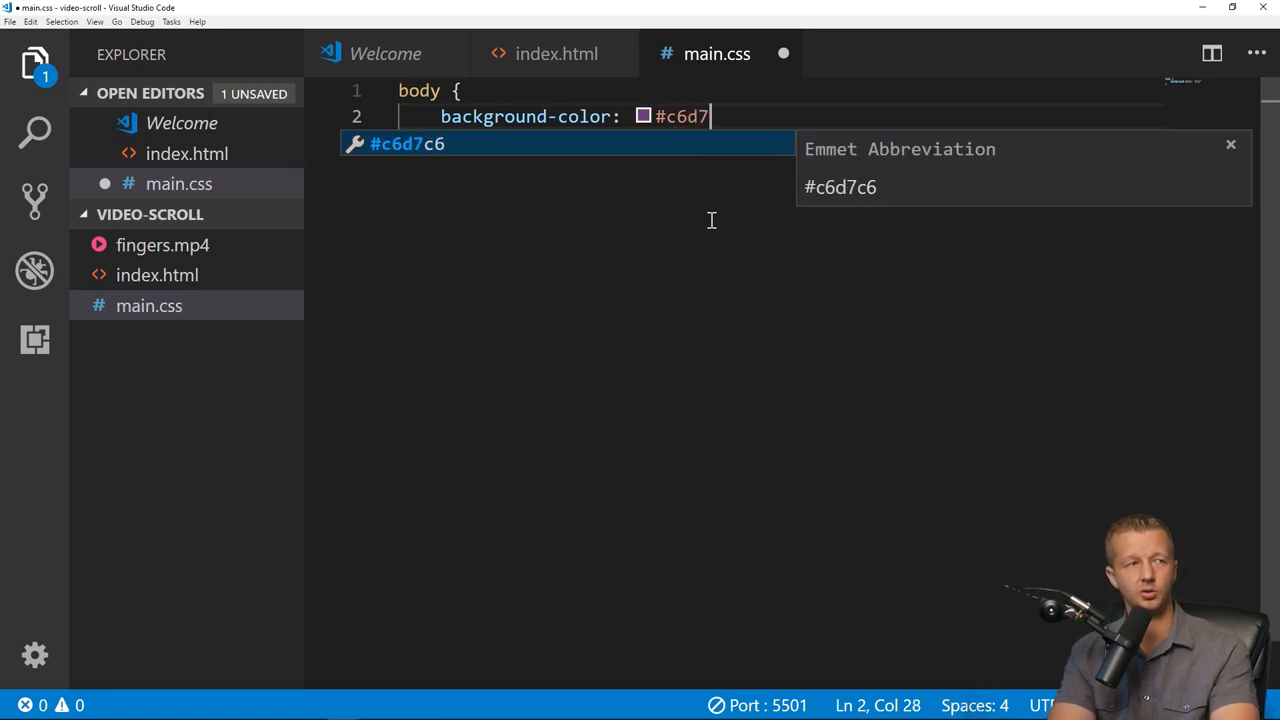
text(de;)
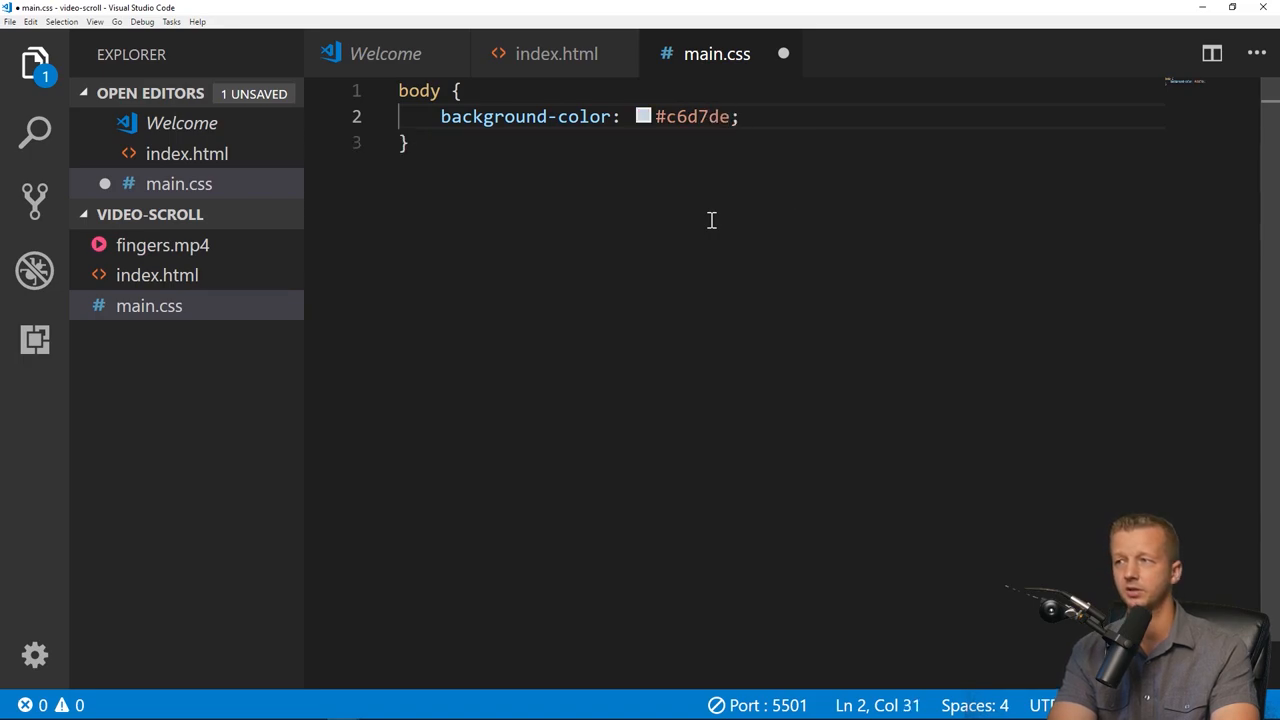
text(font-family: 'Monts)
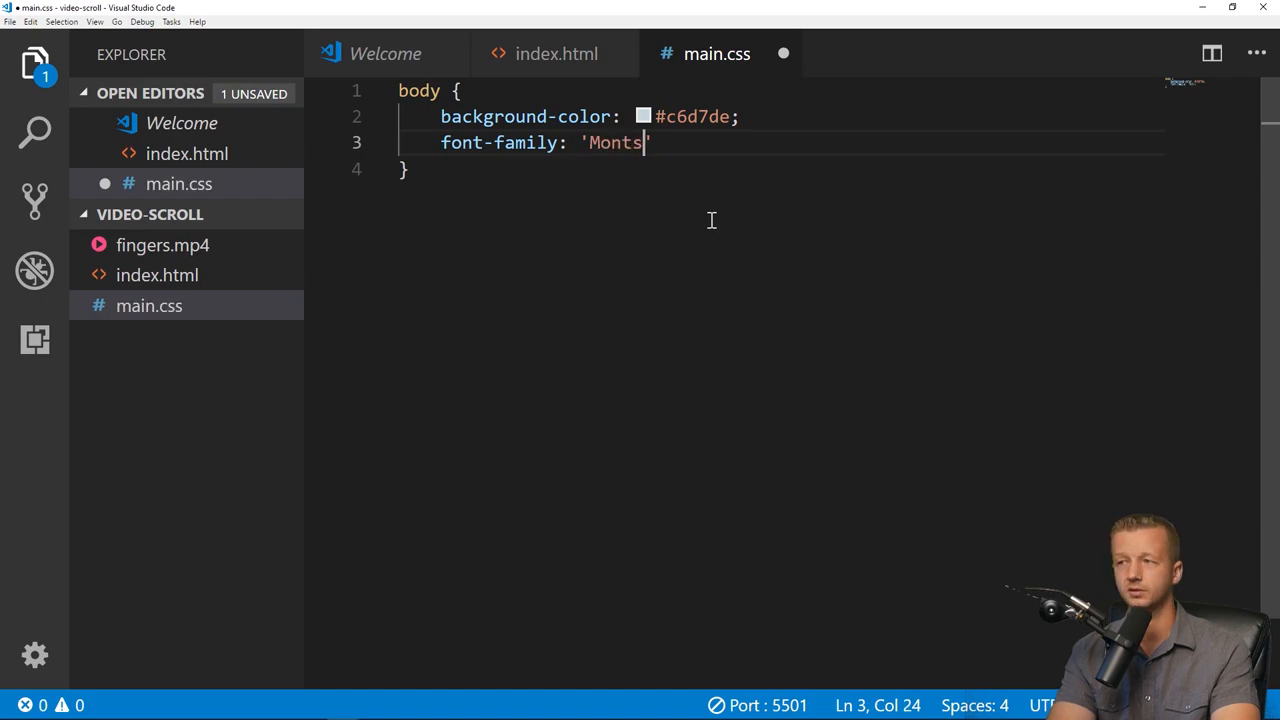
text(errat';)
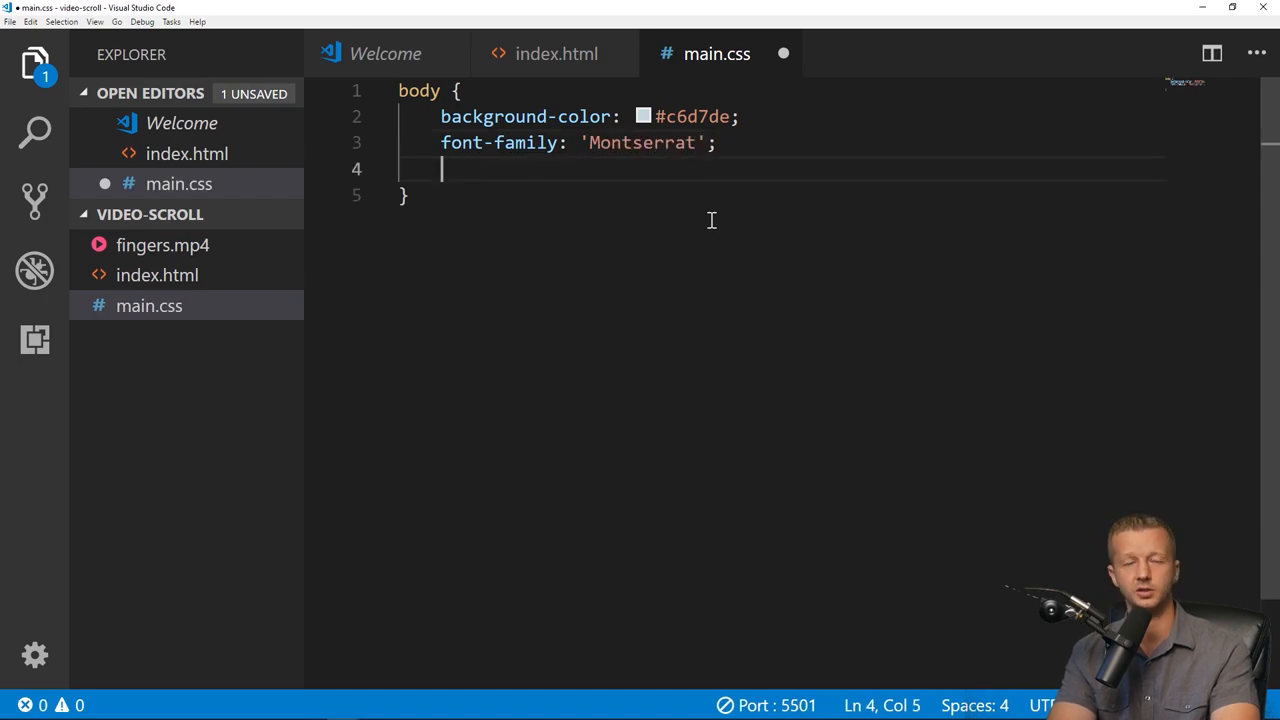
text(padding:)
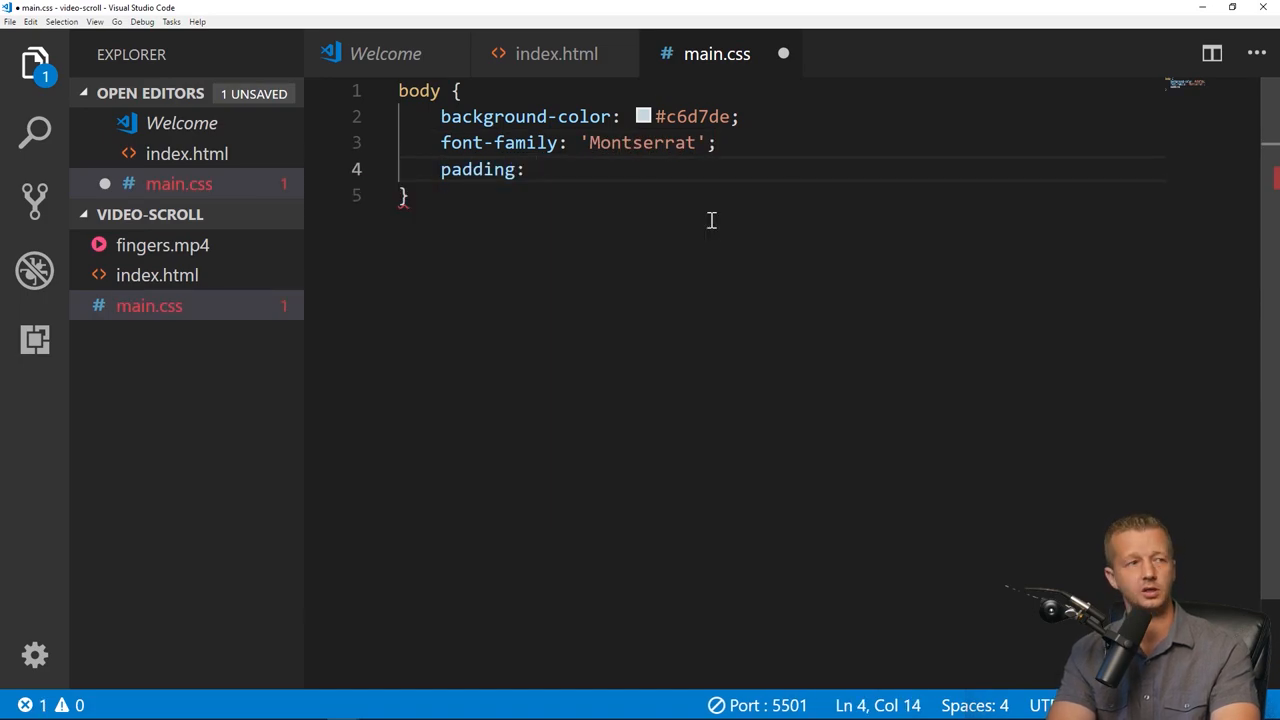
text(3em;)
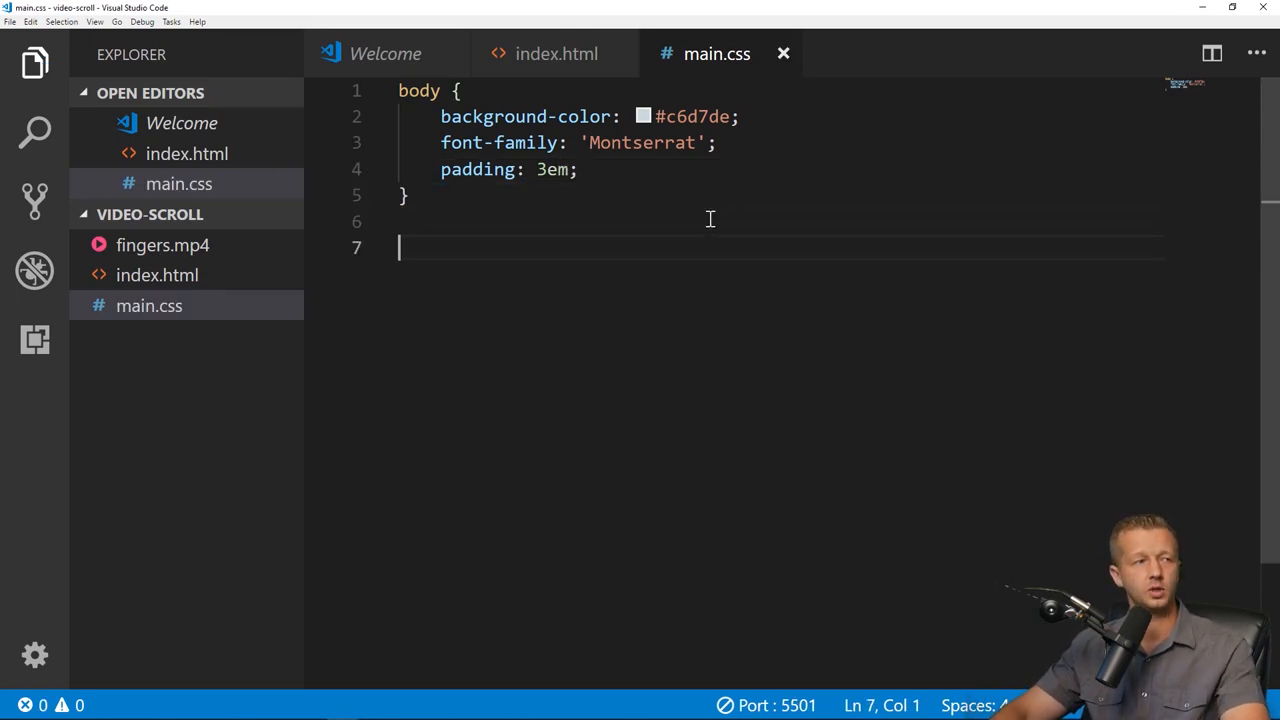
Write a #v0 rule with position: fixed, bottom: 0 and right: 0.
text(#v0)
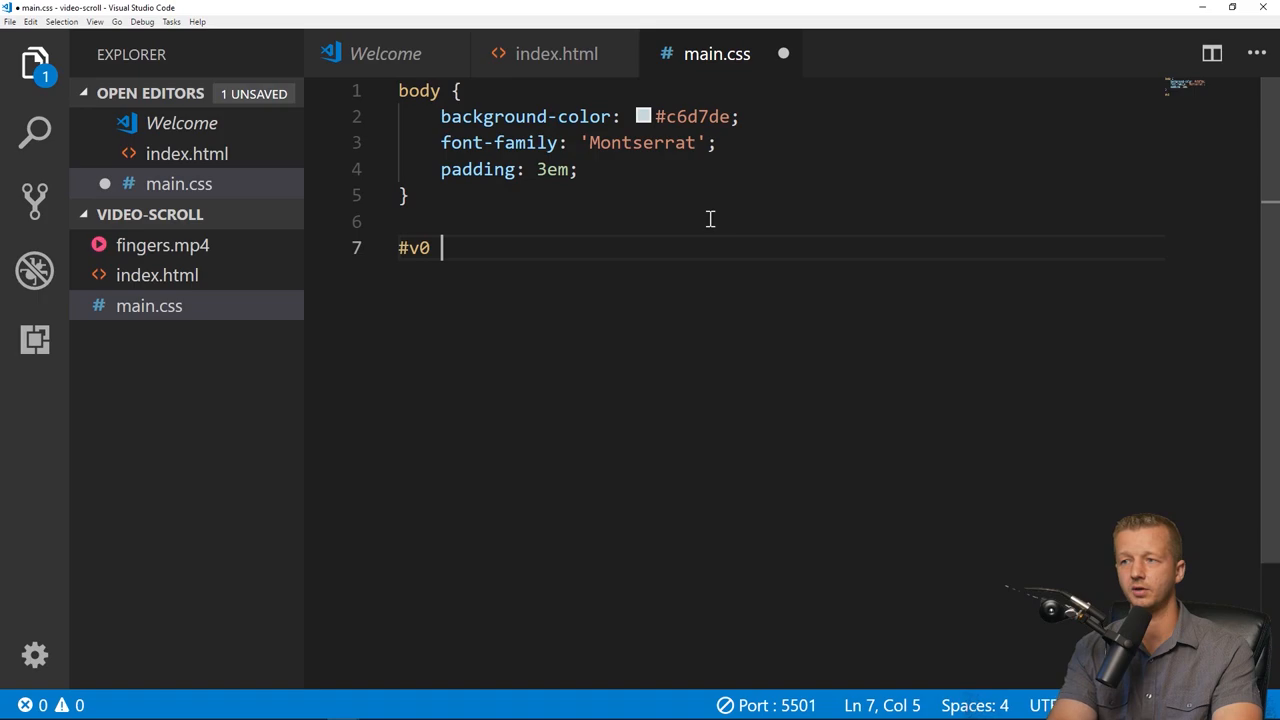
text({)
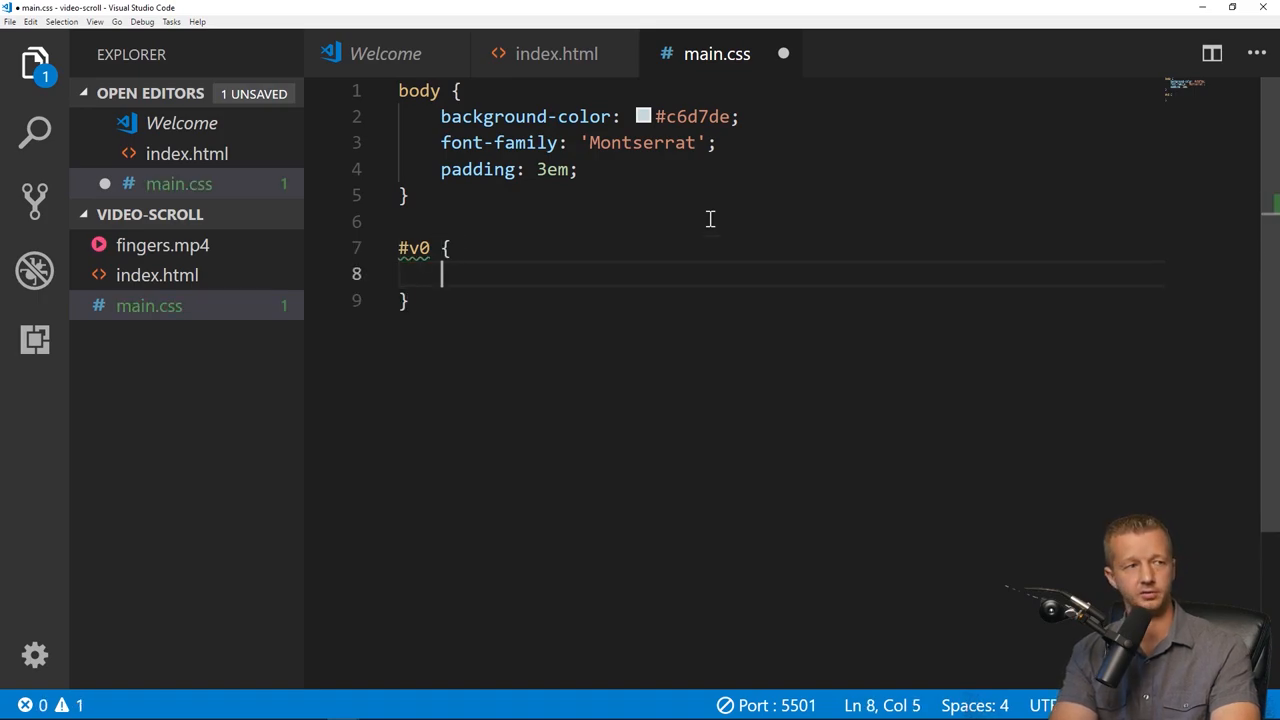
text(position:)
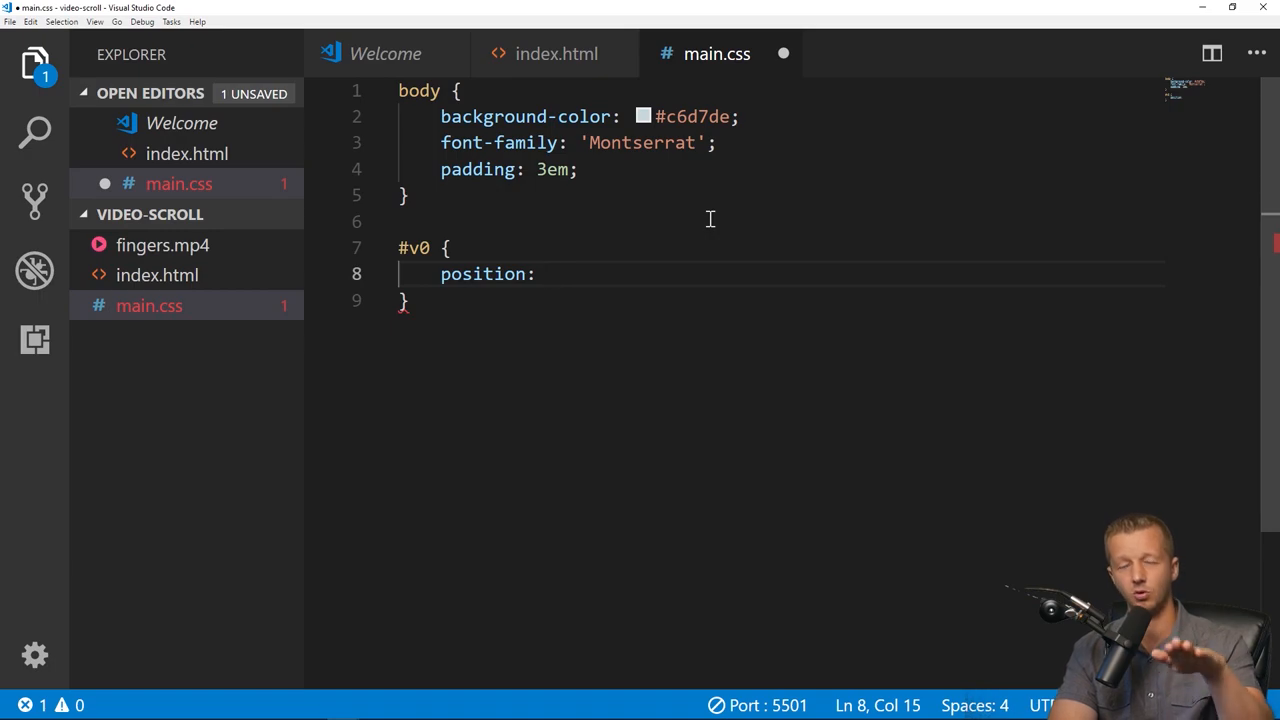
text(fix)
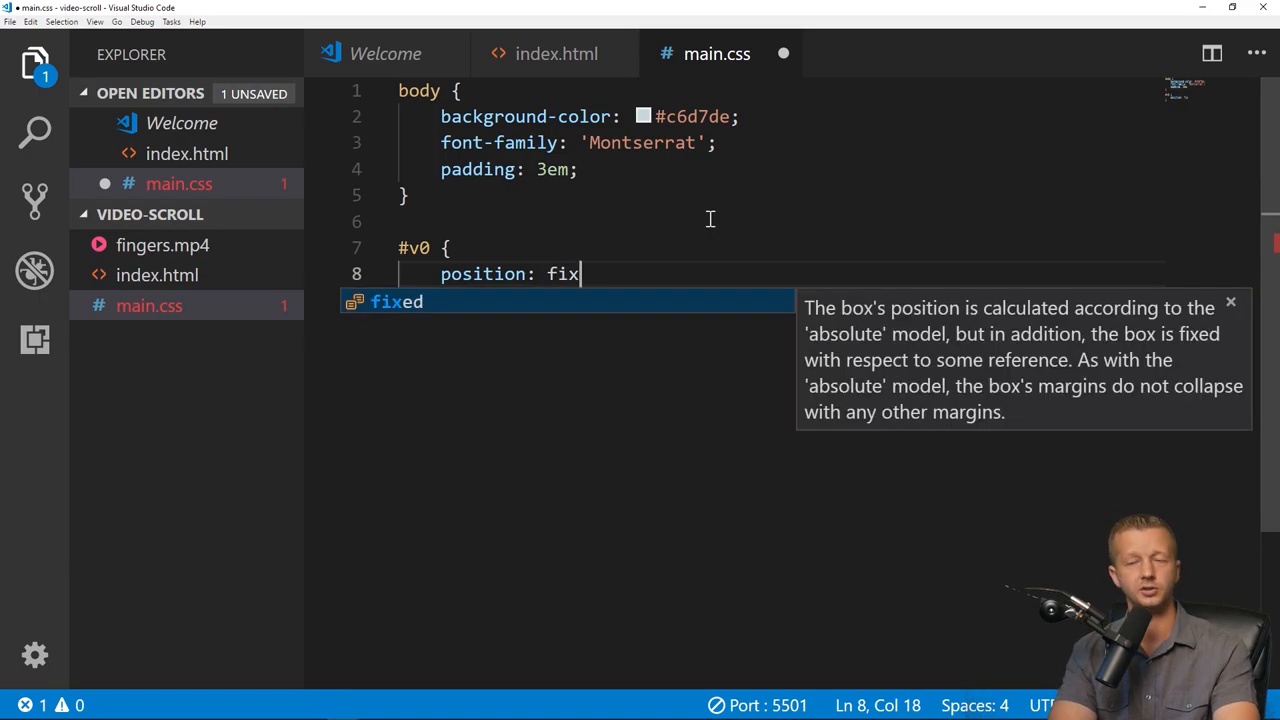
text(ed;)
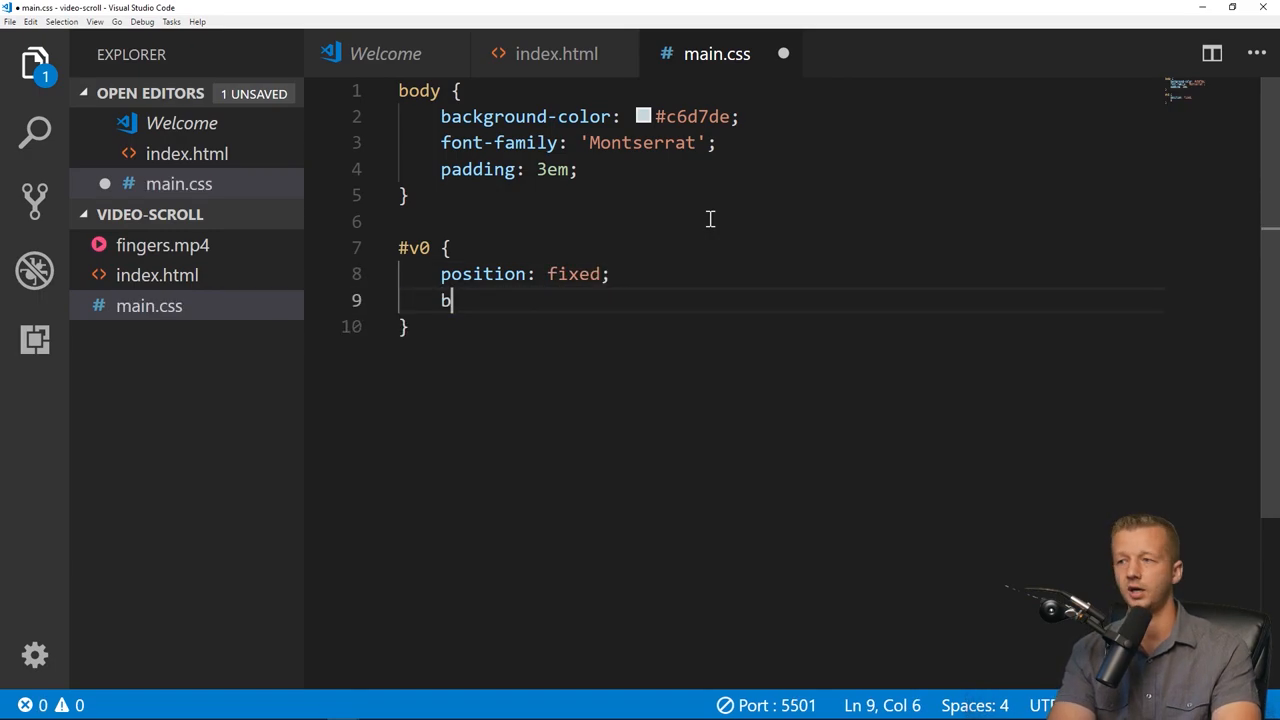
text(ottom: 0;)
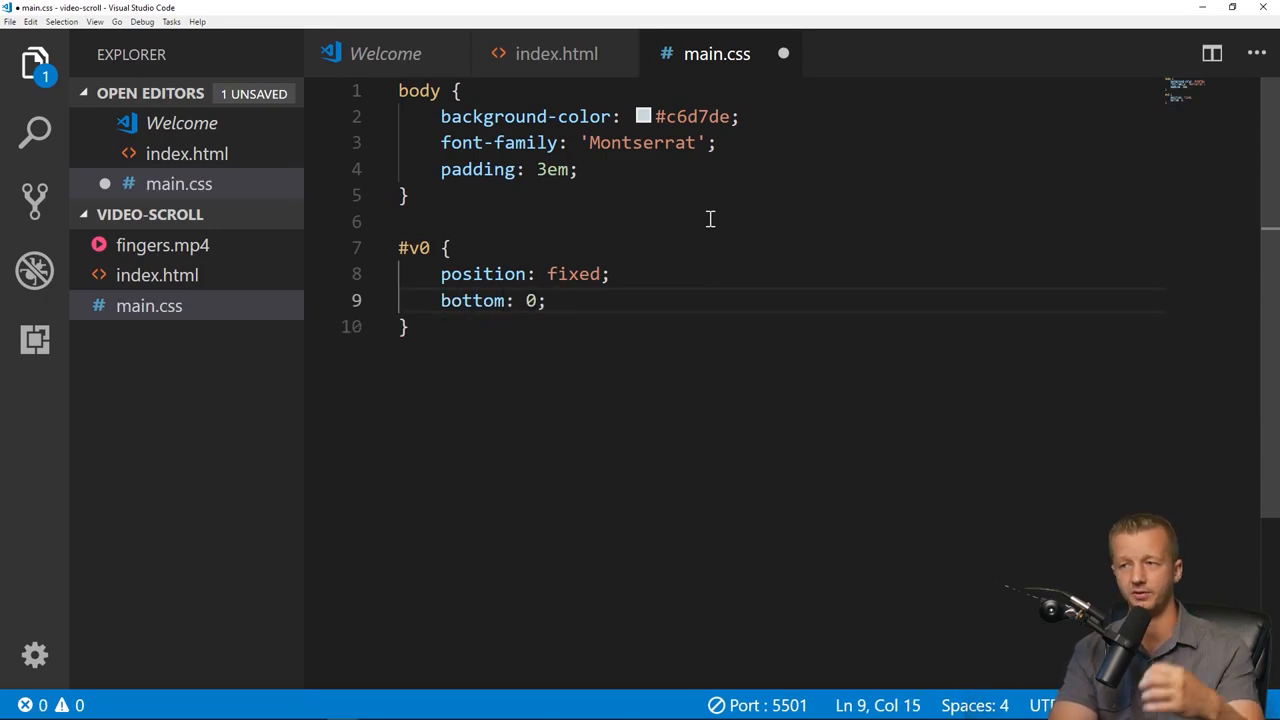
key(Return)
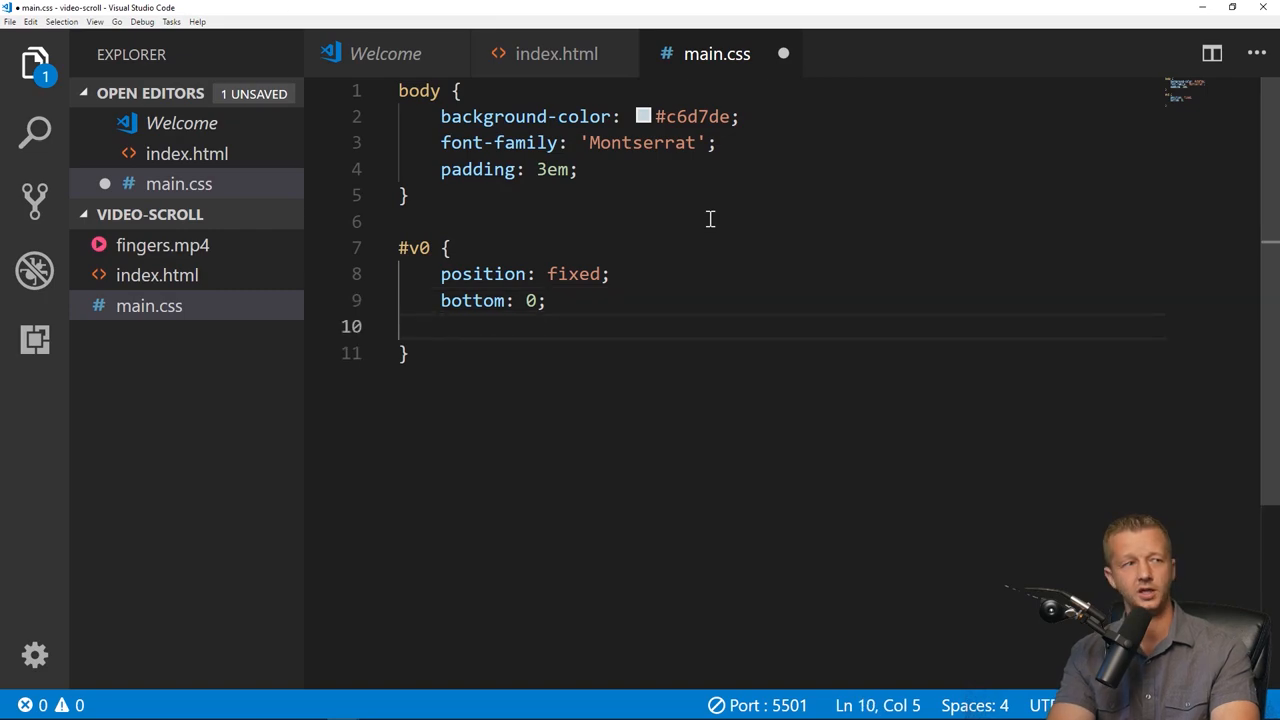
text(right: 0;)
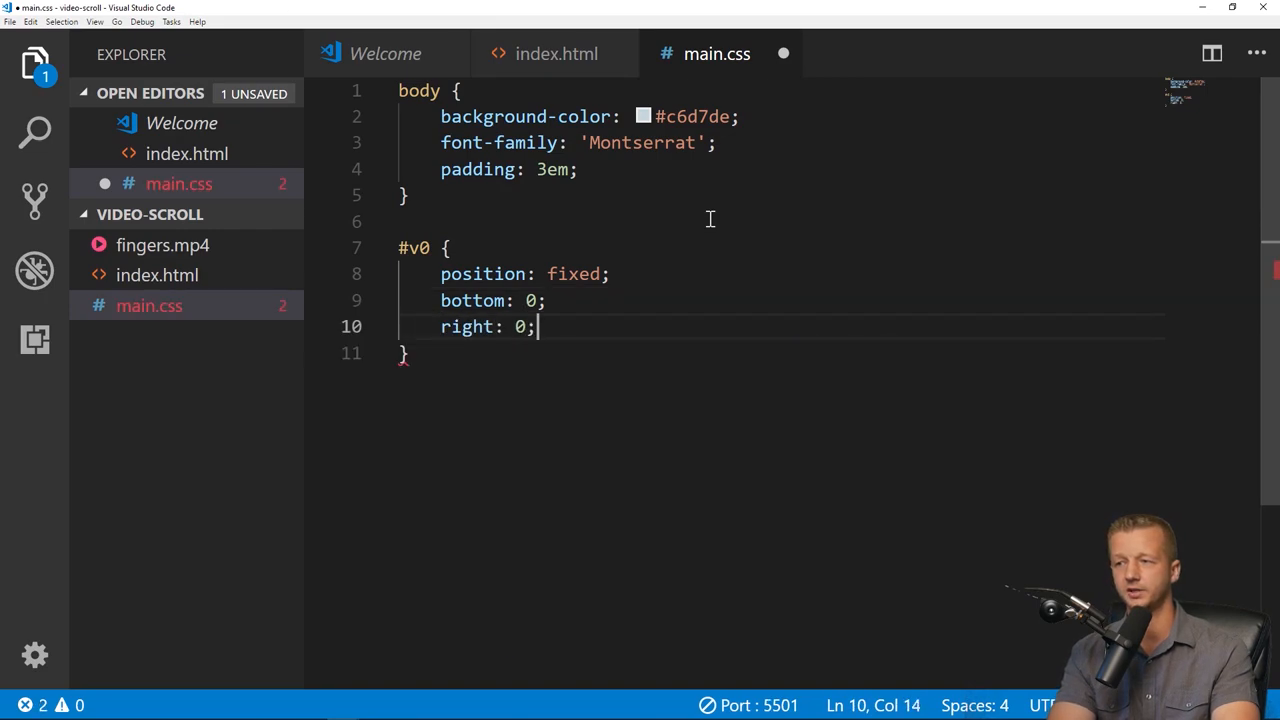
Add width: 100% to the #v0 rule and save main.css.
key(ctrl+s)
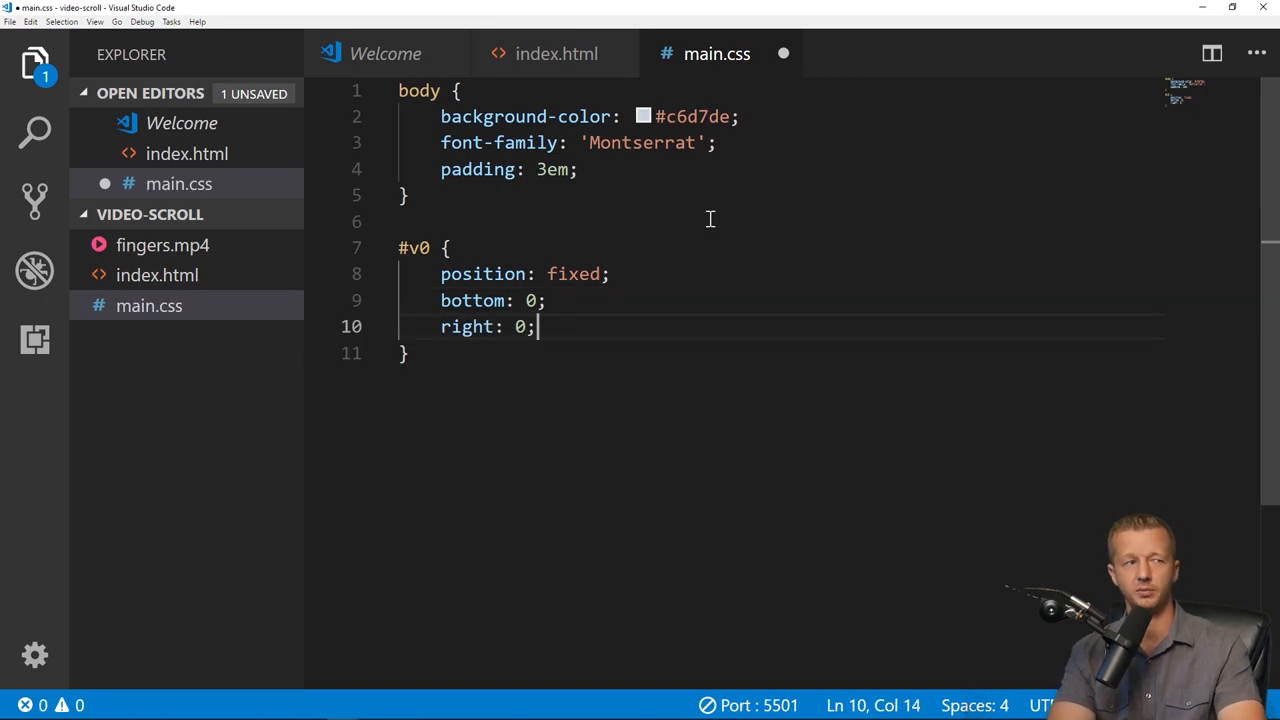
text(width)
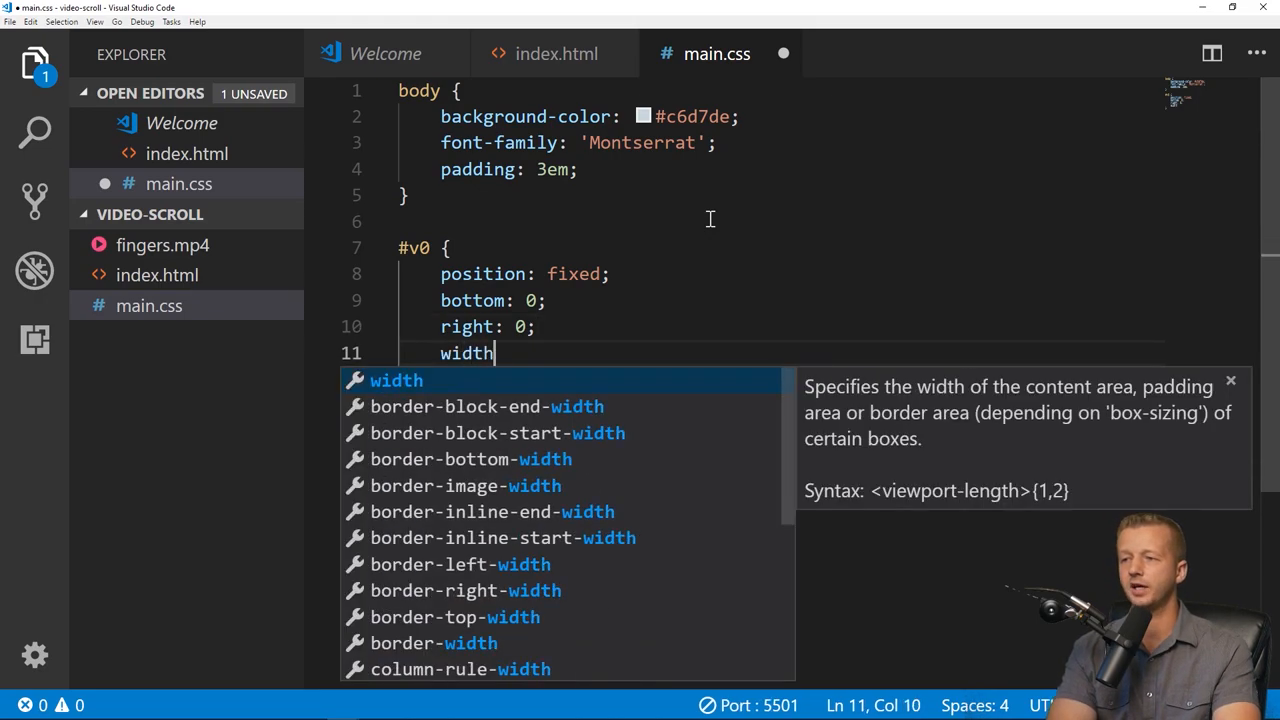
text(: 100)
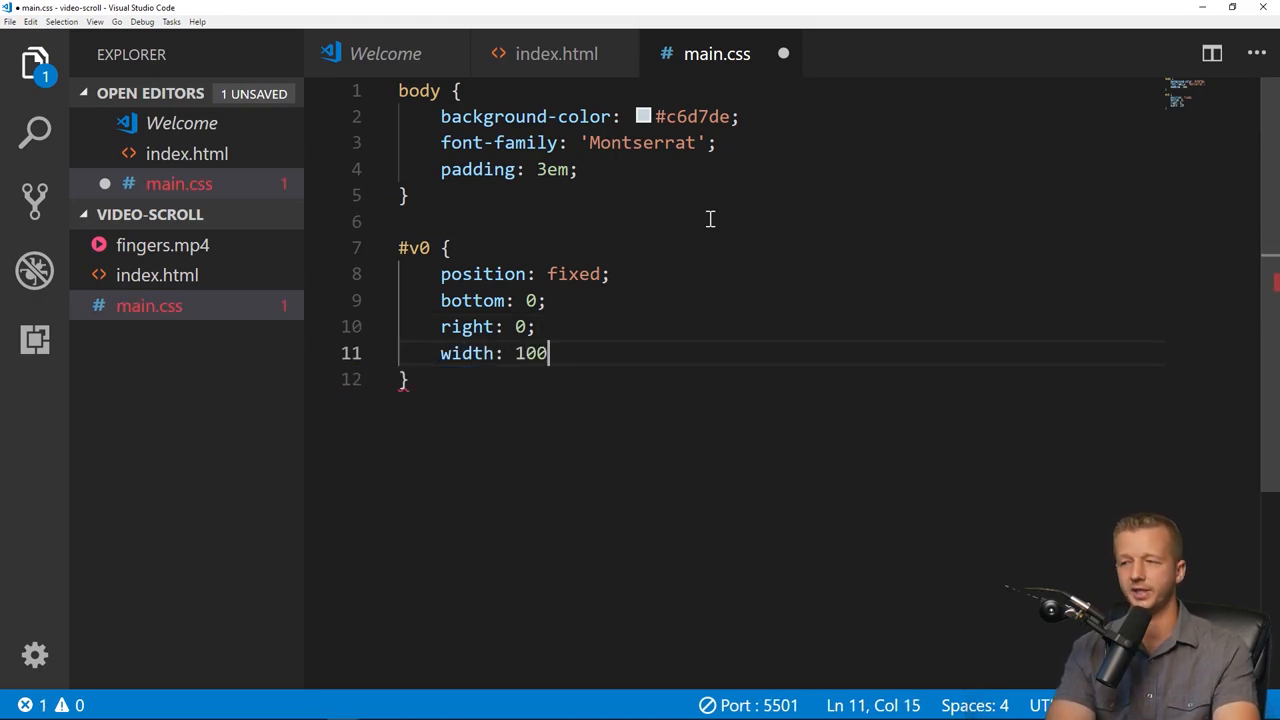
text(%;)
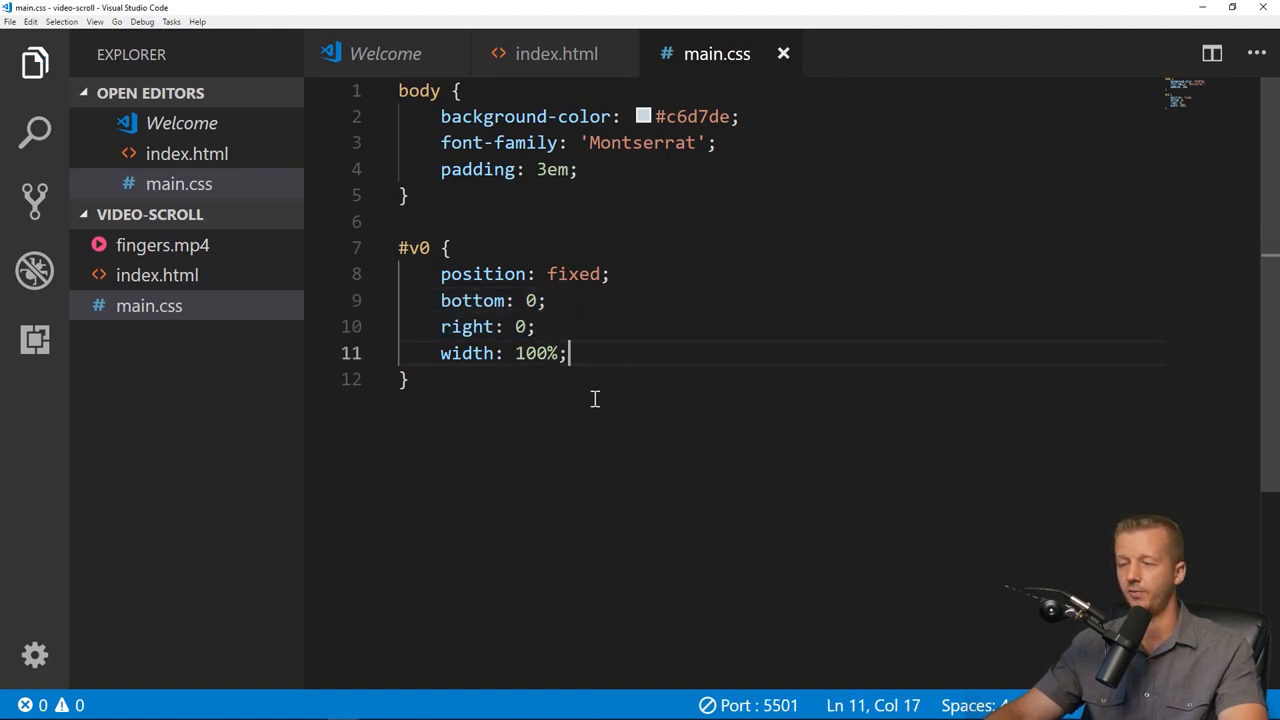
click(112, 708)
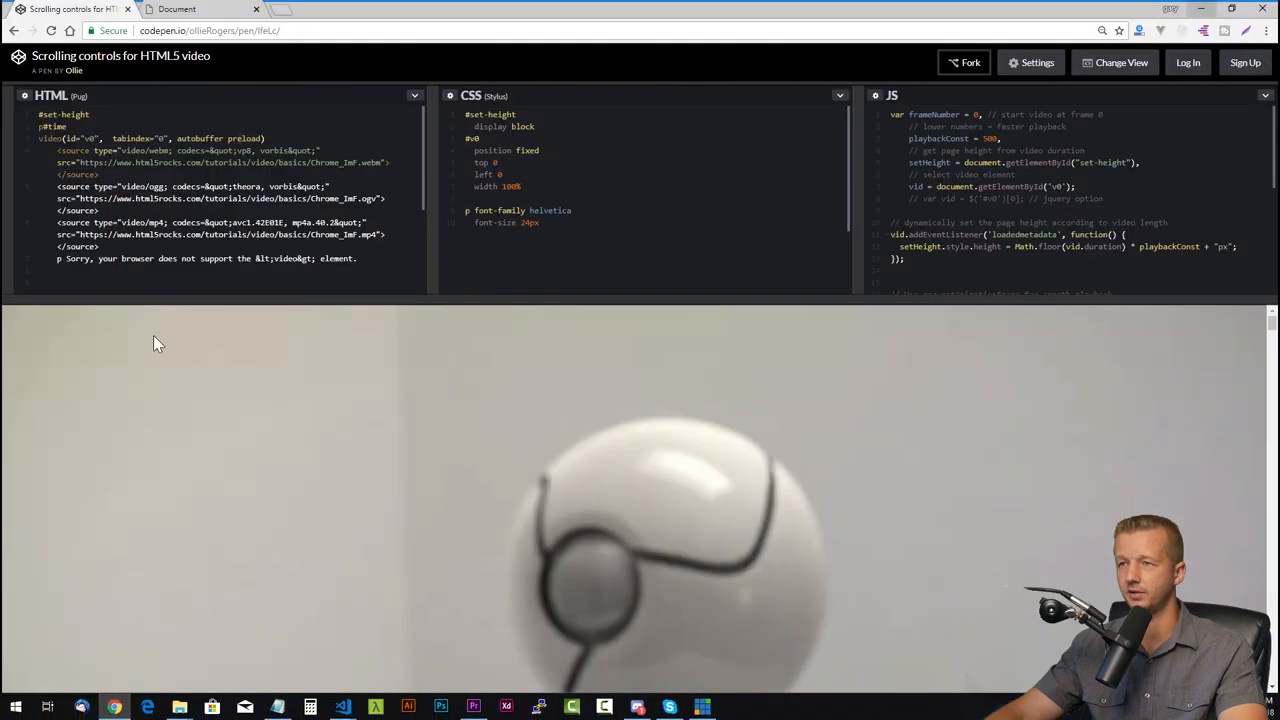
View the CodePen 'Scrolling controls for HTML5 video' example for reference.
click(190, 8)
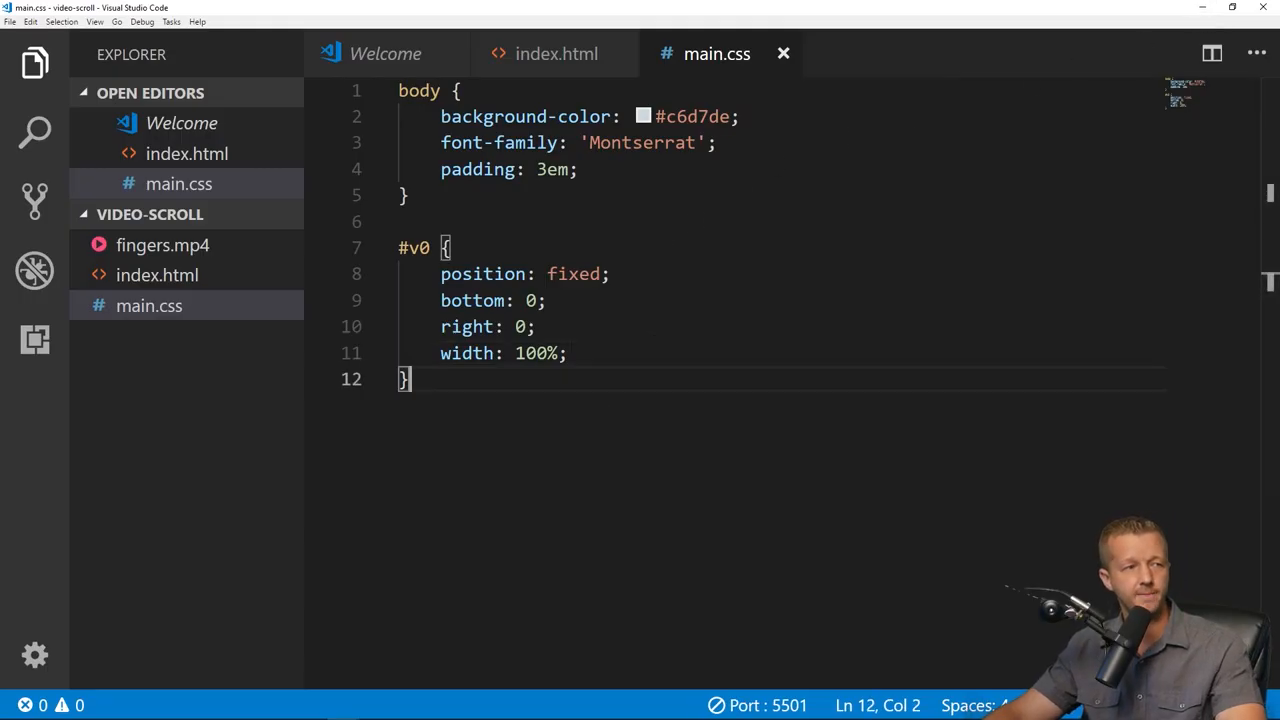
Write a #set-height { display: block; } rule and begin a section rule.
key(Enter)
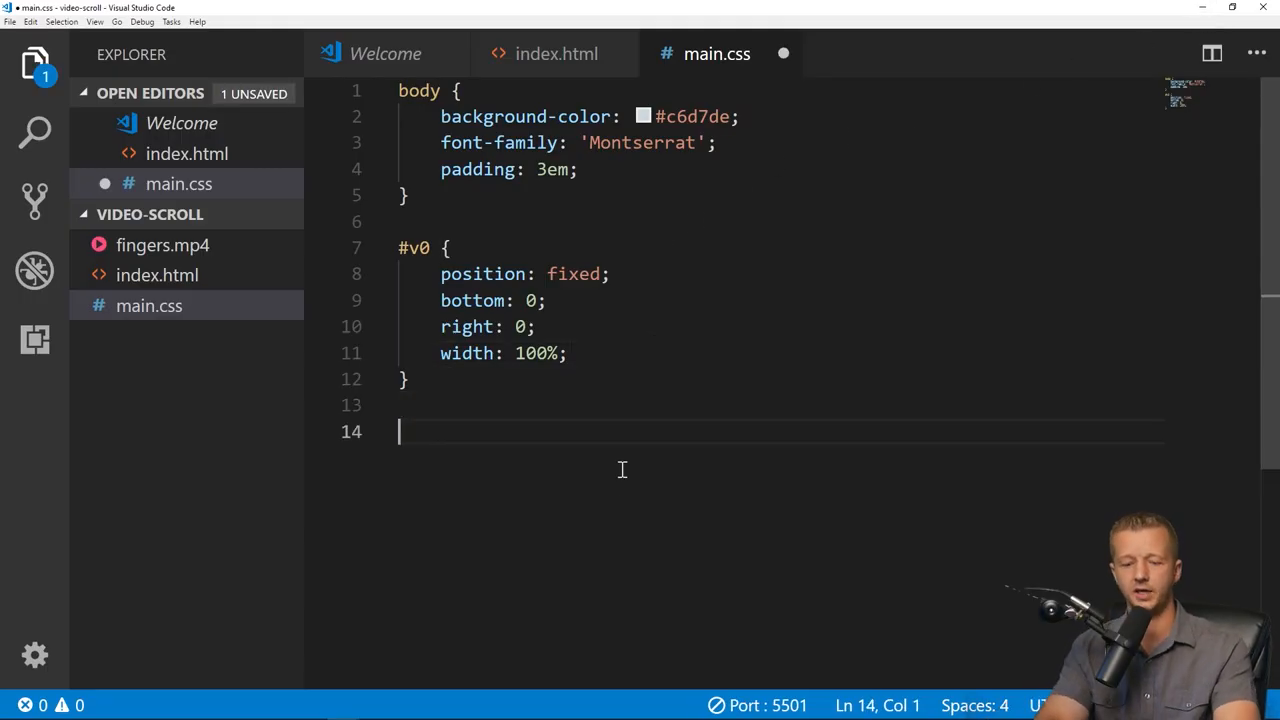
text(#set-height)
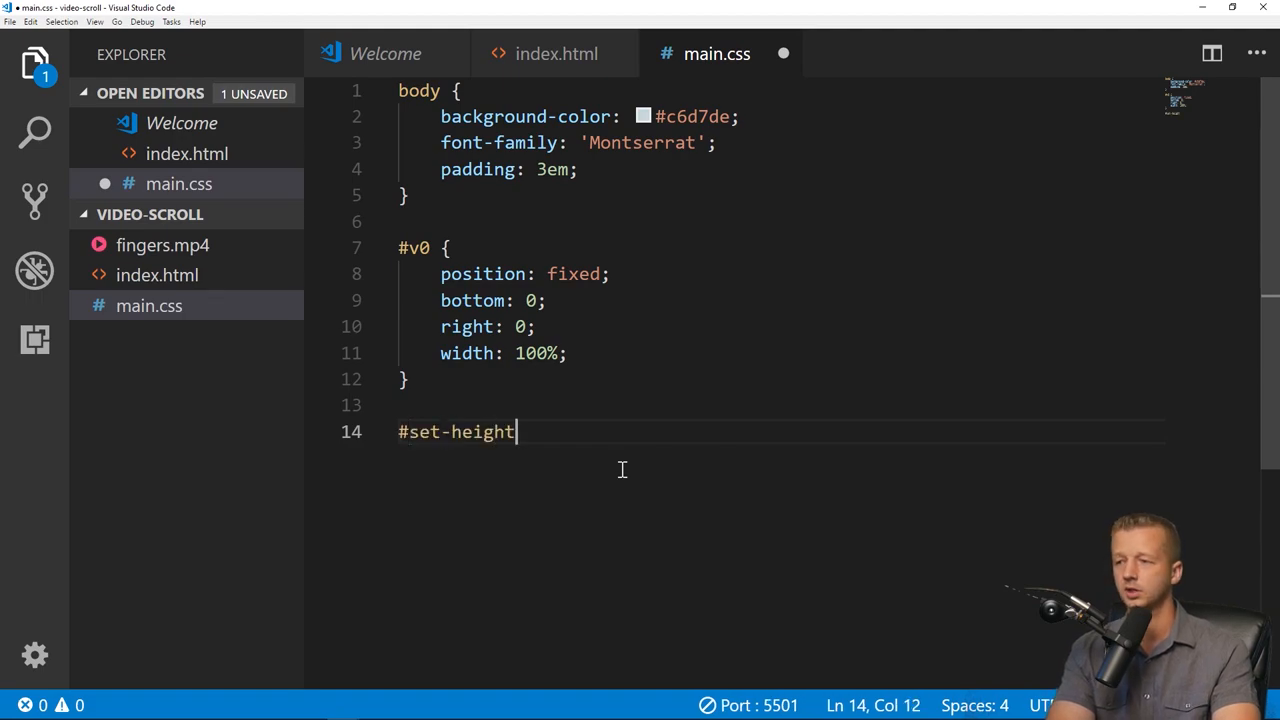
text({)
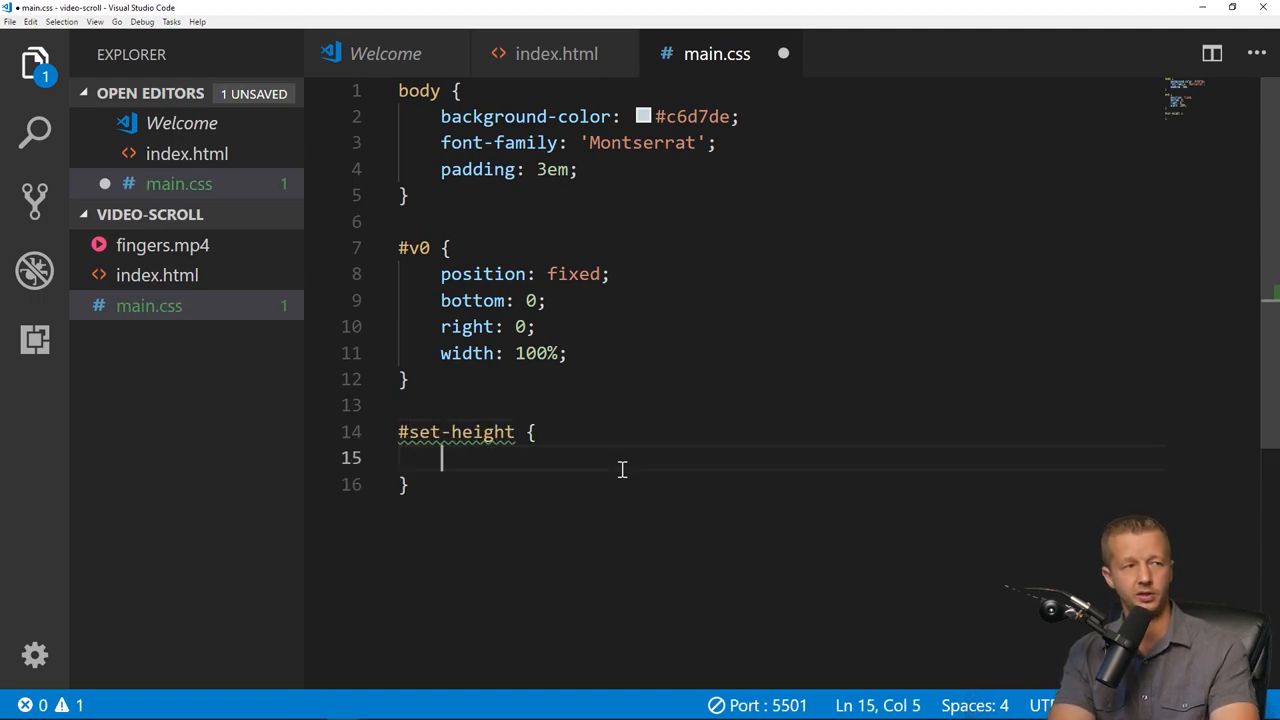
text(display)
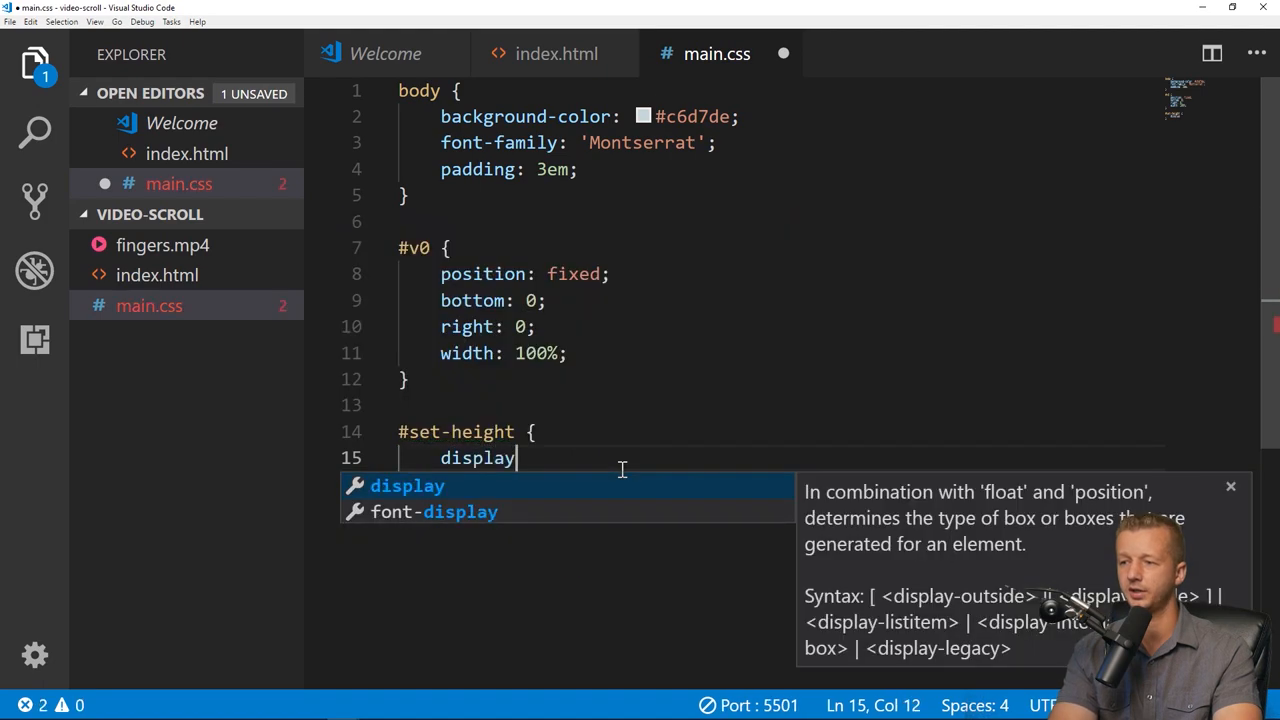
text(: block;)
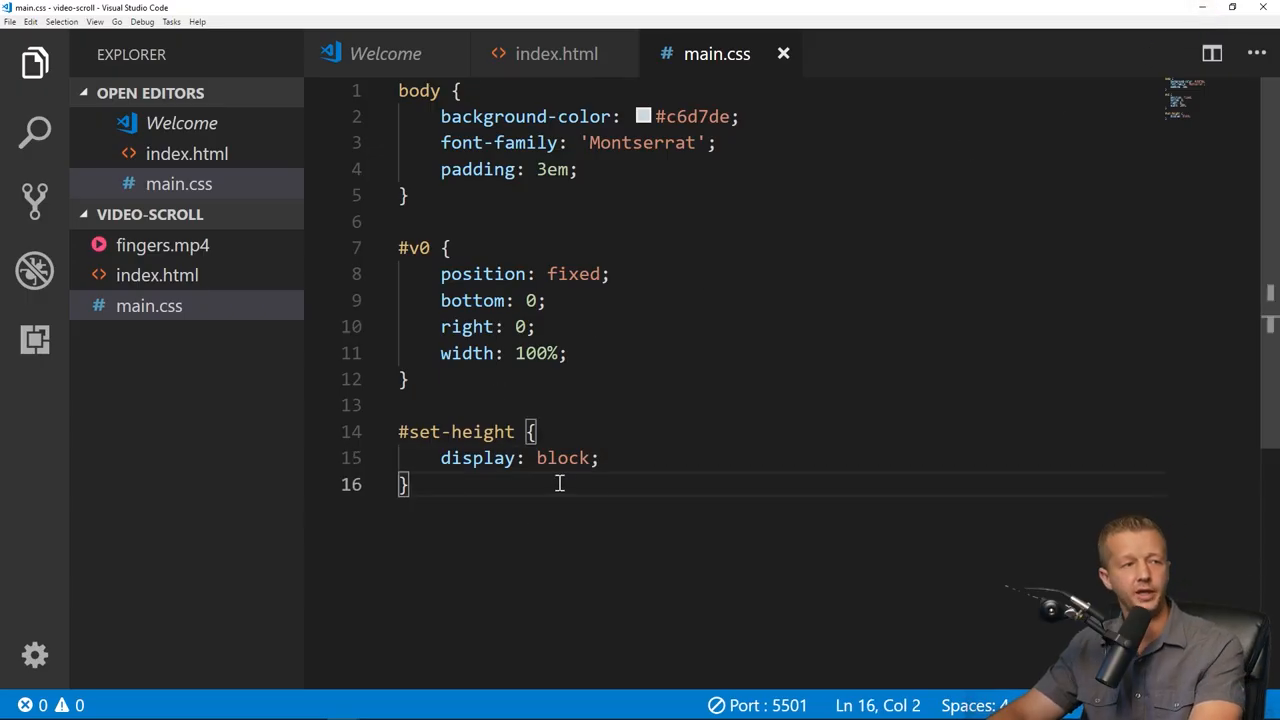
text(section {)
text(z-index: 1;)
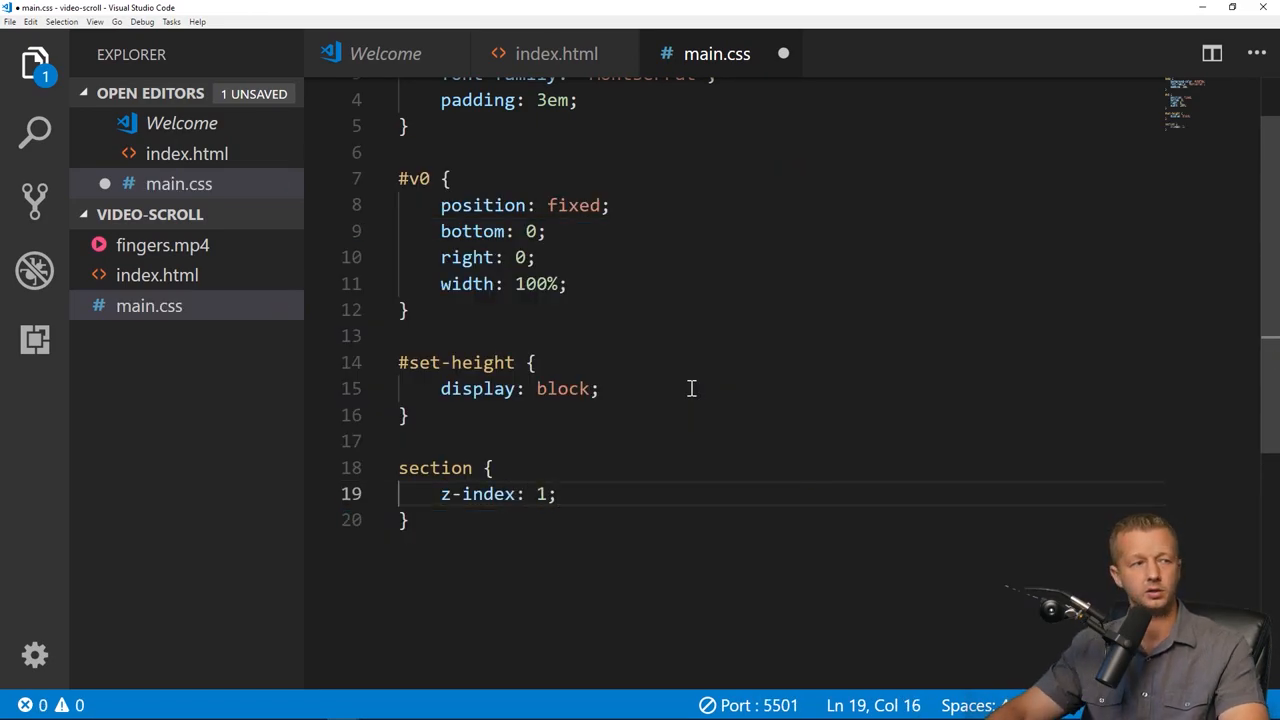
Add position: relative to the section rule, save, and switch to the browser preview.
text(position: relative;)
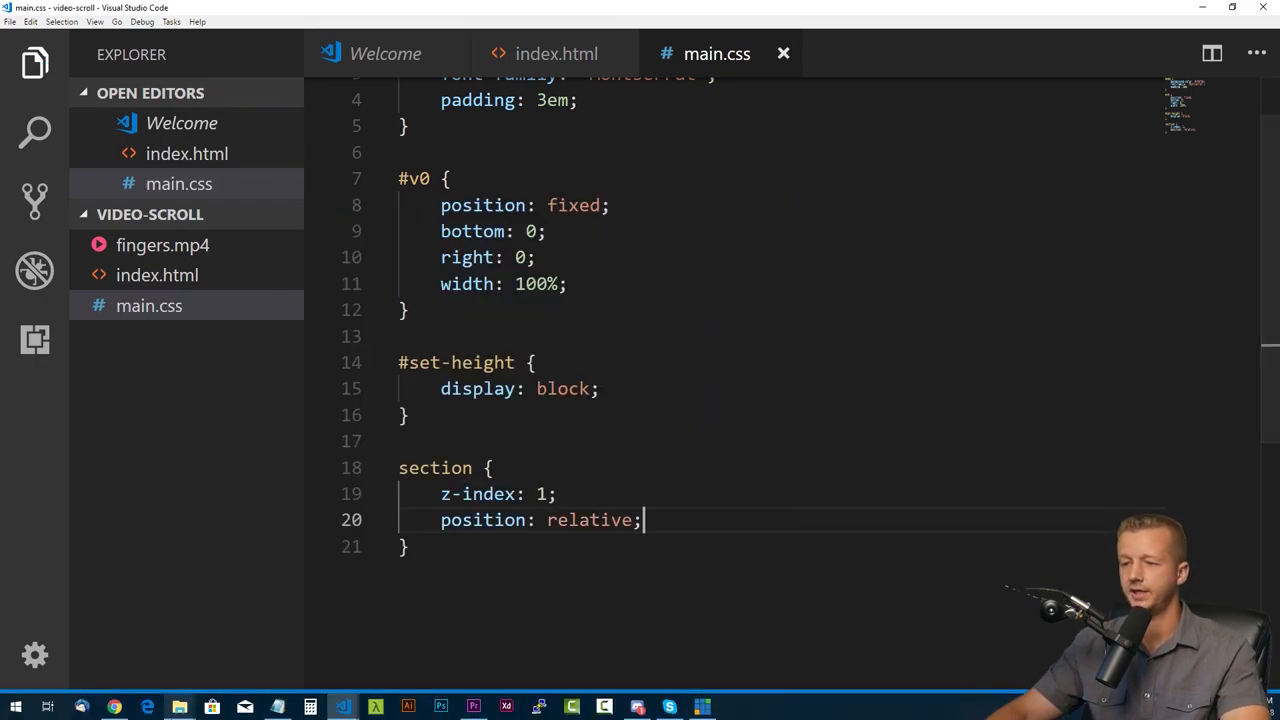
click(114, 708)
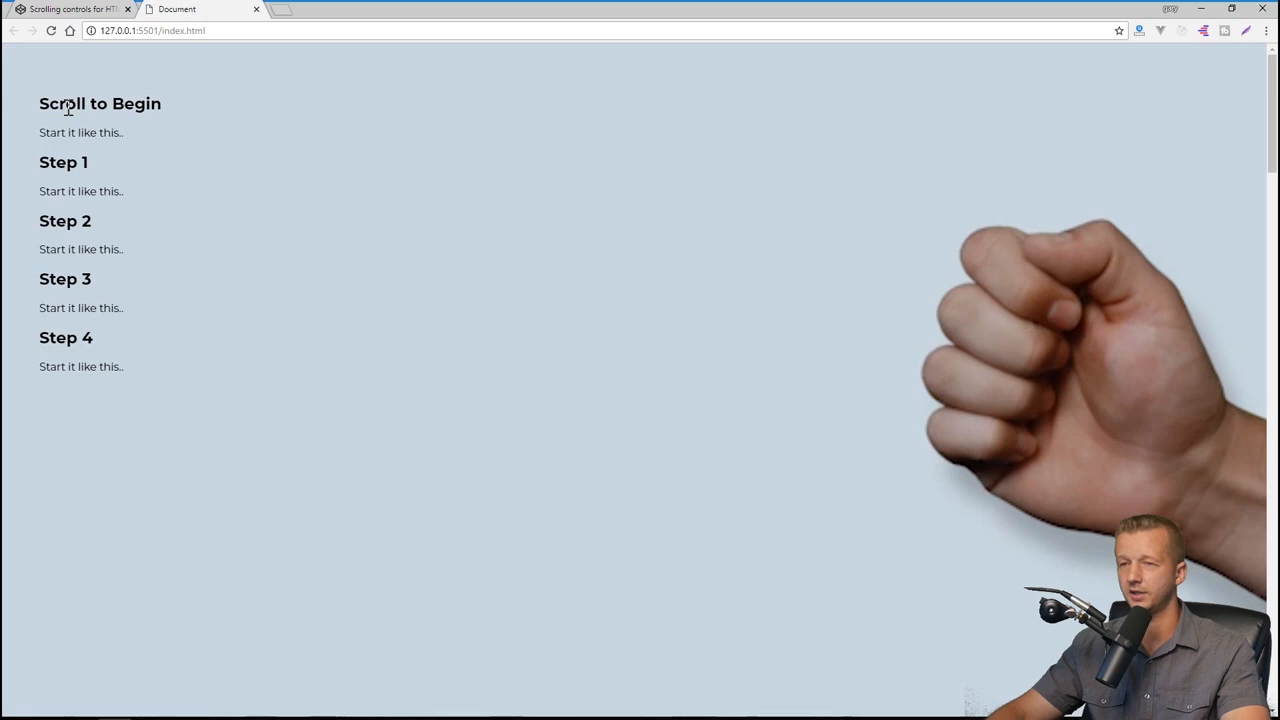
Add blank lines below the section rule, glancing at index.html's container class before returning to main.css.
scroll(down, 3)
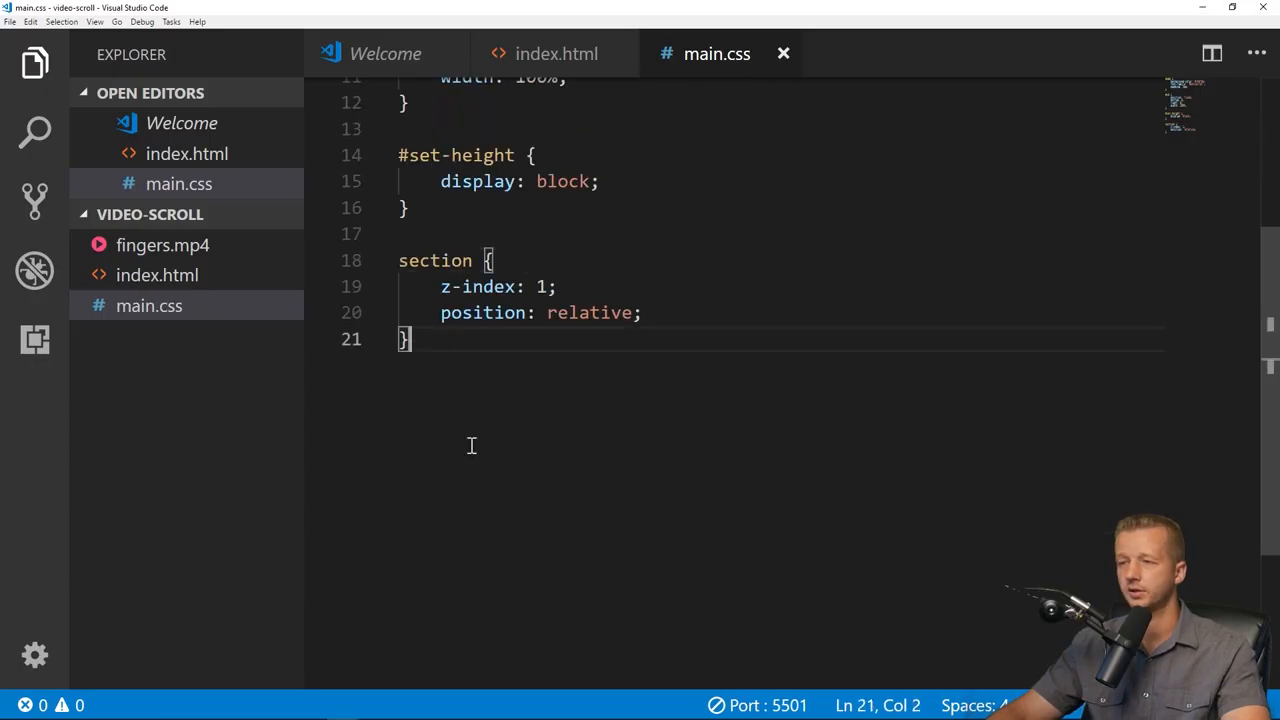
key(Enter)
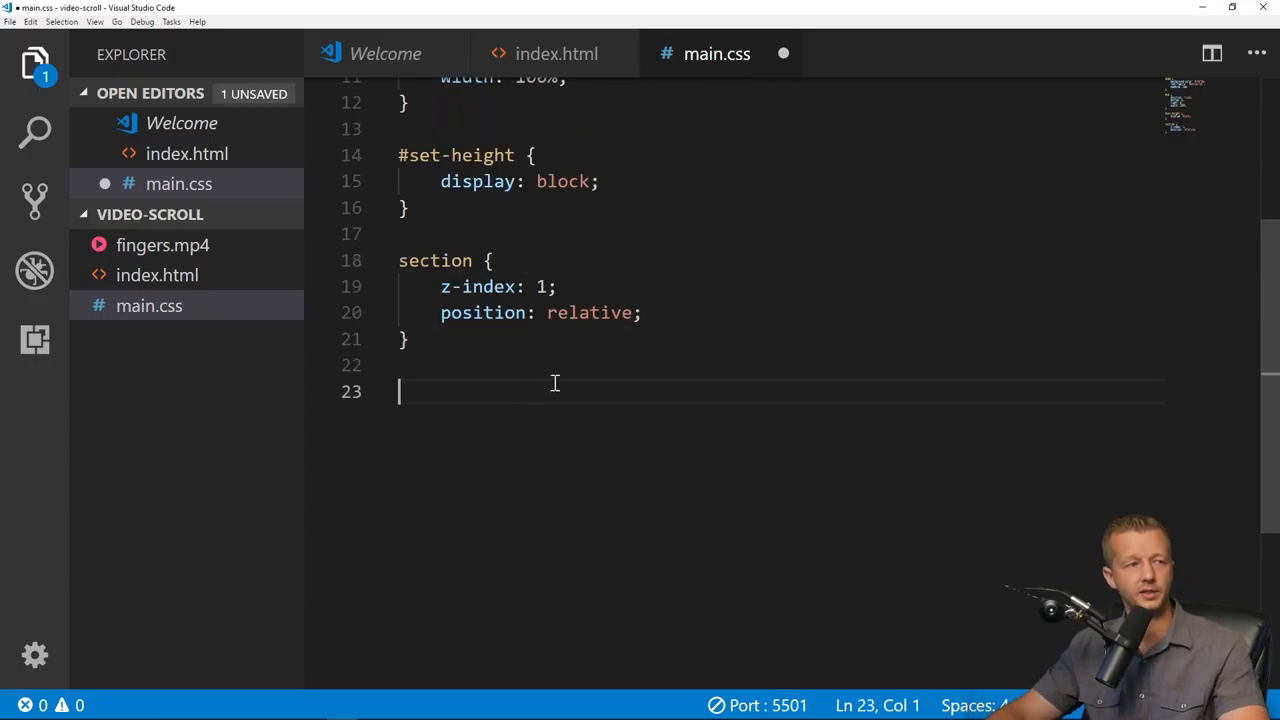
mouse_move(656, 434)
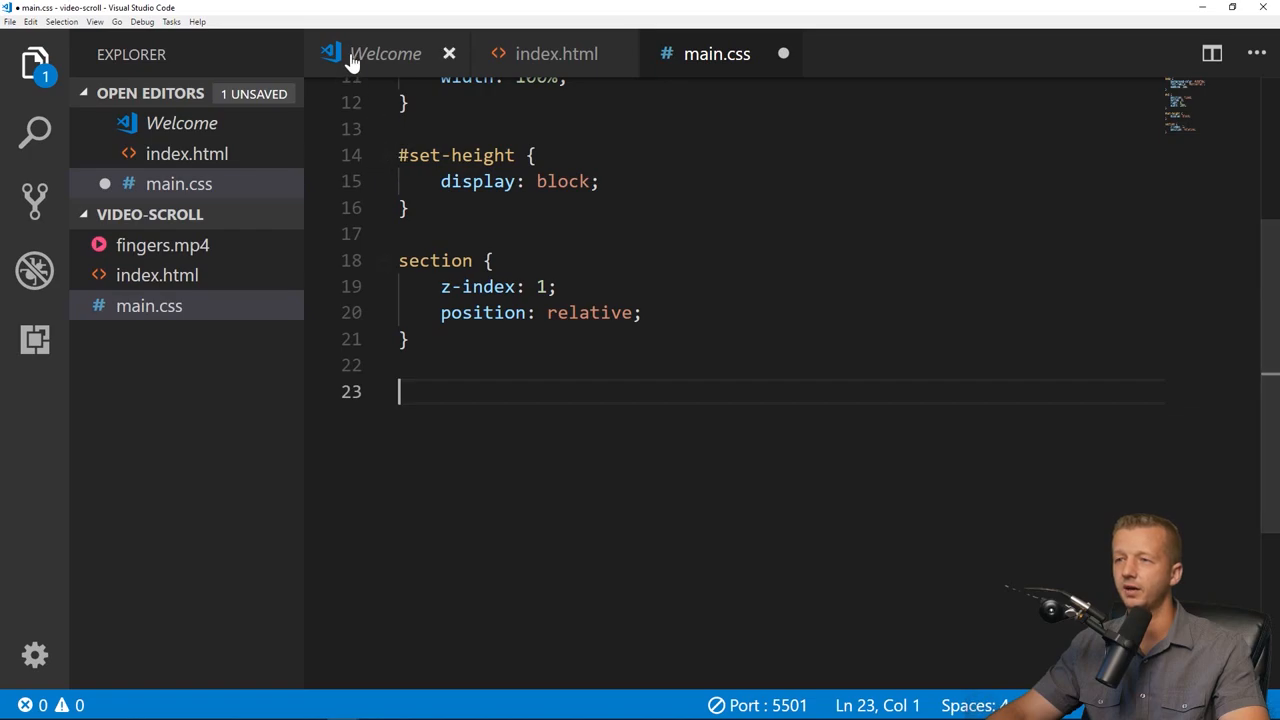
click(556, 52)
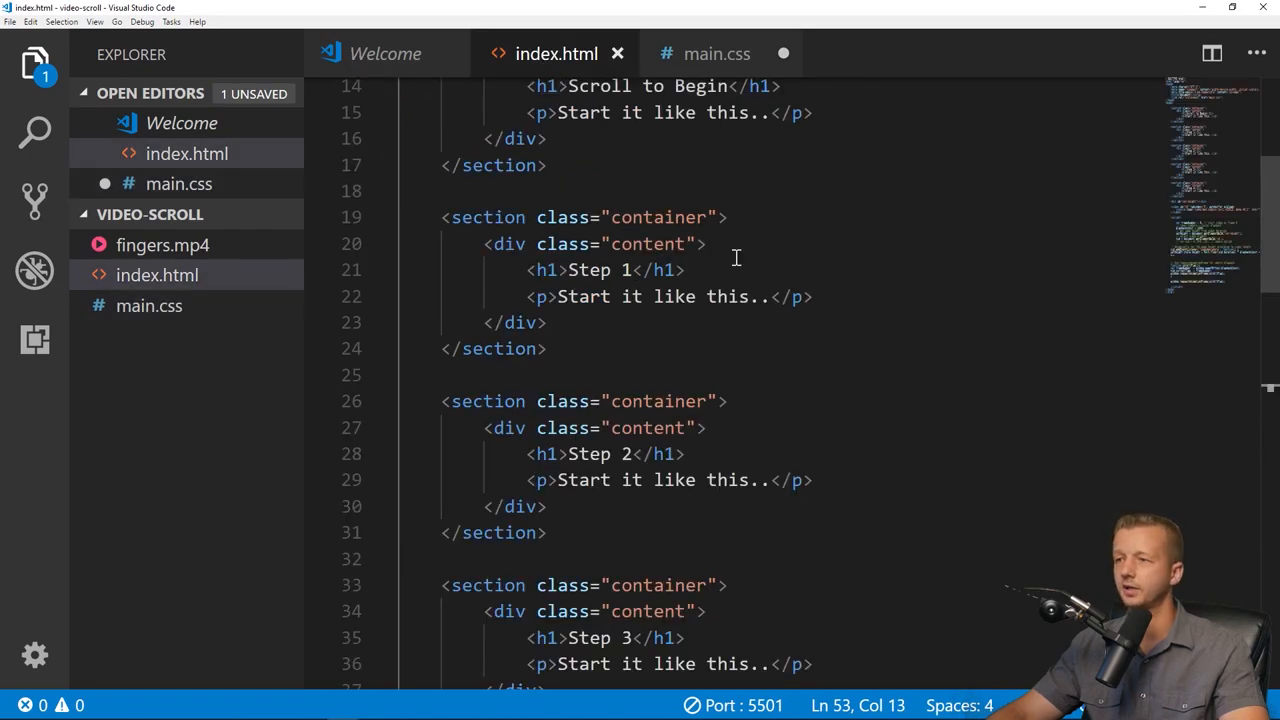
double_click(658, 216)
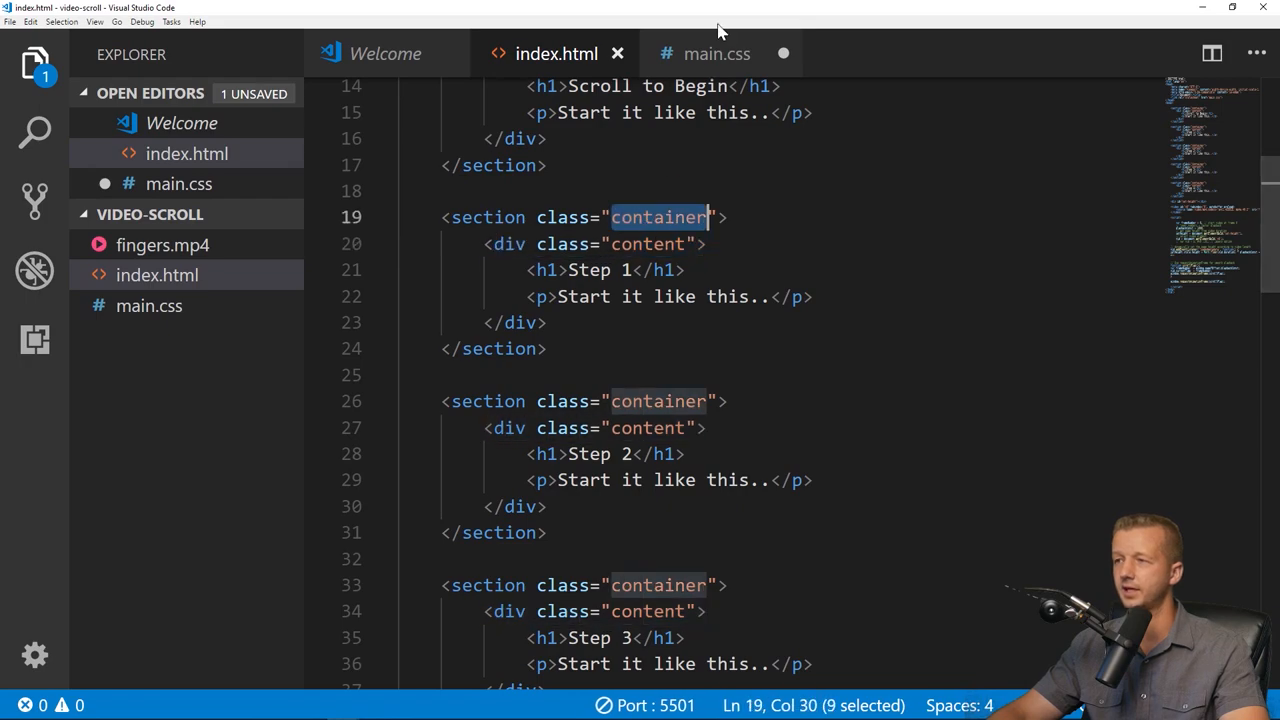
click(716, 52)
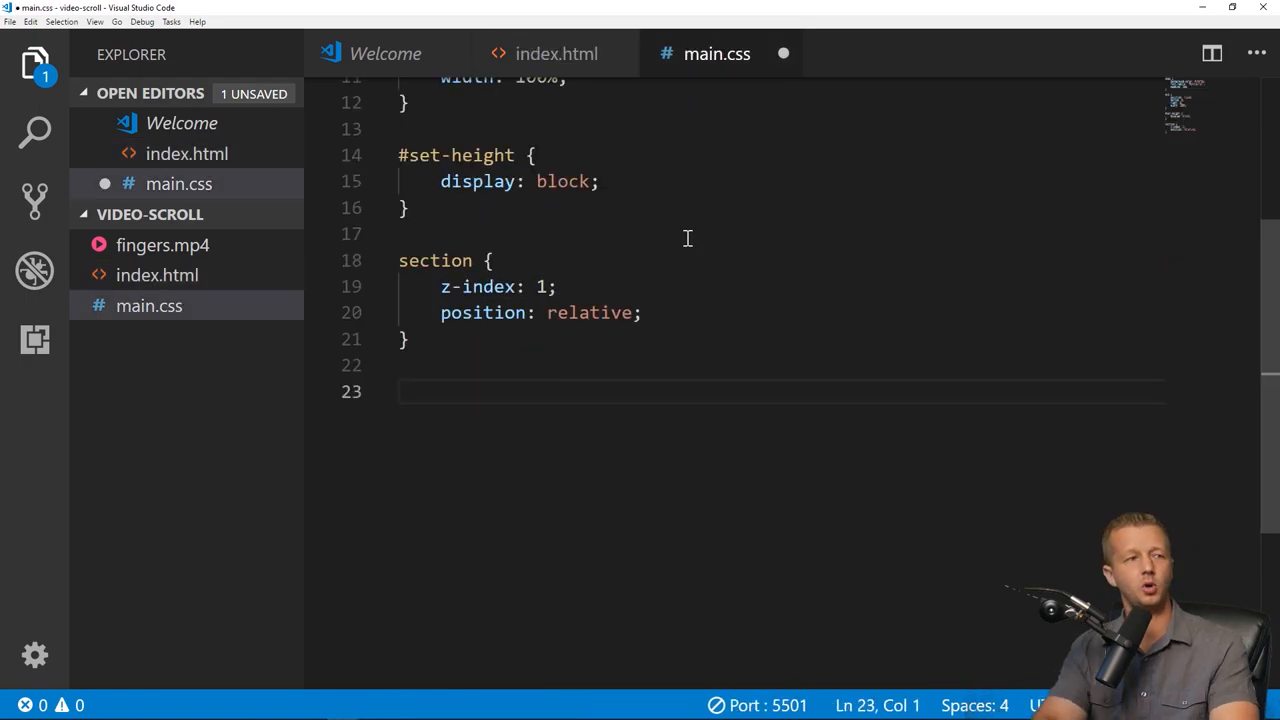
Write a .content rule with position: sticky (and -webkit-sticky) and top 33.3%, then preview in the browser.
text(.content {)
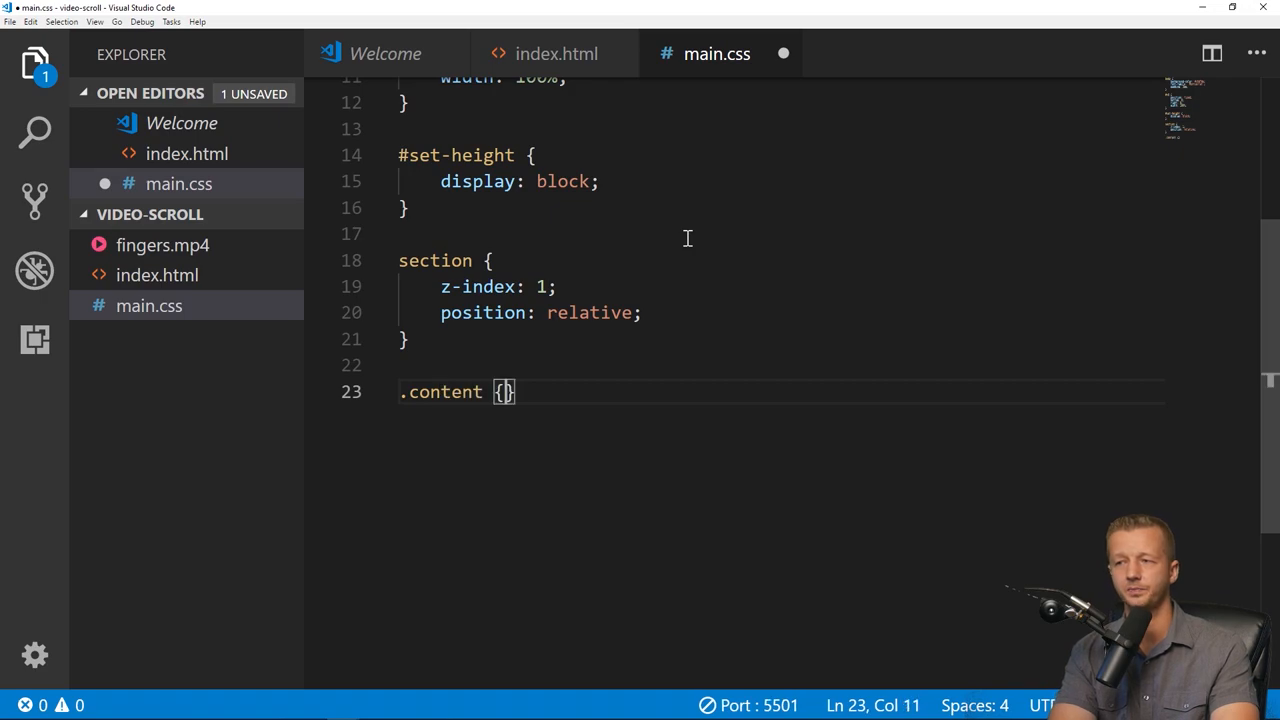
text(position: S)
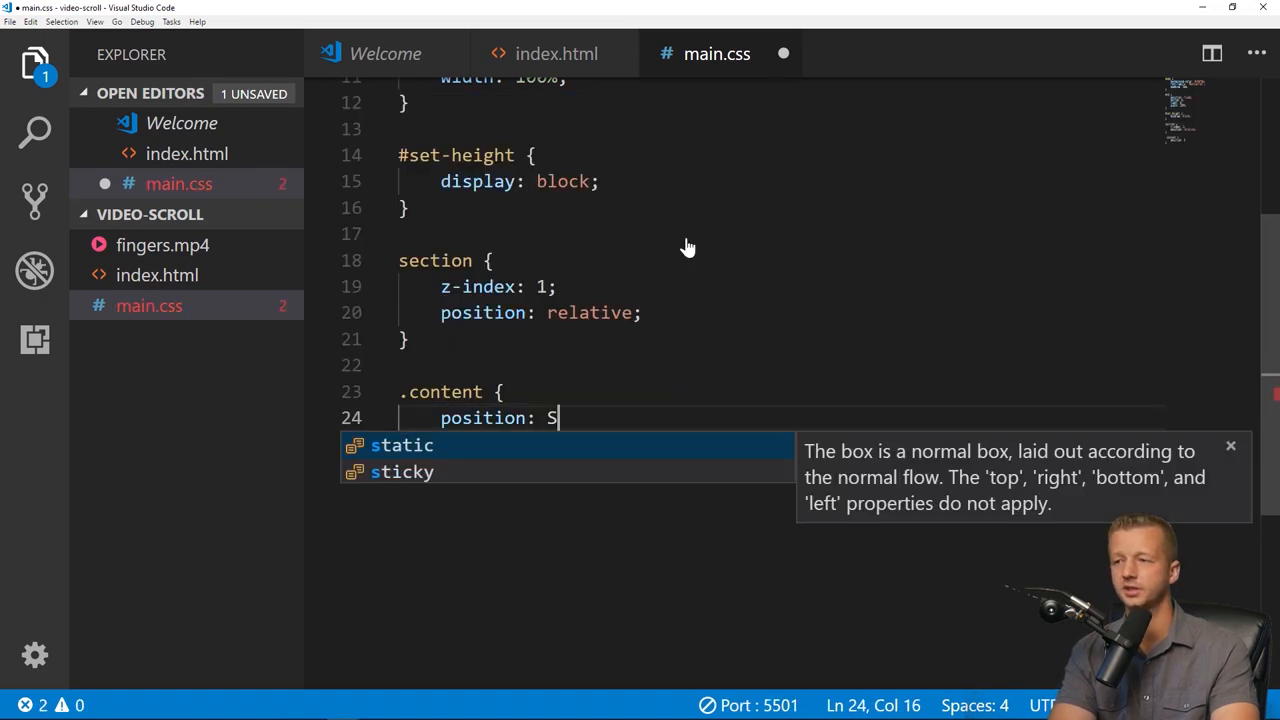
text(ticky;)
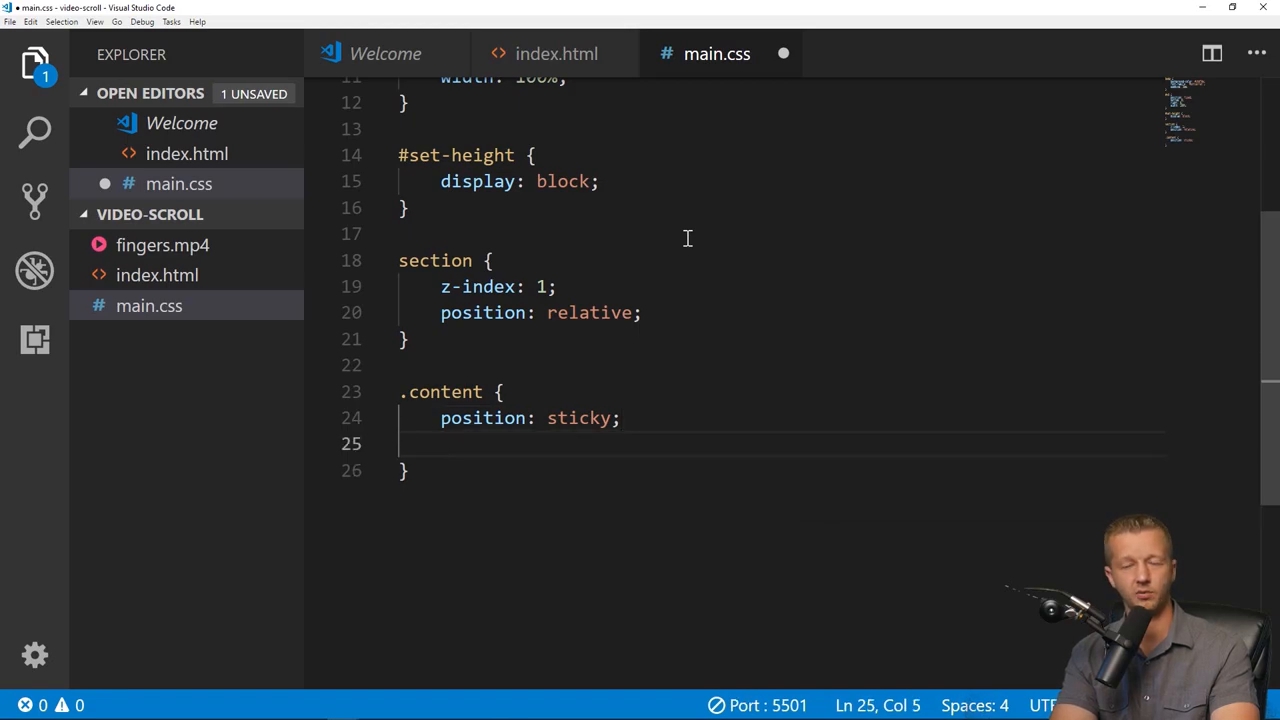
text(position: -webk)
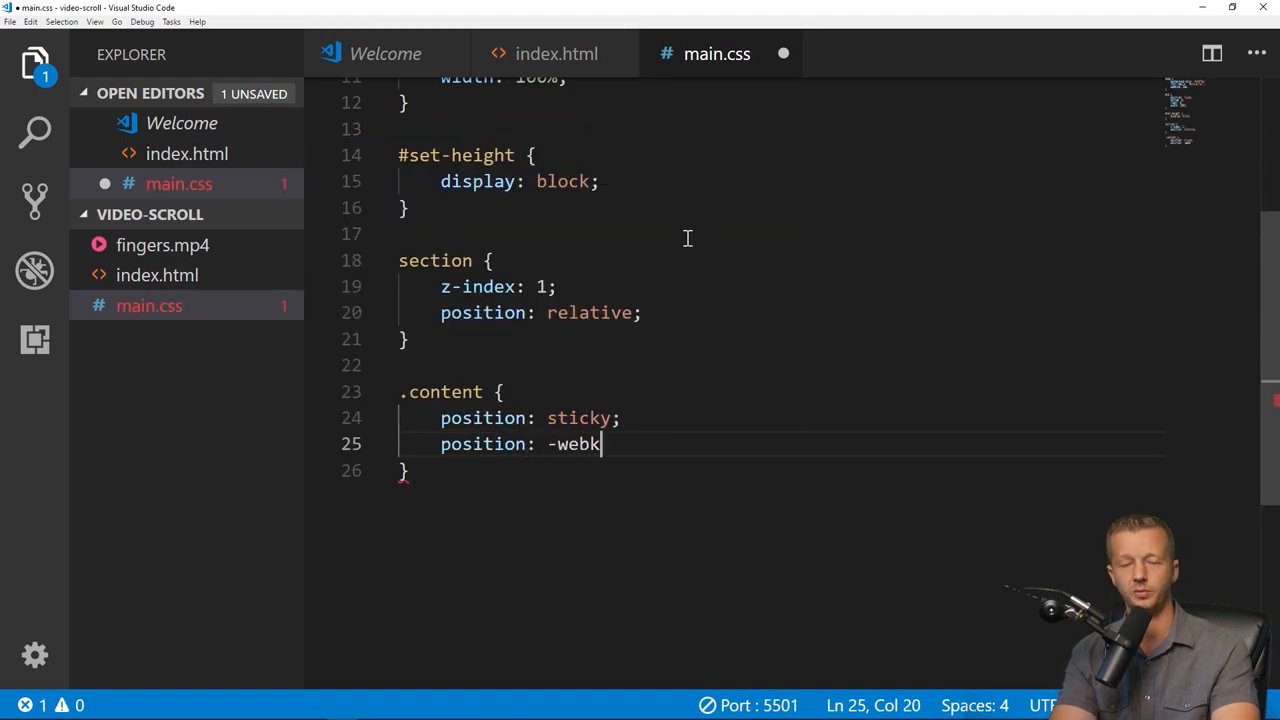
text(it-sticky;)
text(width:)
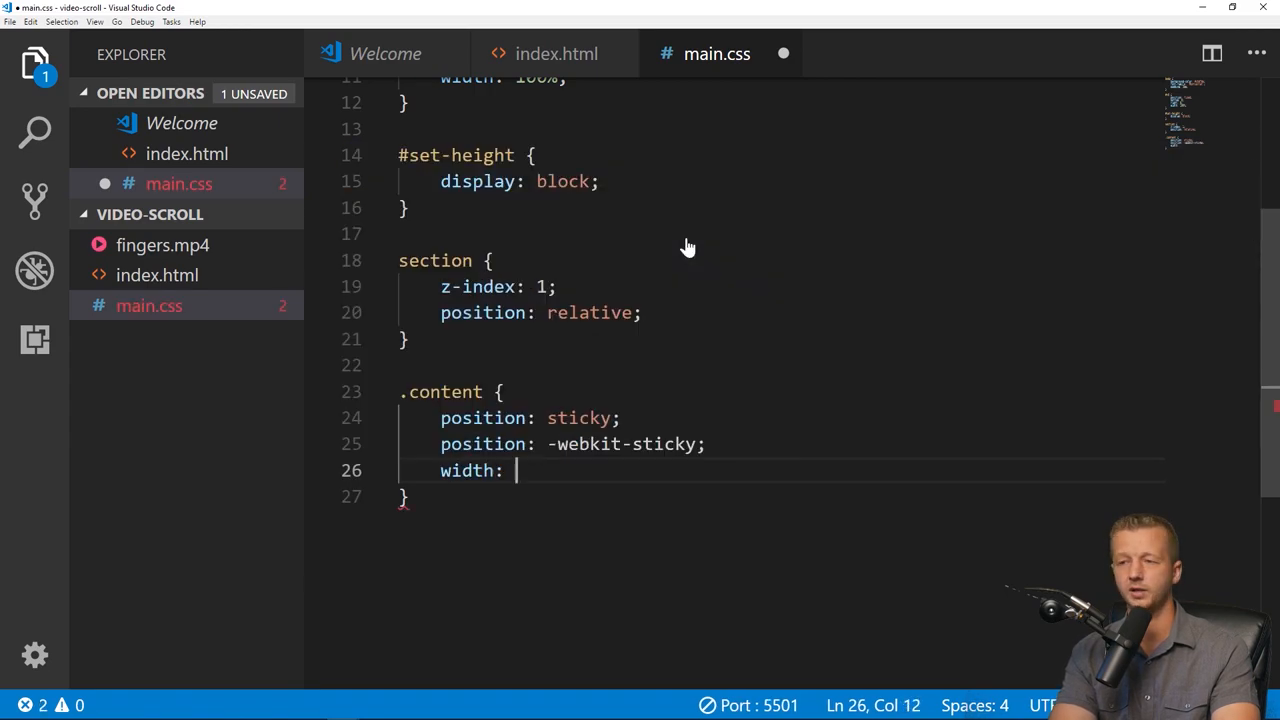
text(top: 33.3)
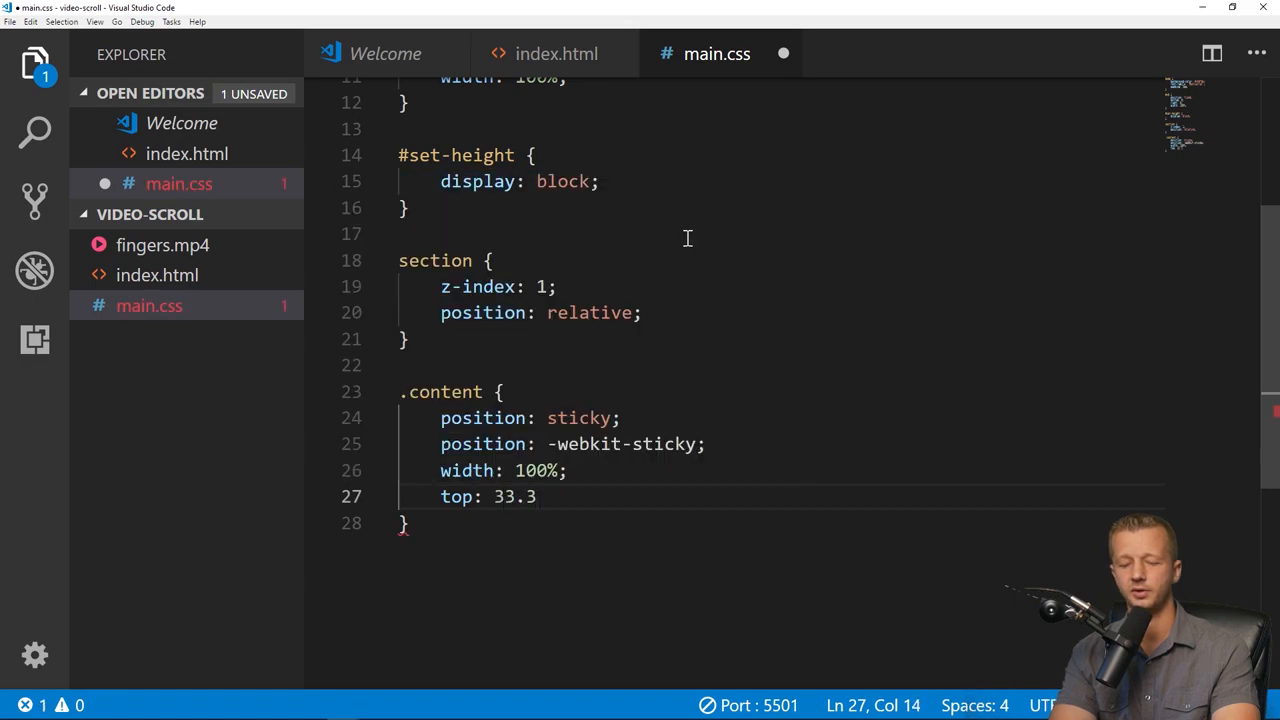
text(%;)
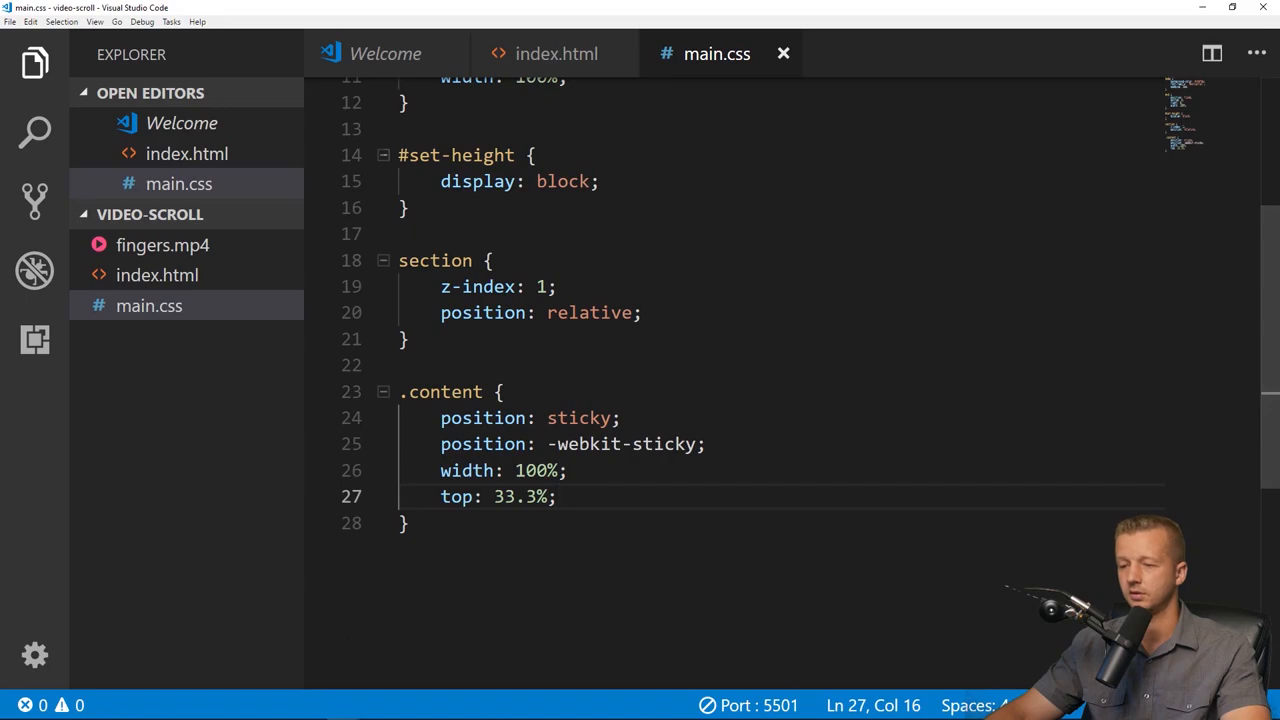
click(116, 708)
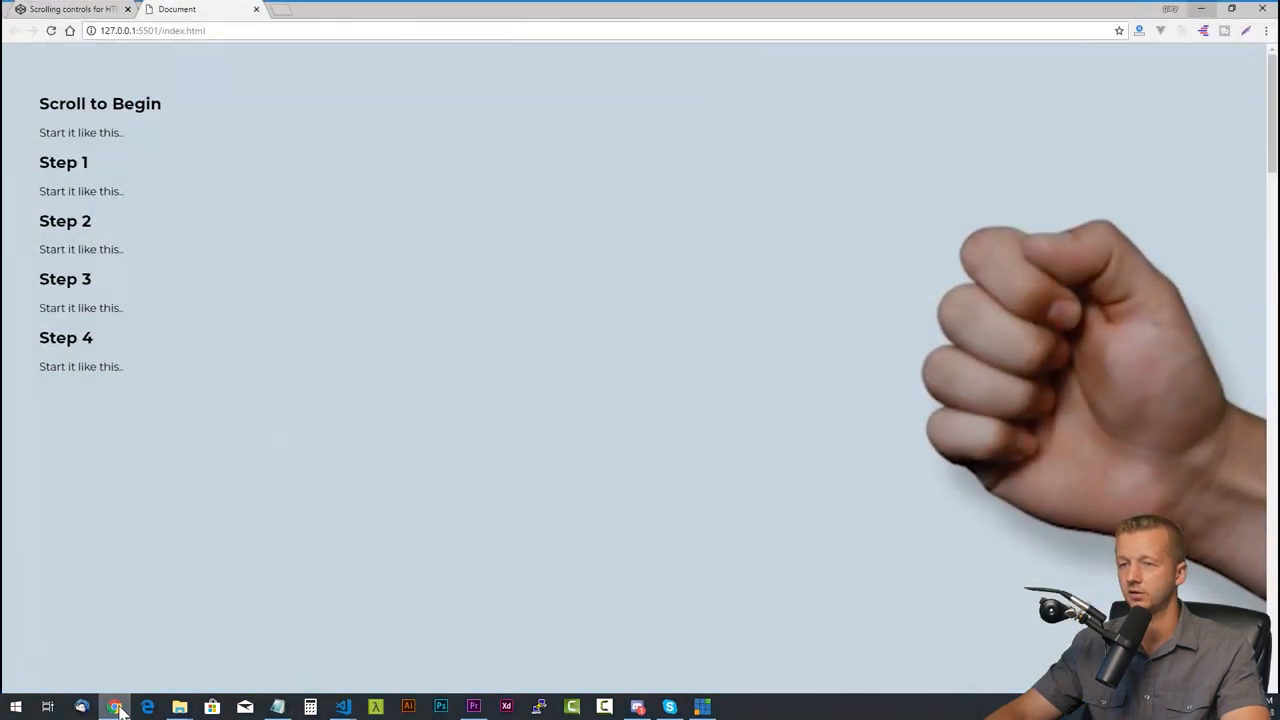
mouse_move(1060, 48)
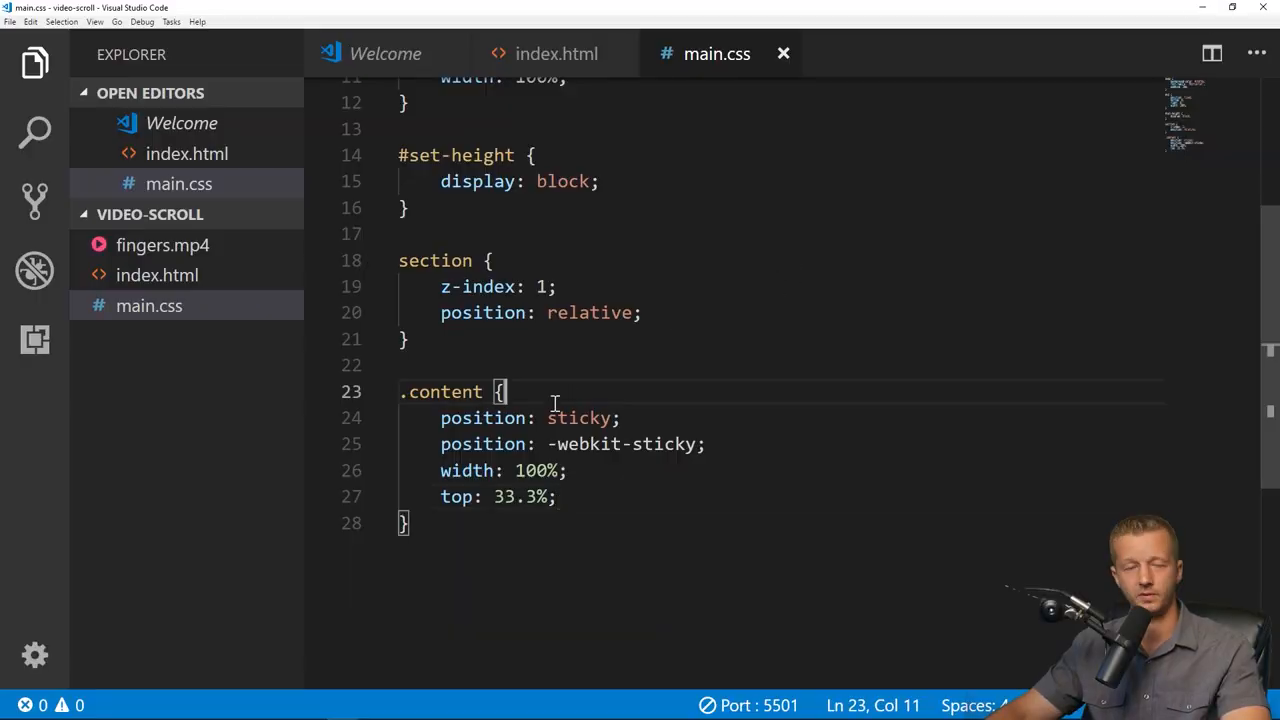
Check index.html's section markup, return to main.css and add blank lines below the .content rule.
click(556, 52)
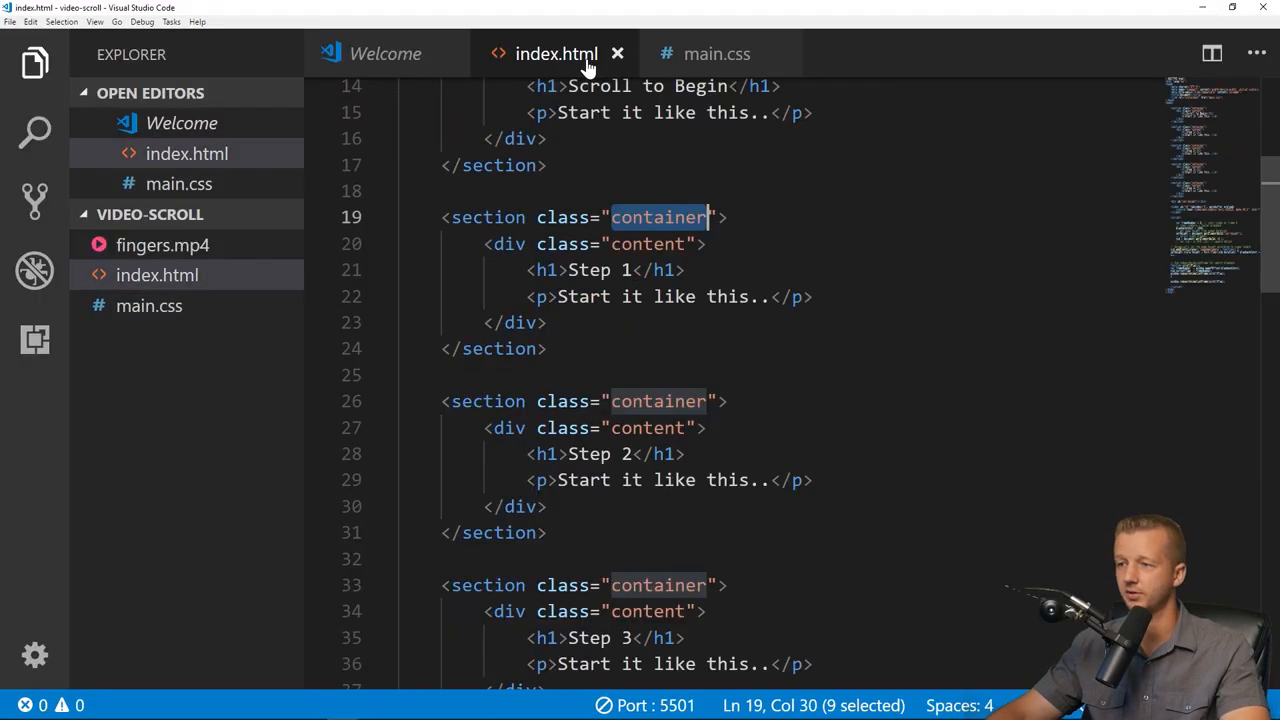
click(716, 54)
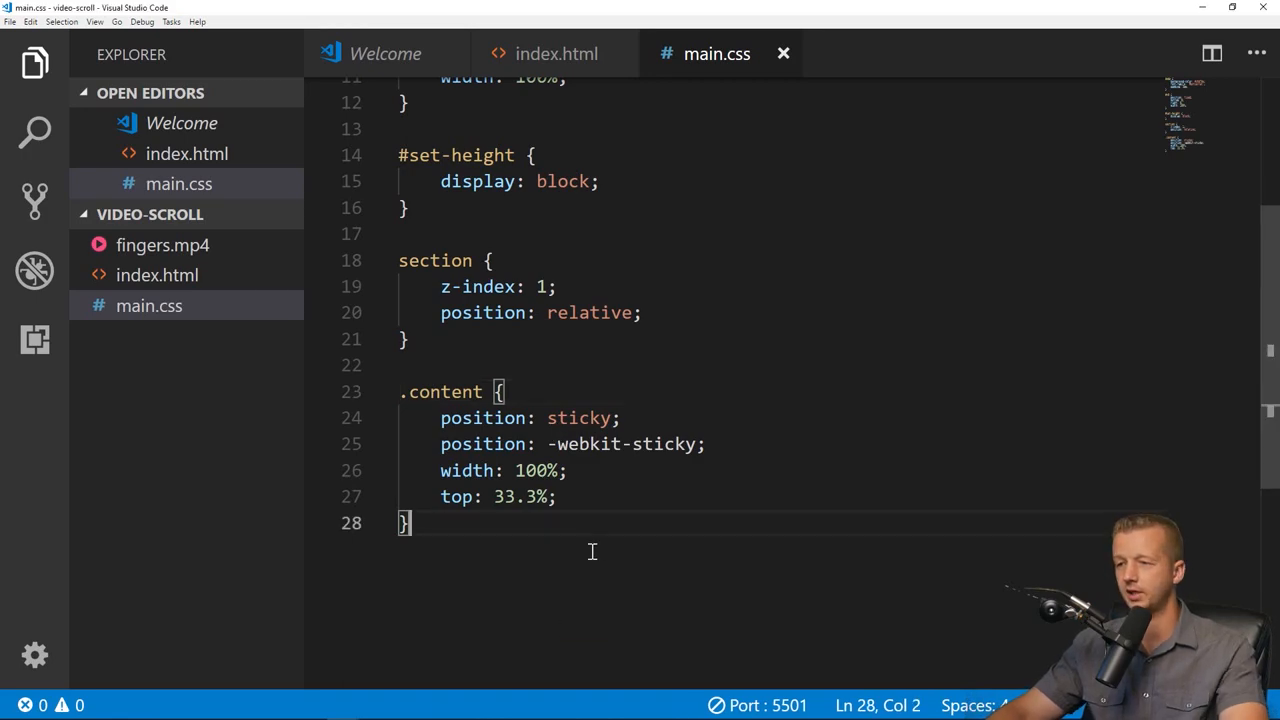
key(enter)
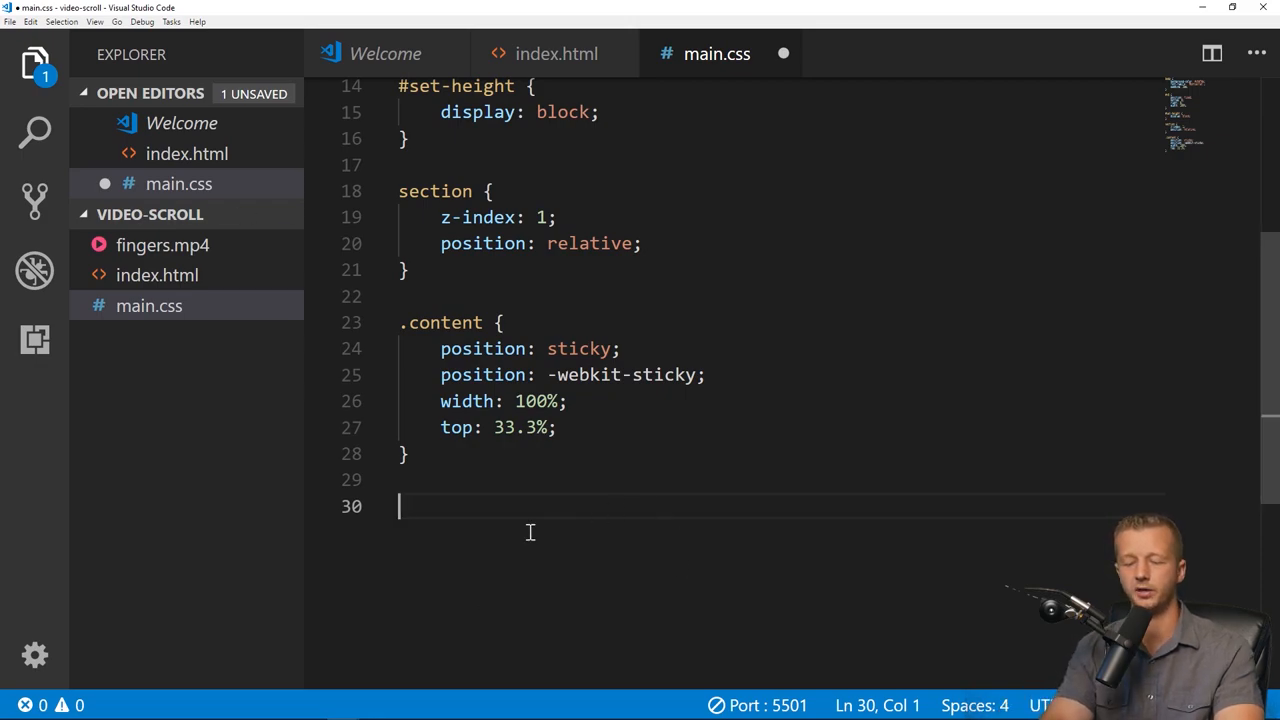
Start an h1 rule with font-size 3em, background #fff and display inline-block.
text(h1 {)
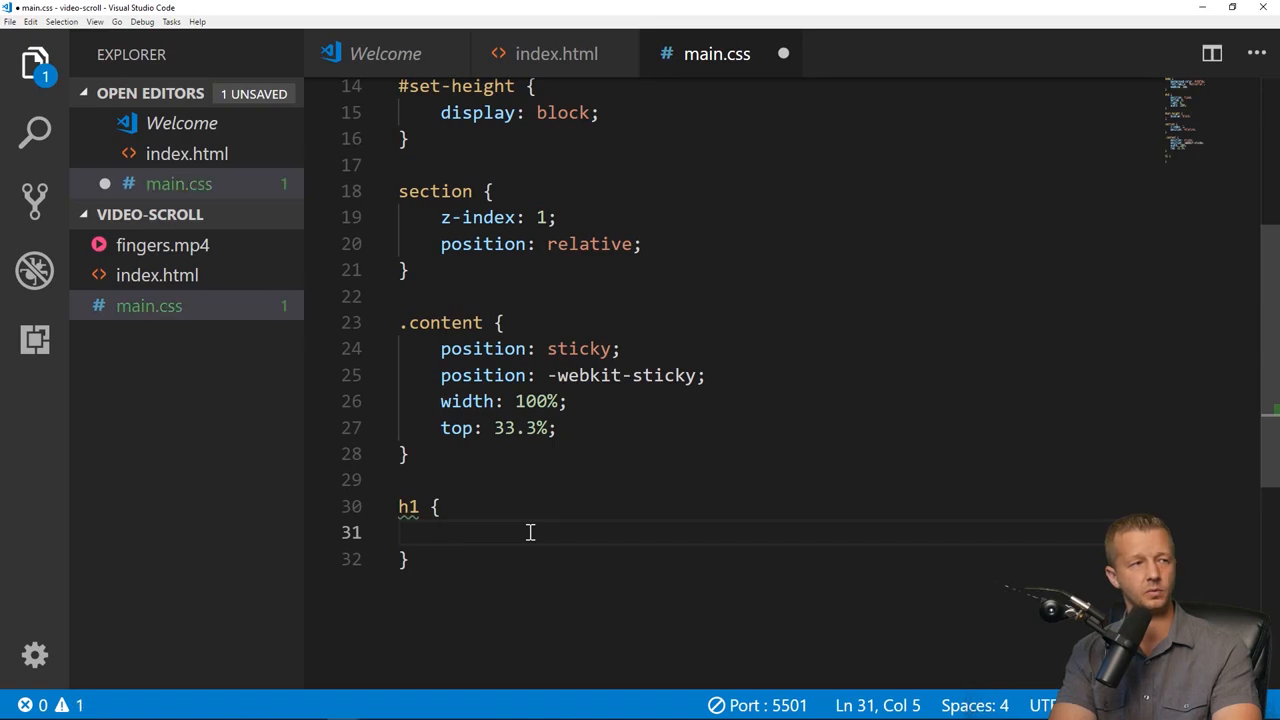
text(font-size: 3em;)
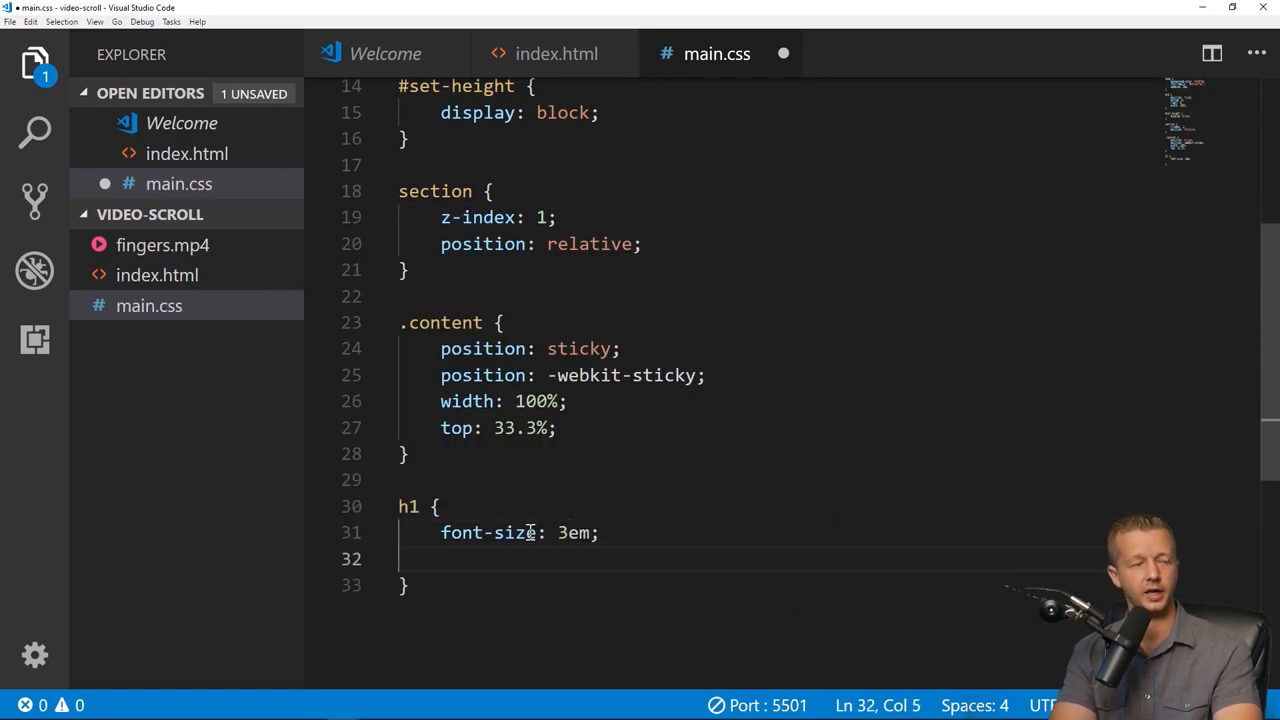
text(background: #ff)
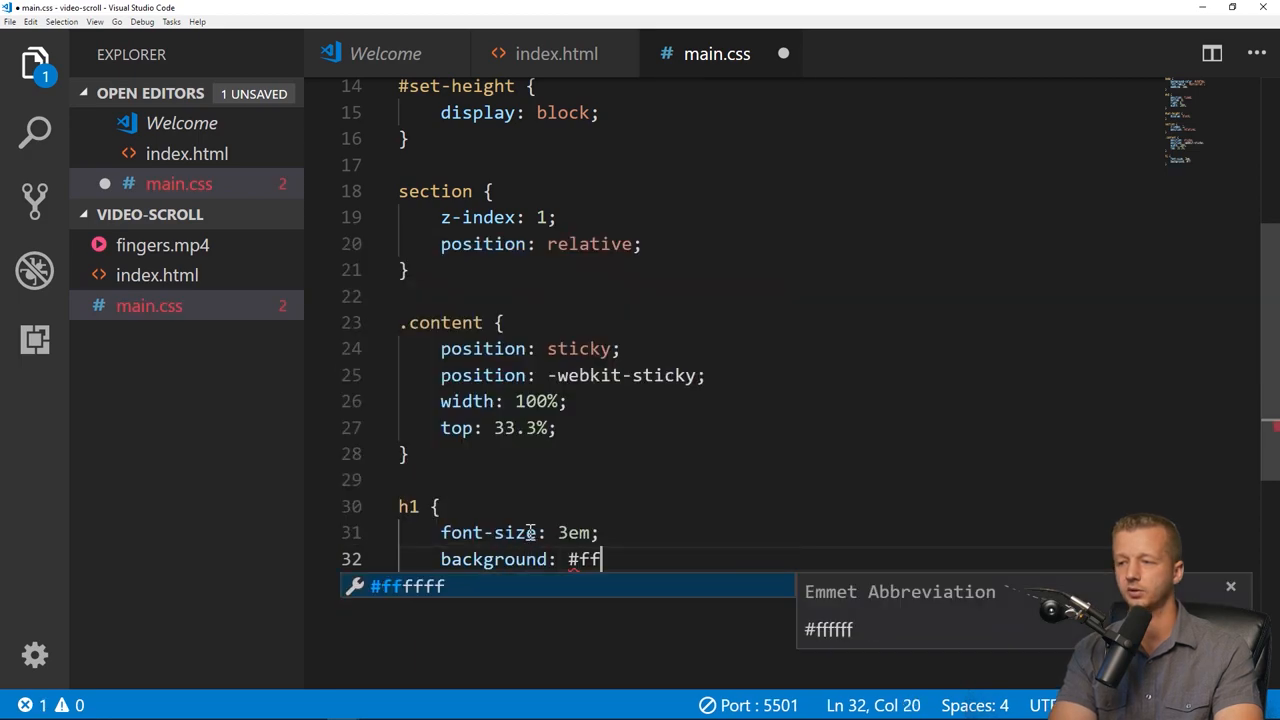
key(Enter)
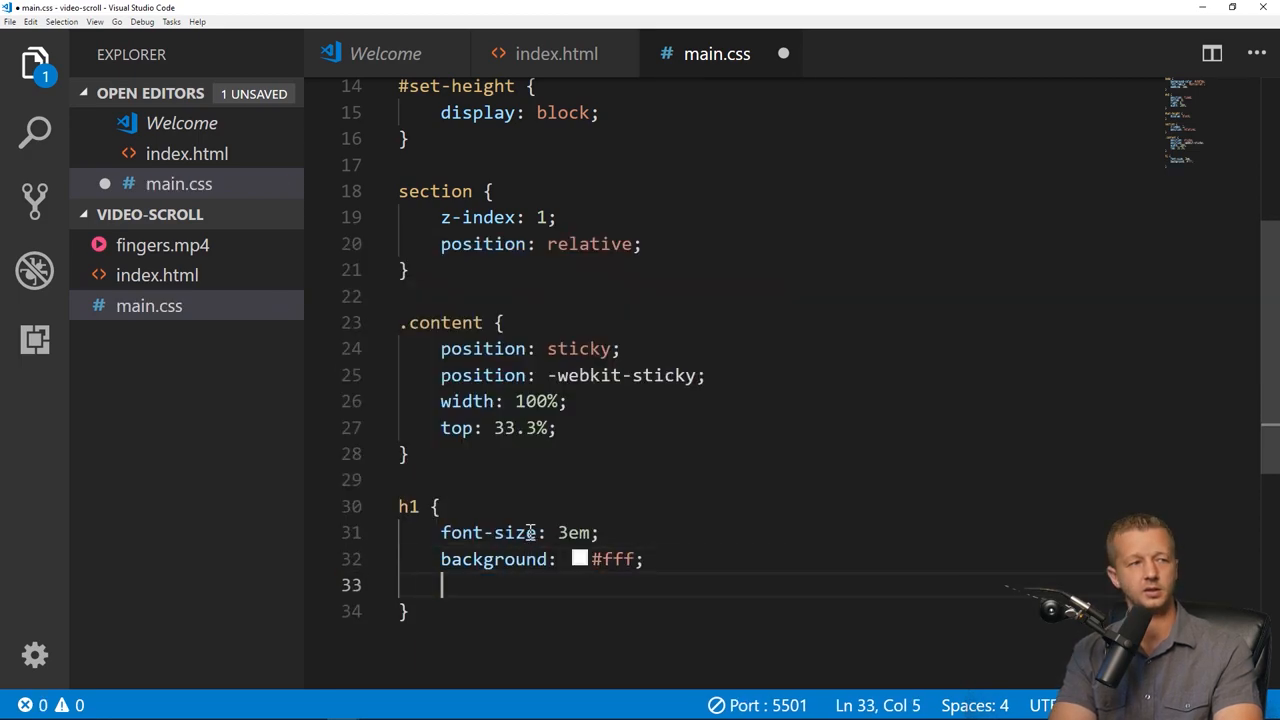
text(display: inline-)
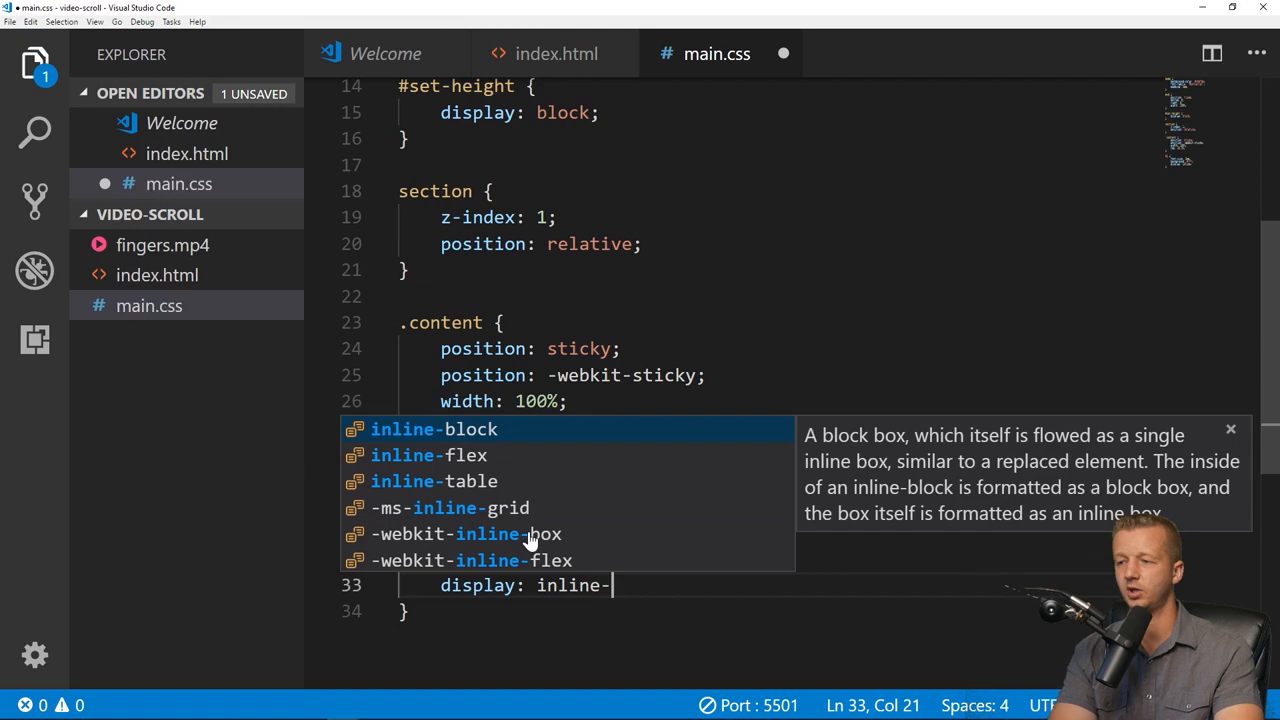
text(b)
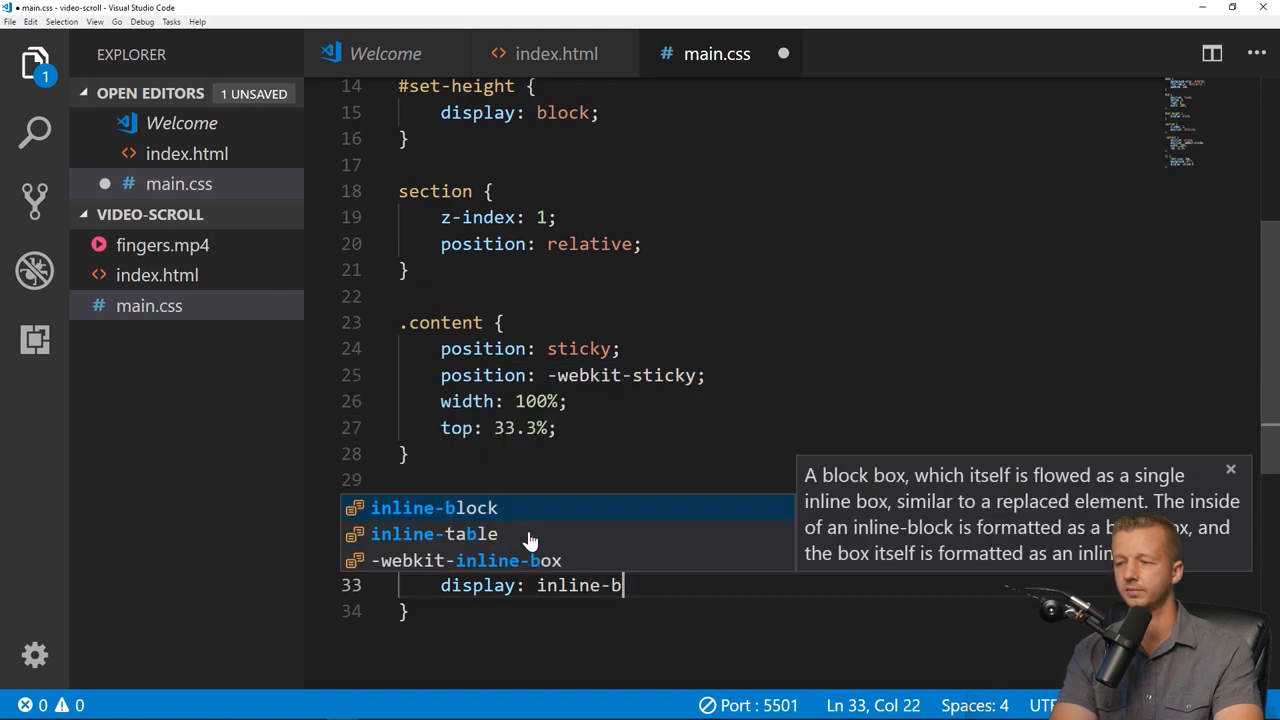
key(BackSpace)
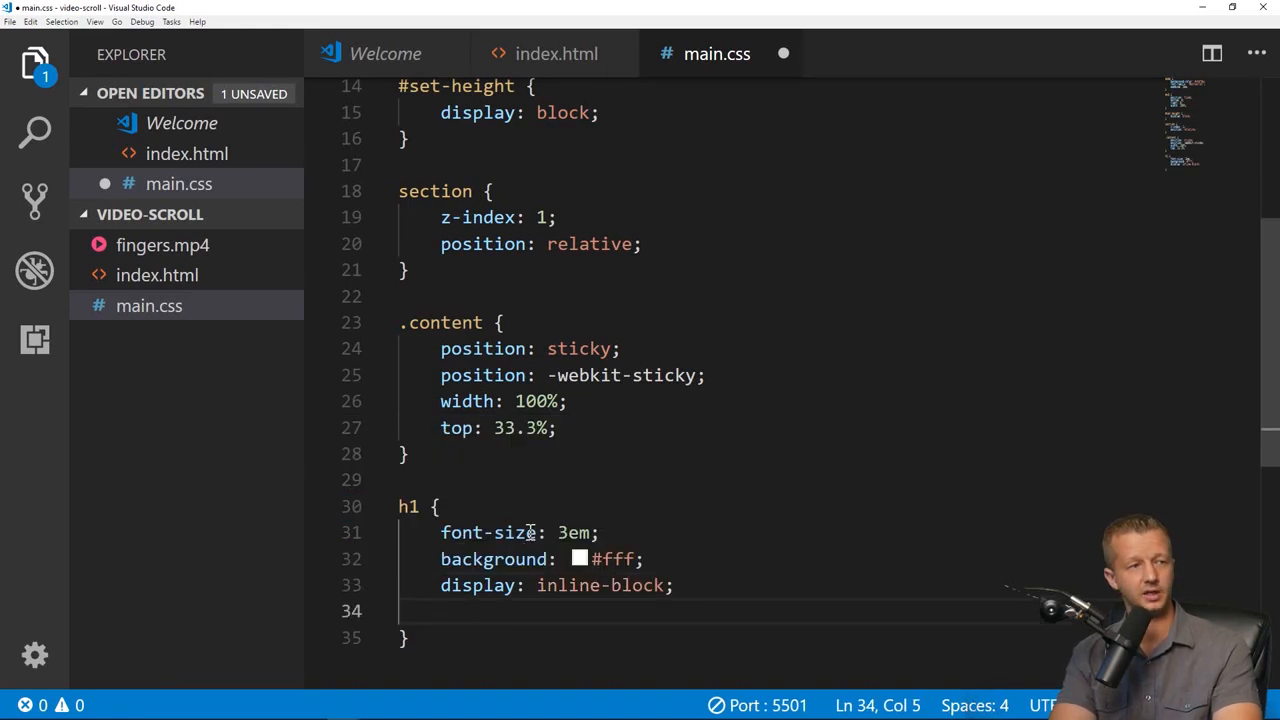
Finish the h1 rule with padding 10px 15px, a border-radius, margin 0, and save.
text(padding: 10px)
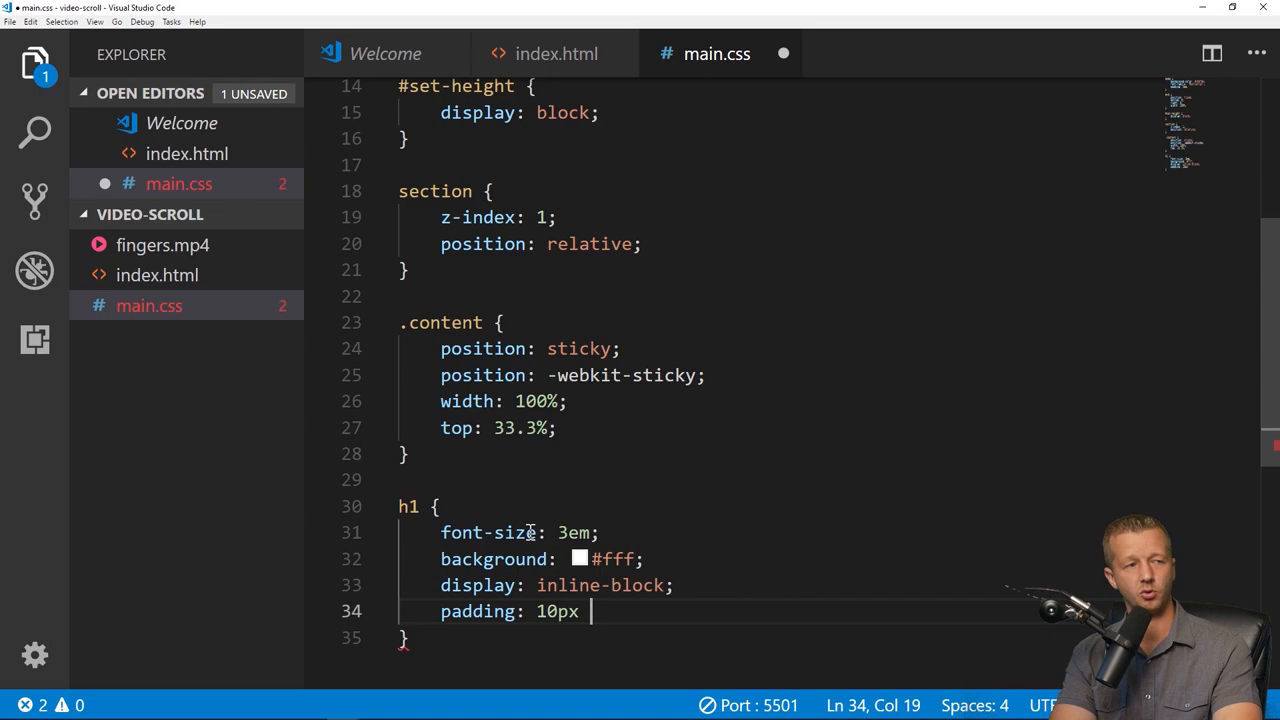
text(15px;)
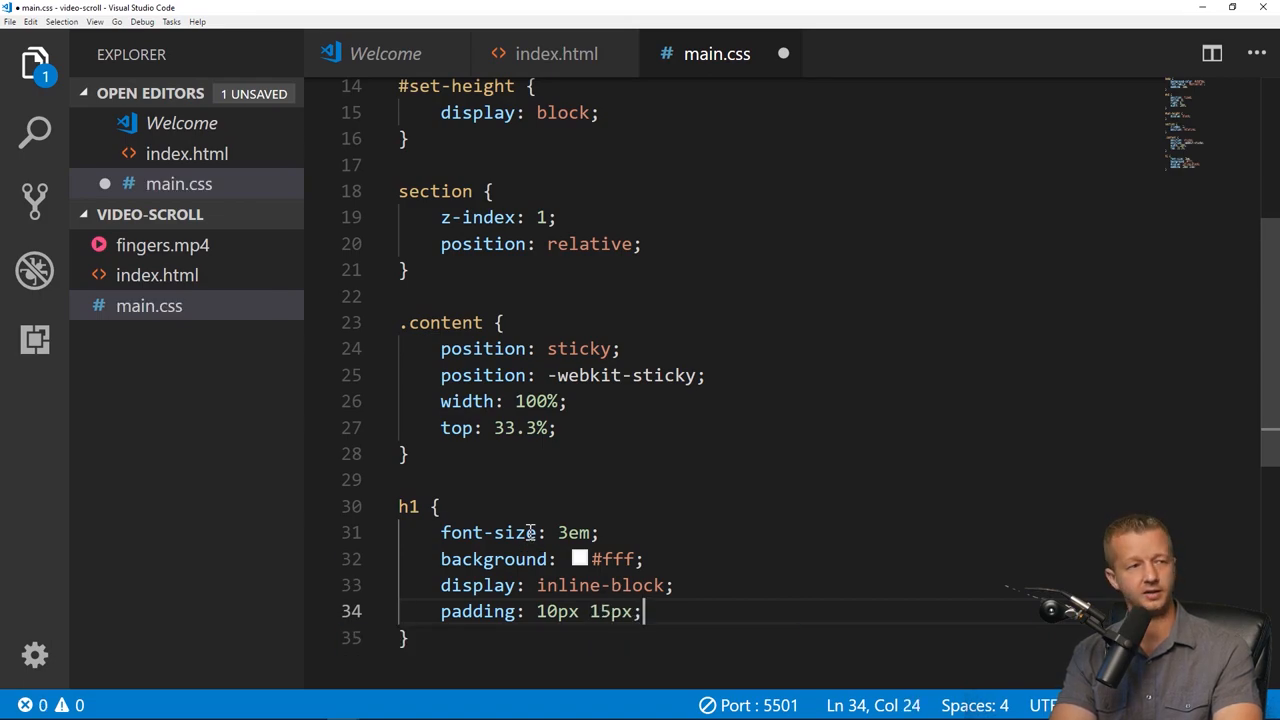
text(border-radius: 5px;)
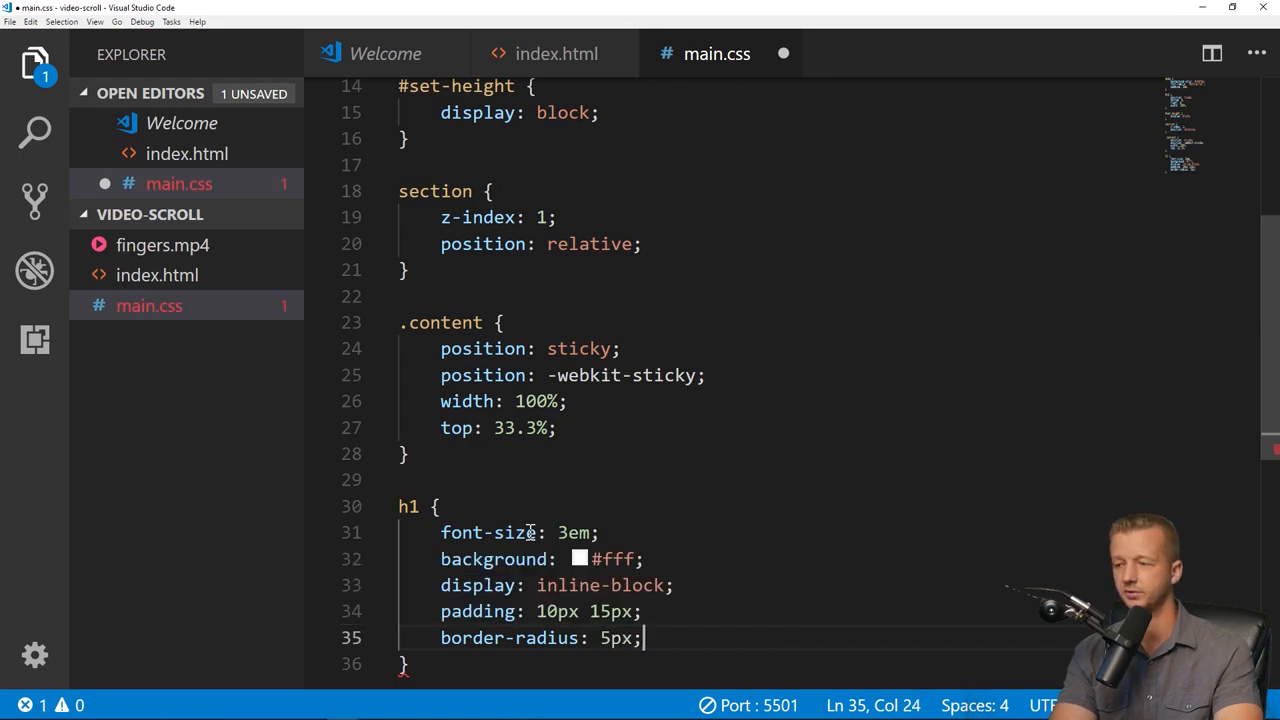
text(margin: 0)
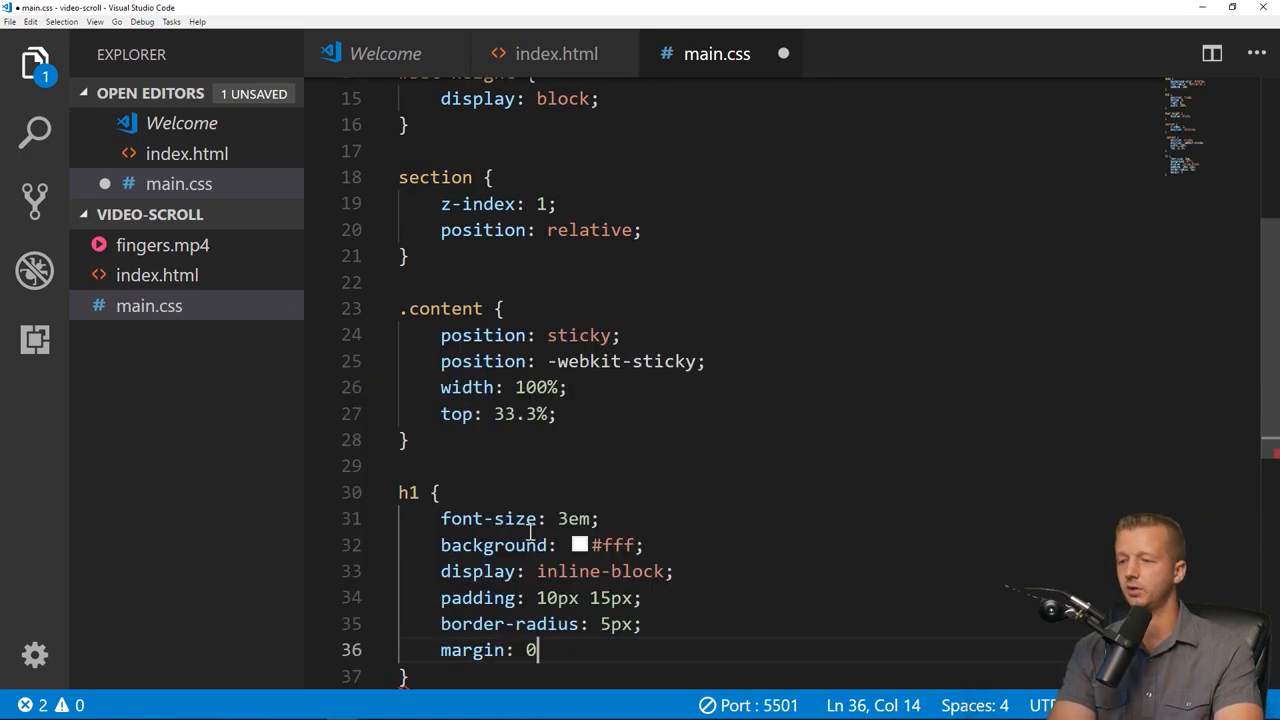
key(ctrl+s)
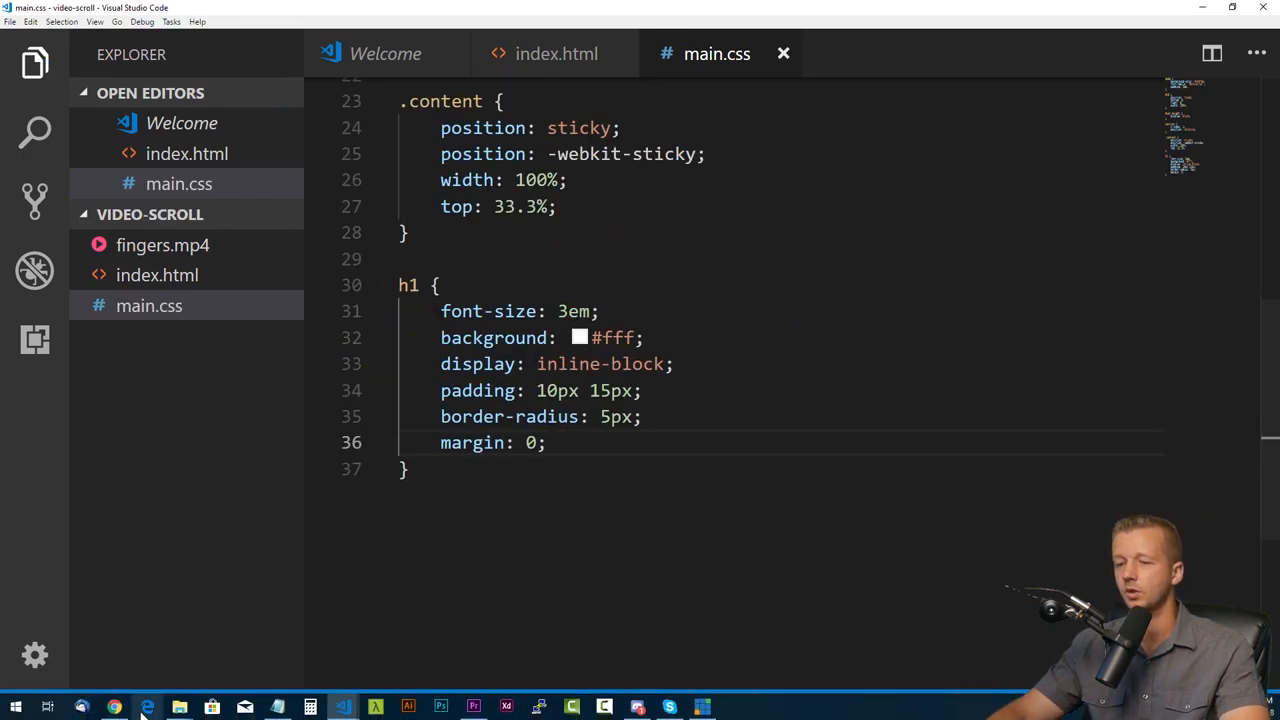
Add a p rule with font-size 1.5em, save, and check the result in the browser.
click(114, 708)
text(p { )
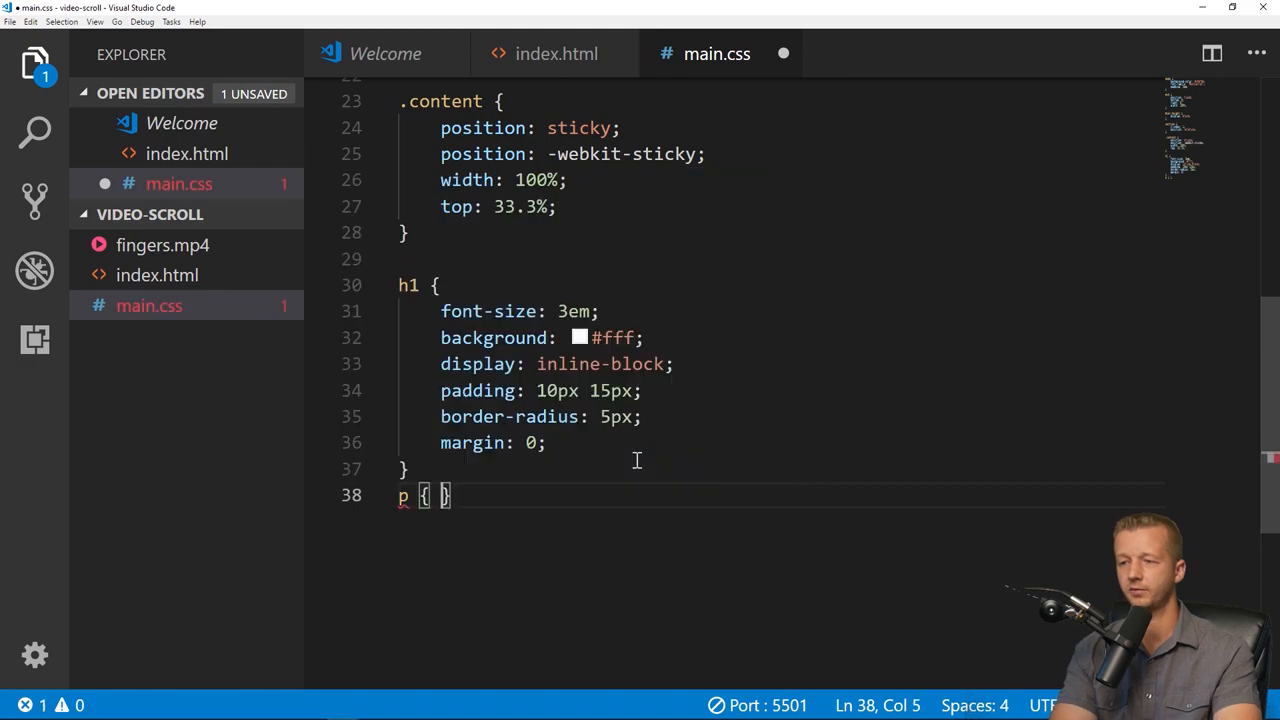
text(font-size: 1)
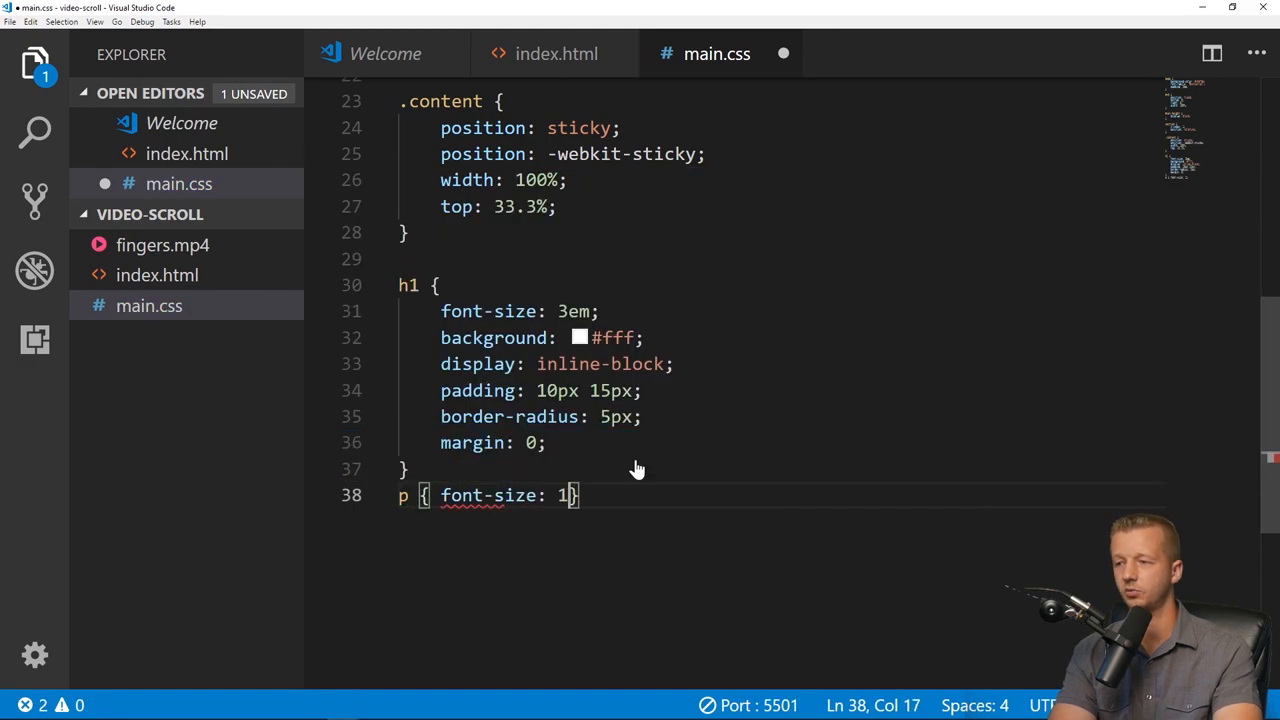
text(.5em;)
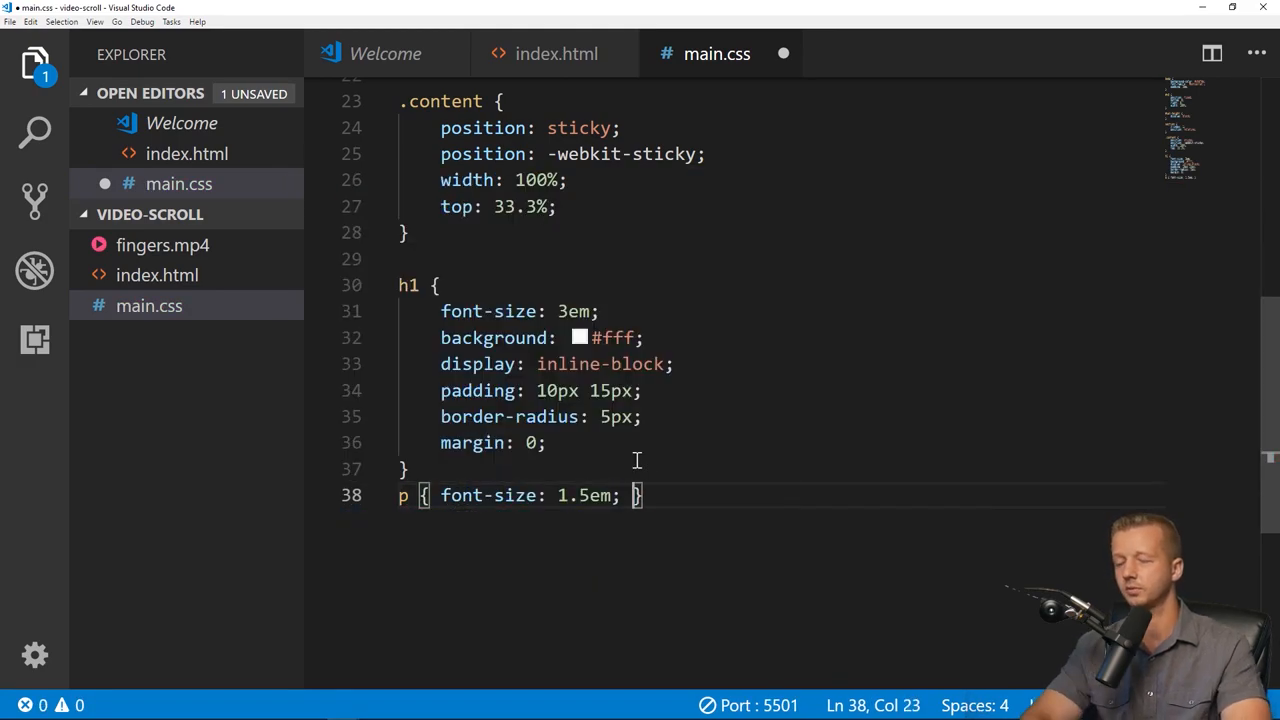
key(ctrl+s)
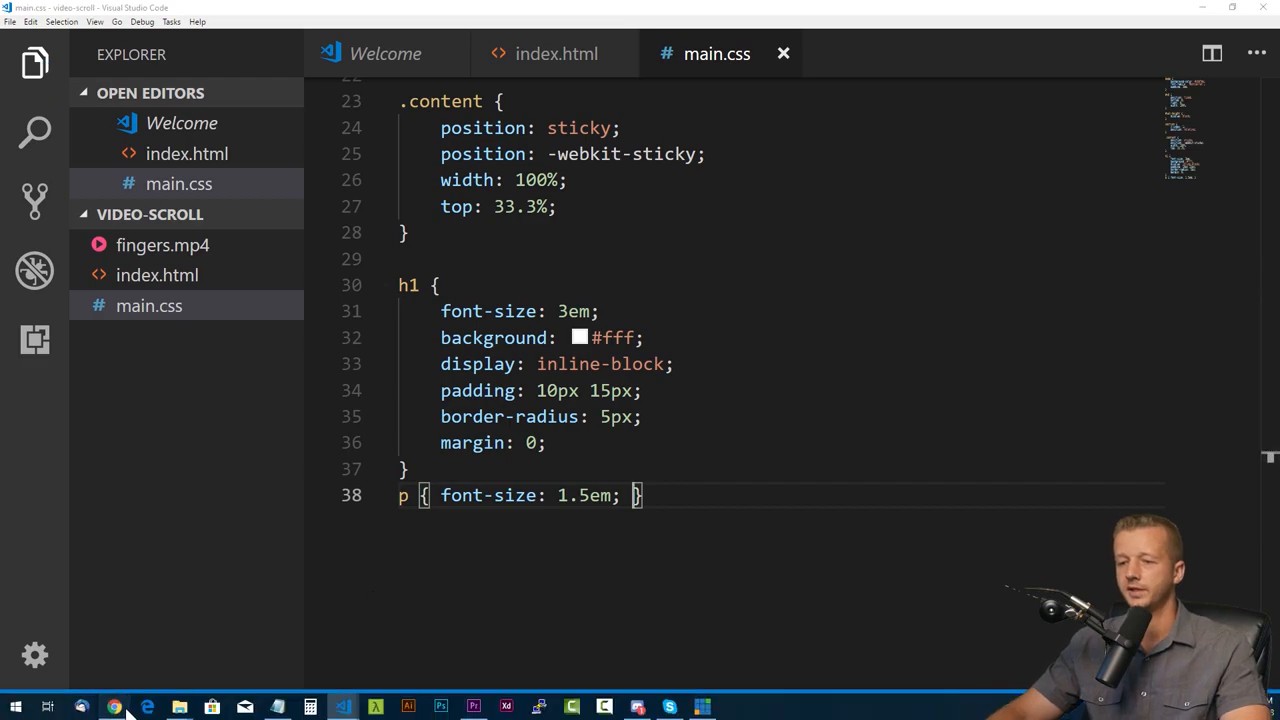
click(114, 708)
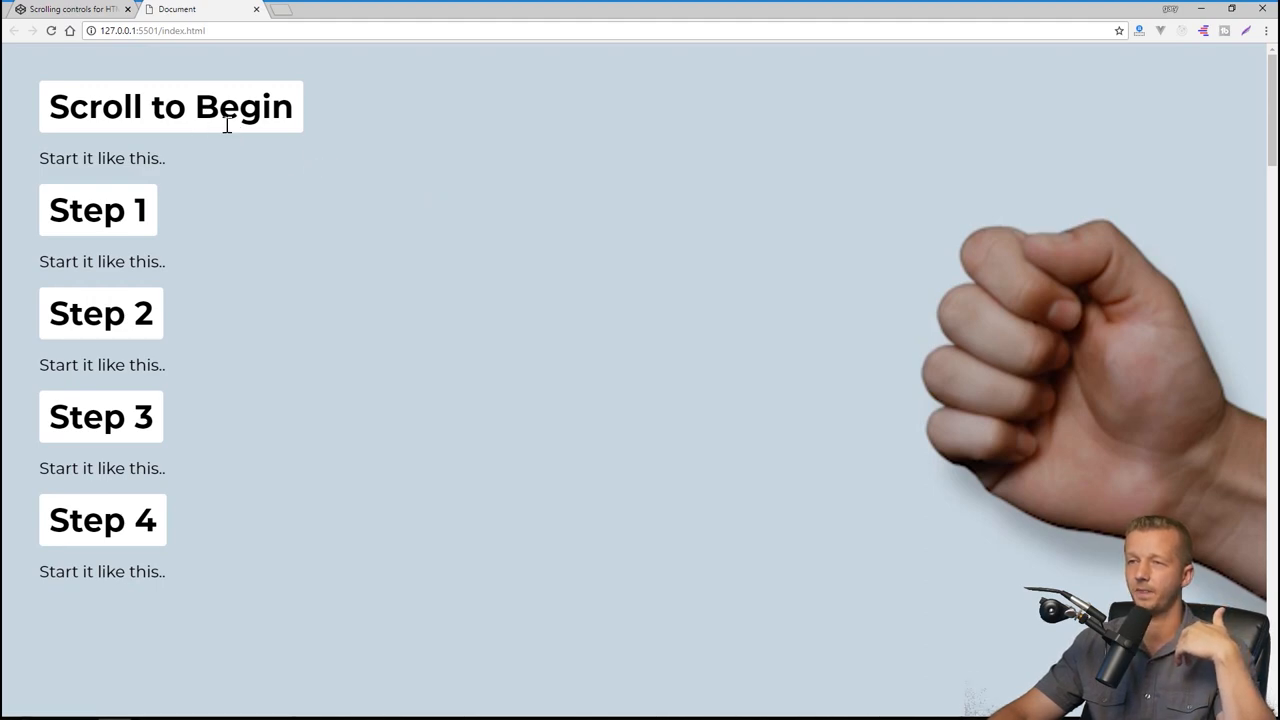
mouse_move(964, 244)
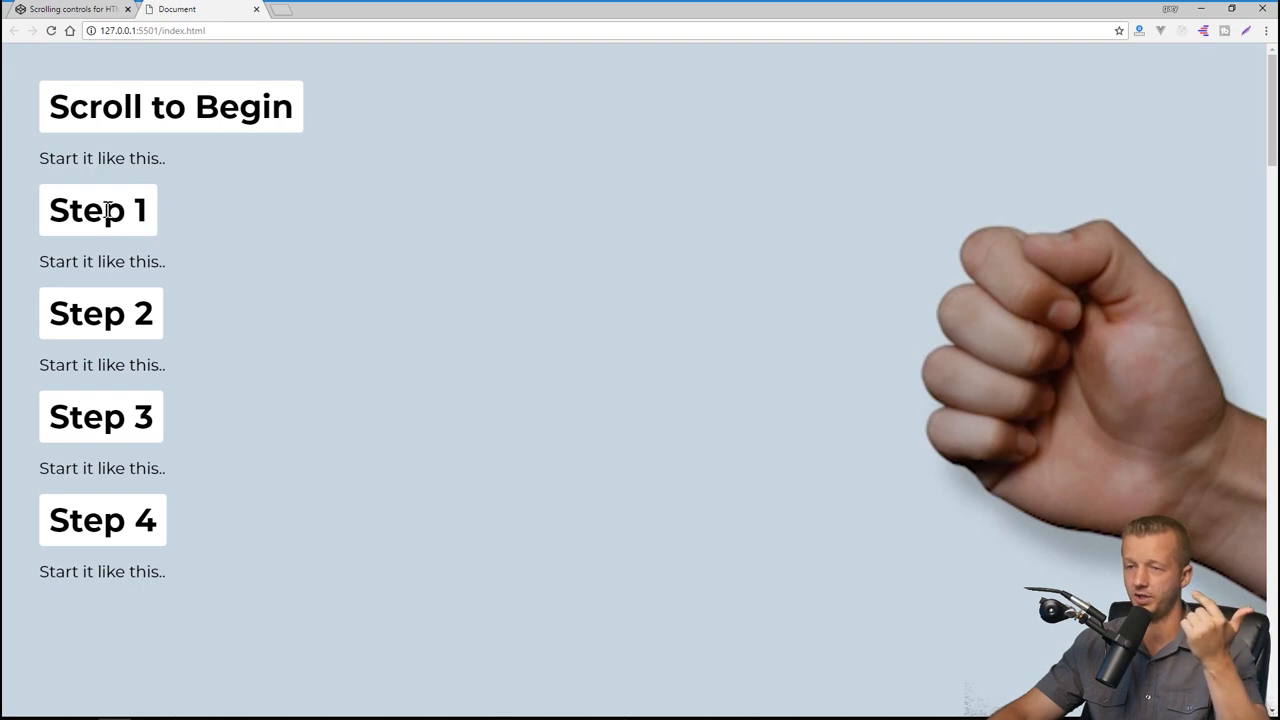
mouse_move(1020, 284)
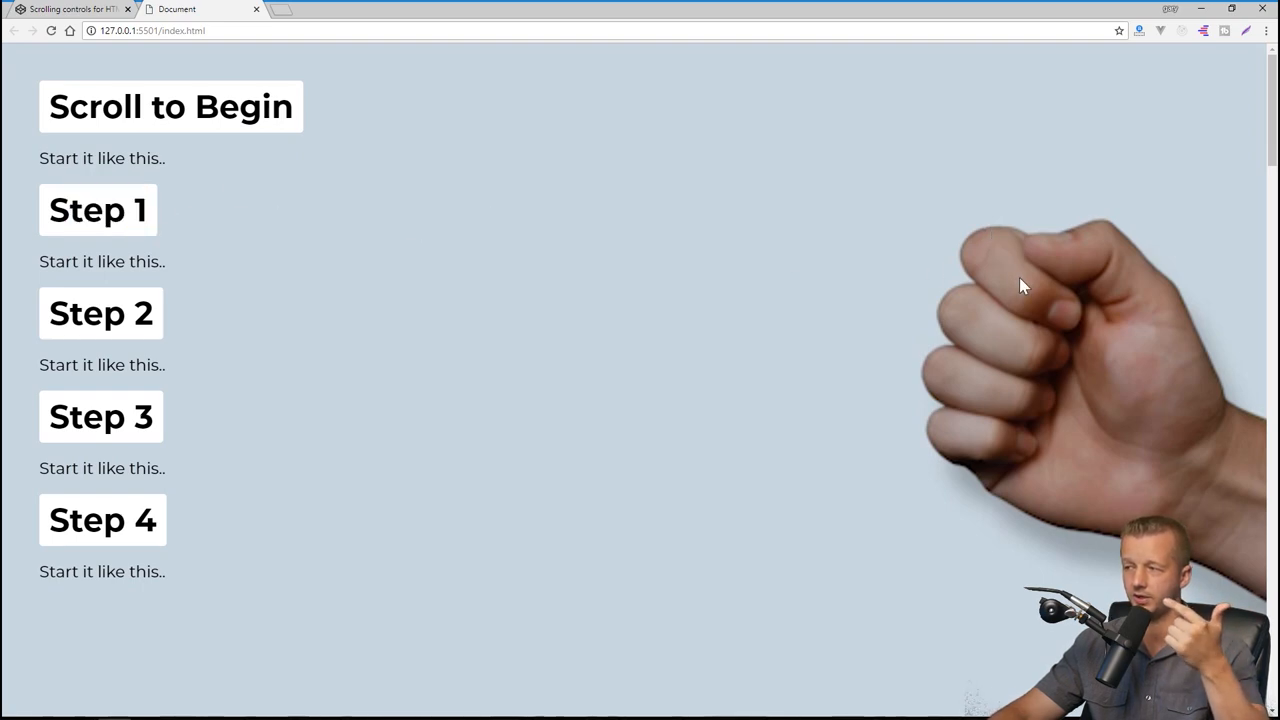
mouse_move(1190, 20)
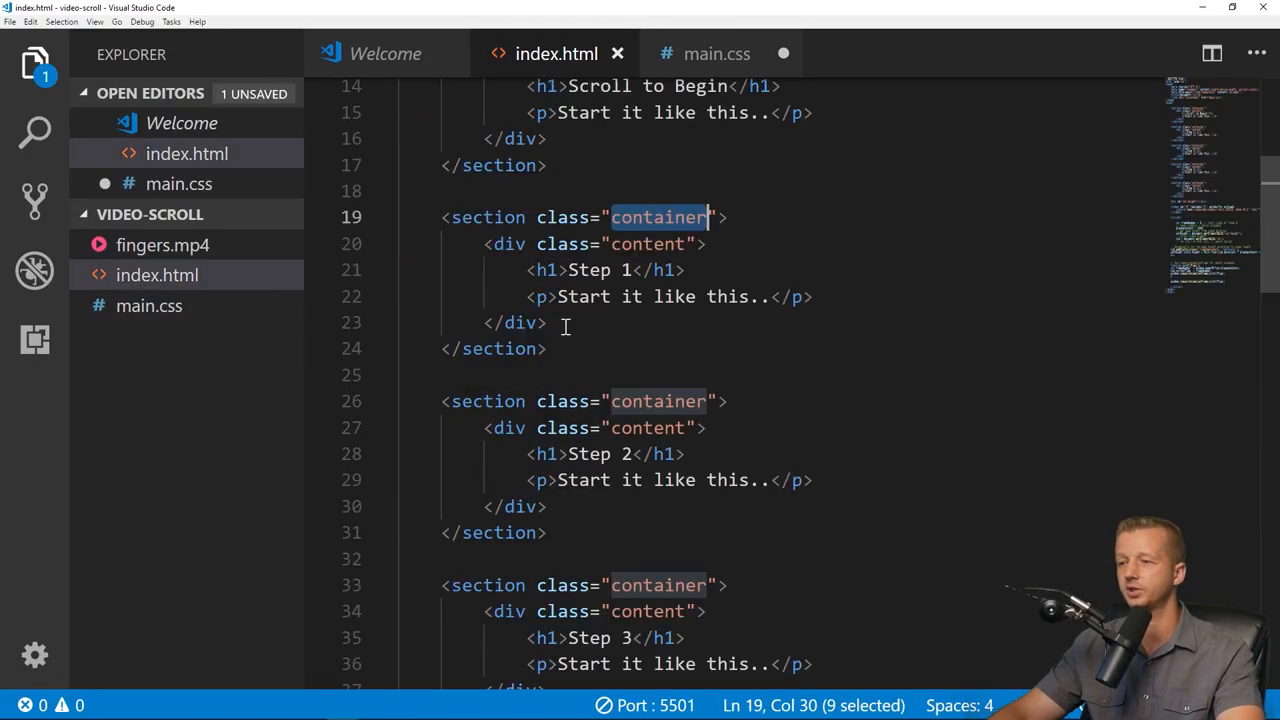
Select the second section's opening tag in index.html and return to main.css.
click(444, 216)
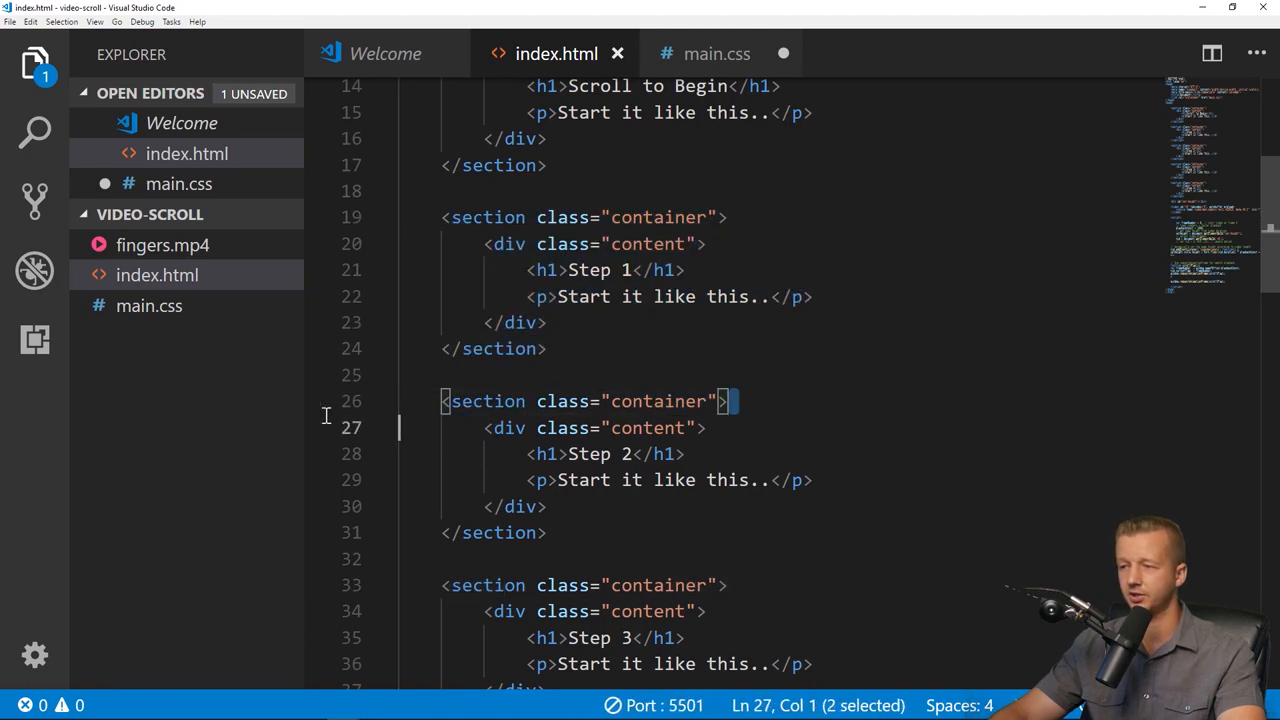
click(716, 52)
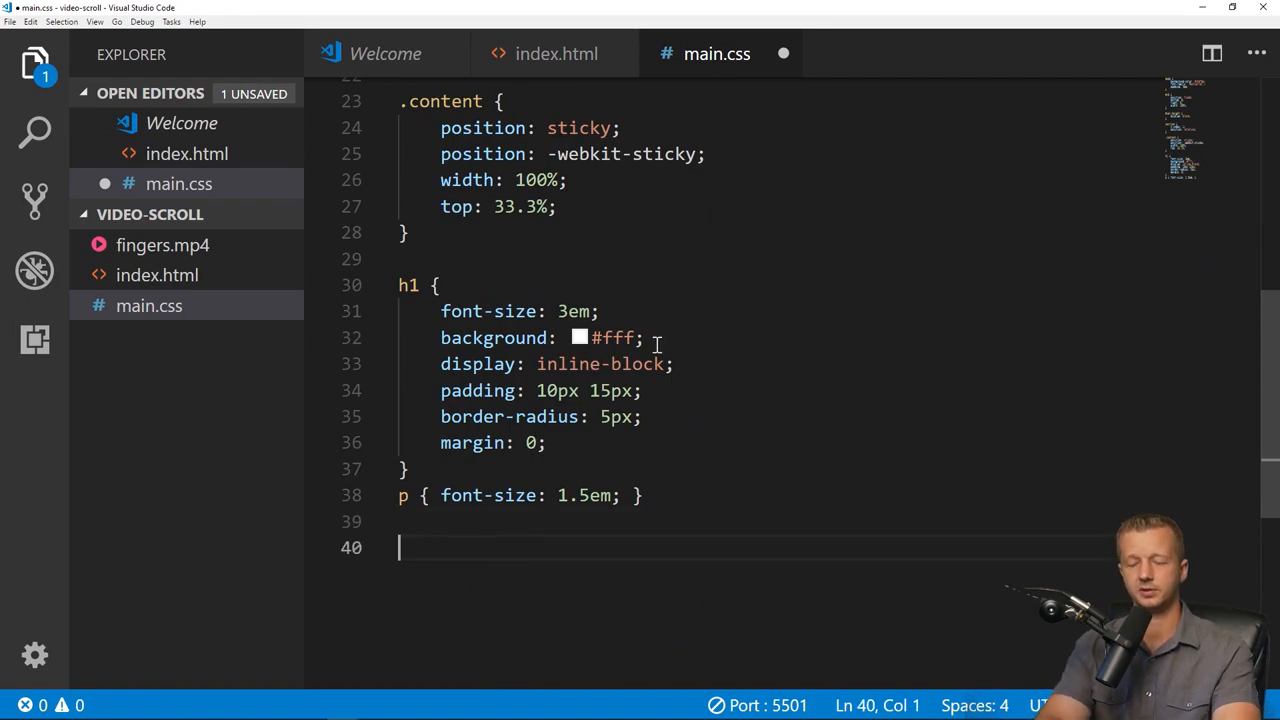
Write section:nth-of-type rules giving the first five sections heights 600, 1200, 1200, 1000 and 4000px, and save.
text(section:nth-of-type(1) {)
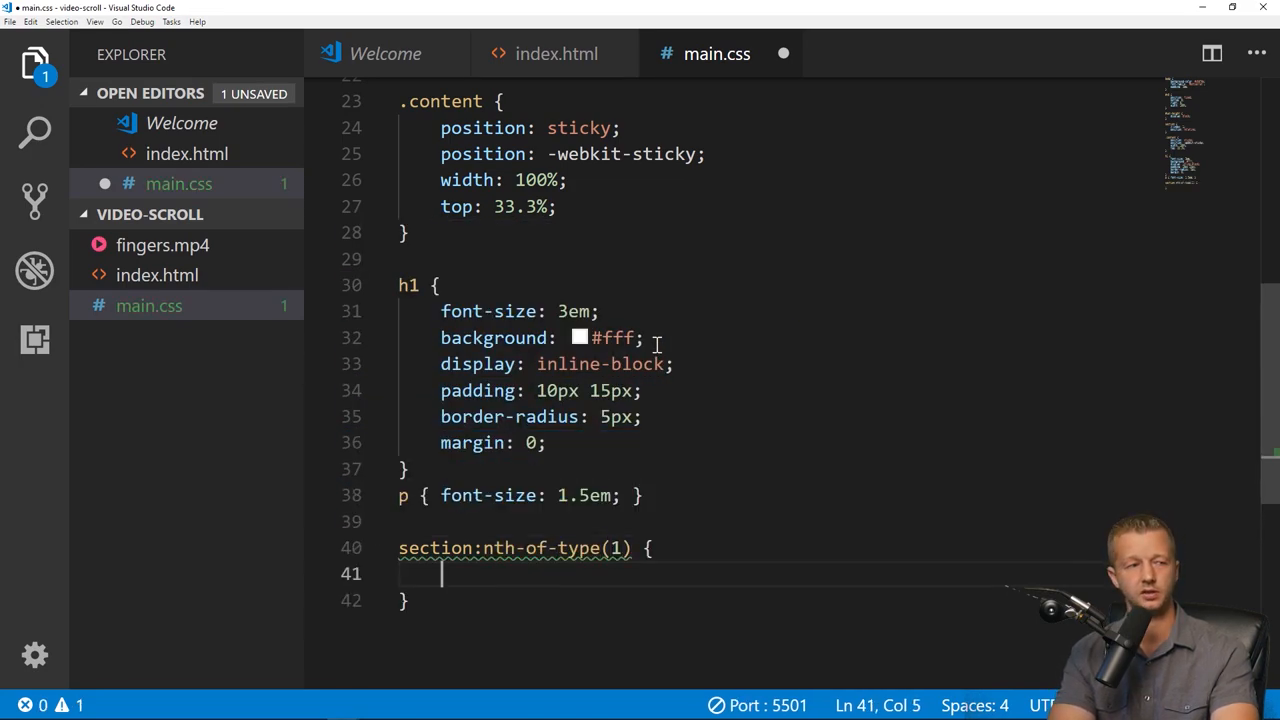
text(height: 600px;)
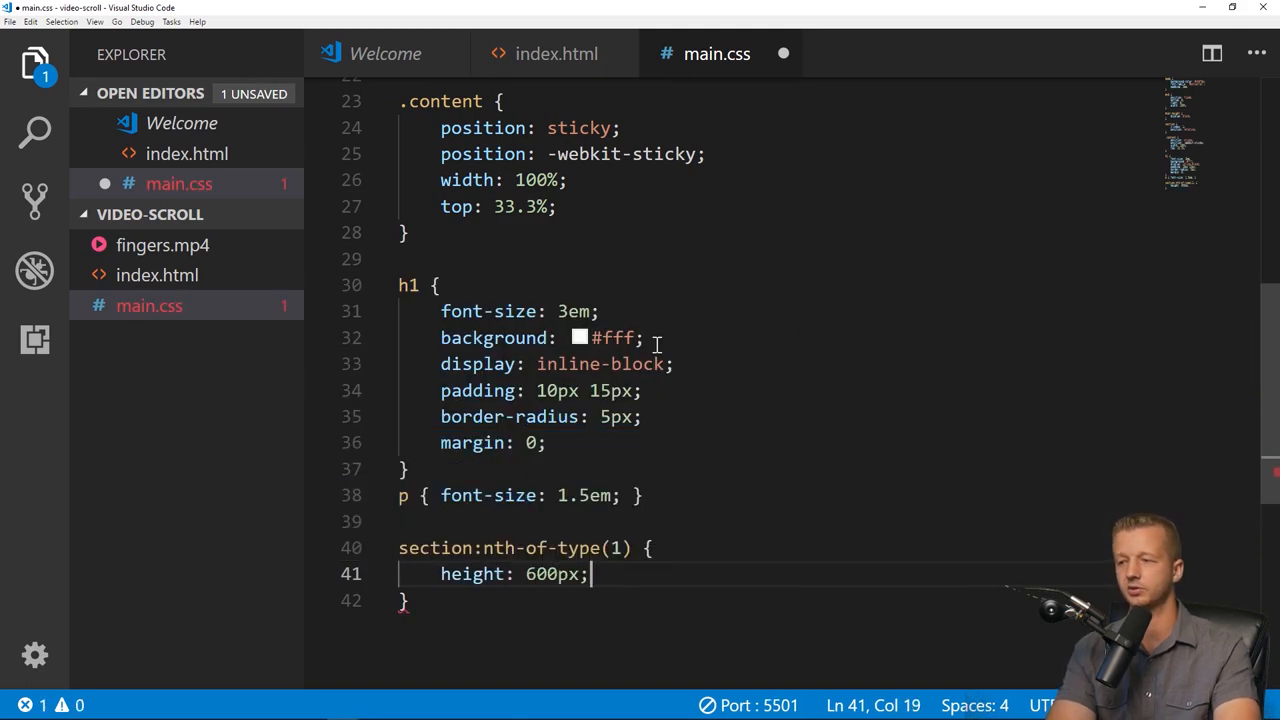
key(ctrl+s)
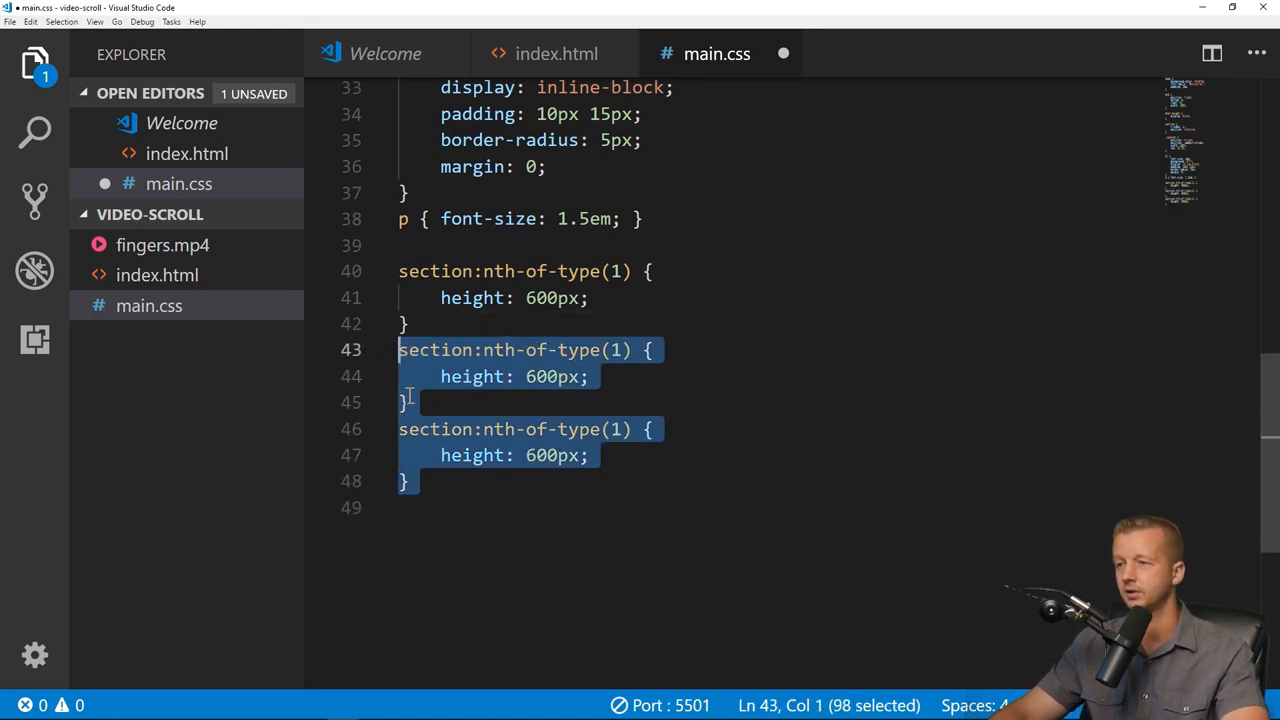
click(458, 508)
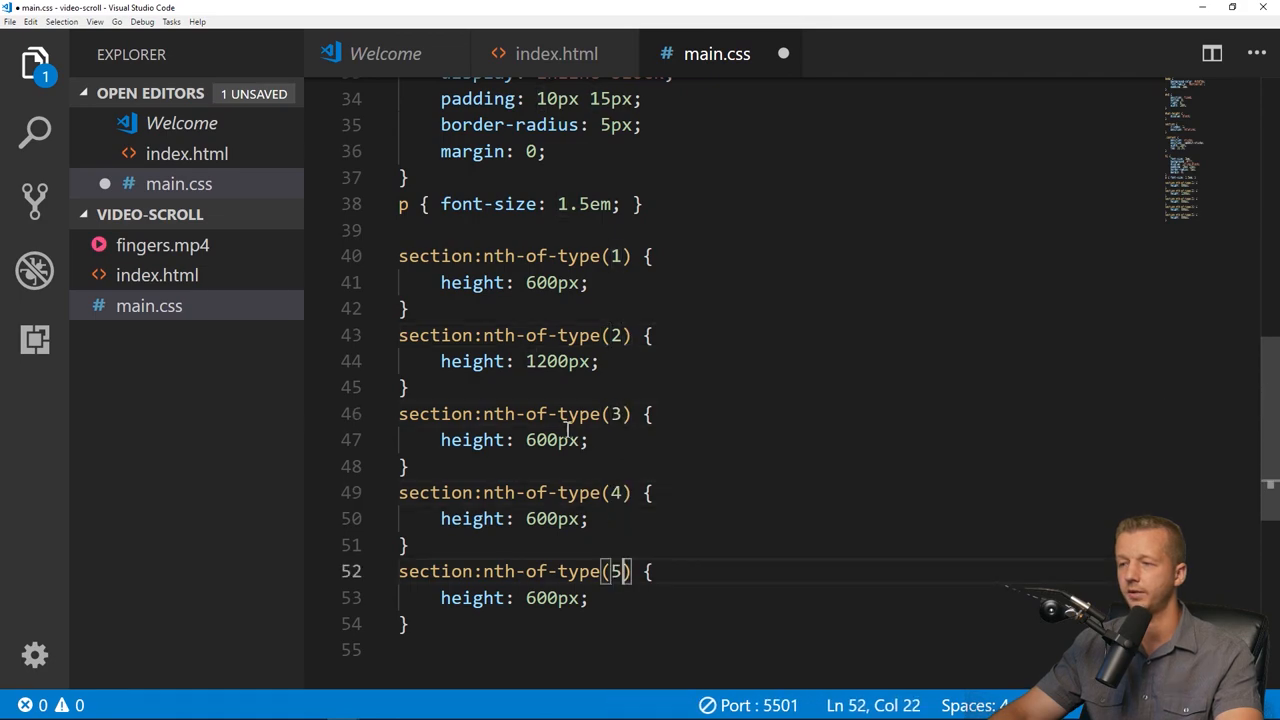
mouse_move(474, 440)
text(12)
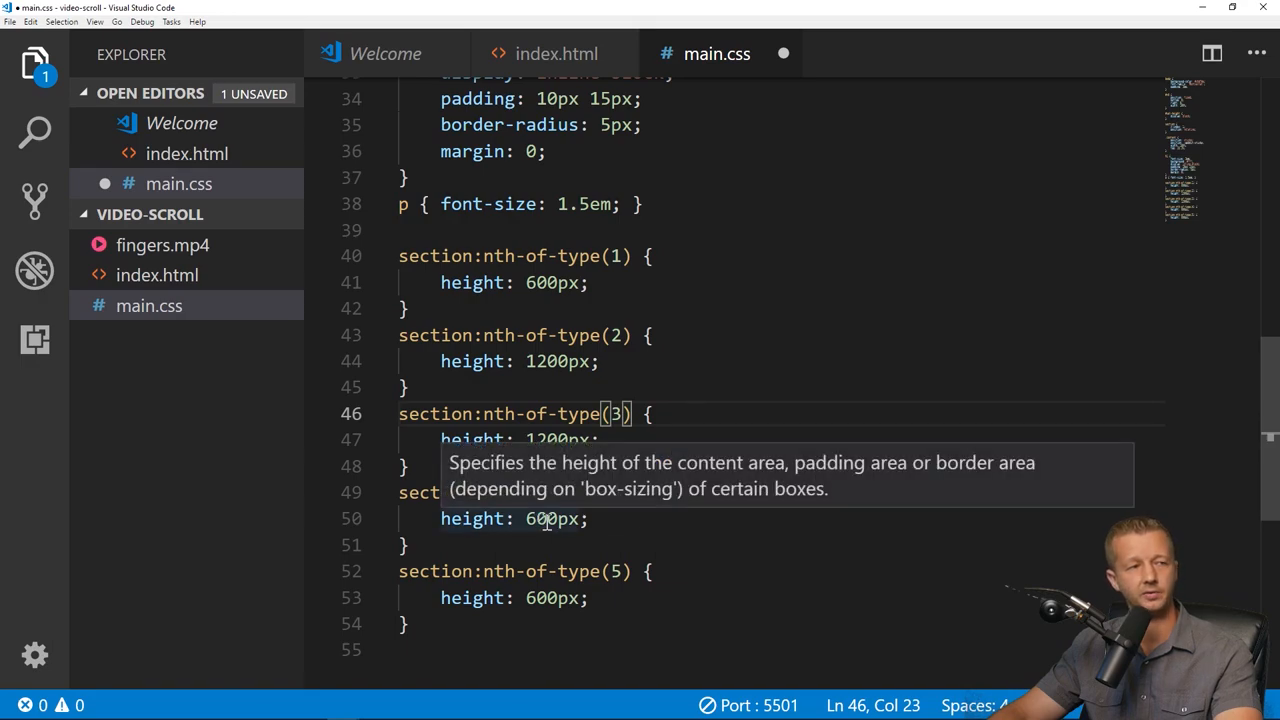
text(10)
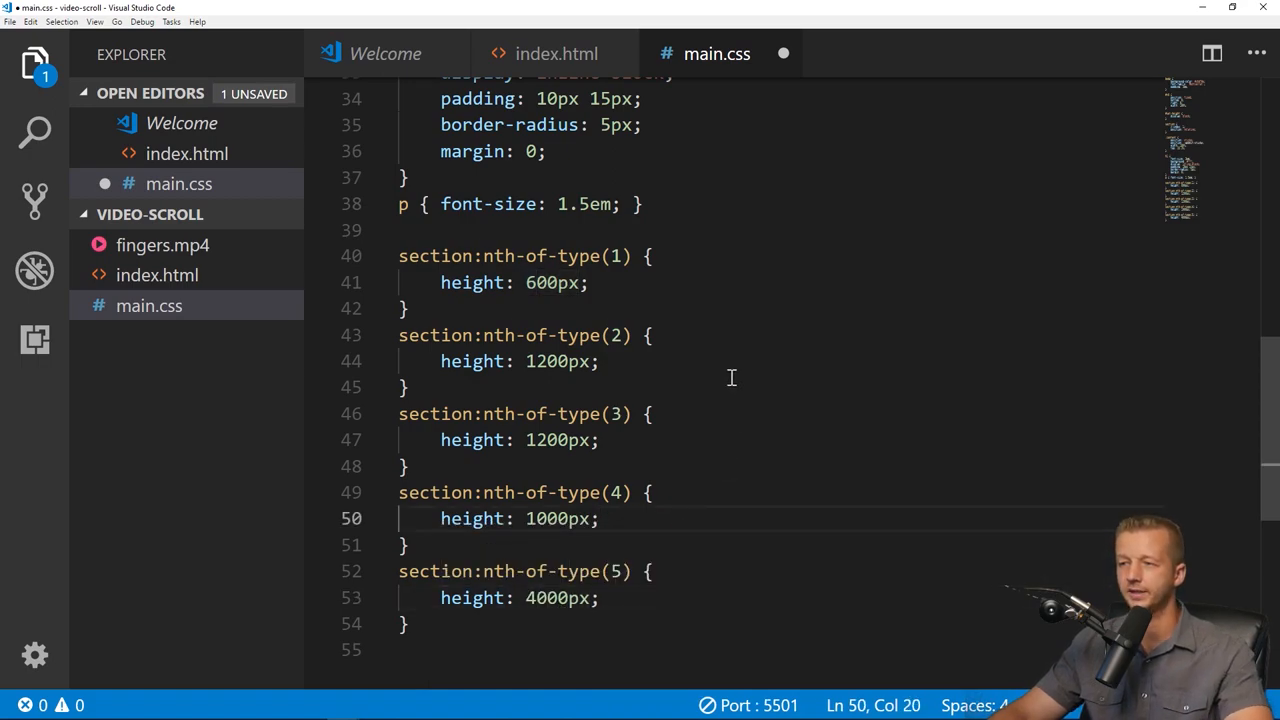
key(ctrl+s)
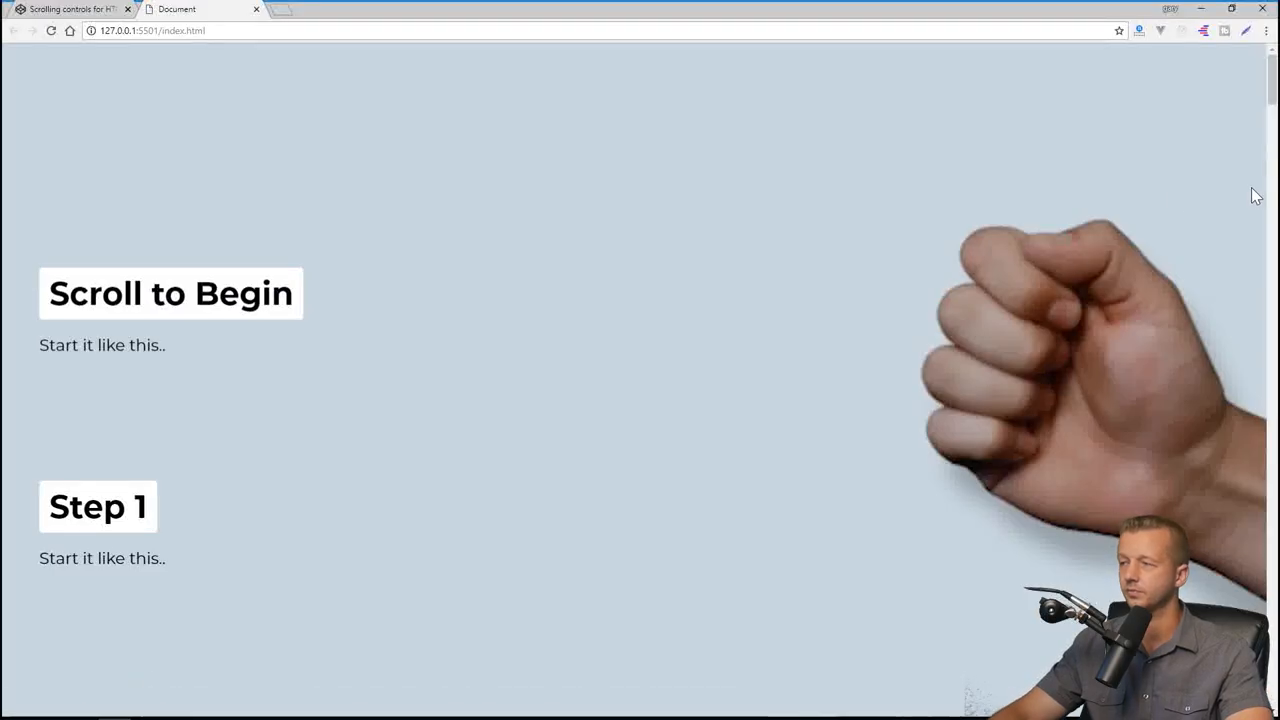
Scroll through the page steps and back to the top, then bring up DevTools with F12.
scroll(down, 3)
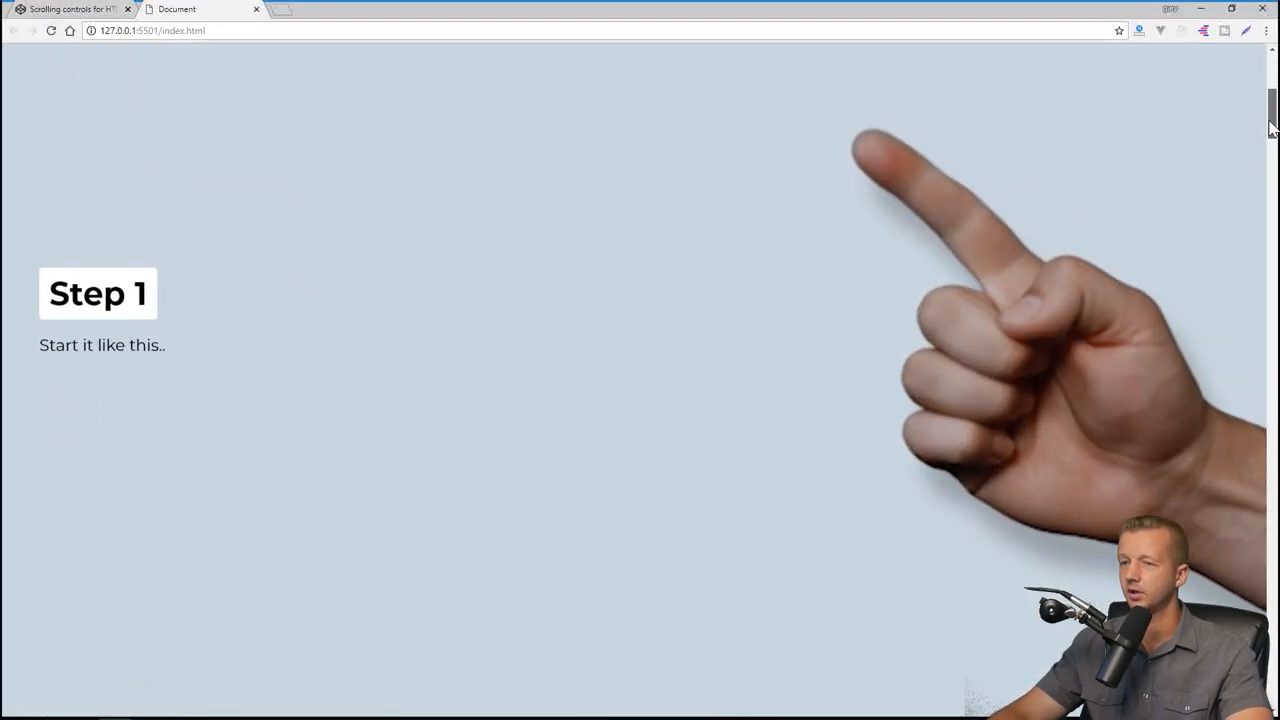
scroll(down, 3)
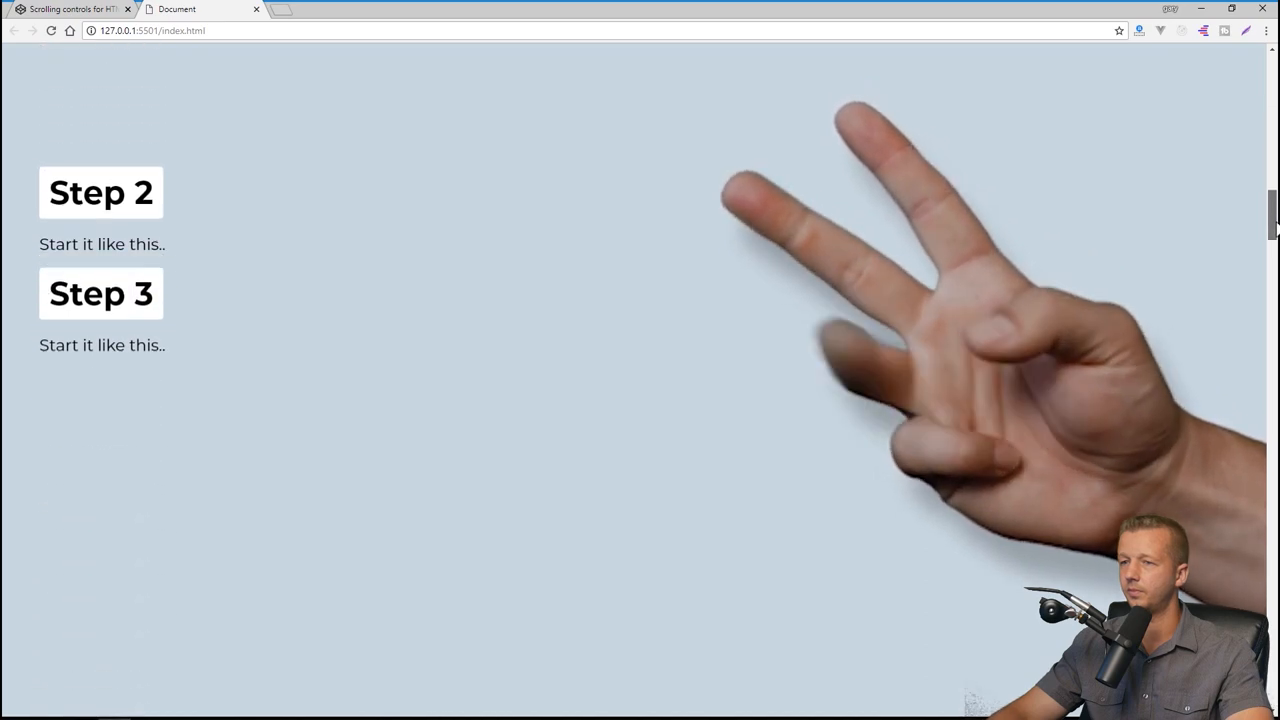
scroll(down, 3)
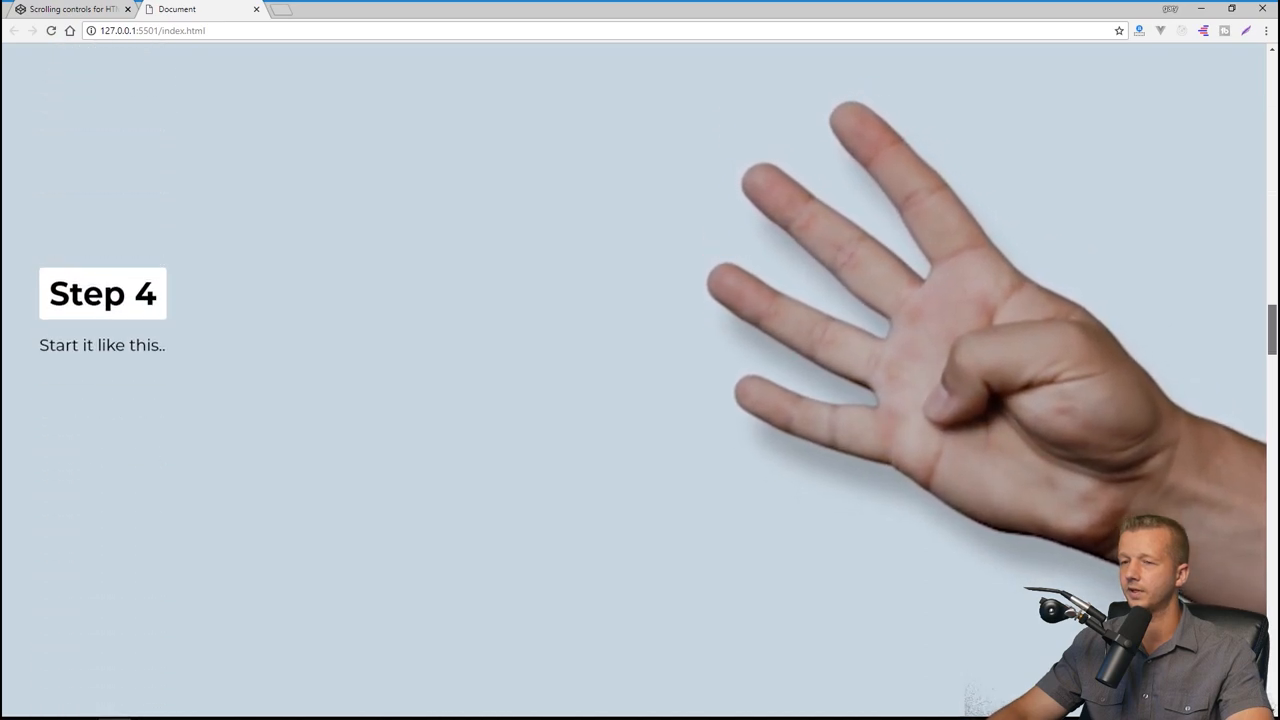
scroll(up, 3)
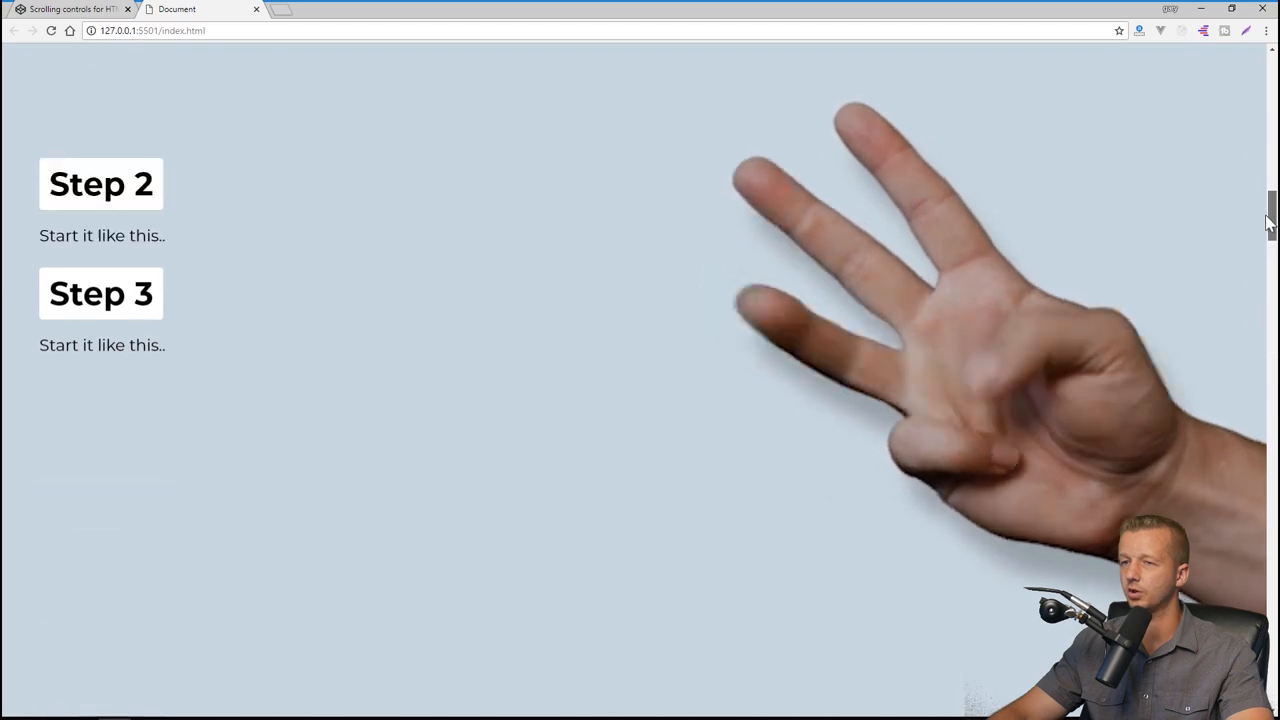
scroll(up, 3)
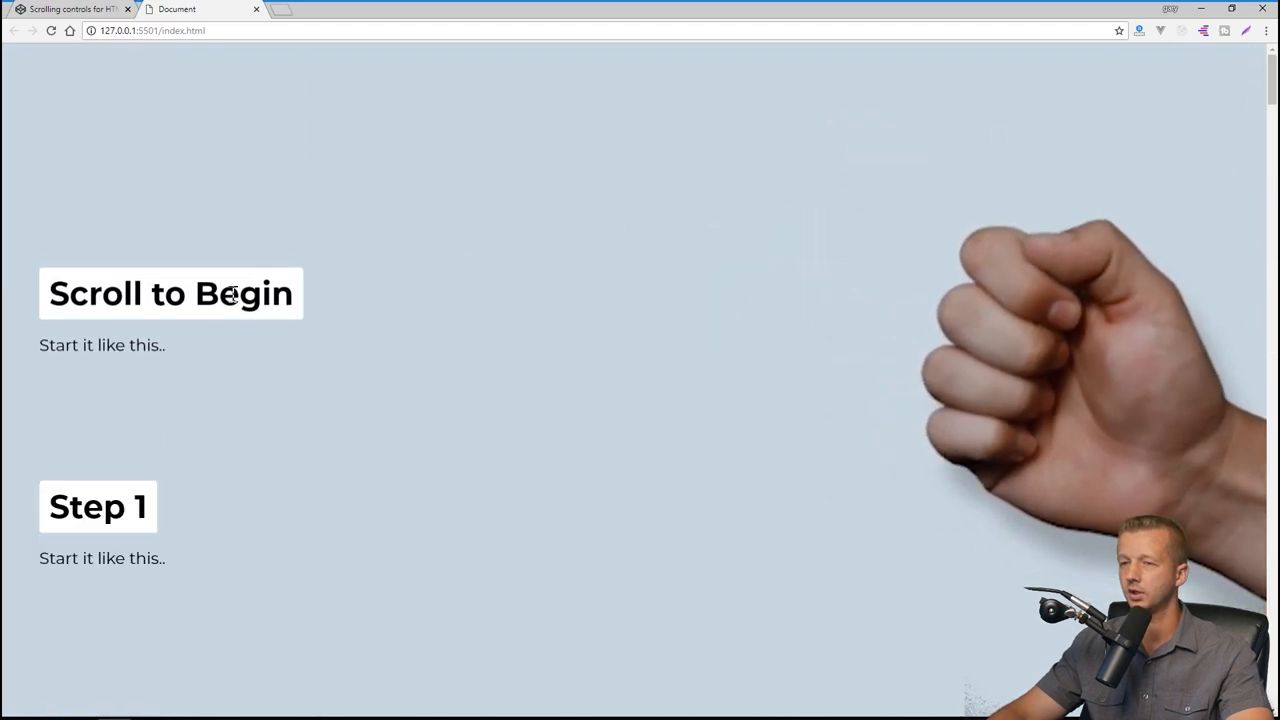
mouse_move(100, 512)
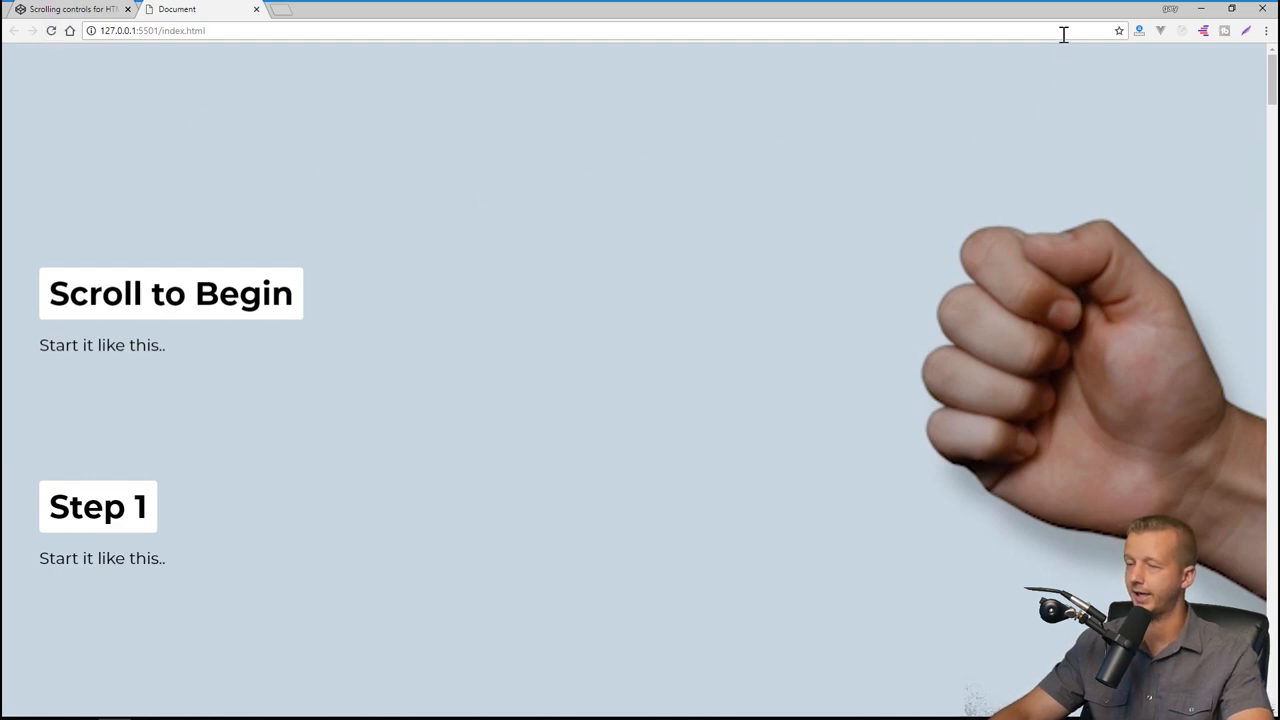
mouse_move(194, 474)
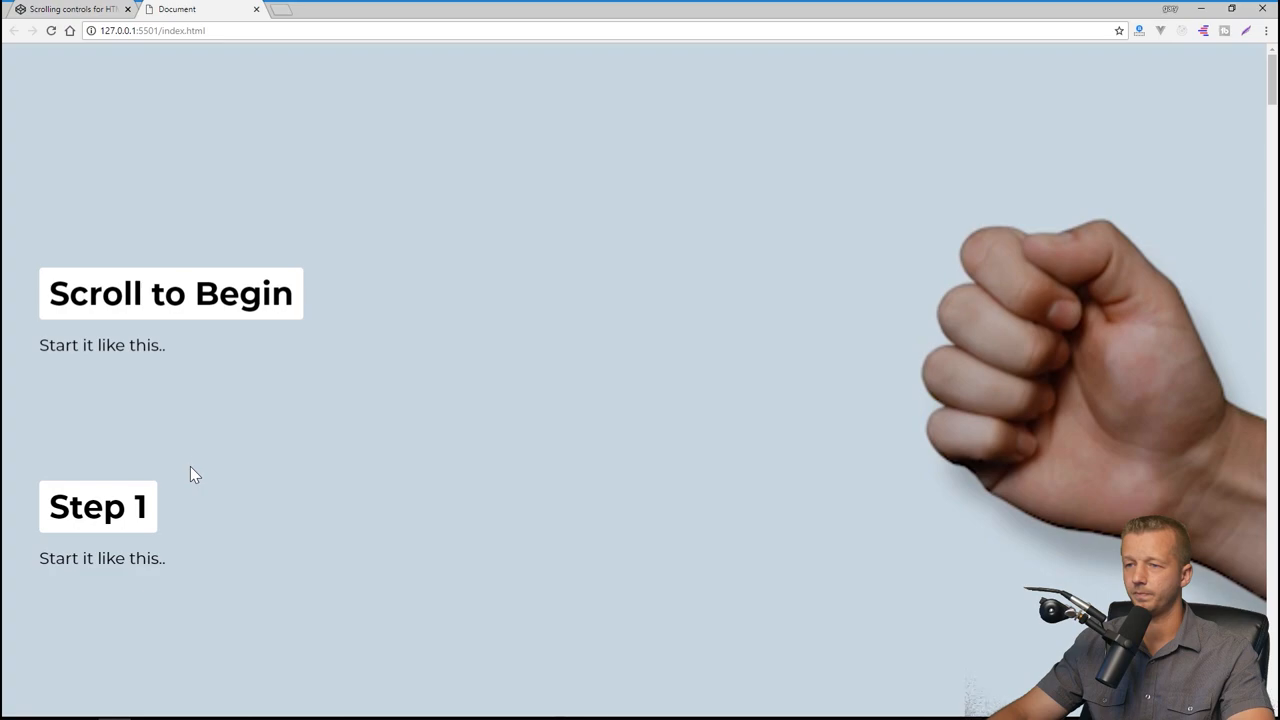
key(F12)
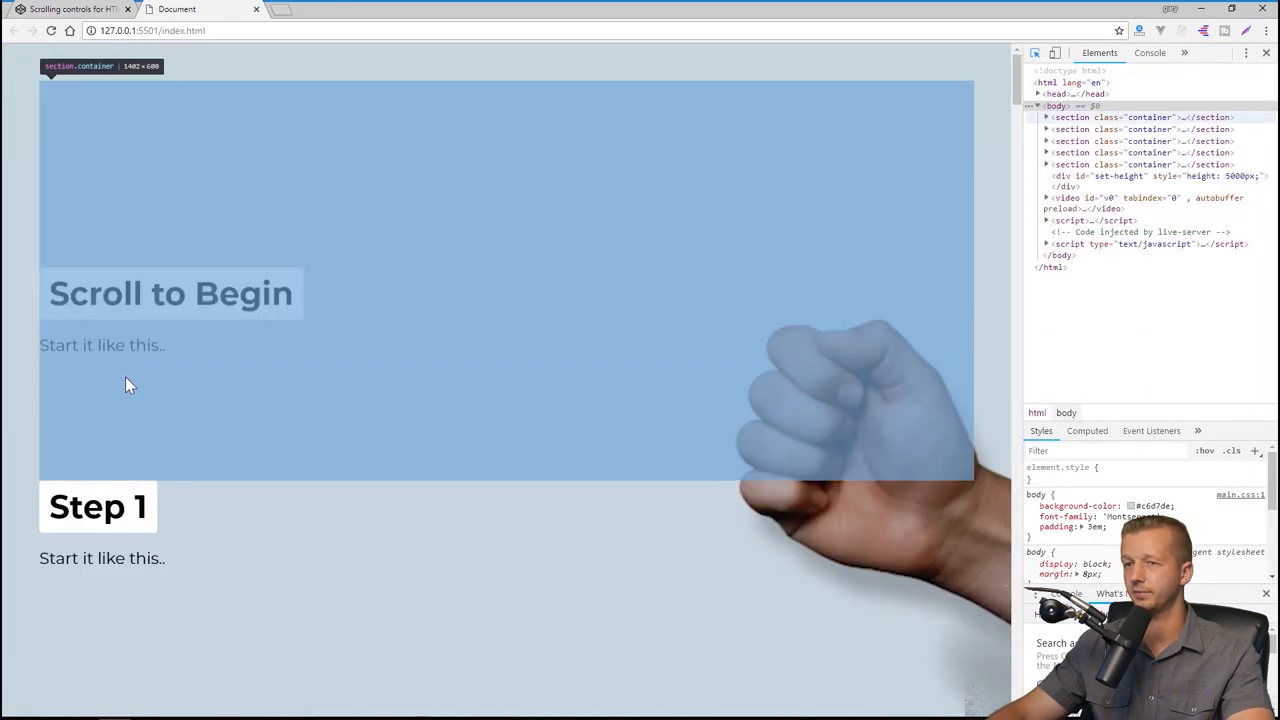
Inspect the first section, set its height to 1200px, and scroll through the reloaded page.
click(1140, 116)
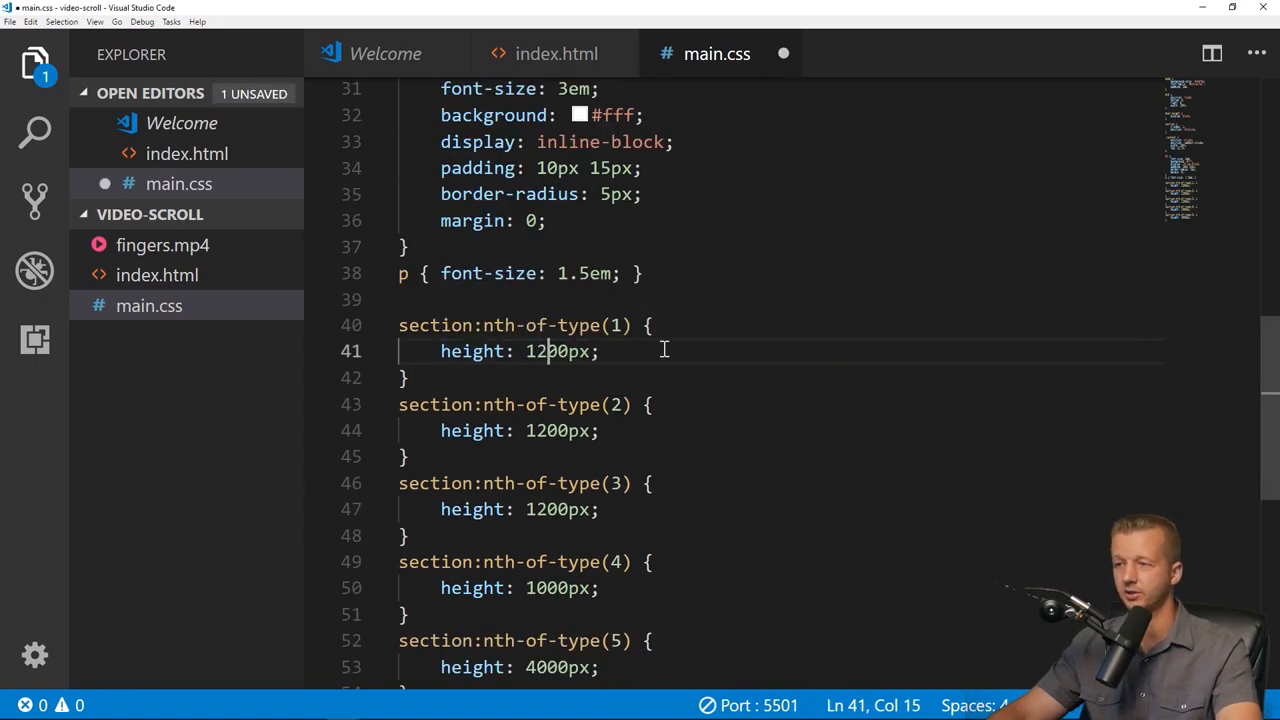
click(112, 708)
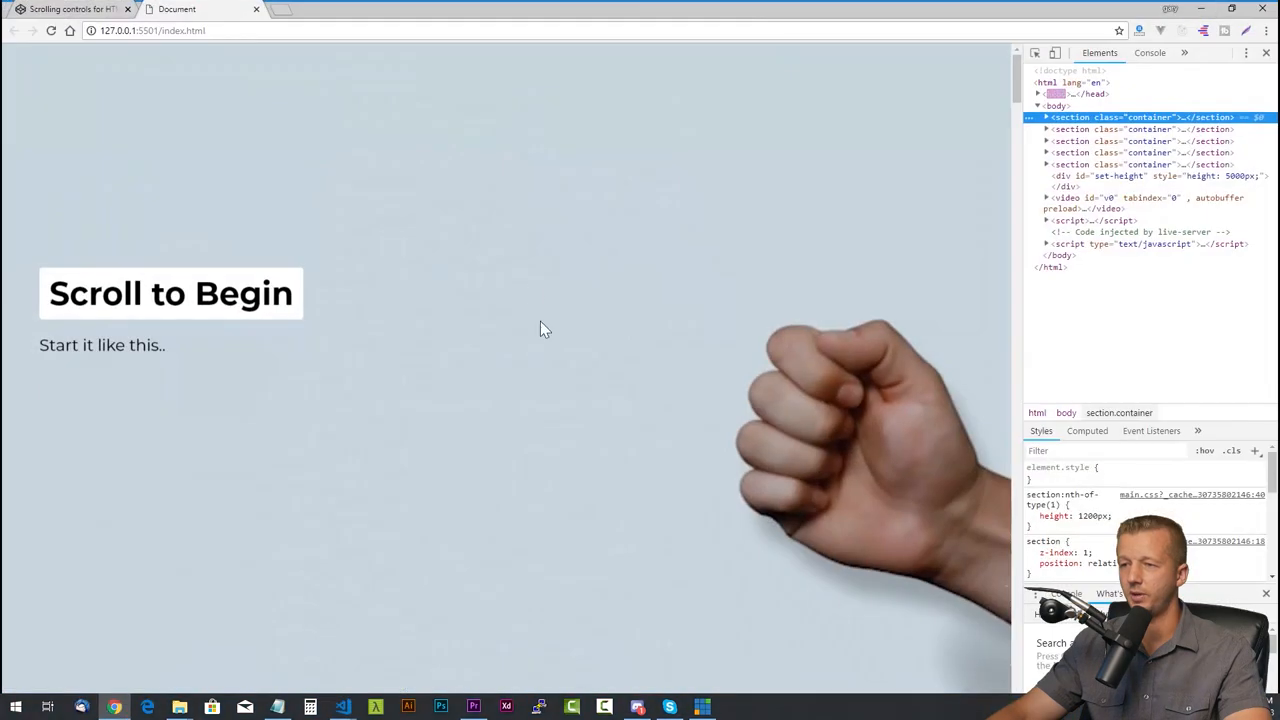
click(1046, 116)
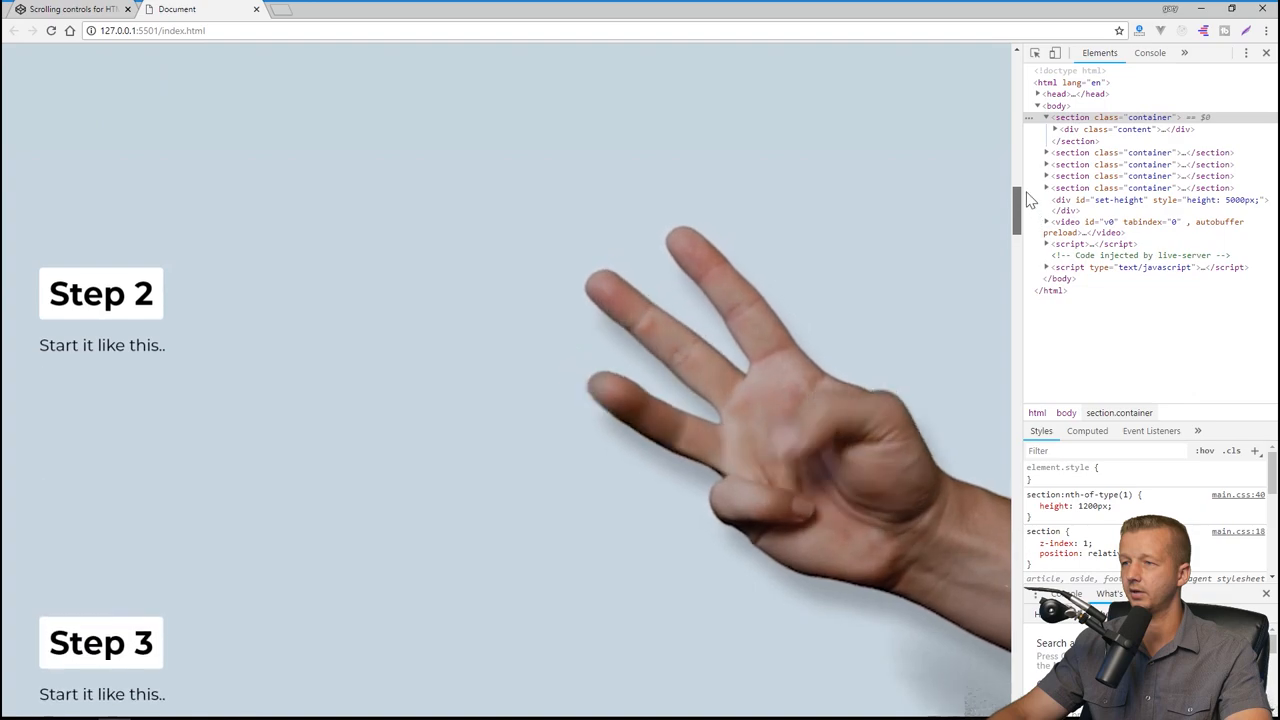
scroll(down, 3)
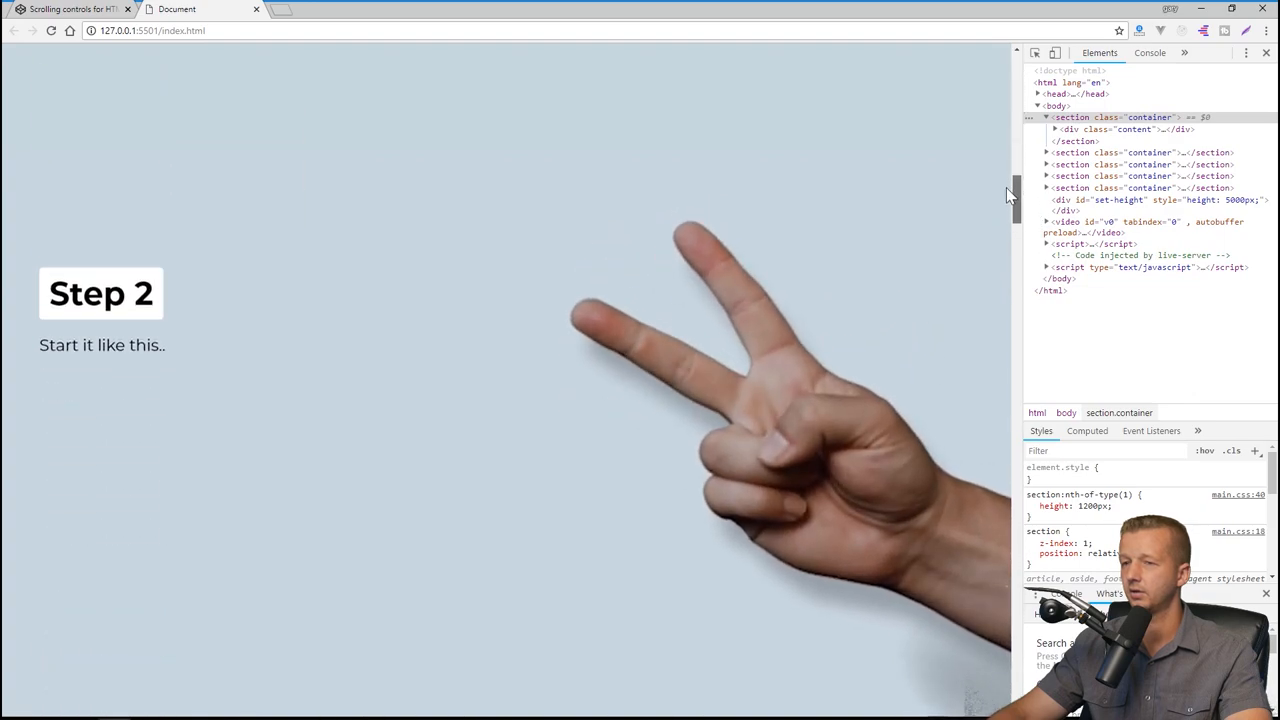
scroll(down, 3)
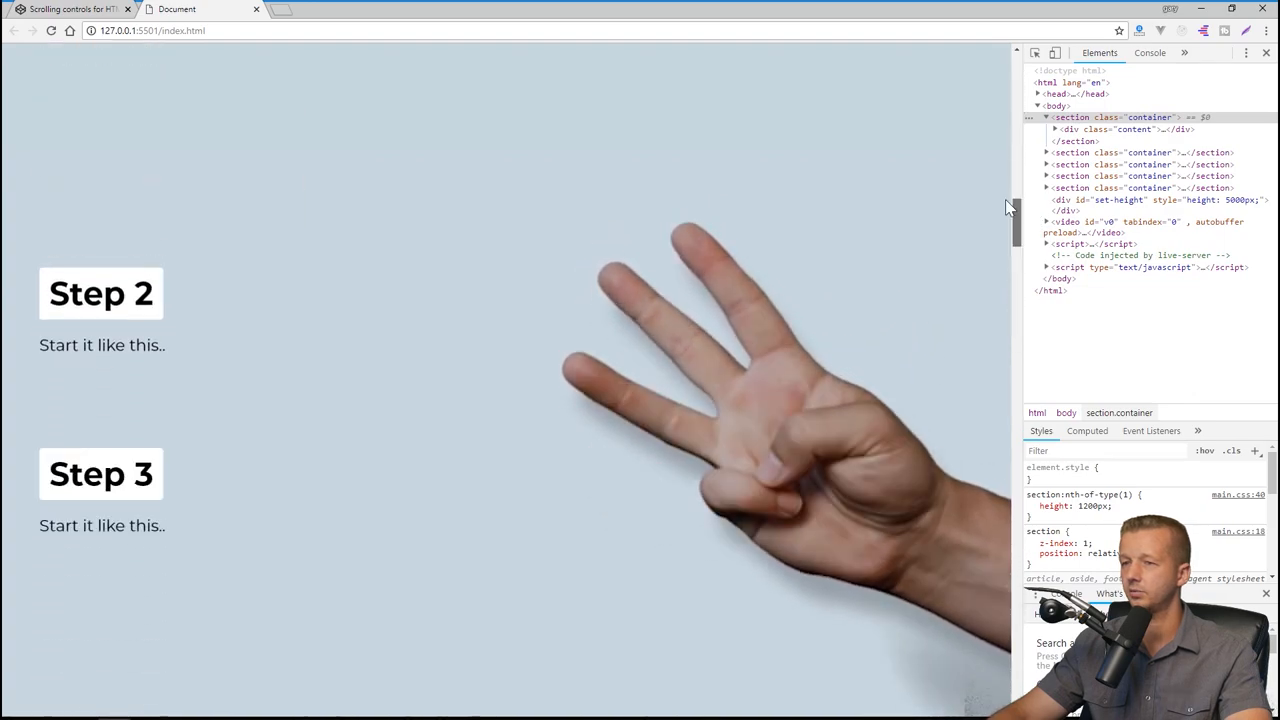
scroll(up, 3)
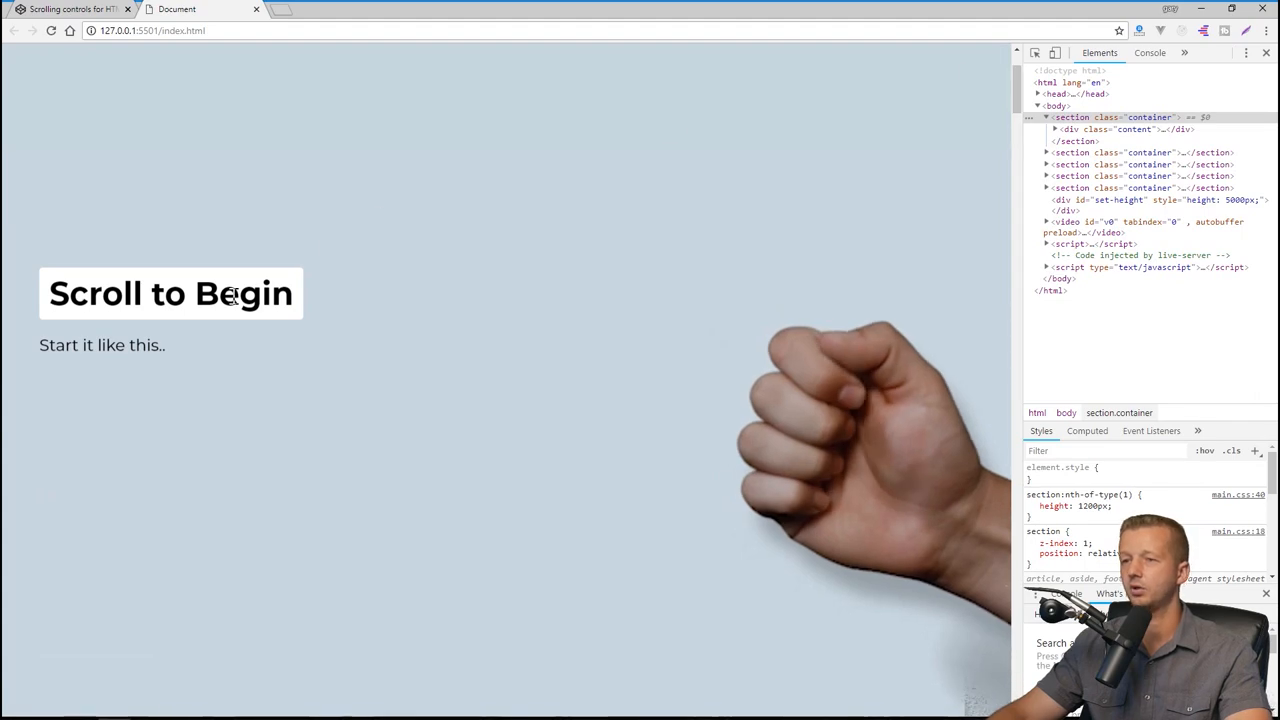
mouse_move(124, 292)
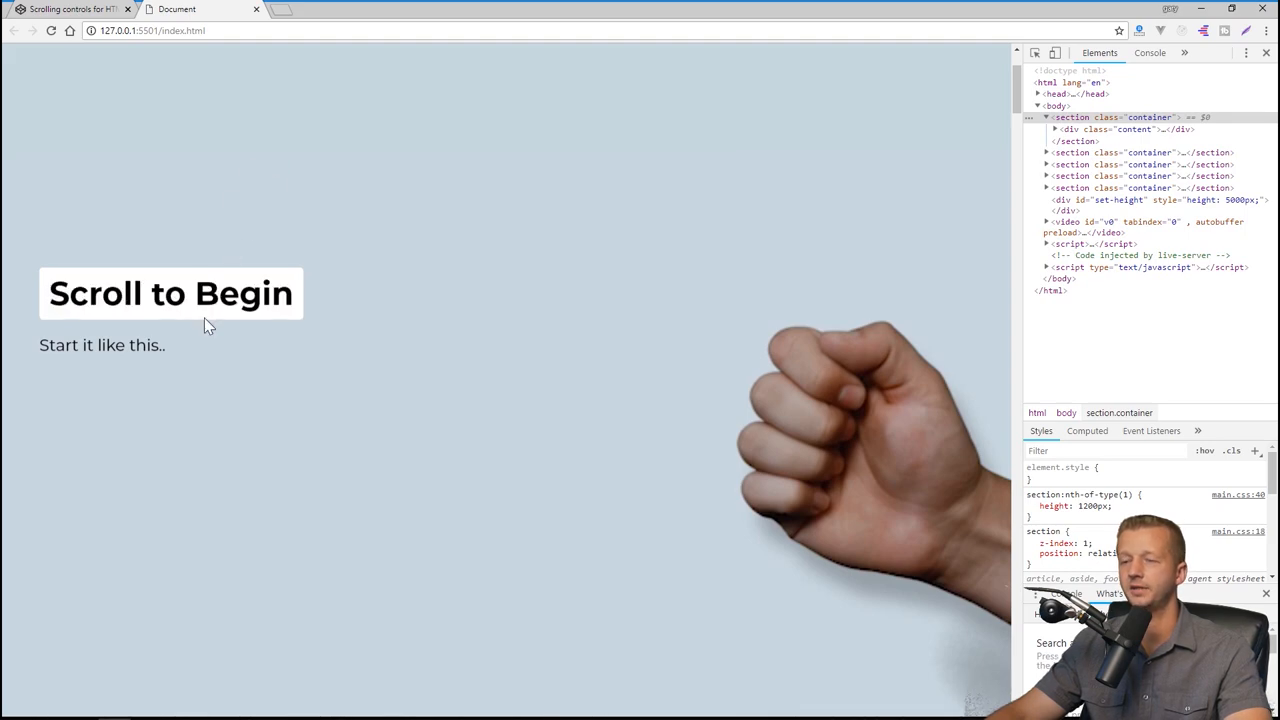
mouse_move(304, 224)
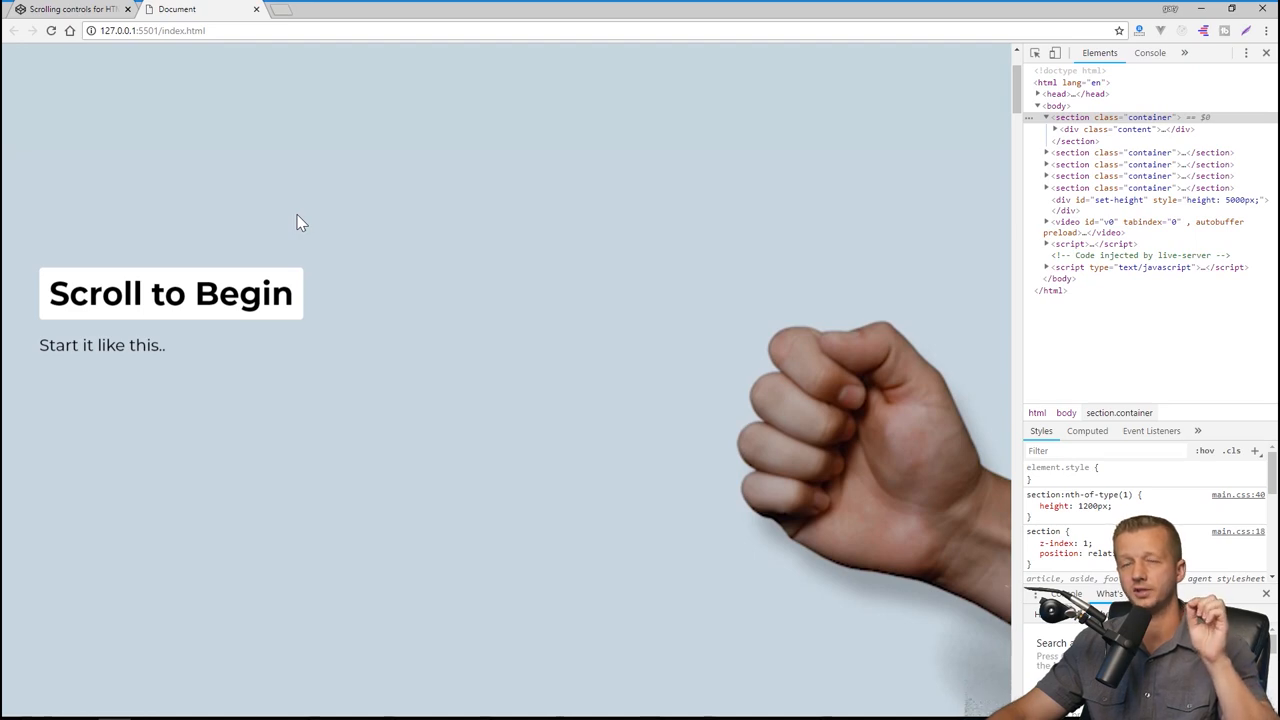
mouse_move(340, 82)
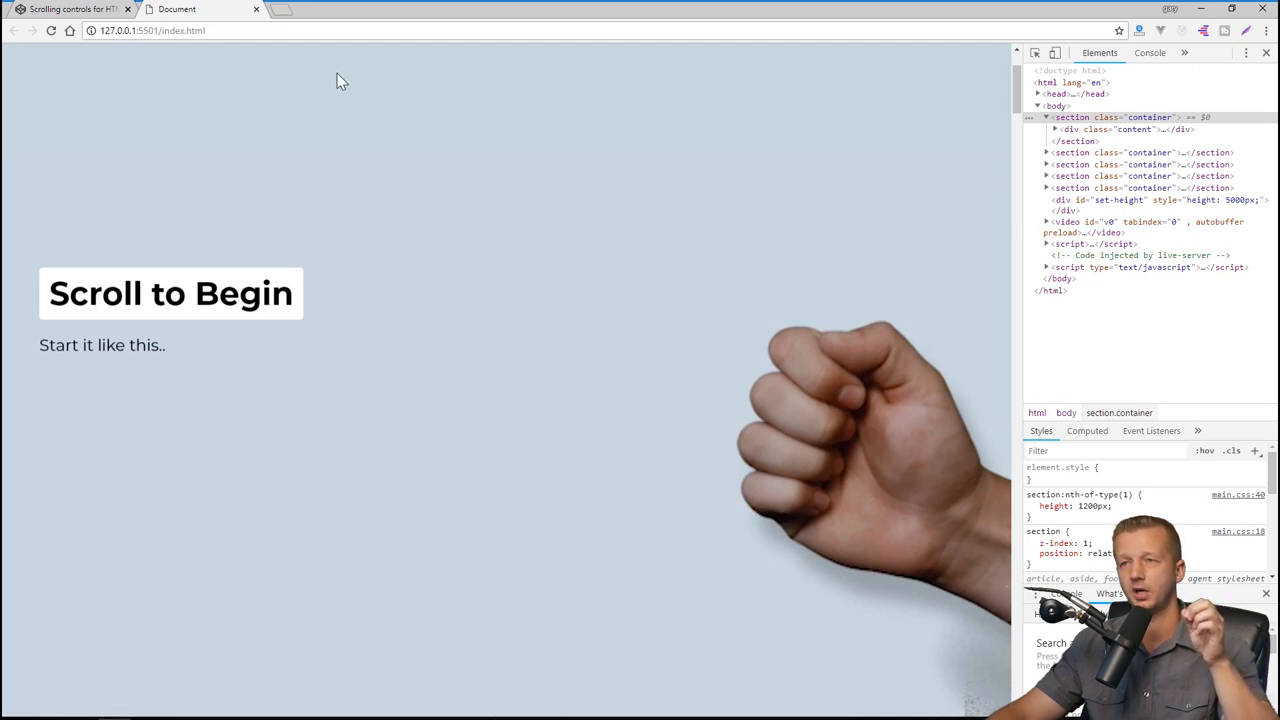
mouse_move(300, 156)
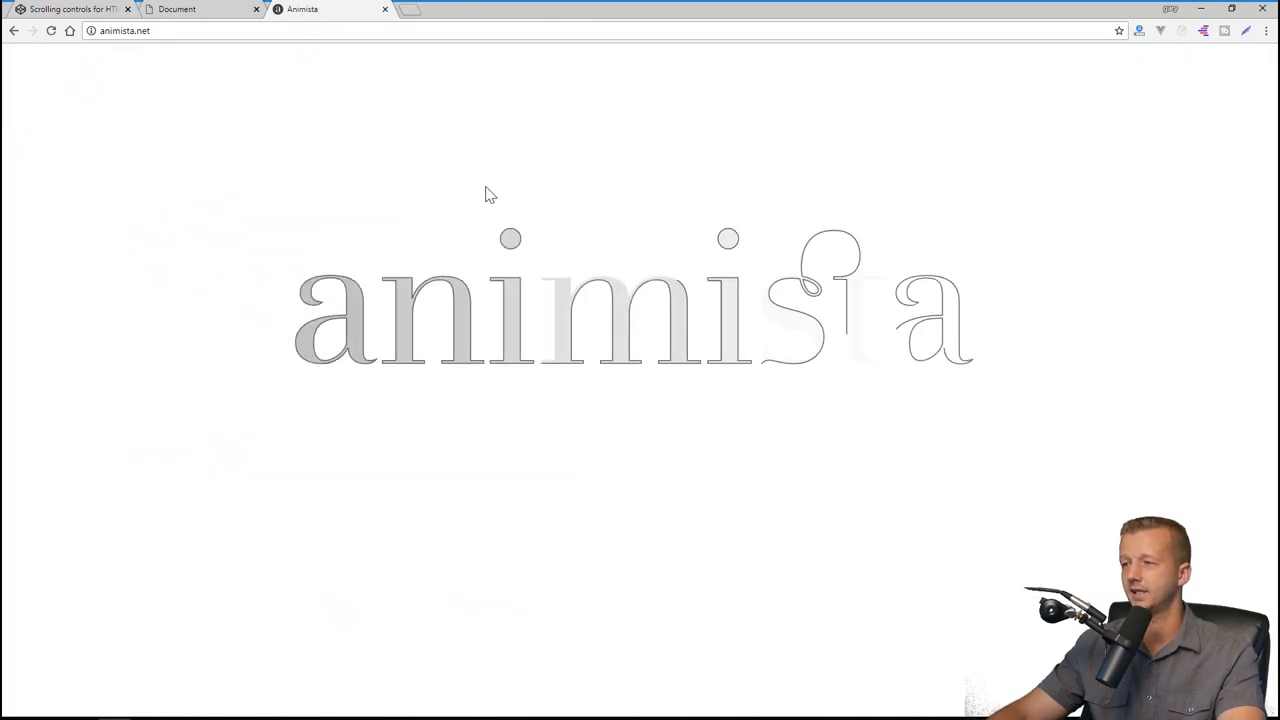
On Animista choose the TEXT focus-in animation, show its generated code and select the class code.
scroll(down, 3)
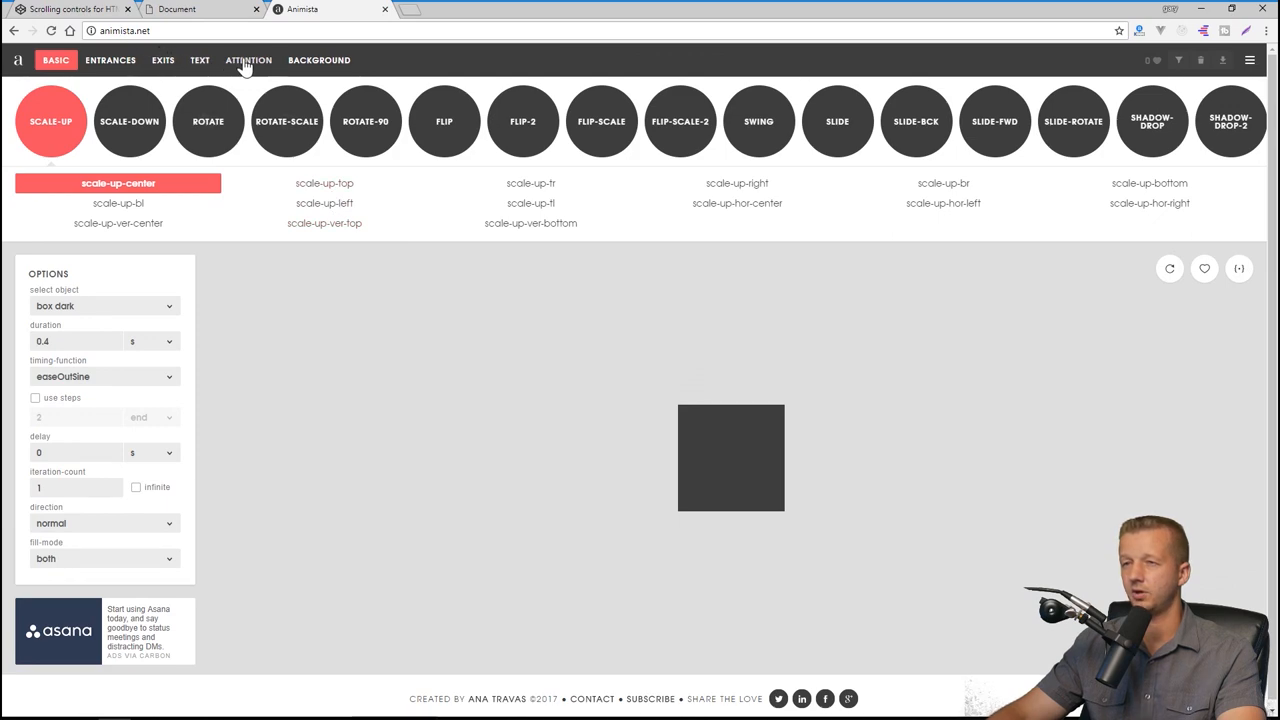
click(200, 60)
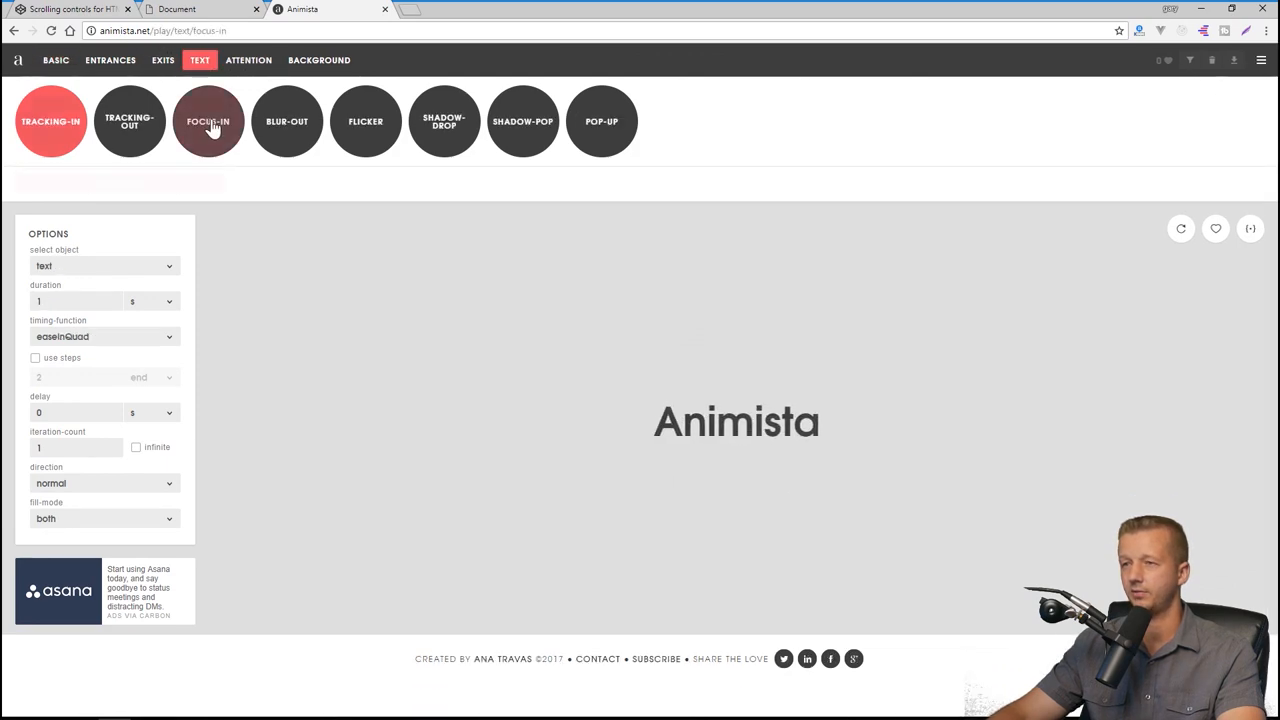
click(208, 122)
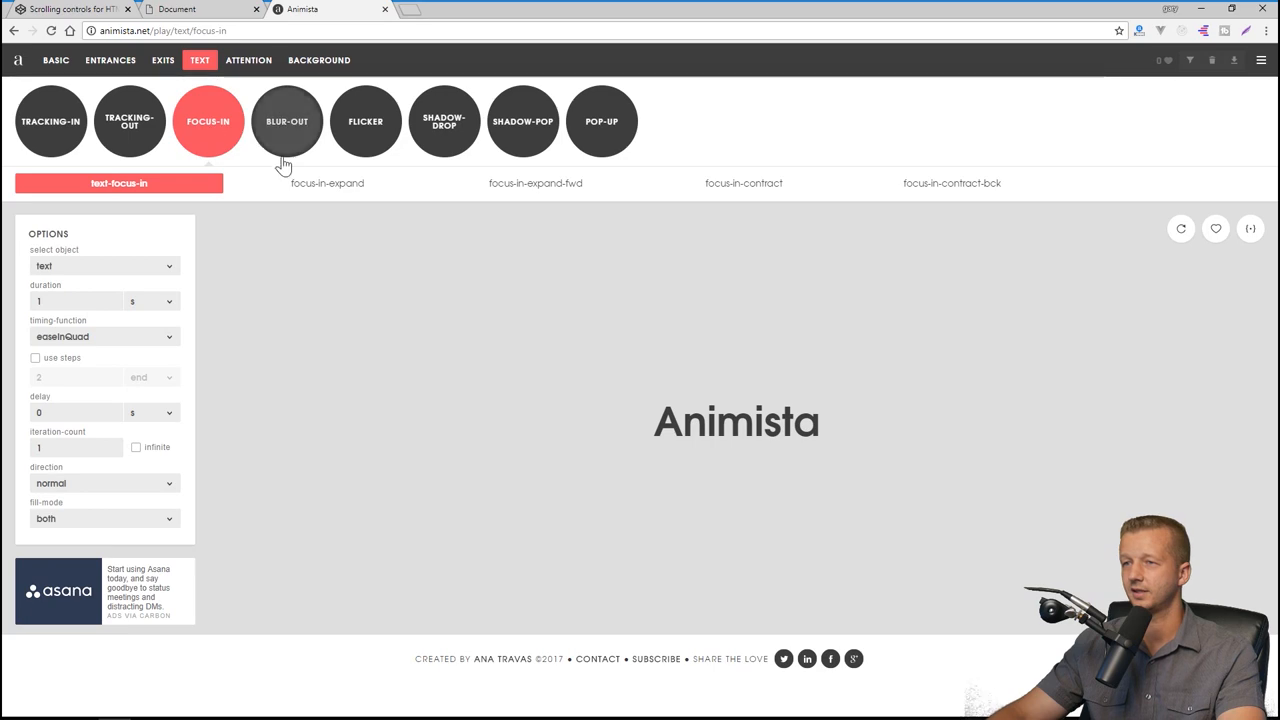
mouse_move(1252, 290)
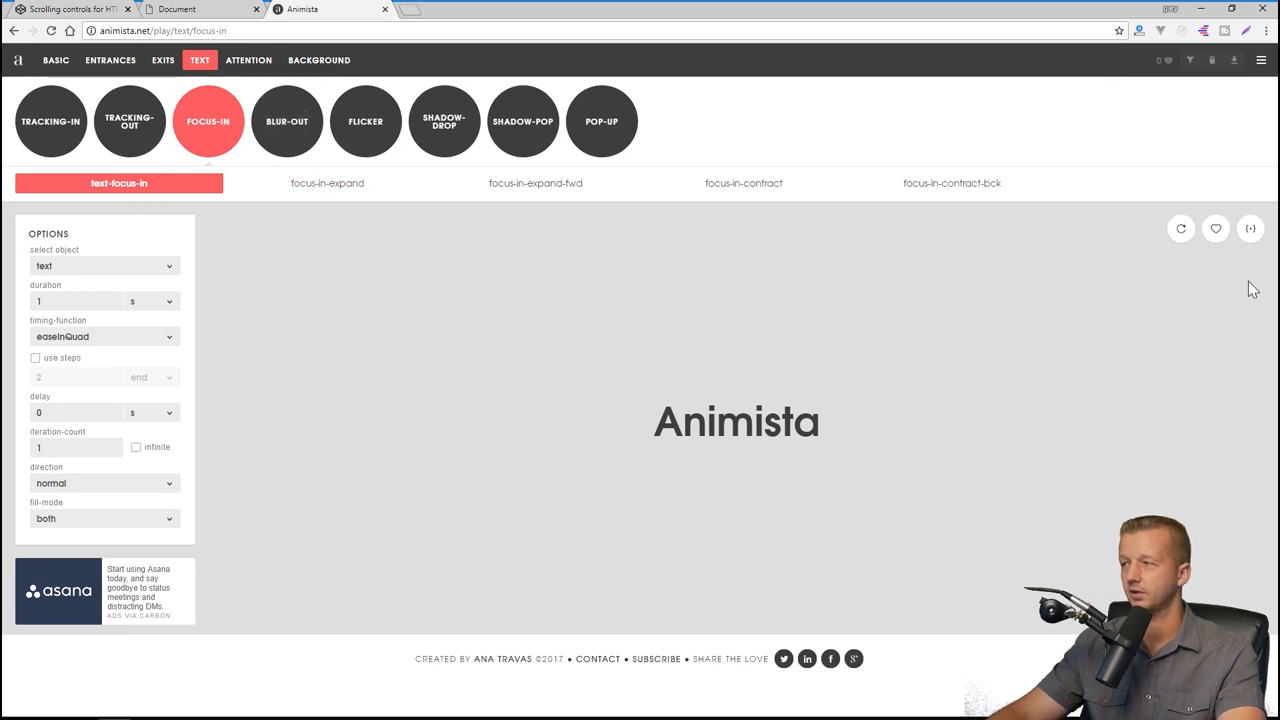
click(1250, 228)
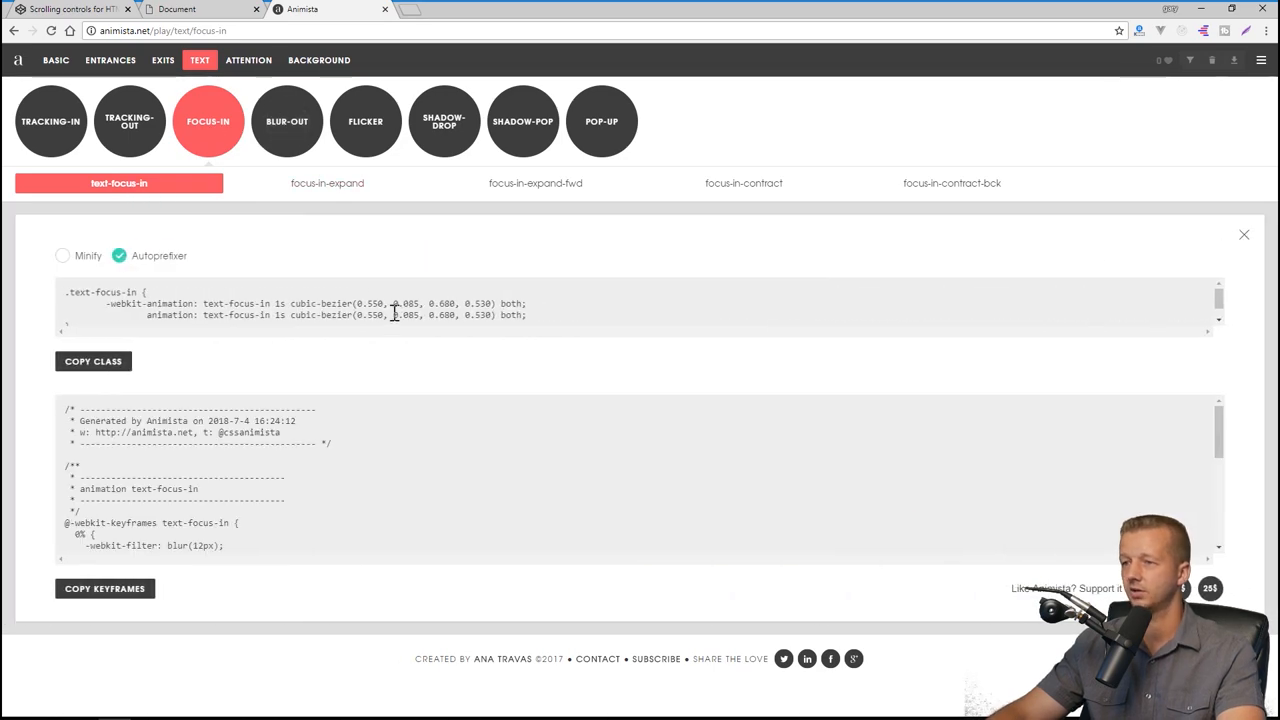
drag(144, 304, 530, 314)
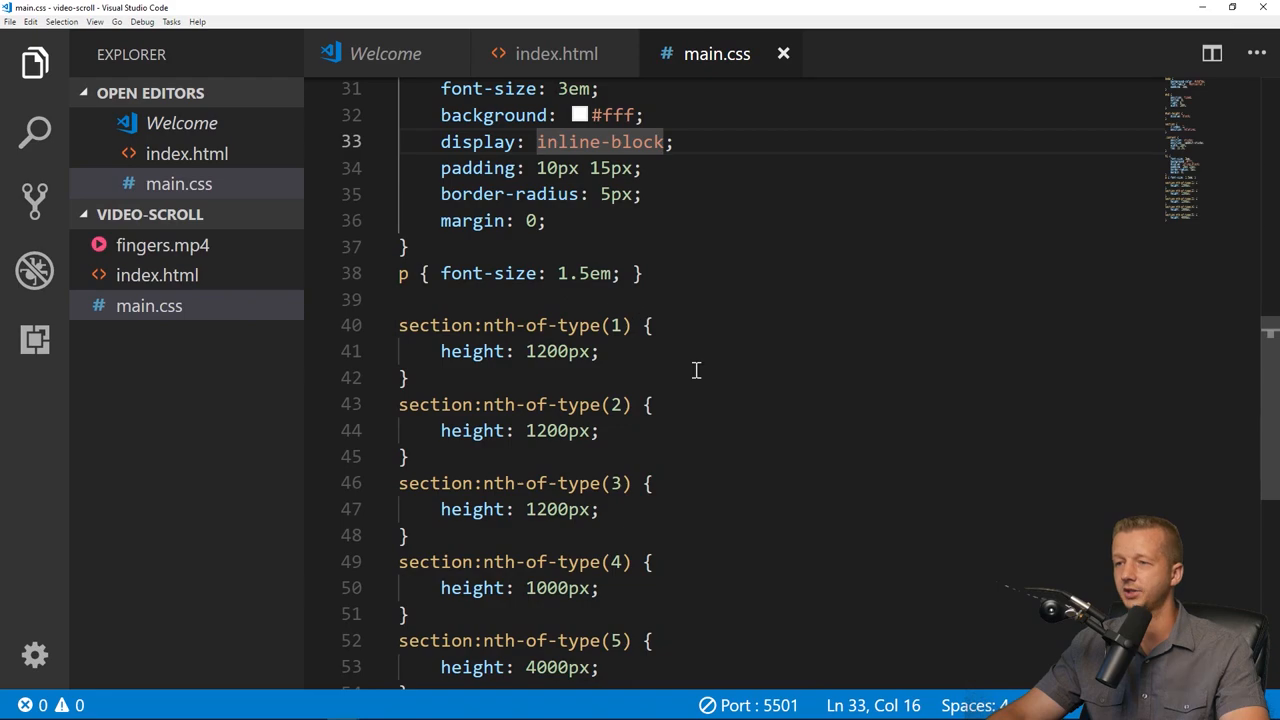
Add an .entered rule running text-focus-in 1s cubic-bezier(0.550, 0.085, 0.680, 0.530) both.
scroll(up, 3)
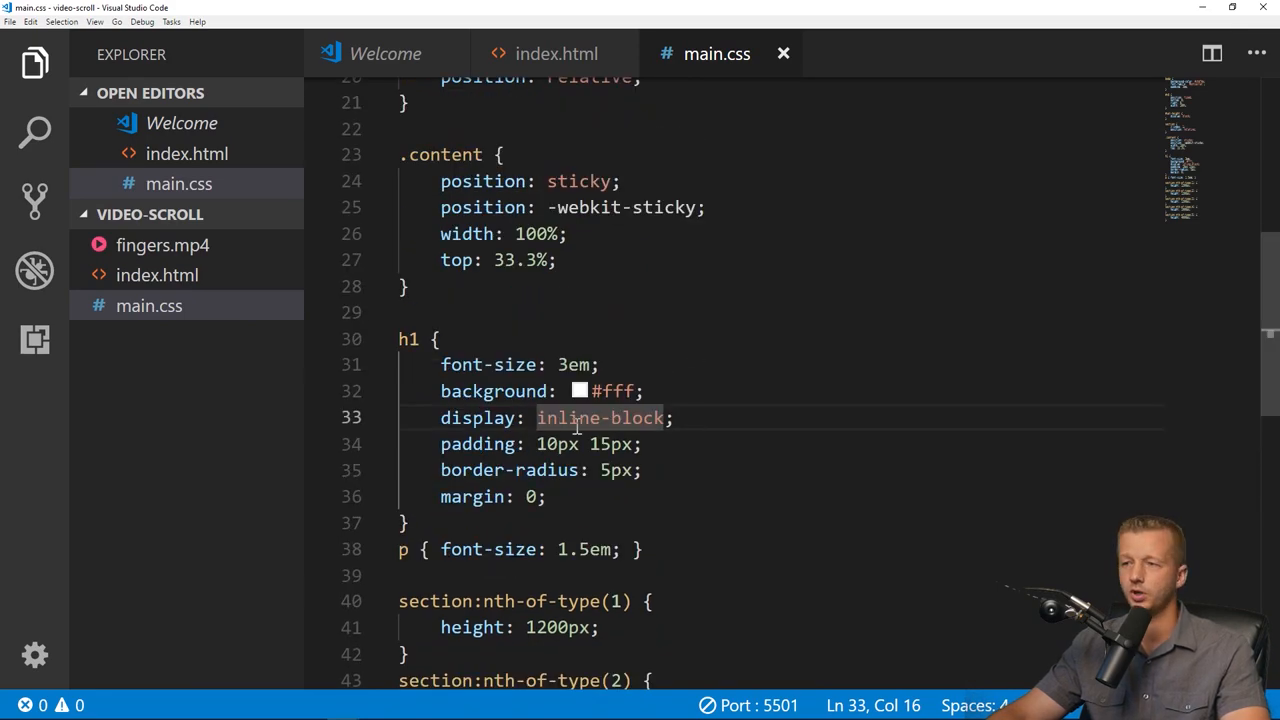
scroll(down, 3)
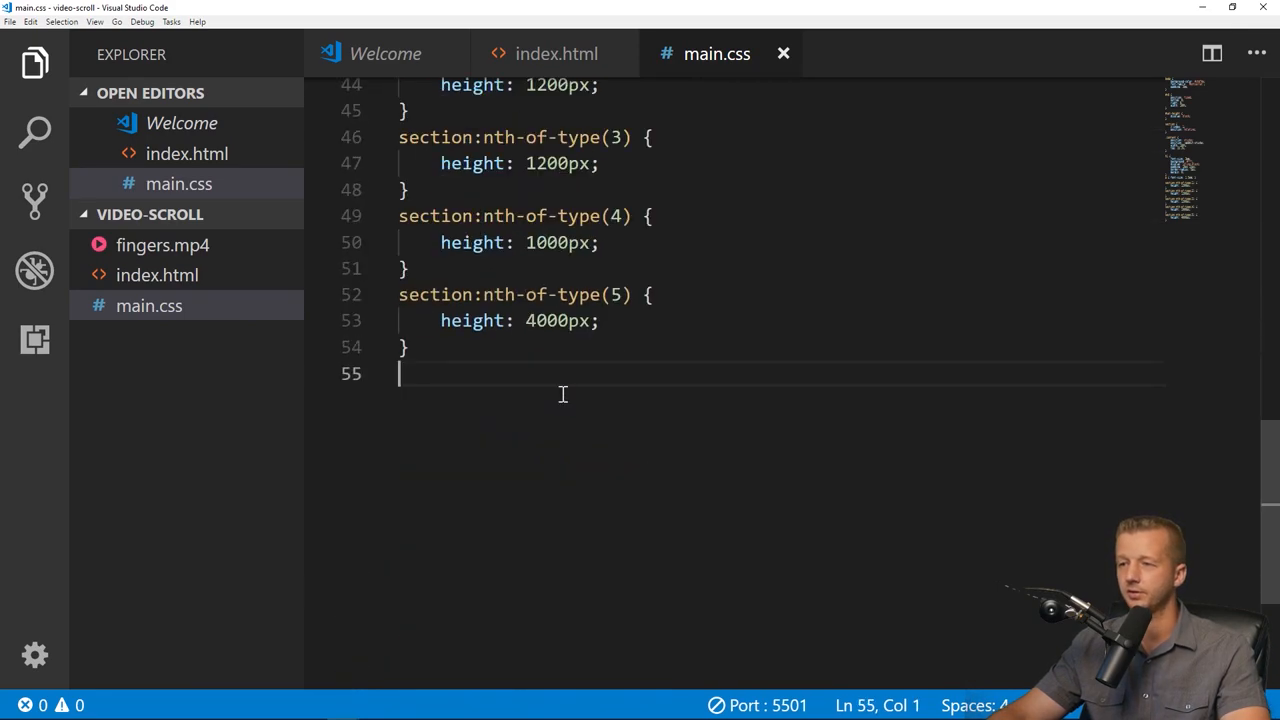
text(.entered {)
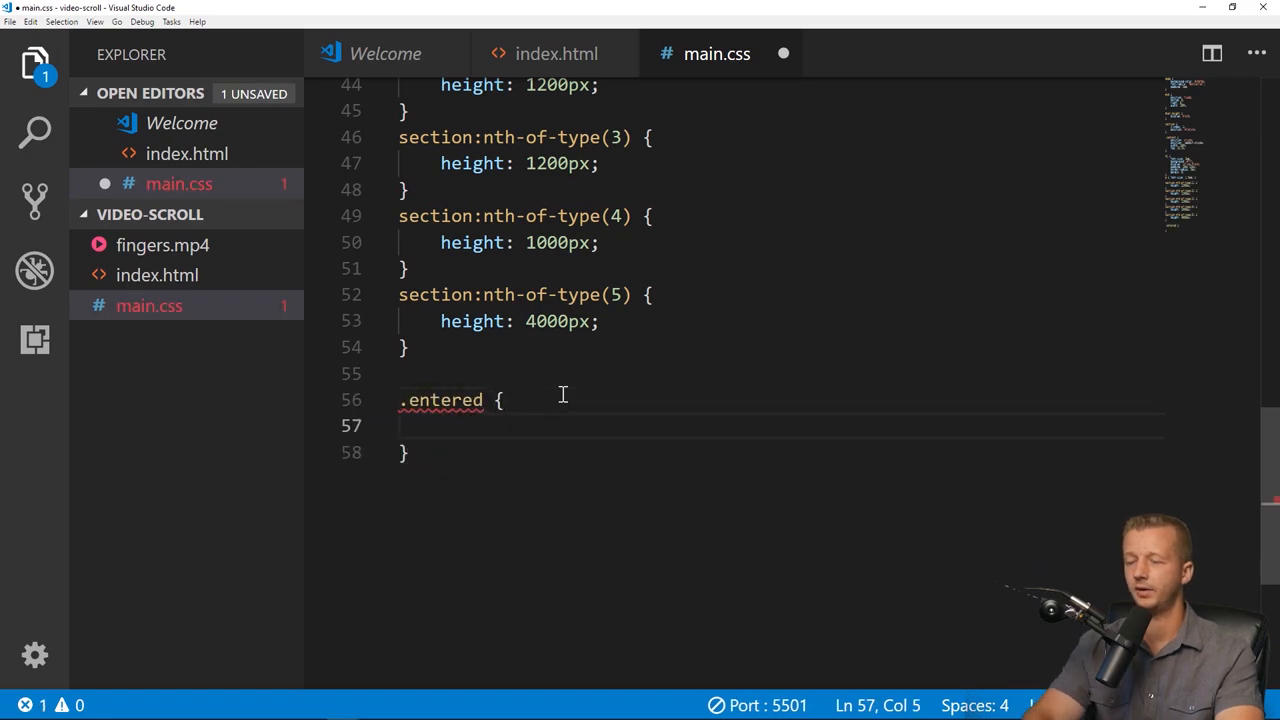
text(animation: text-focus-in 1s cubic-bezier(0.550, 0.085, 0.680, 0.530) both;)
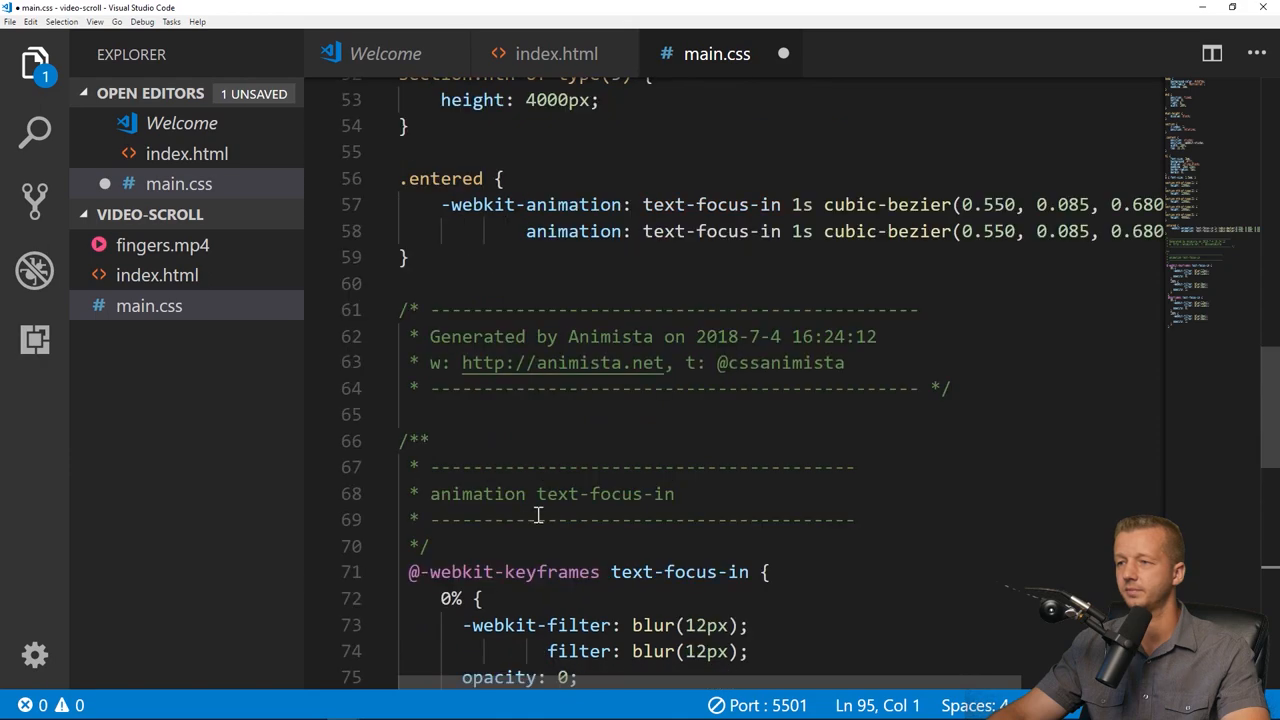
Review index.html's sections down to the video playback script block.
click(556, 52)
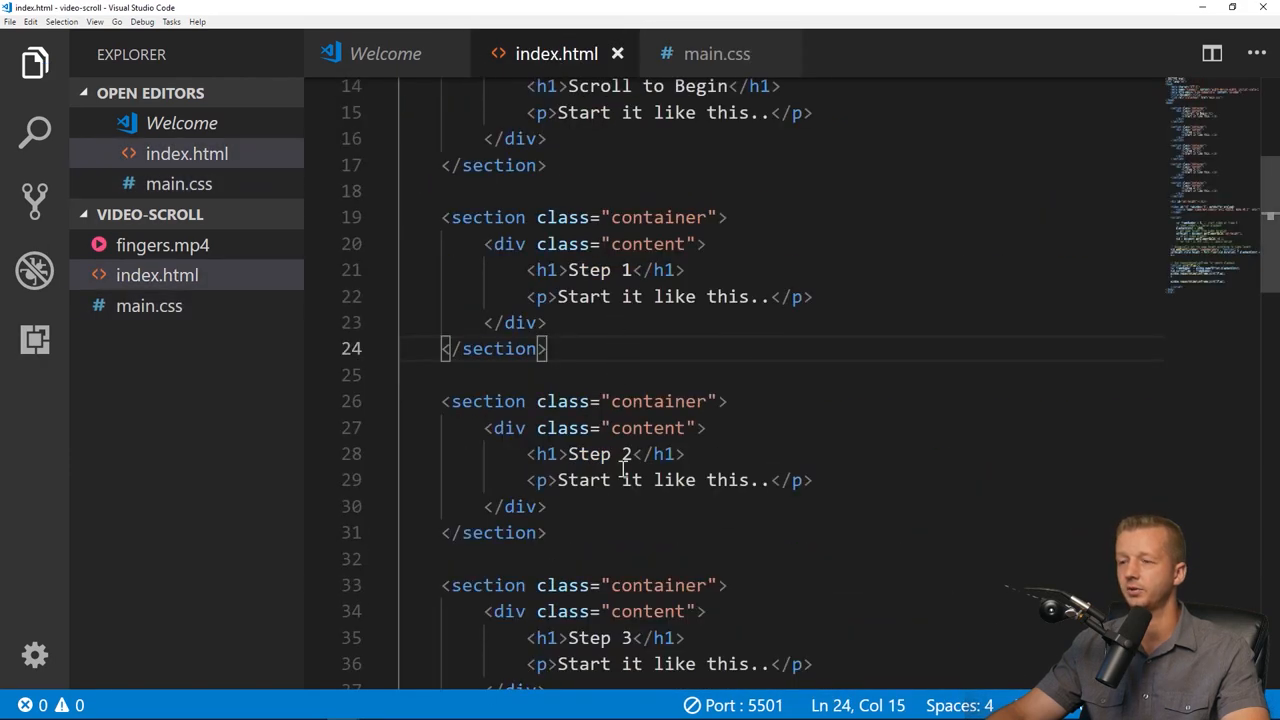
scroll(down, 3)
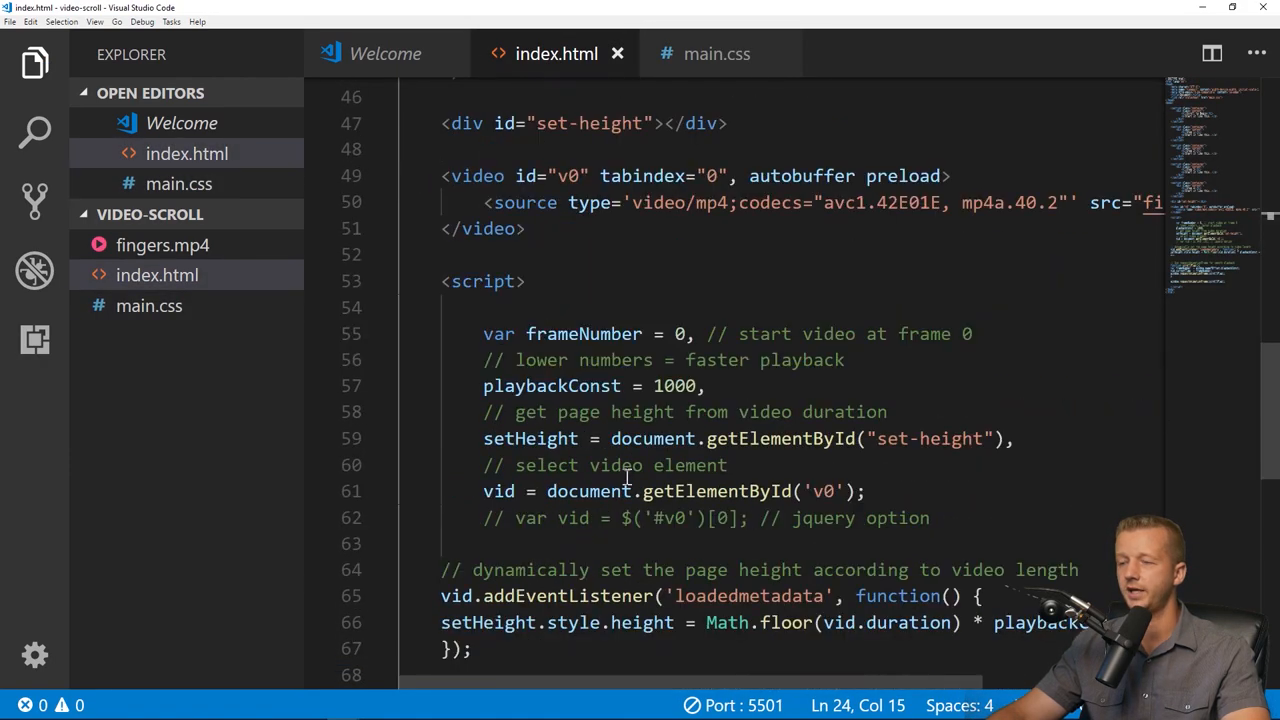
scroll(down, 3)
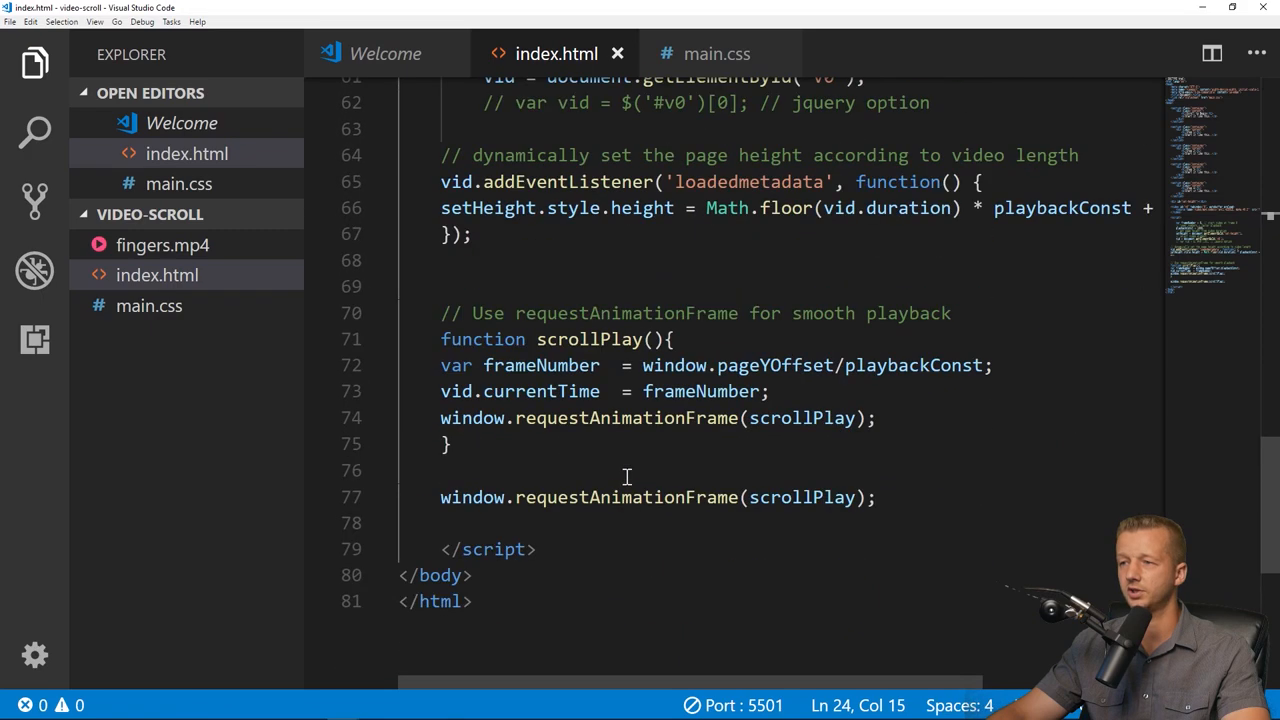
click(114, 708)
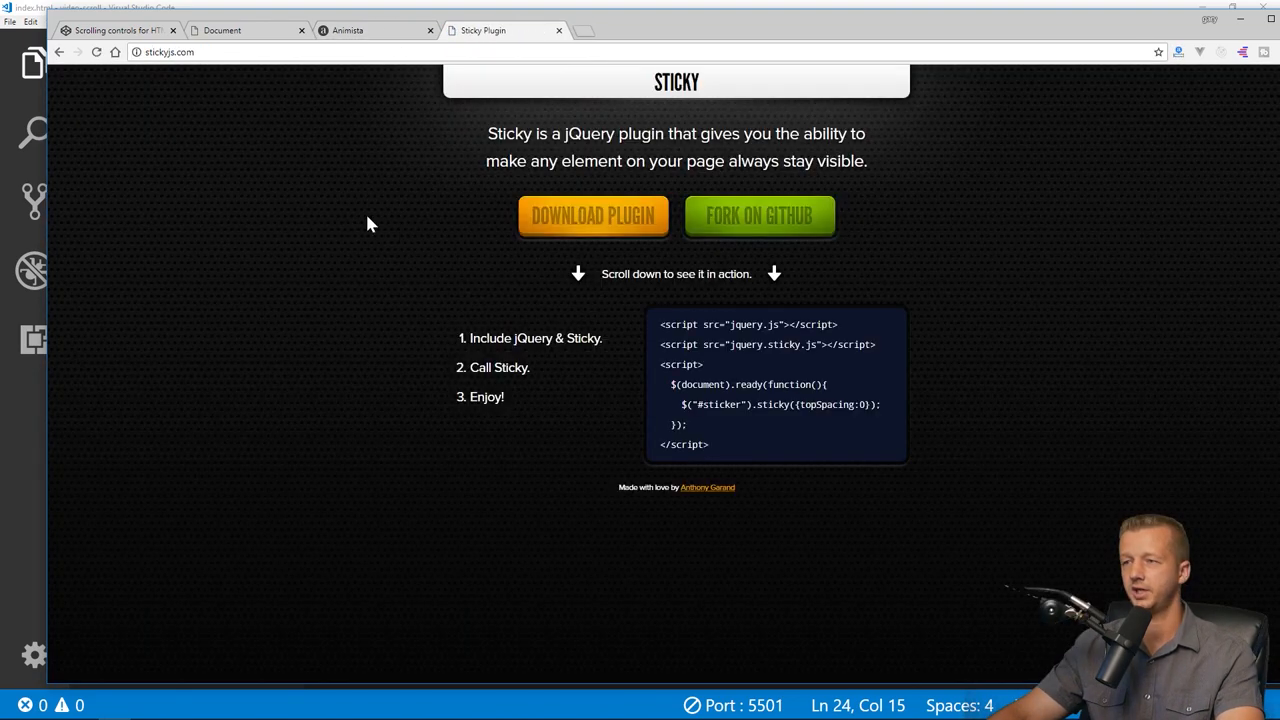
mouse_move(504, 398)
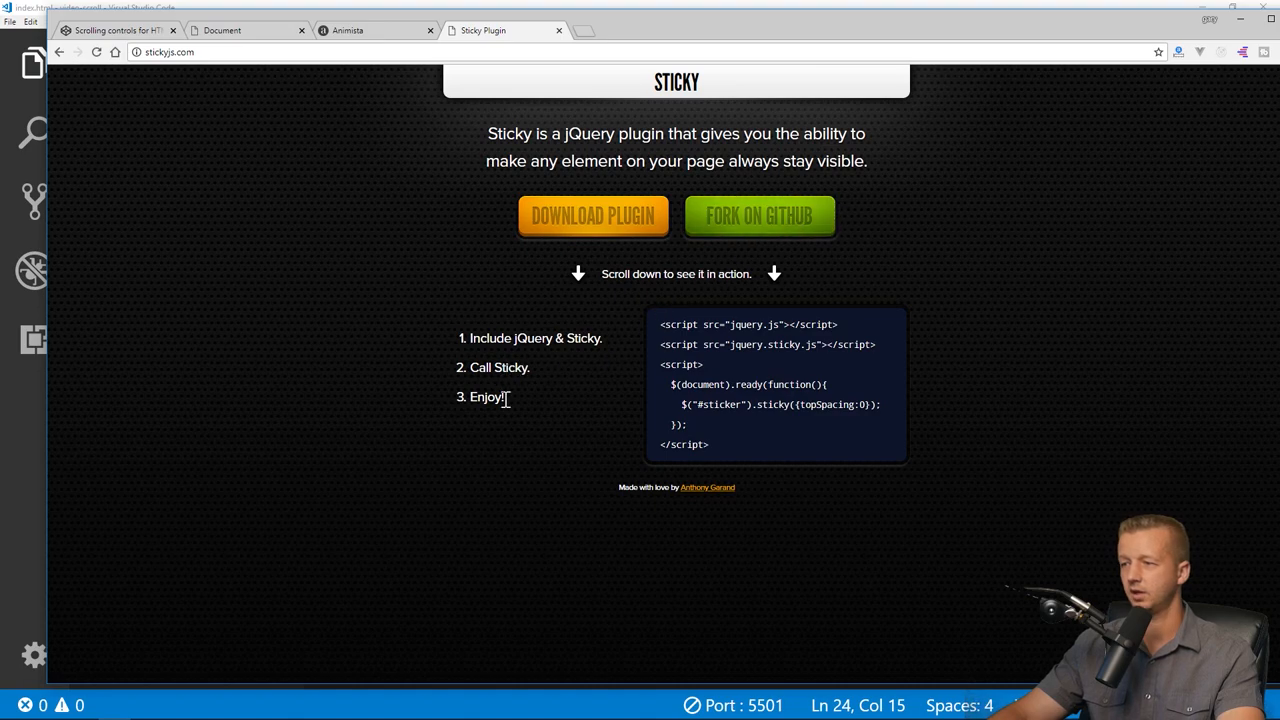
mouse_move(760, 216)
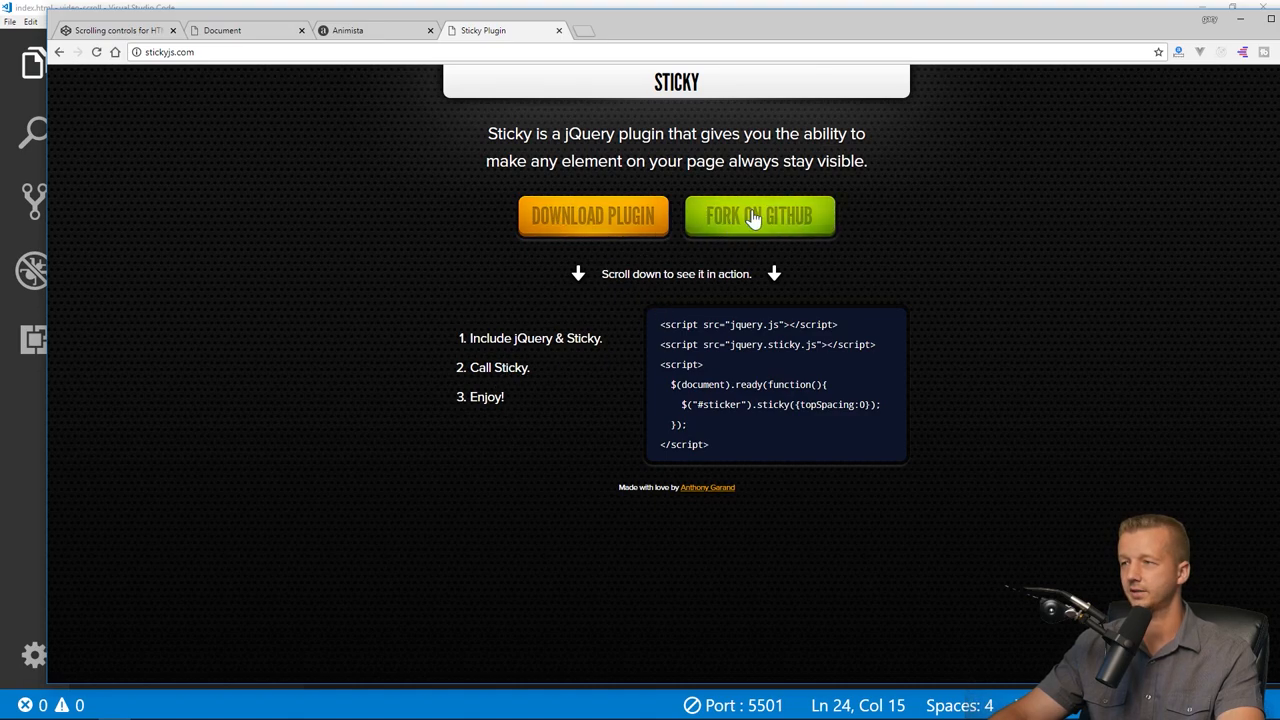
From stickyjs.com reach the GitHub repository and read the README's Usage section.
click(760, 216)
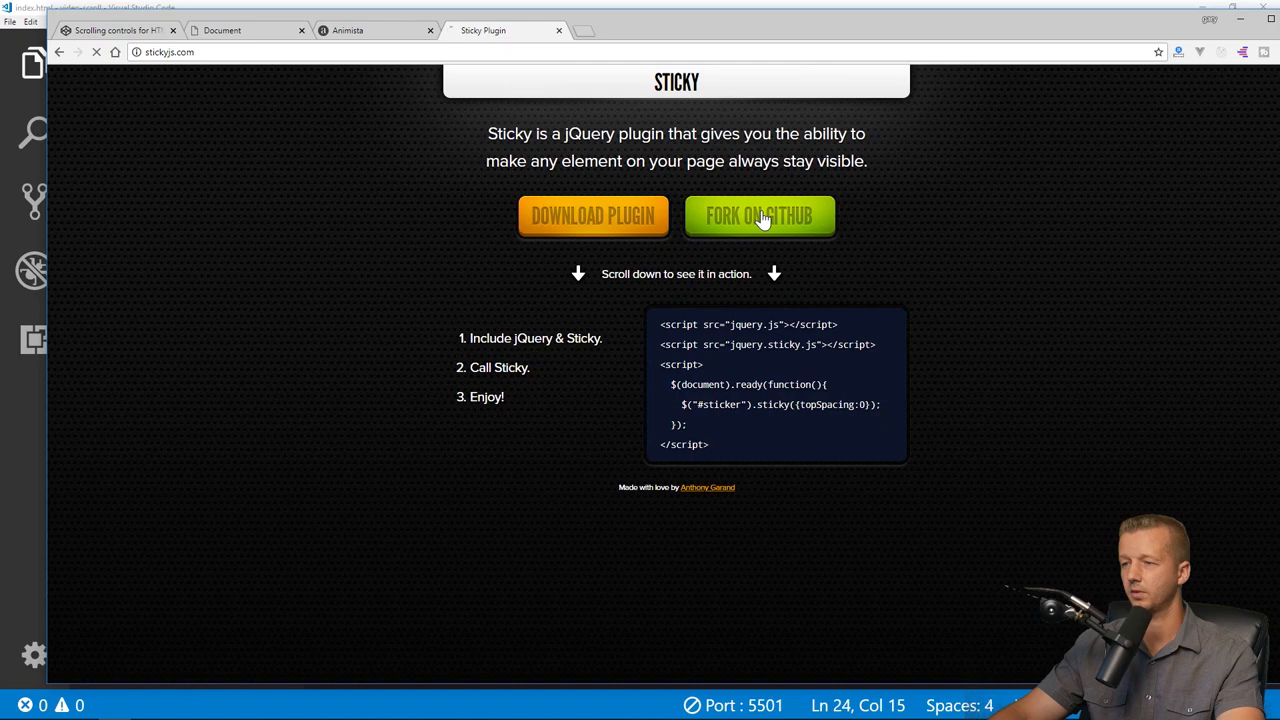
click(760, 216)
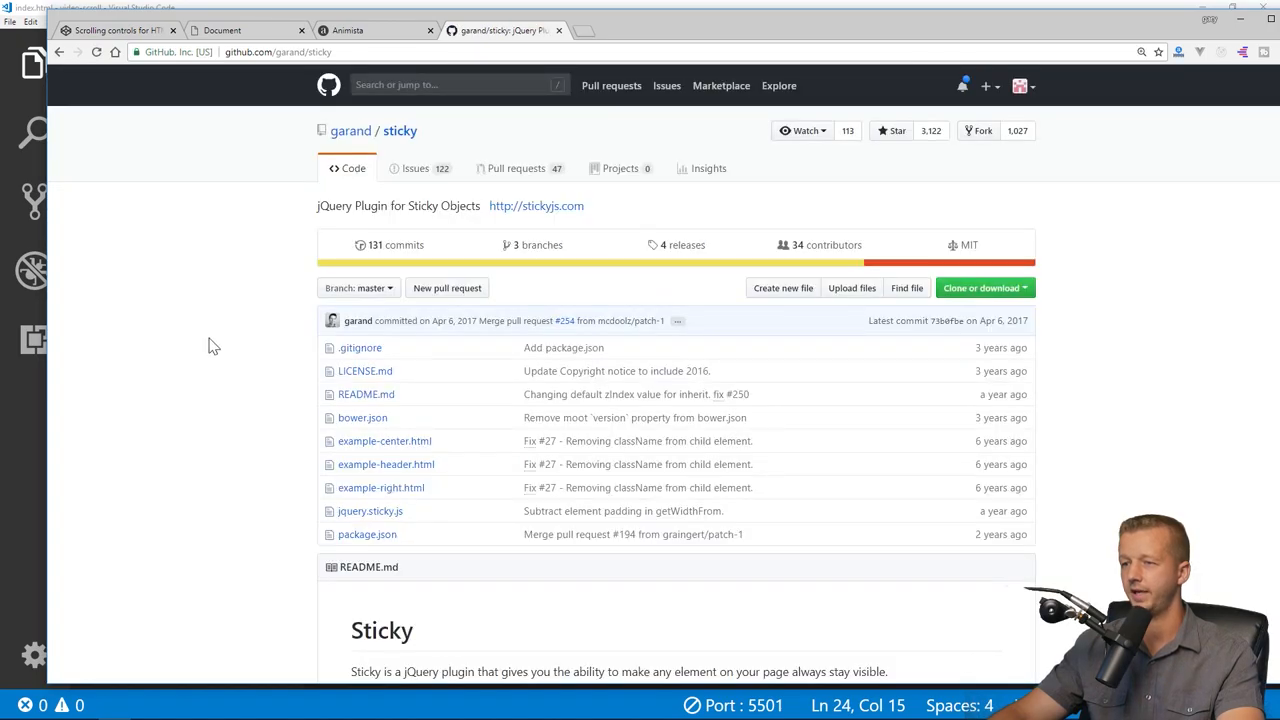
scroll(down, 3)
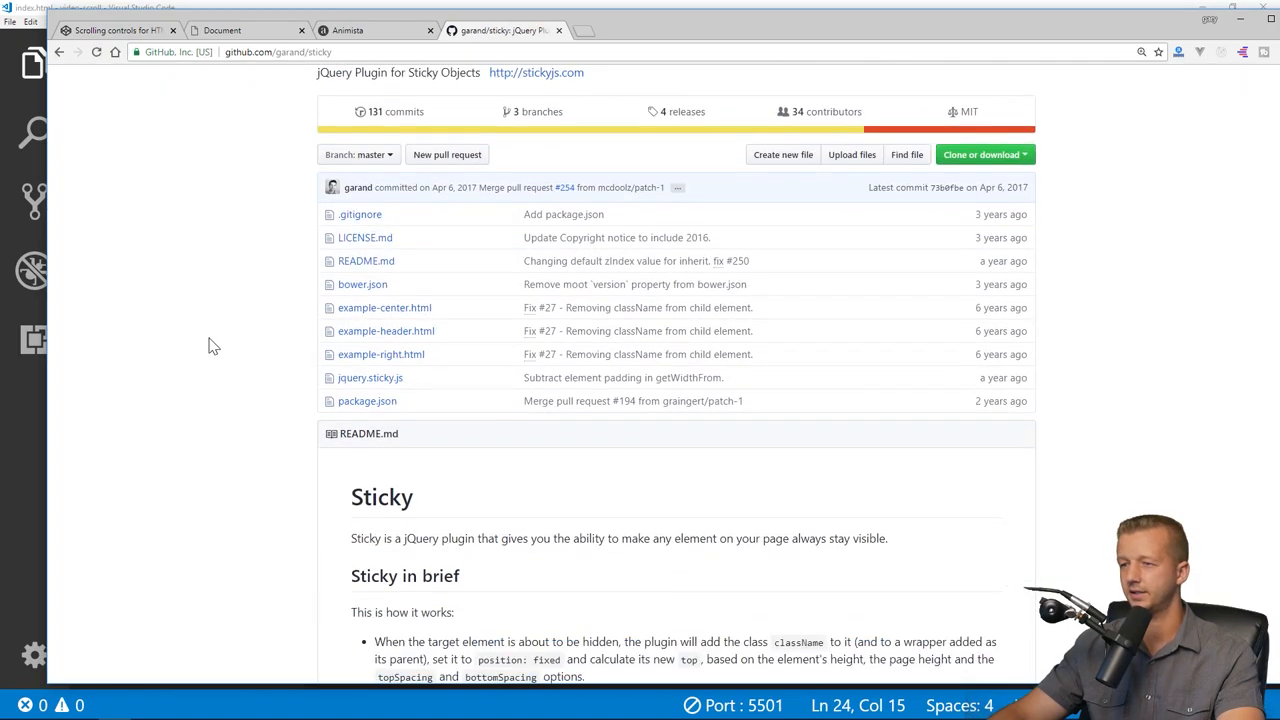
scroll(down, 3)
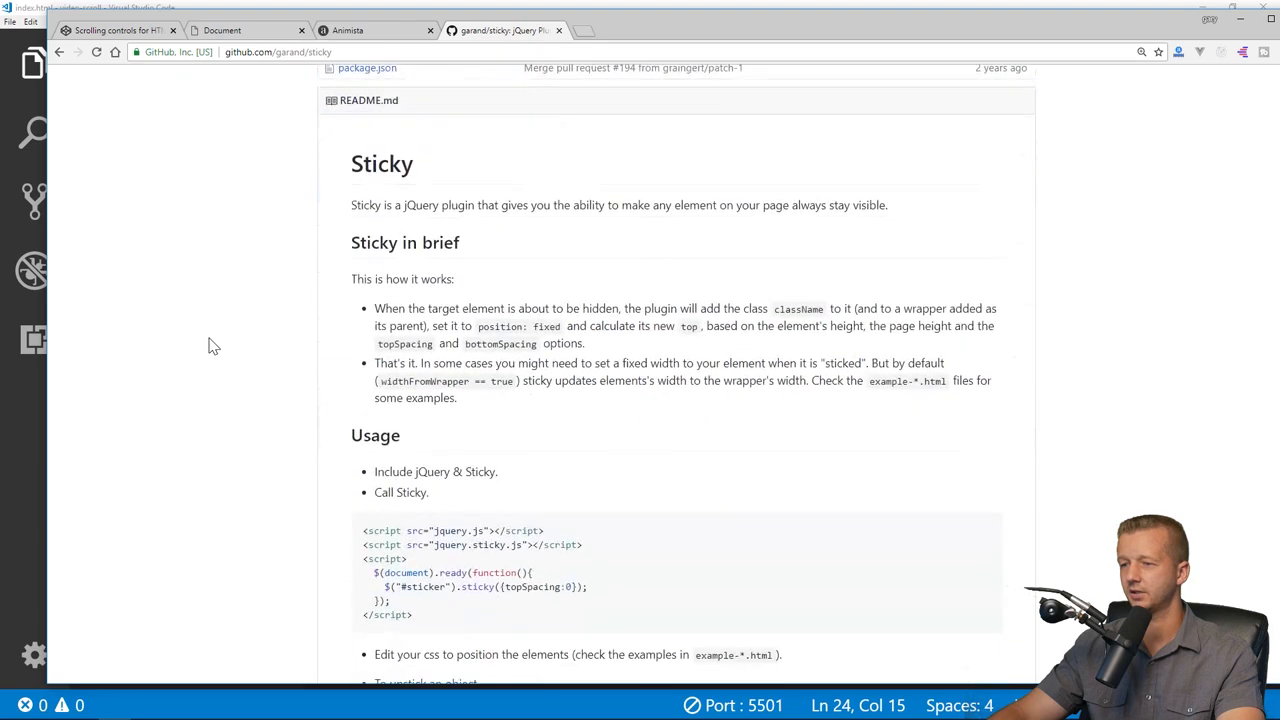
scroll(down, 3)
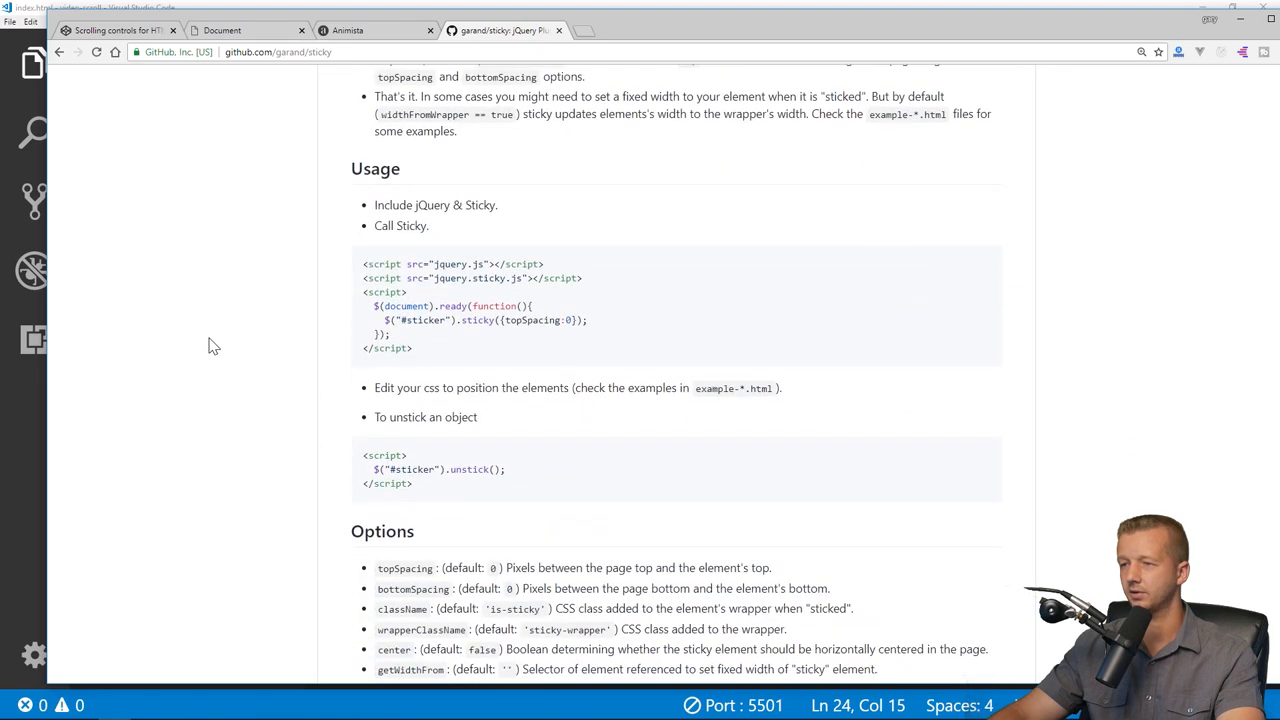
scroll(down, 3)
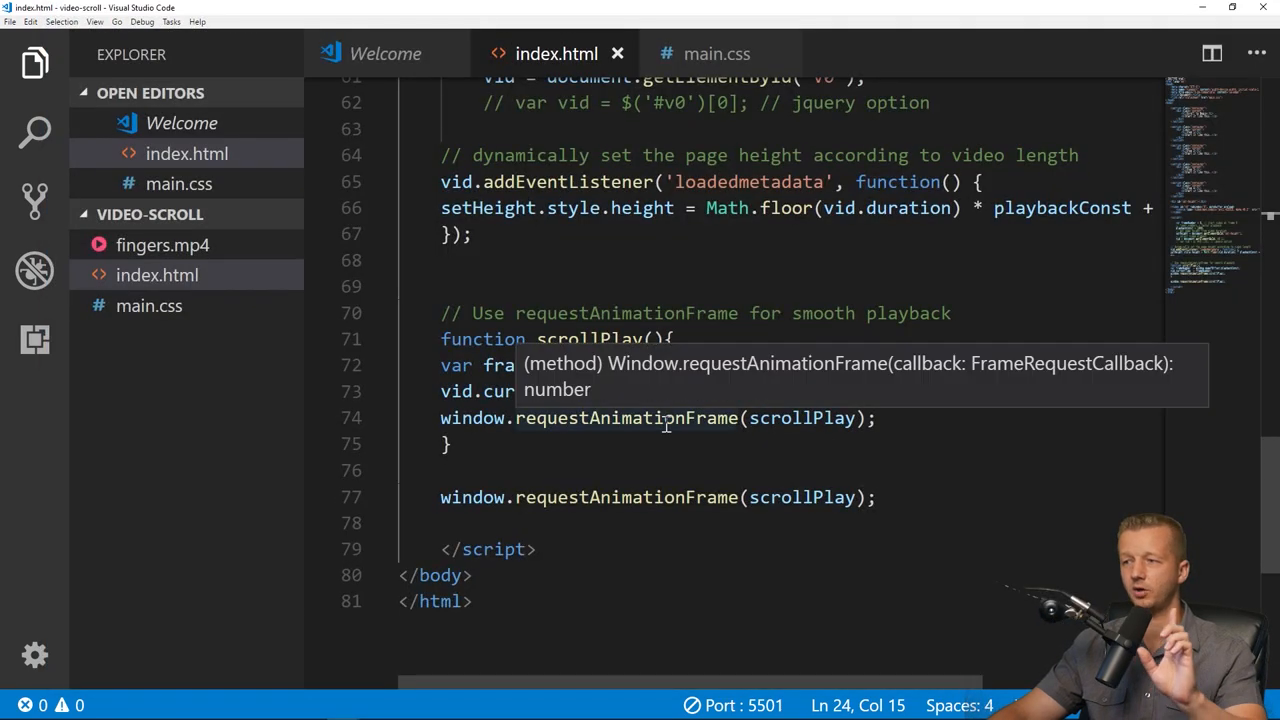
Add a <script src="sticky.js"></script> tag to index.html before the page script.
click(604, 292)
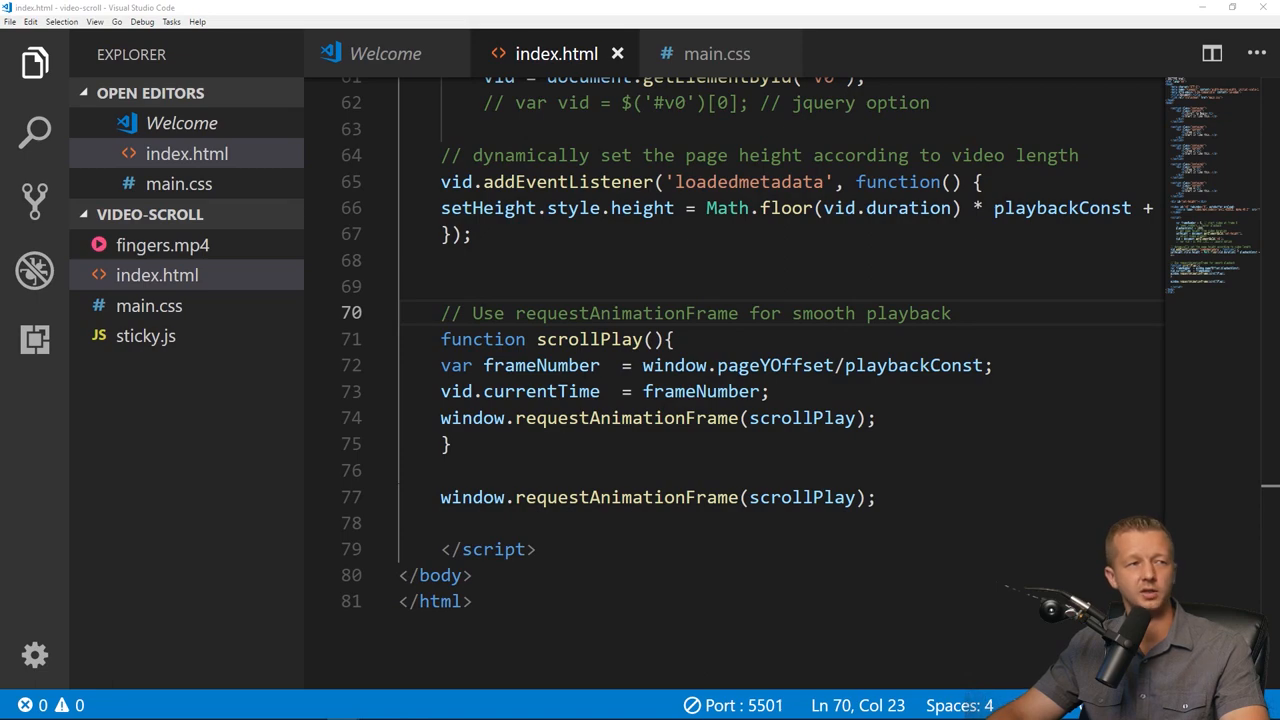
scroll(up, 3)
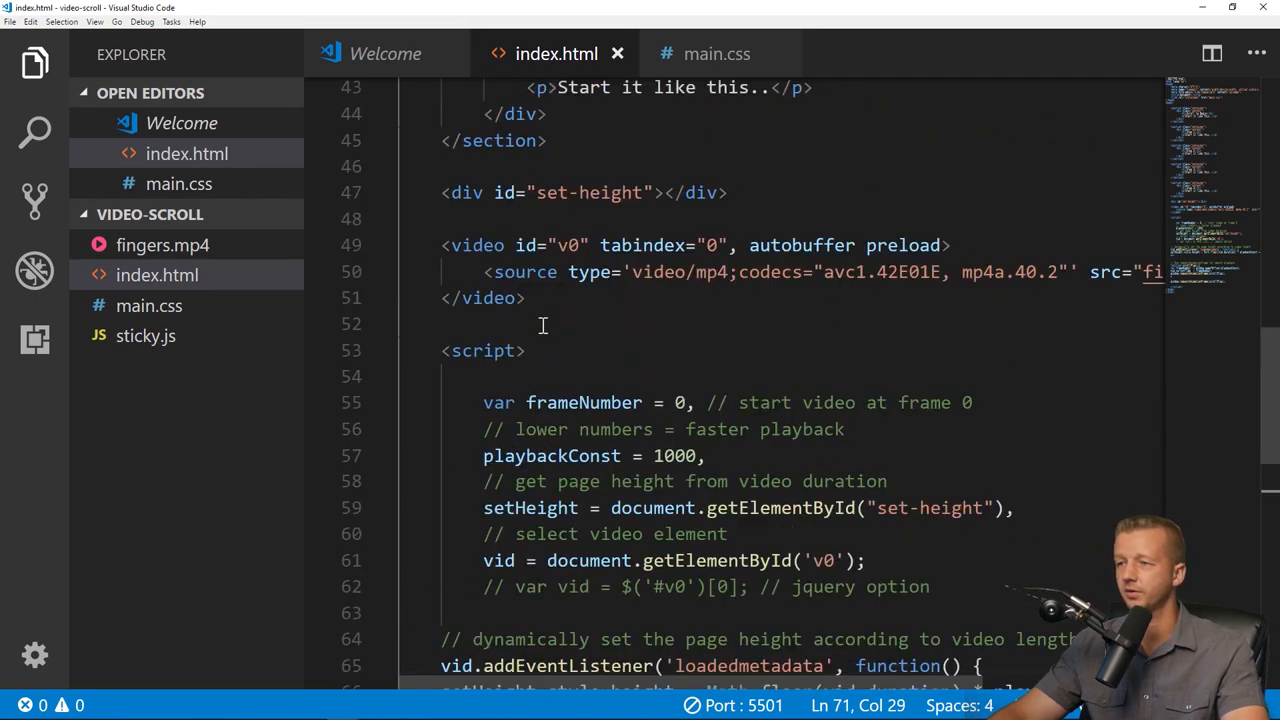
text(<script src="sticky.js"></script>)
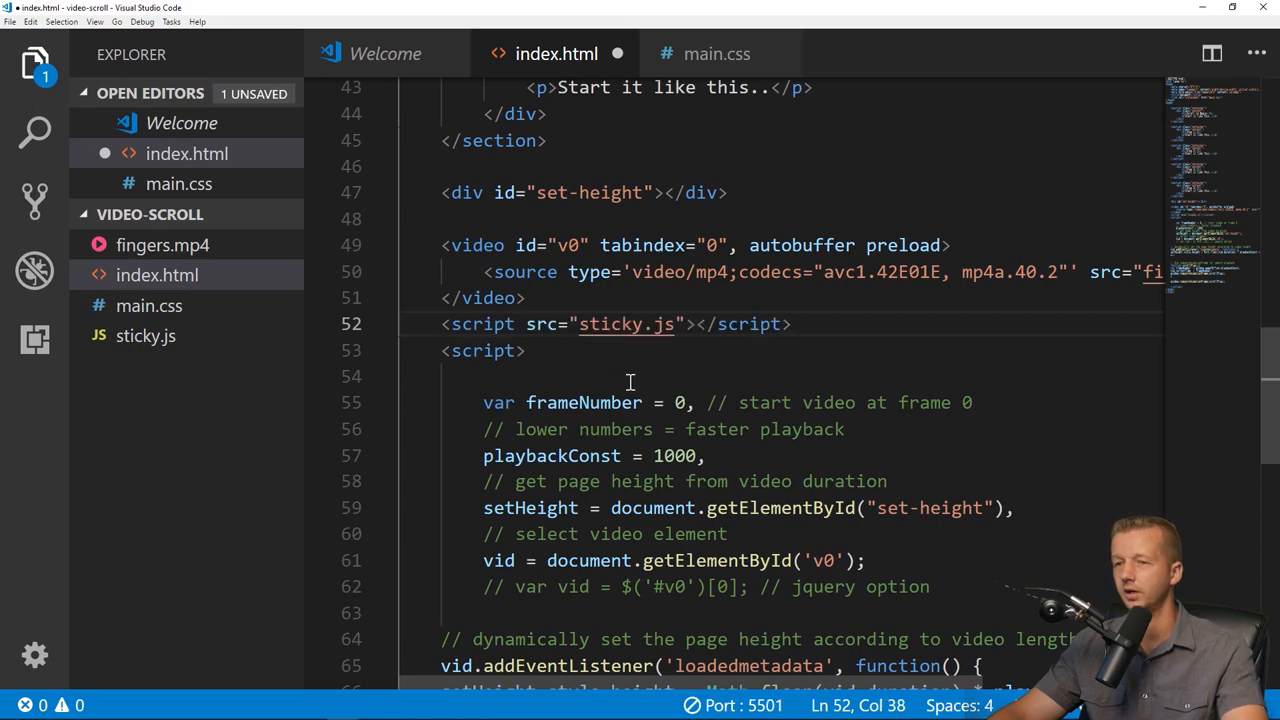
click(792, 324)
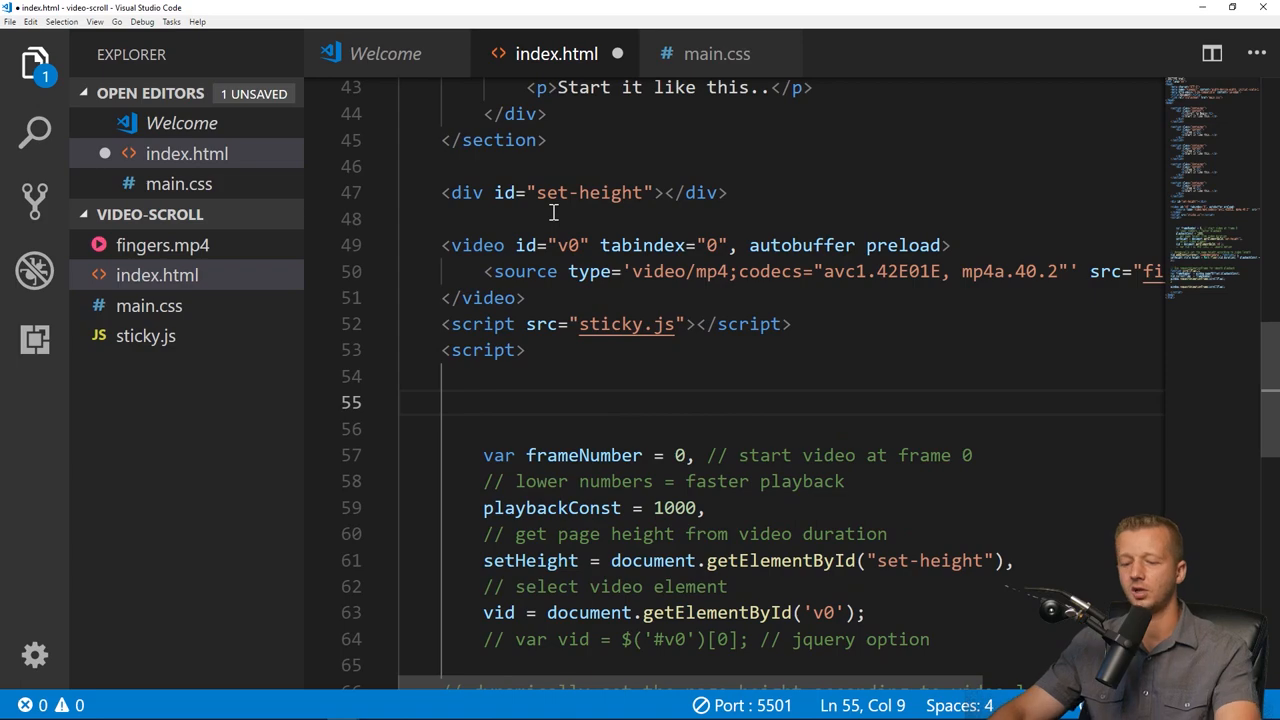
Write enterView with selector 'section' and an enter callback adding class 'entered' to el.
text(enterView({)
click(782, 428)
text(selector)
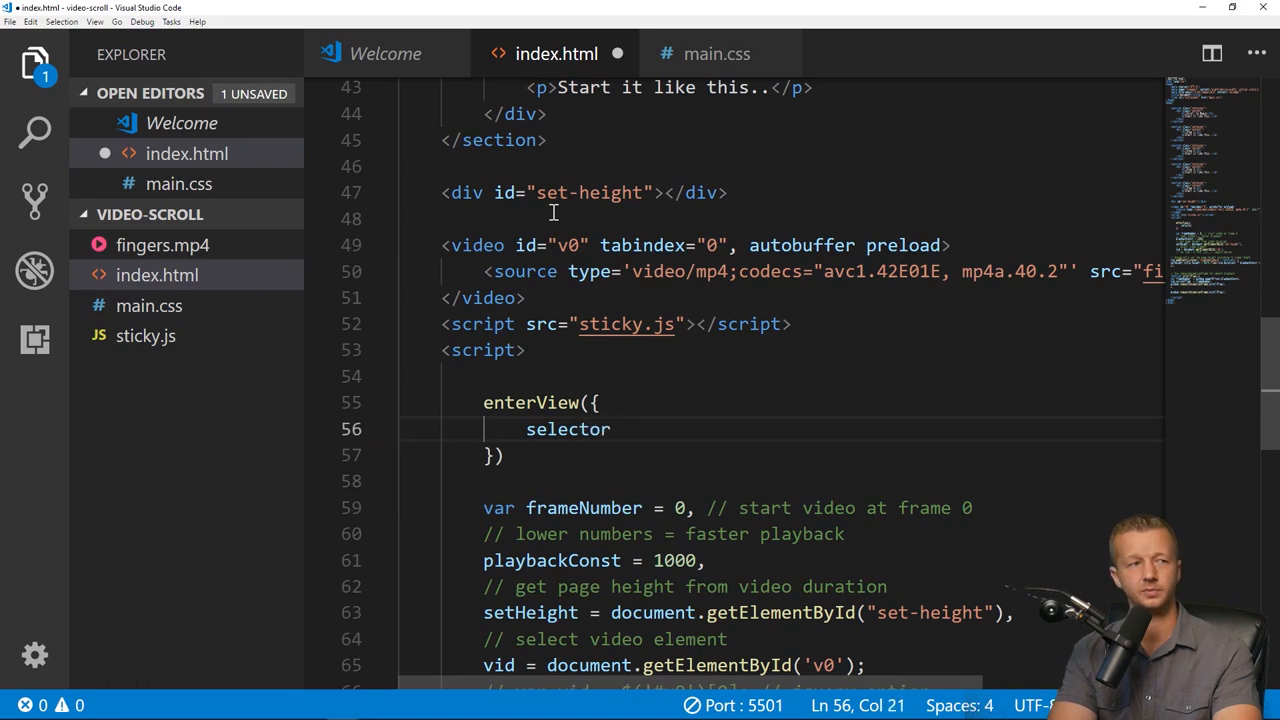
text(: '')
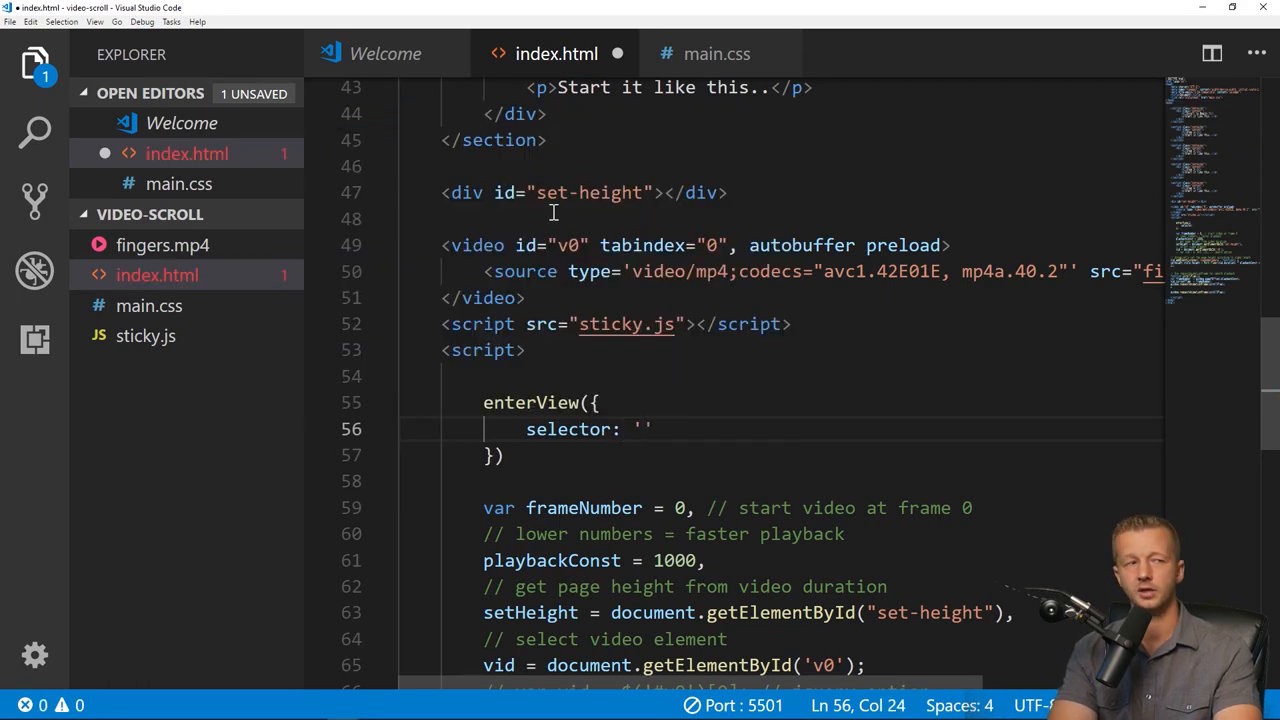
text(section)
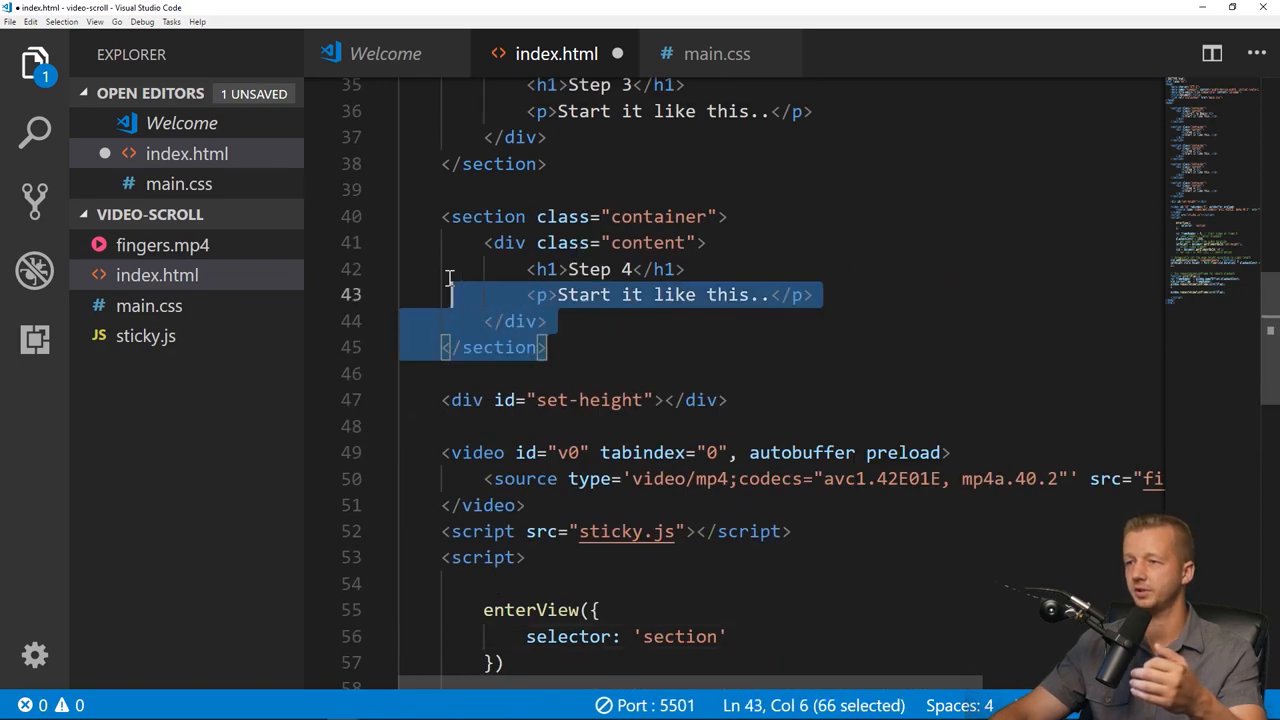
scroll(down, 3)
text(,)
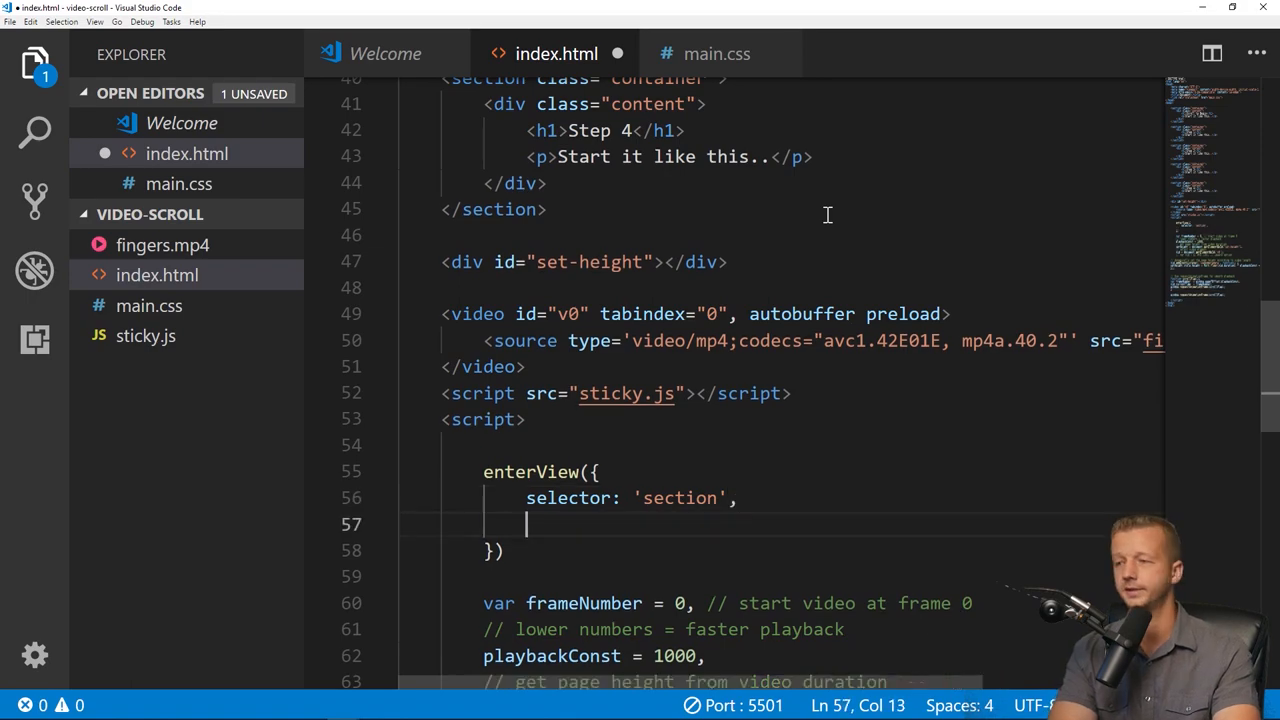
text(enter: function(el)
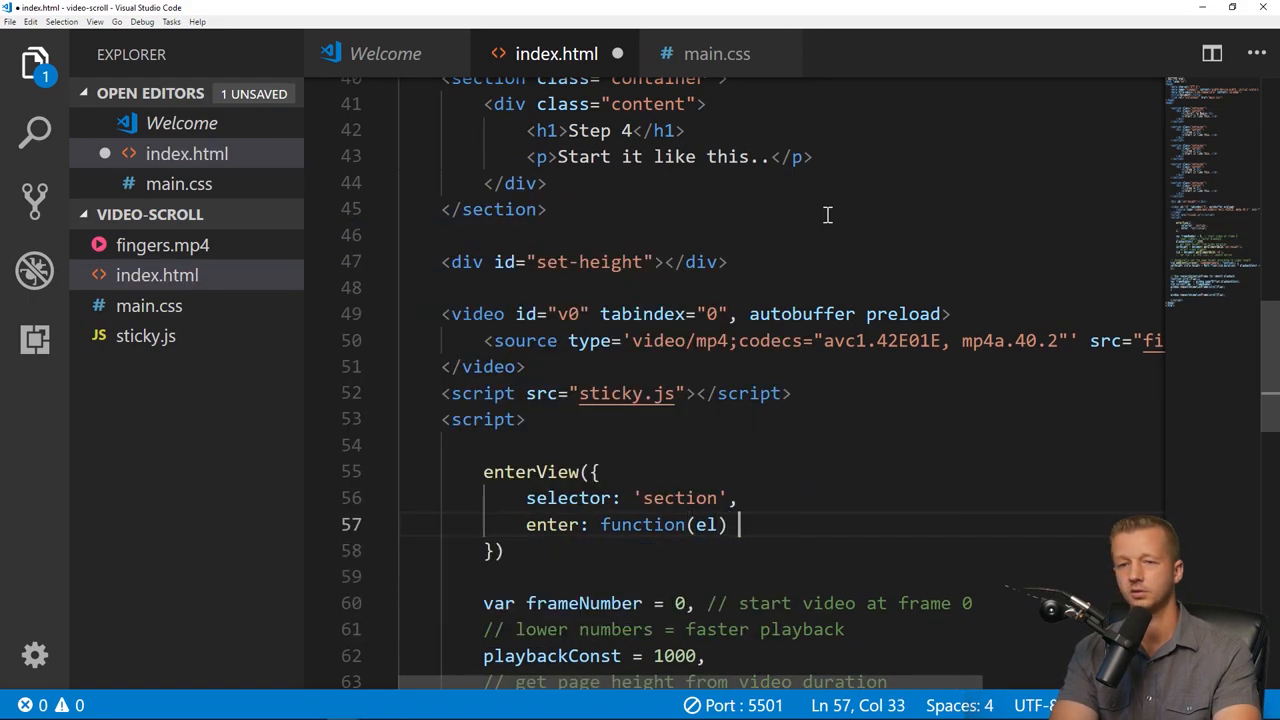
text(el.classList.add(')
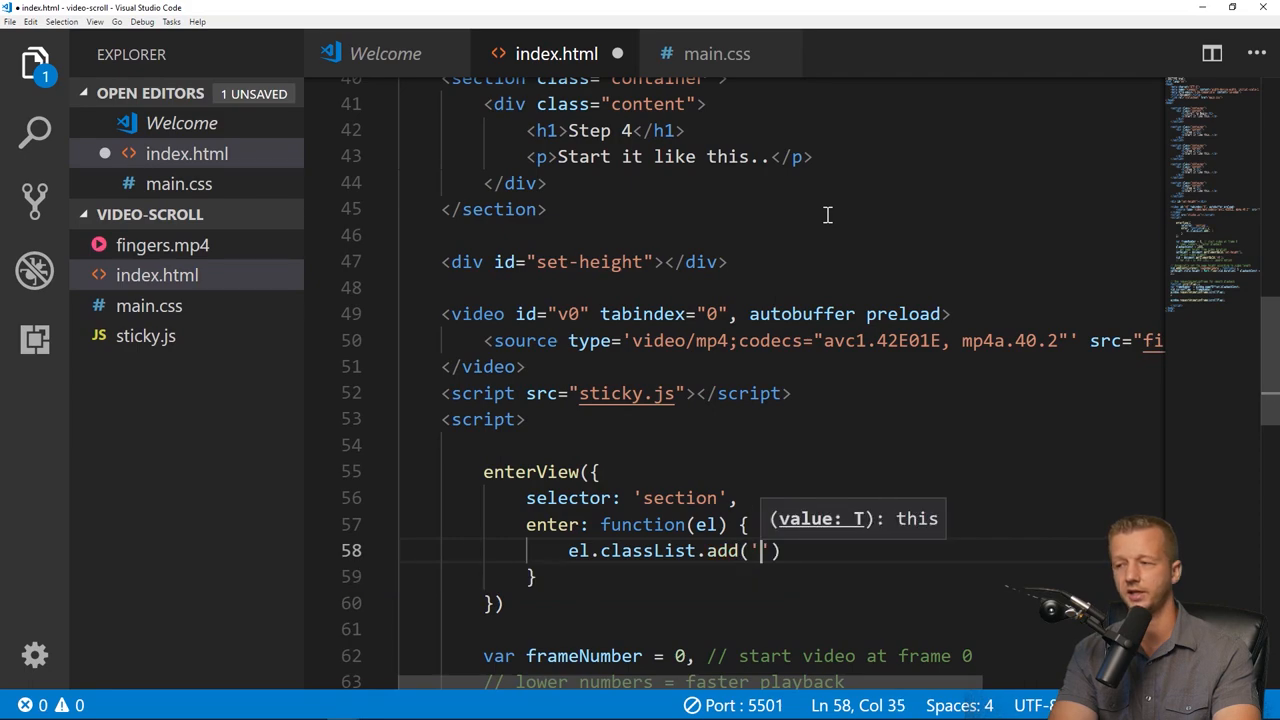
text(entered)
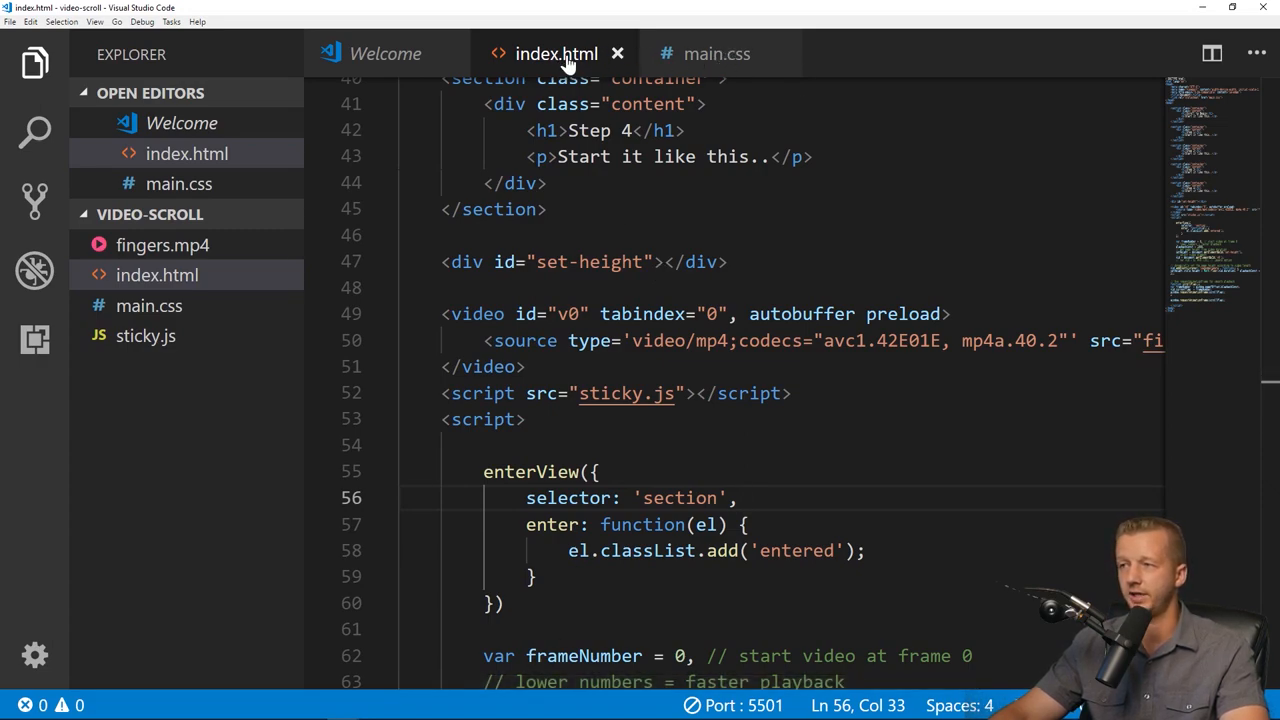
Scroll through Steps 1–3 and back to verify the video syncs, then reset the page zoom.
click(116, 708)
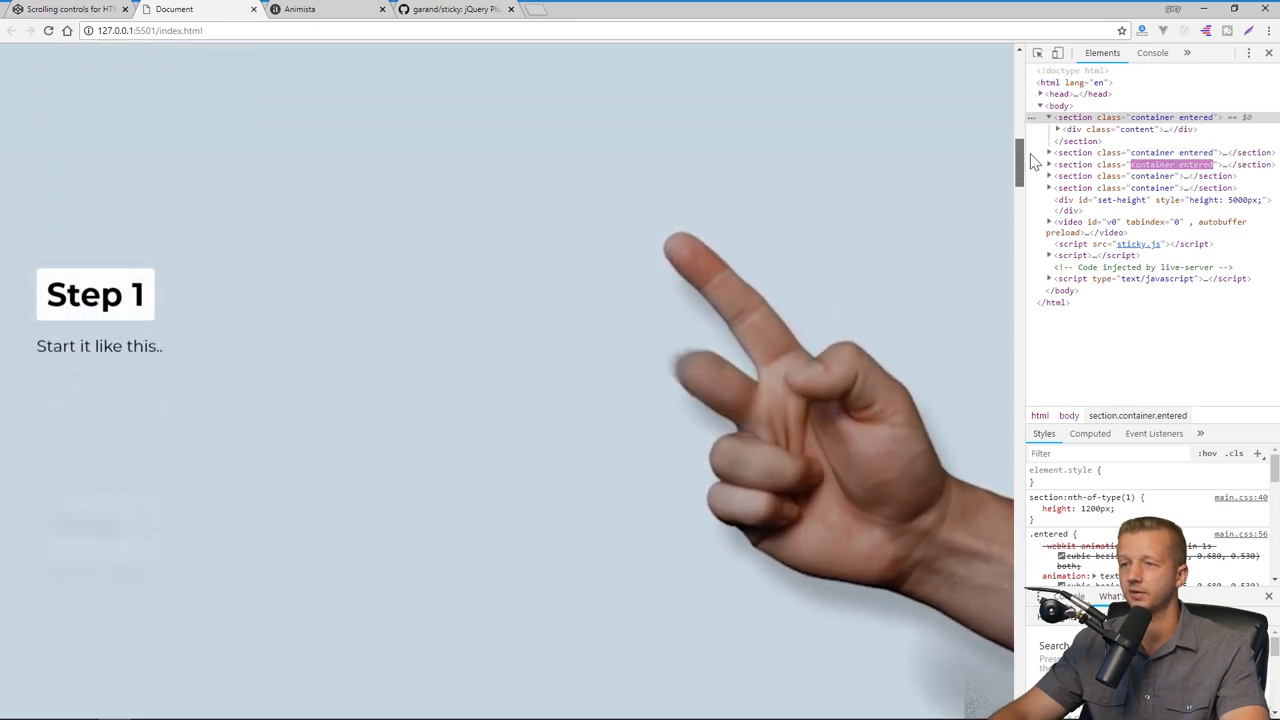
scroll(down, 3)
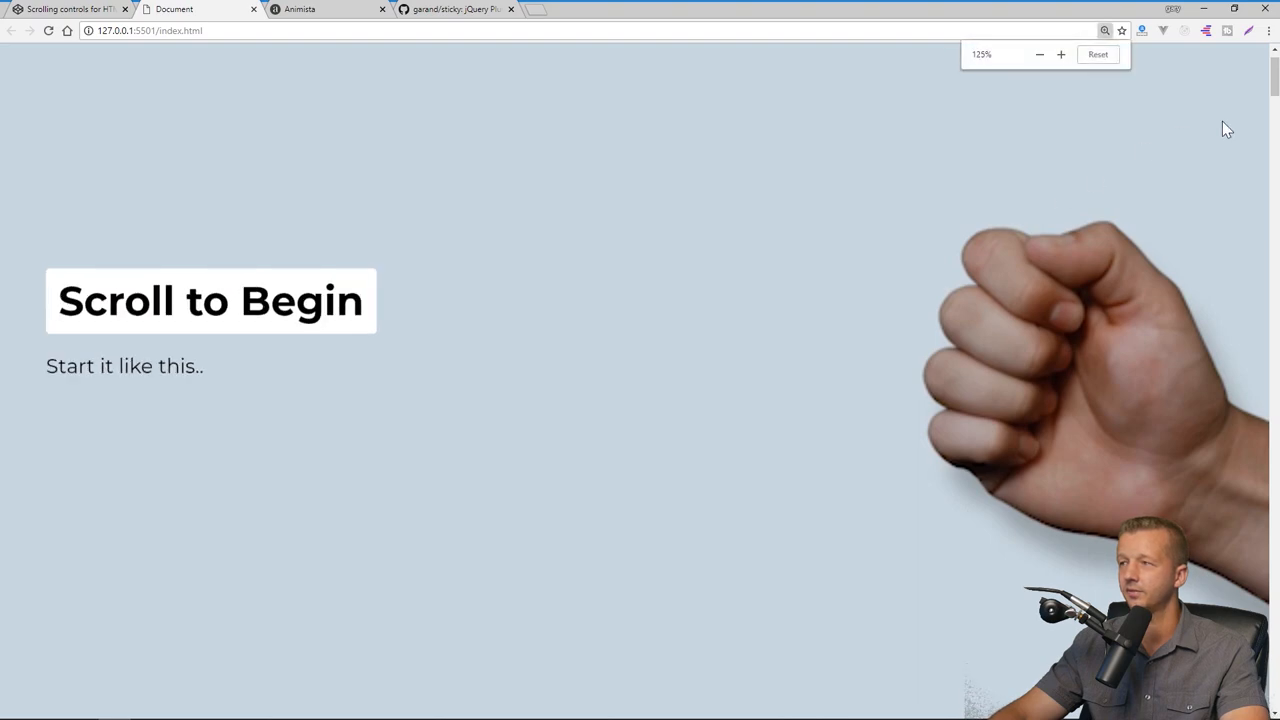
scroll(down, 3)
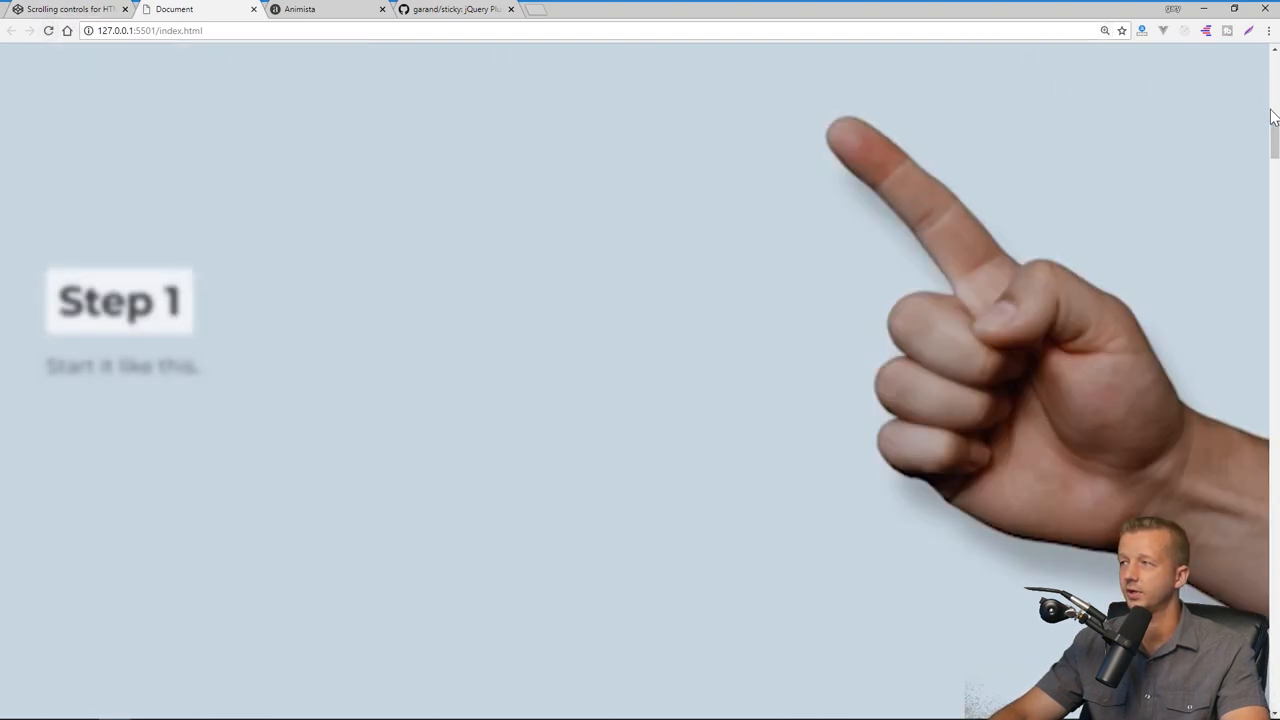
scroll(down, 3)
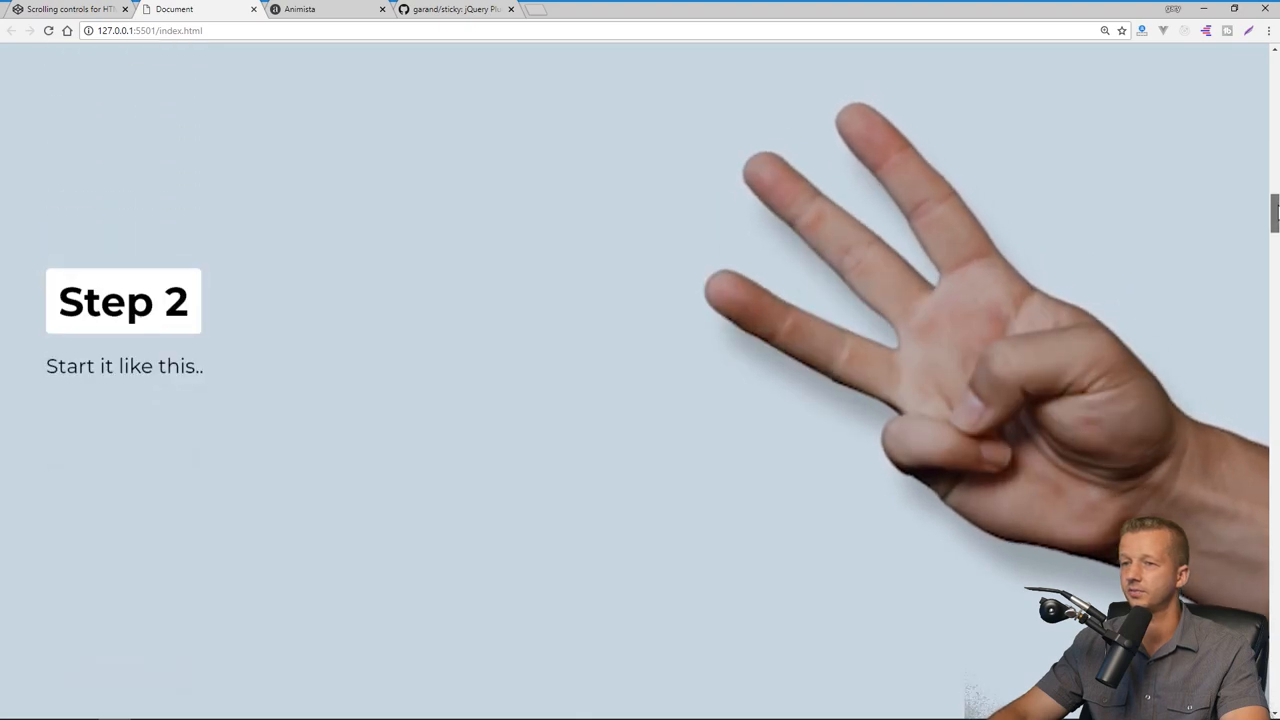
scroll(up, 3)
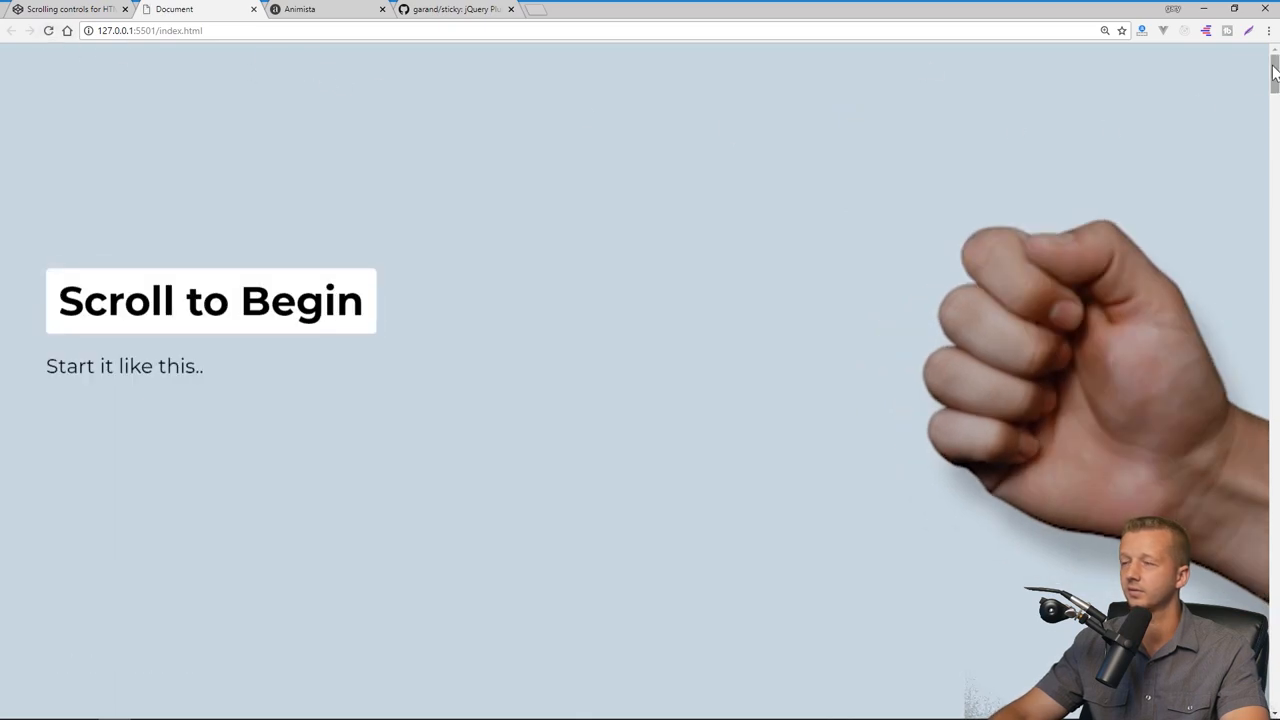
scroll(down, 3)
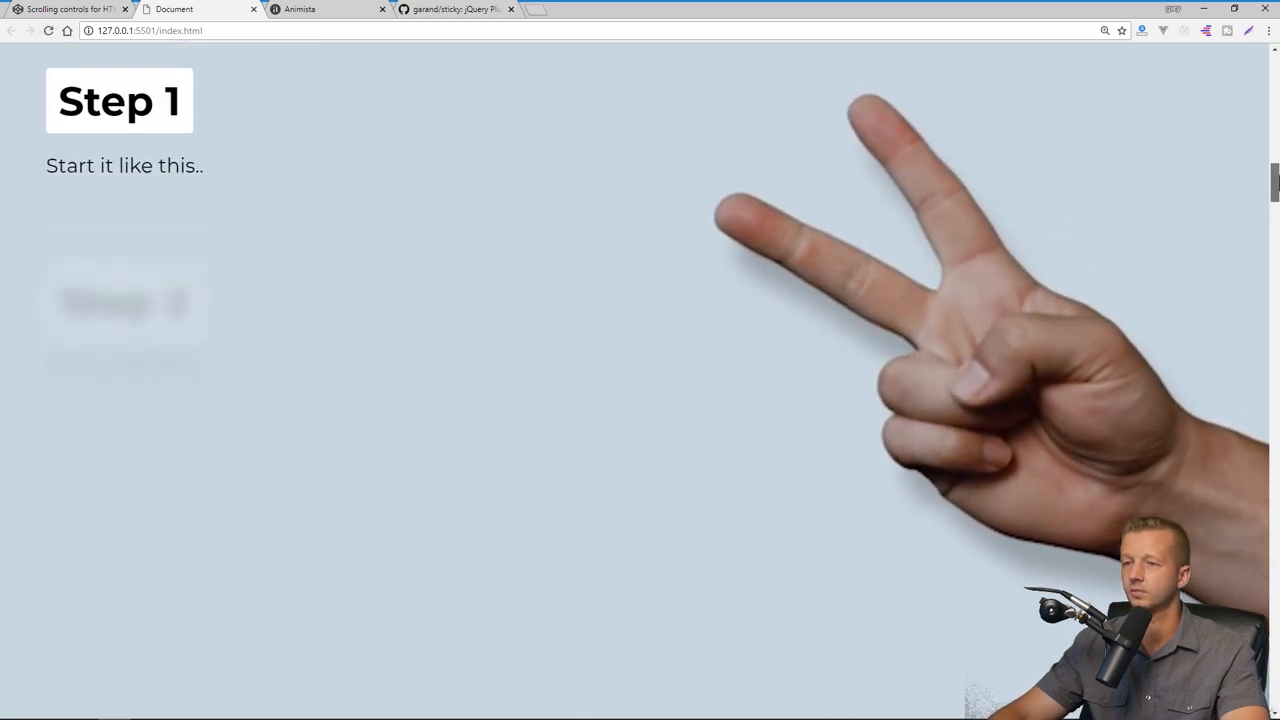
scroll(down, 3)
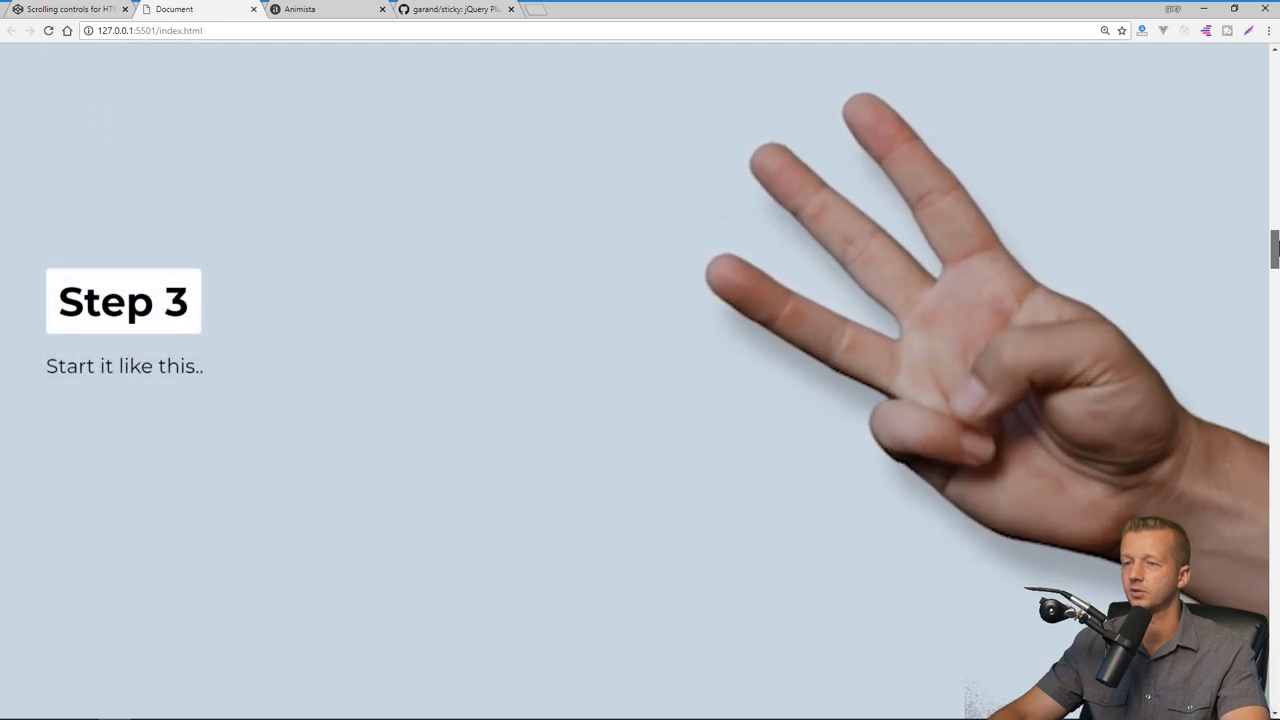
click(1104, 30)
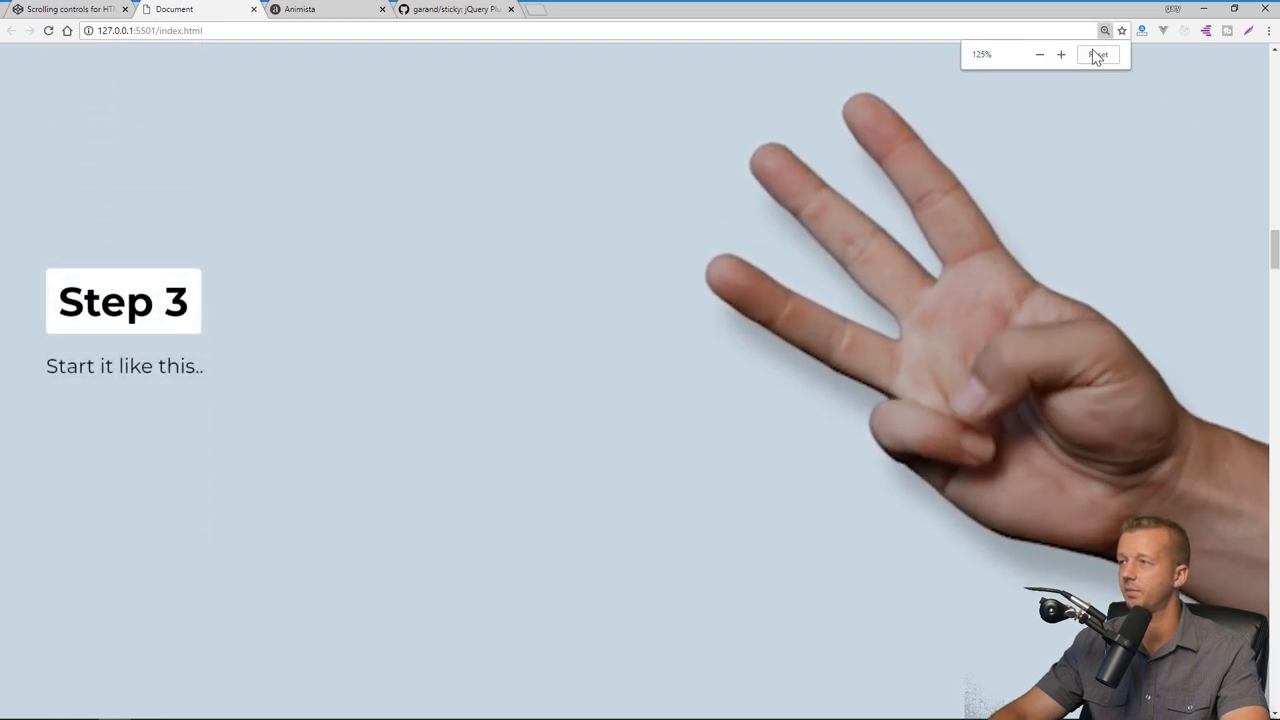
mouse_move(1060, 56)
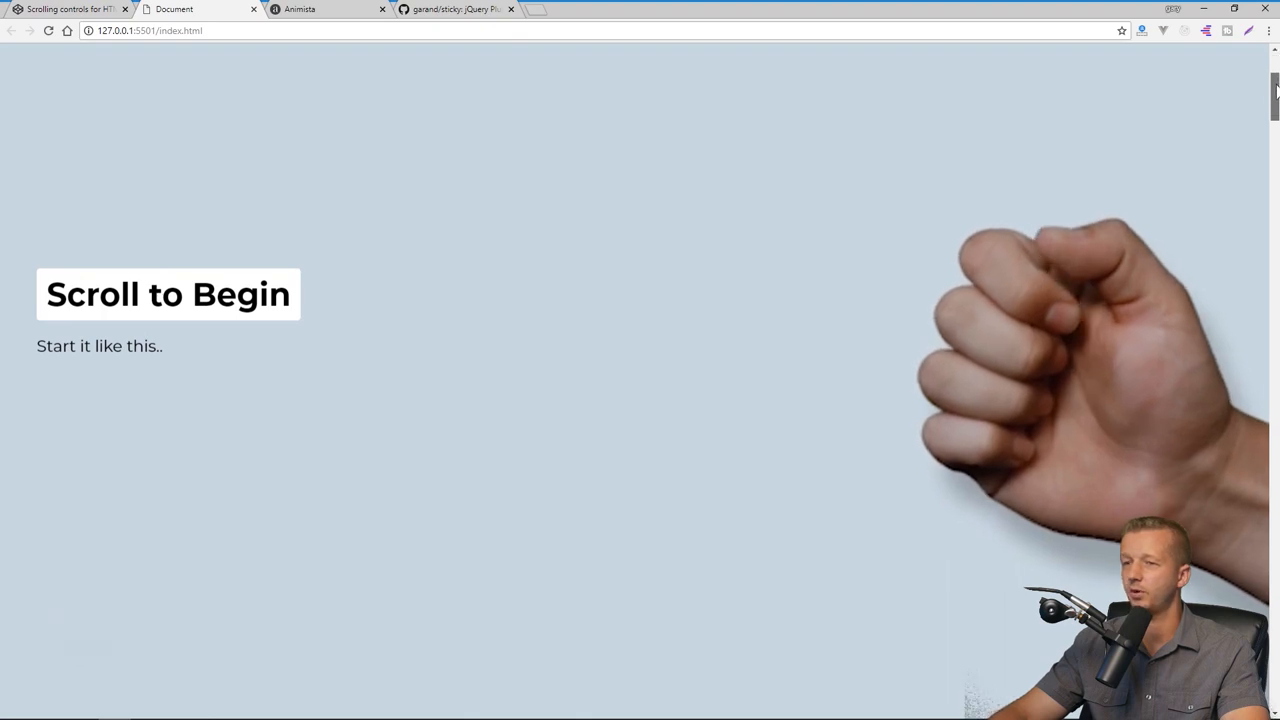
scroll(down, 3)
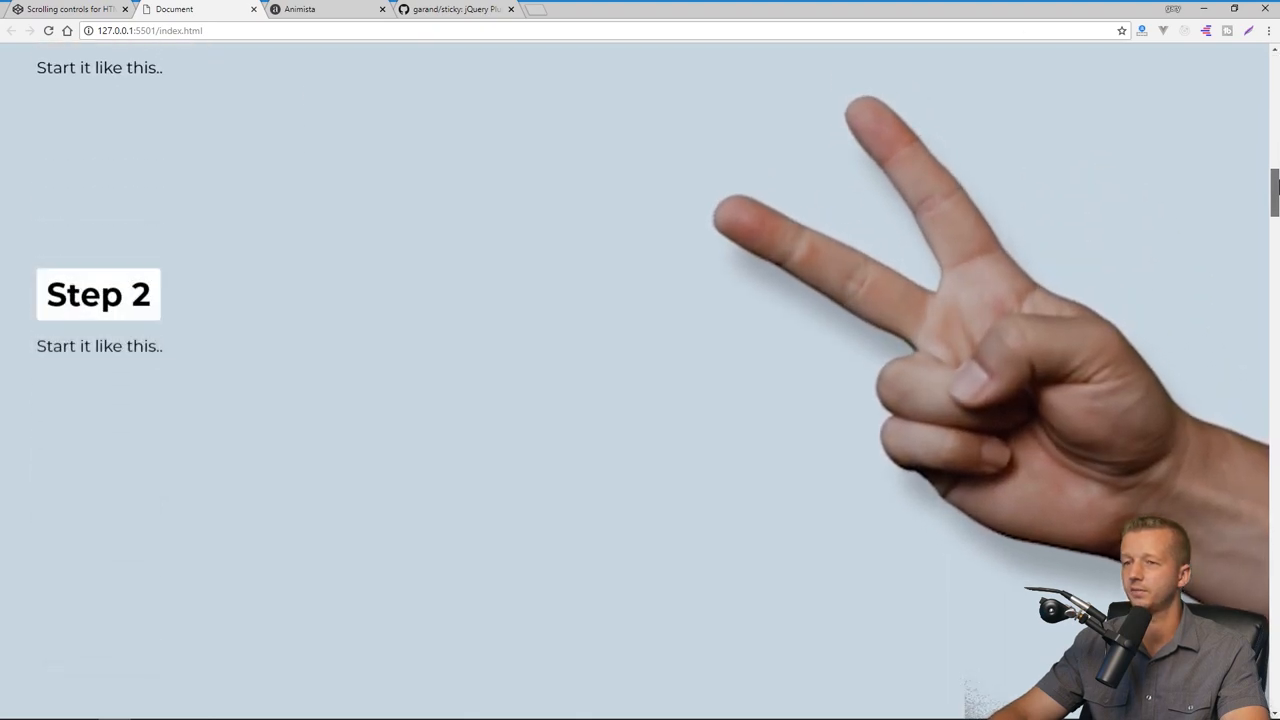
scroll(down, 3)
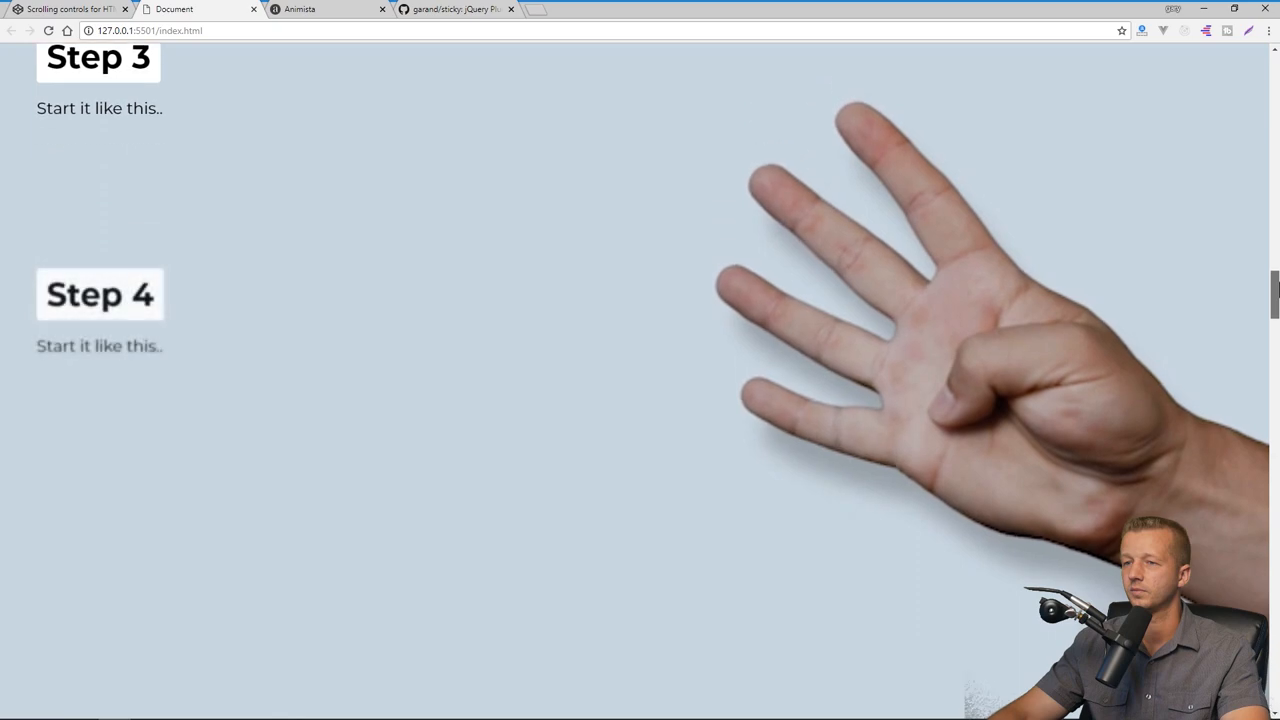
scroll(down, 3)
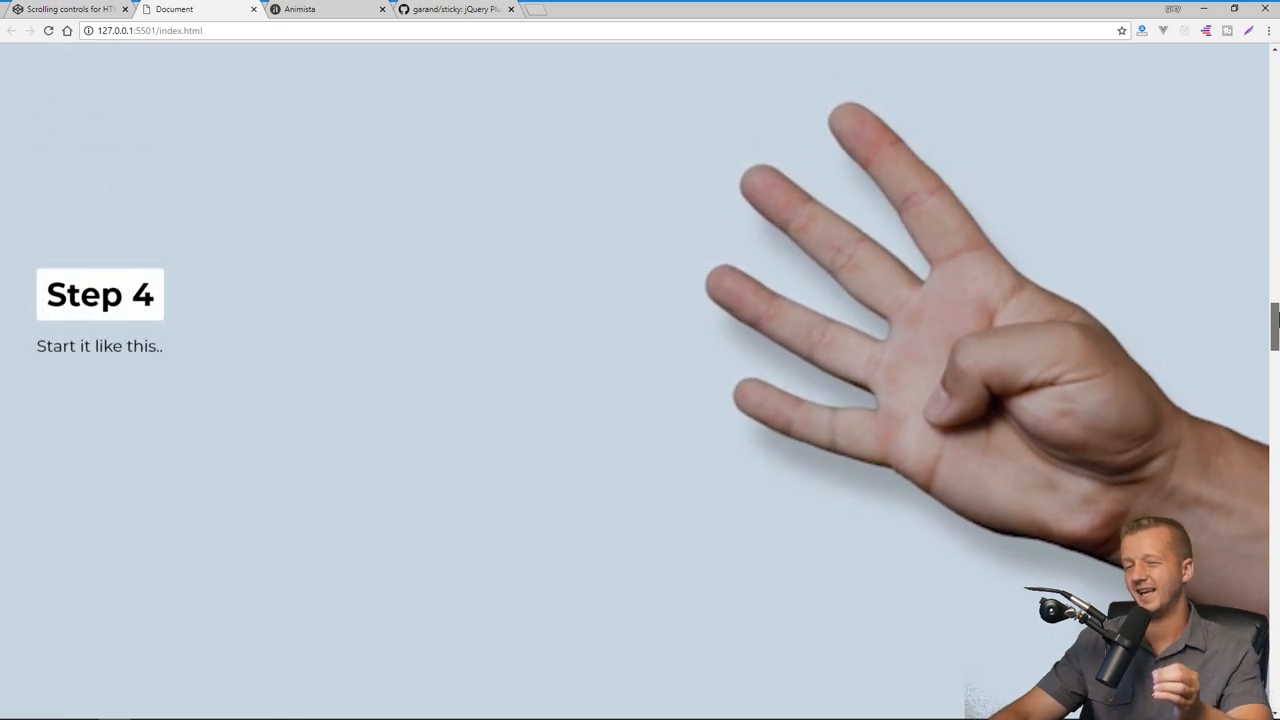
scroll(up, 3)
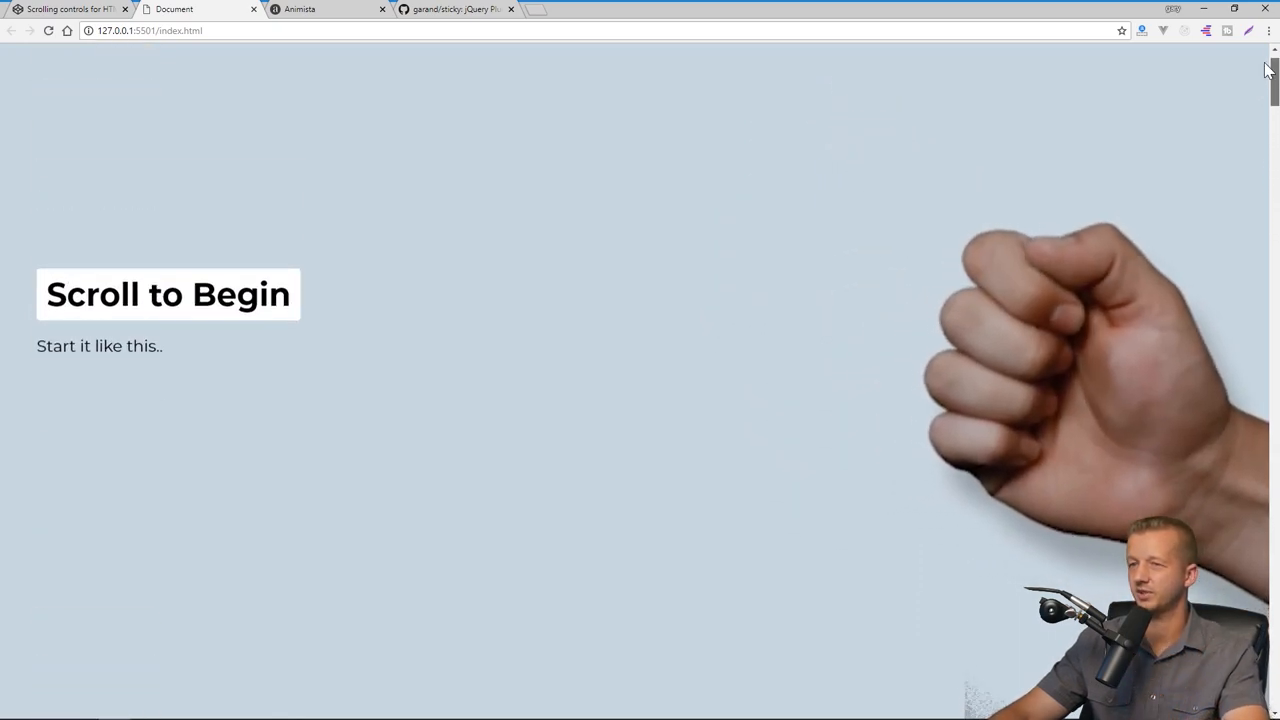
scroll(down, 3)
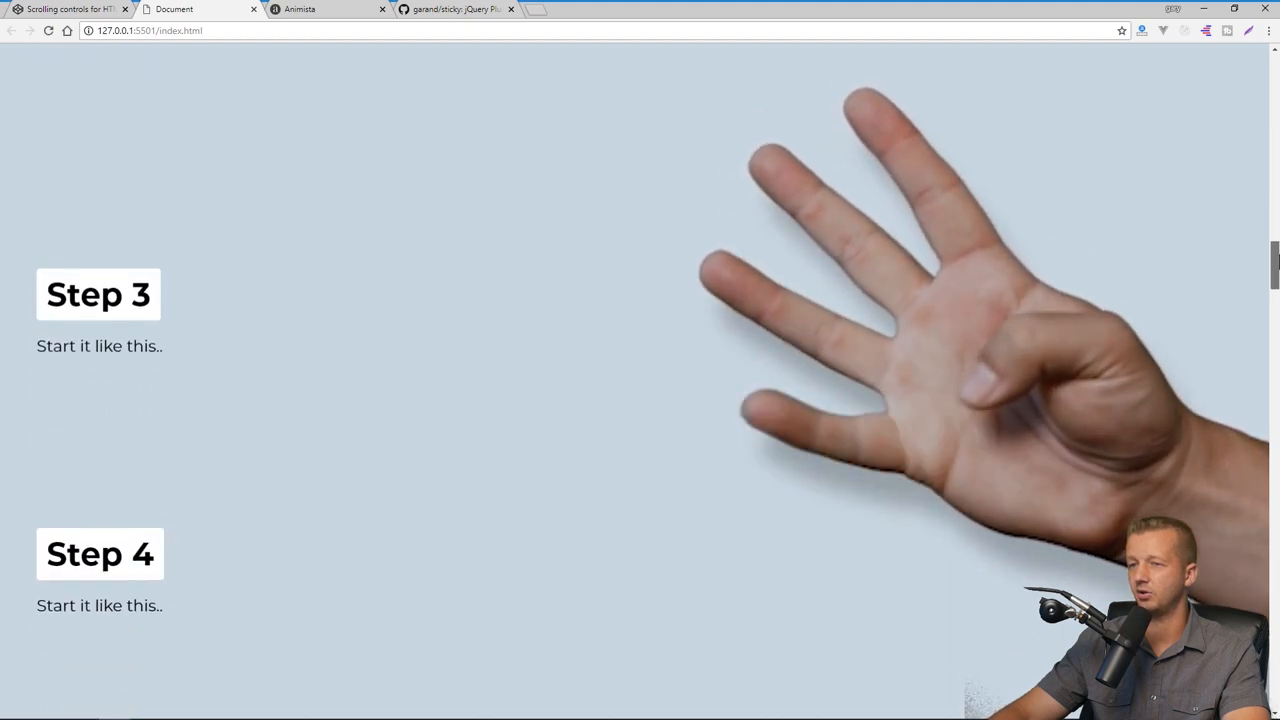
scroll(up, 3)
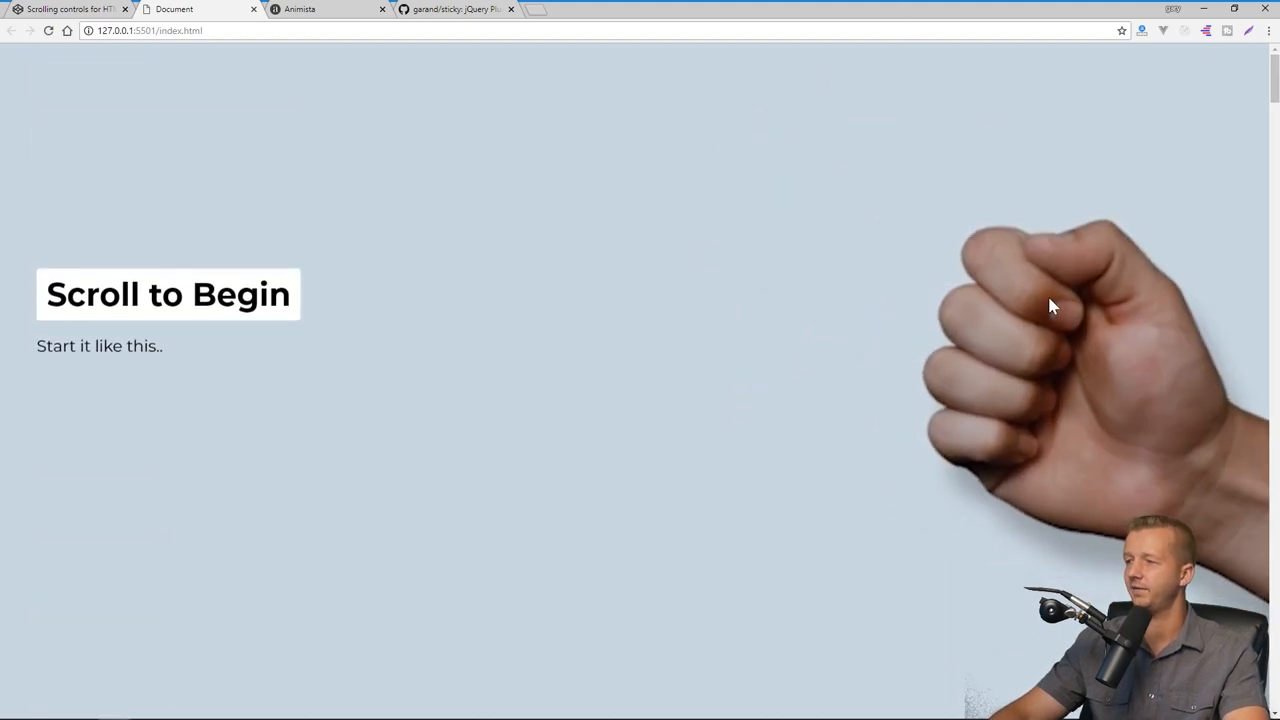
mouse_move(1004, 352)
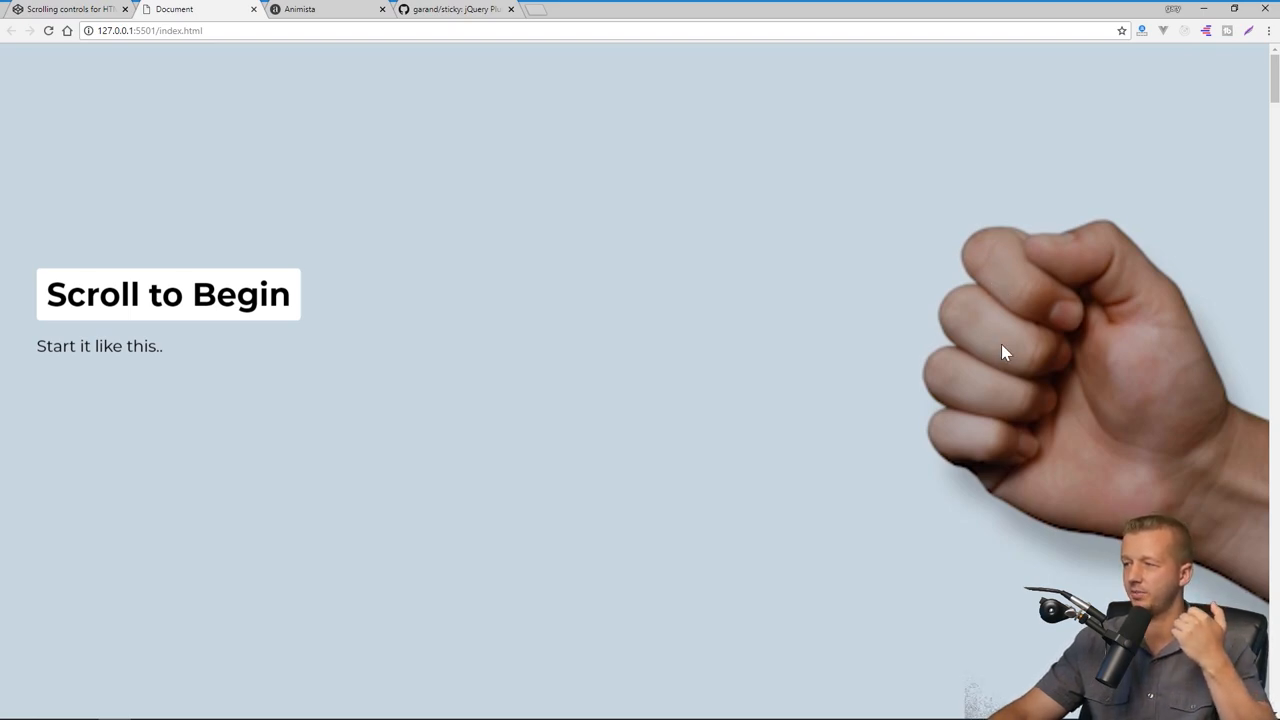
mouse_move(968, 300)
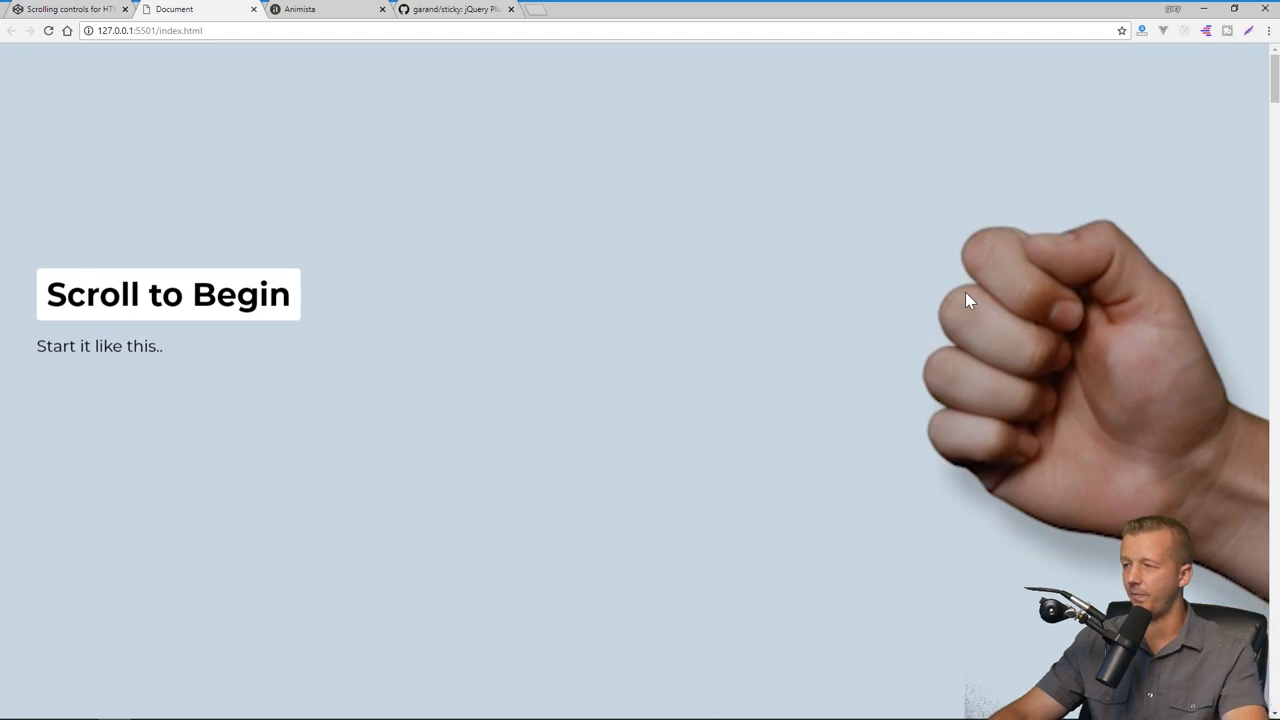
mouse_move(928, 308)
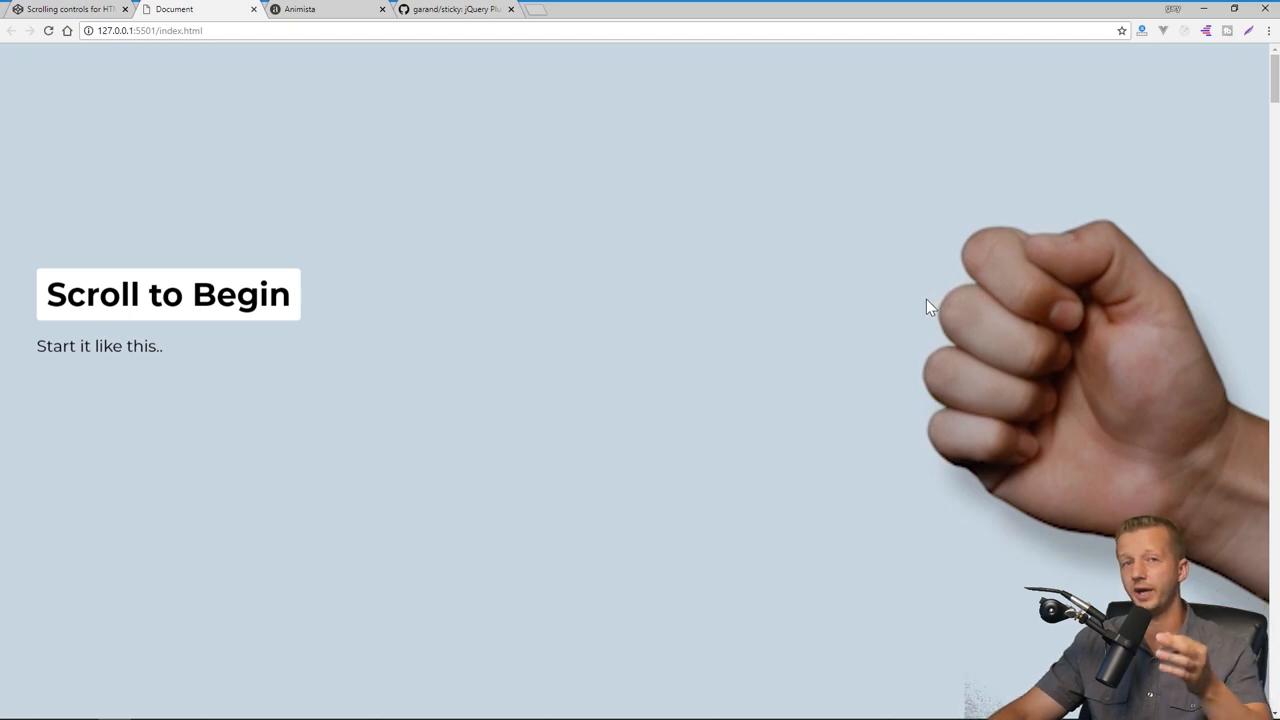
mouse_move(922, 322)
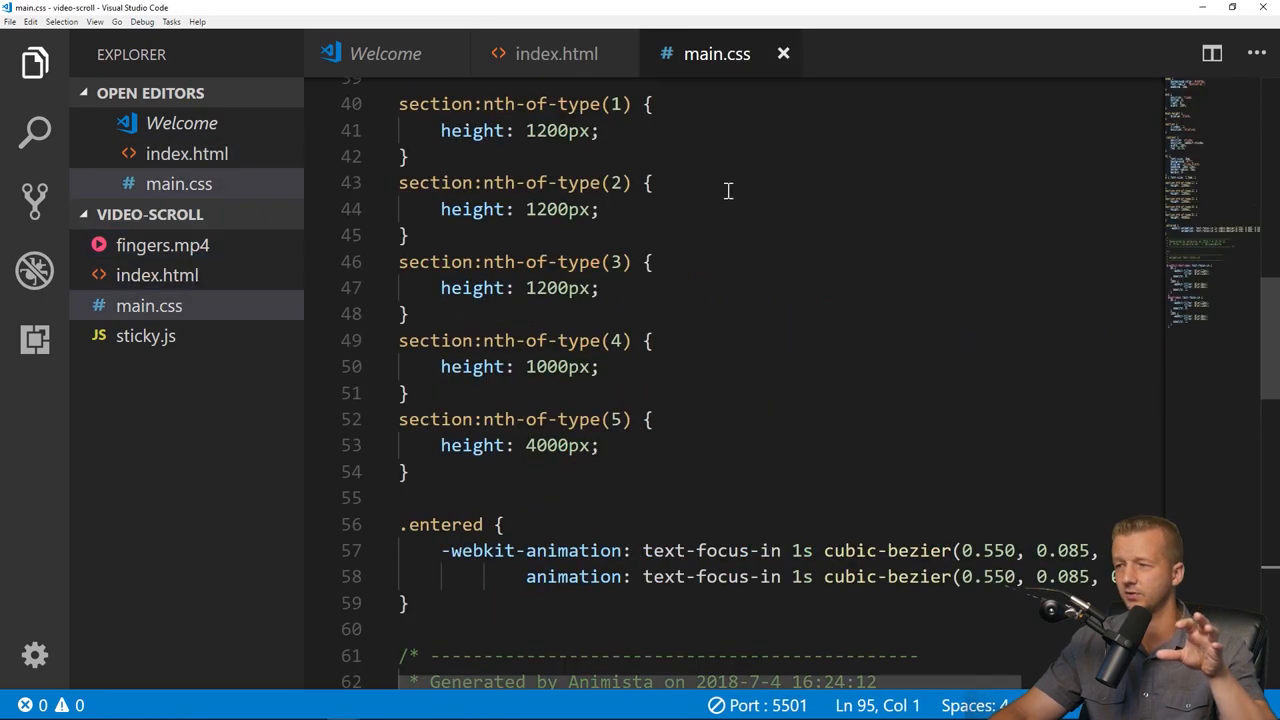
Change the #v0 rule's width from 100% to 70% in main.css.
scroll(up, 3)
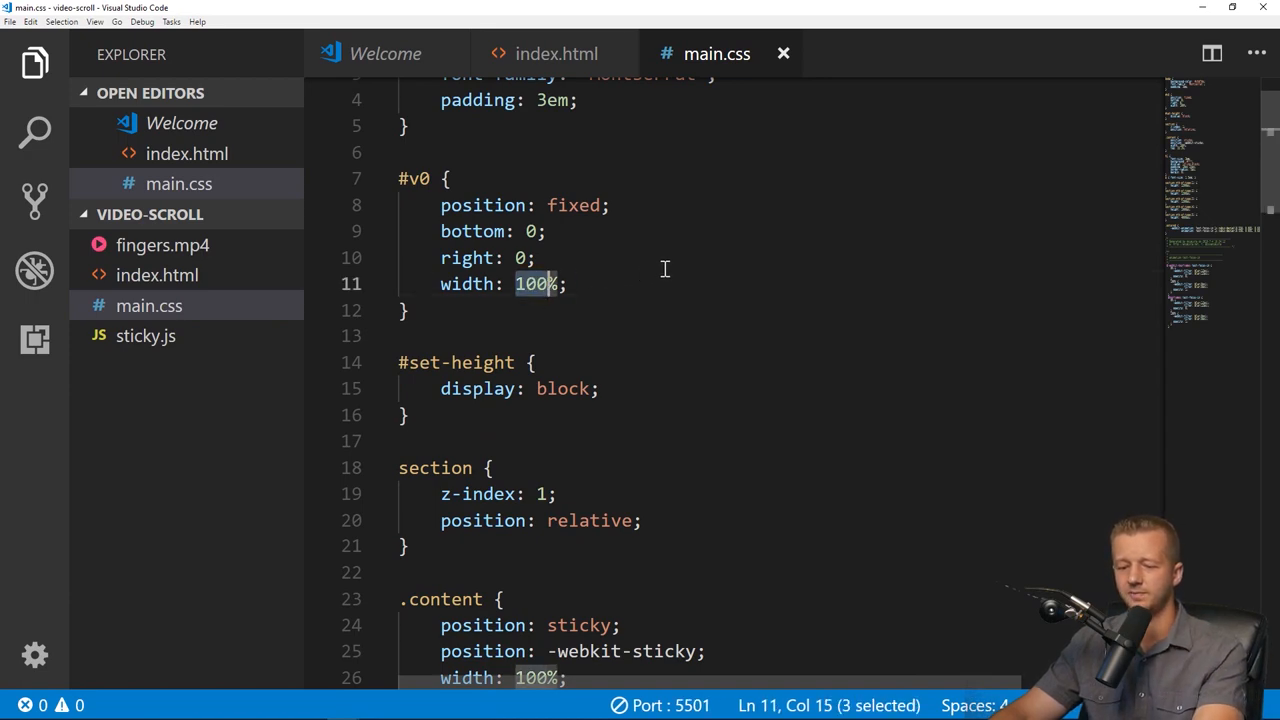
text(70)
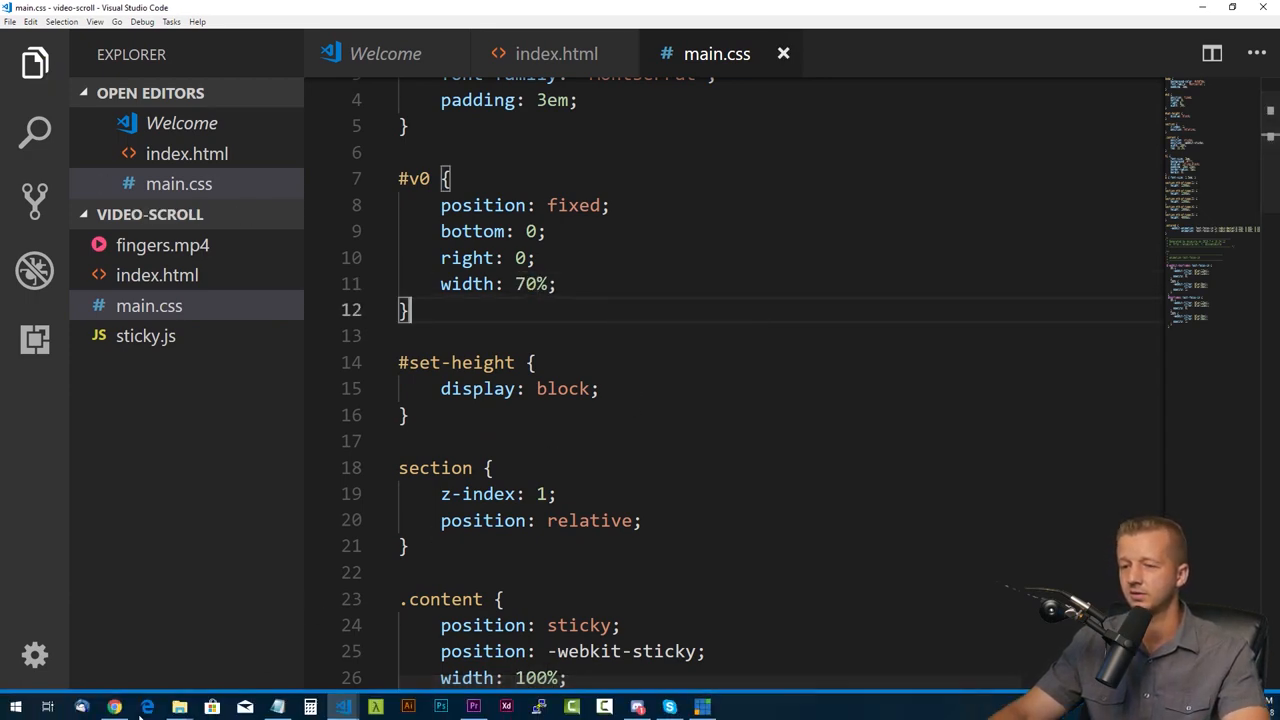
click(114, 708)
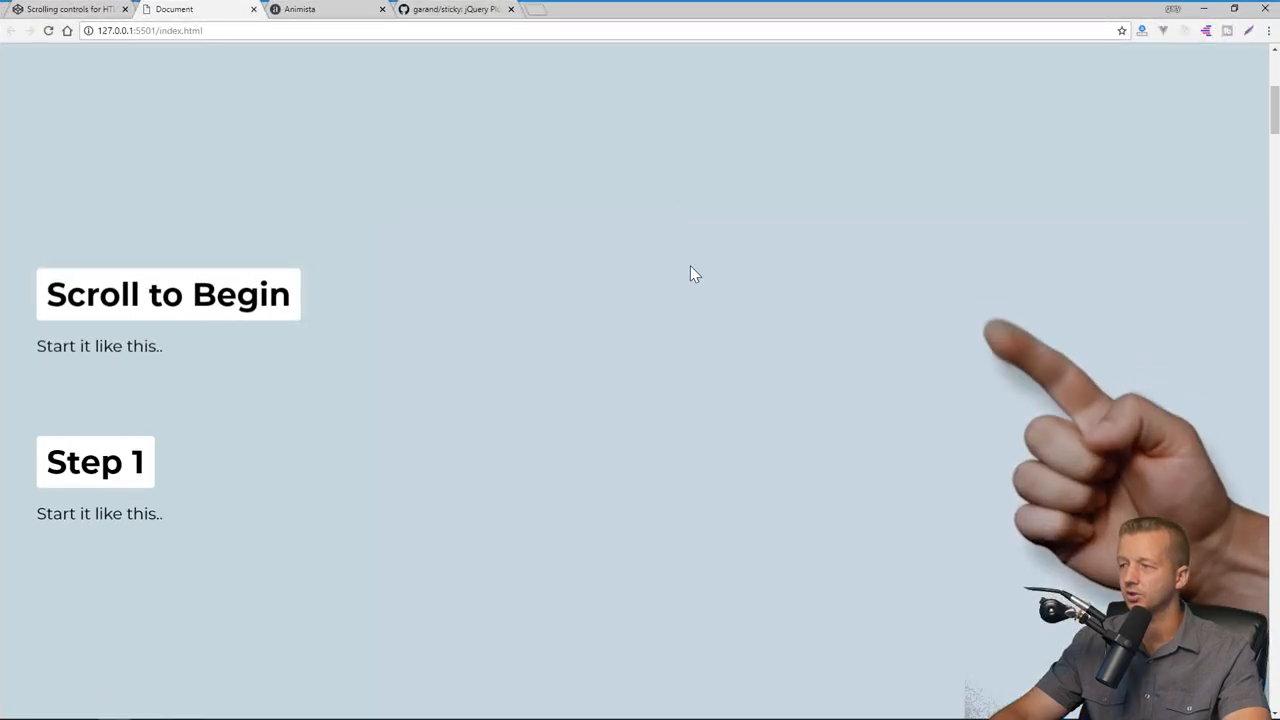
Reload the page and scroll past Steps 1 and 2 checking the 70%-width hand follows.
scroll(down, 3)
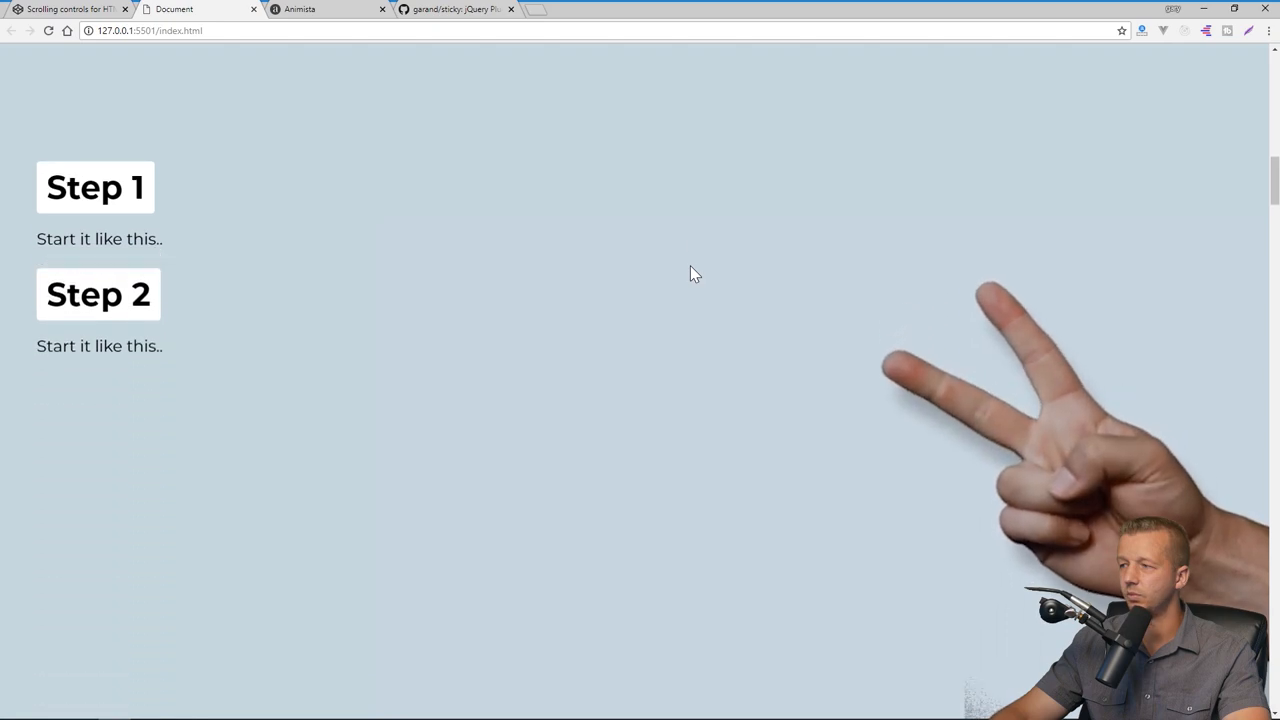
scroll(down, 3)
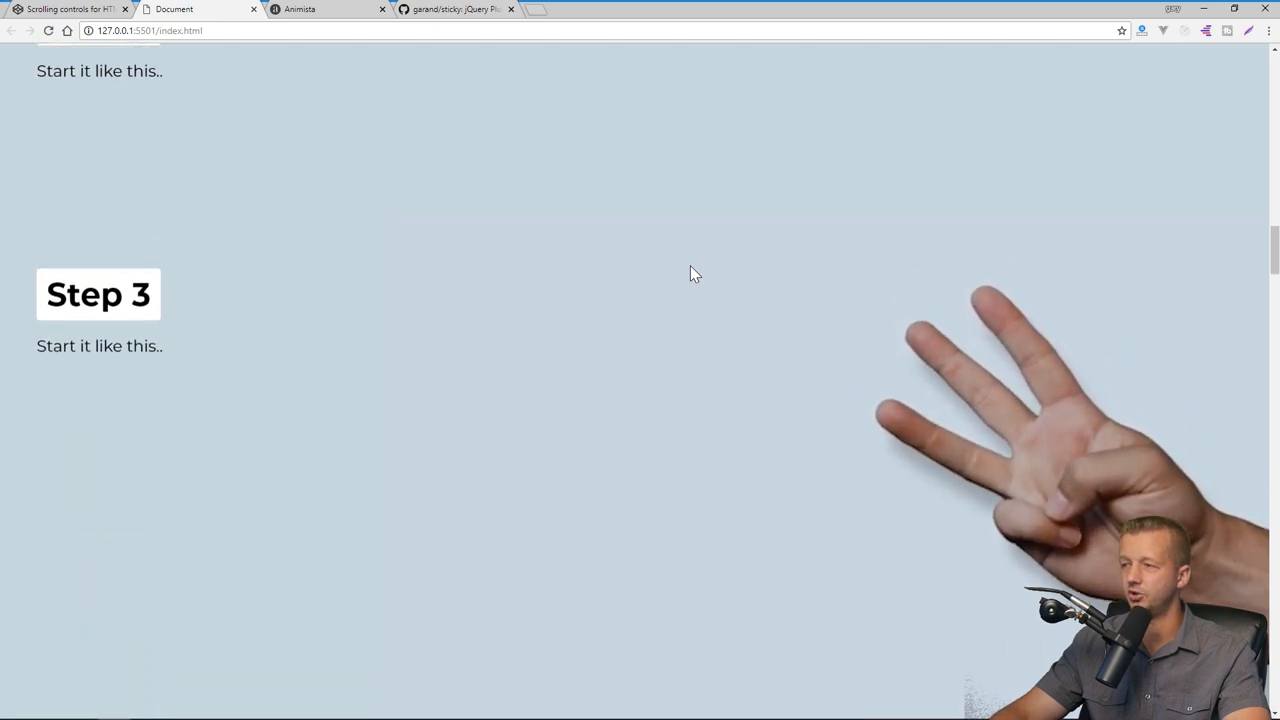
click(48, 30)
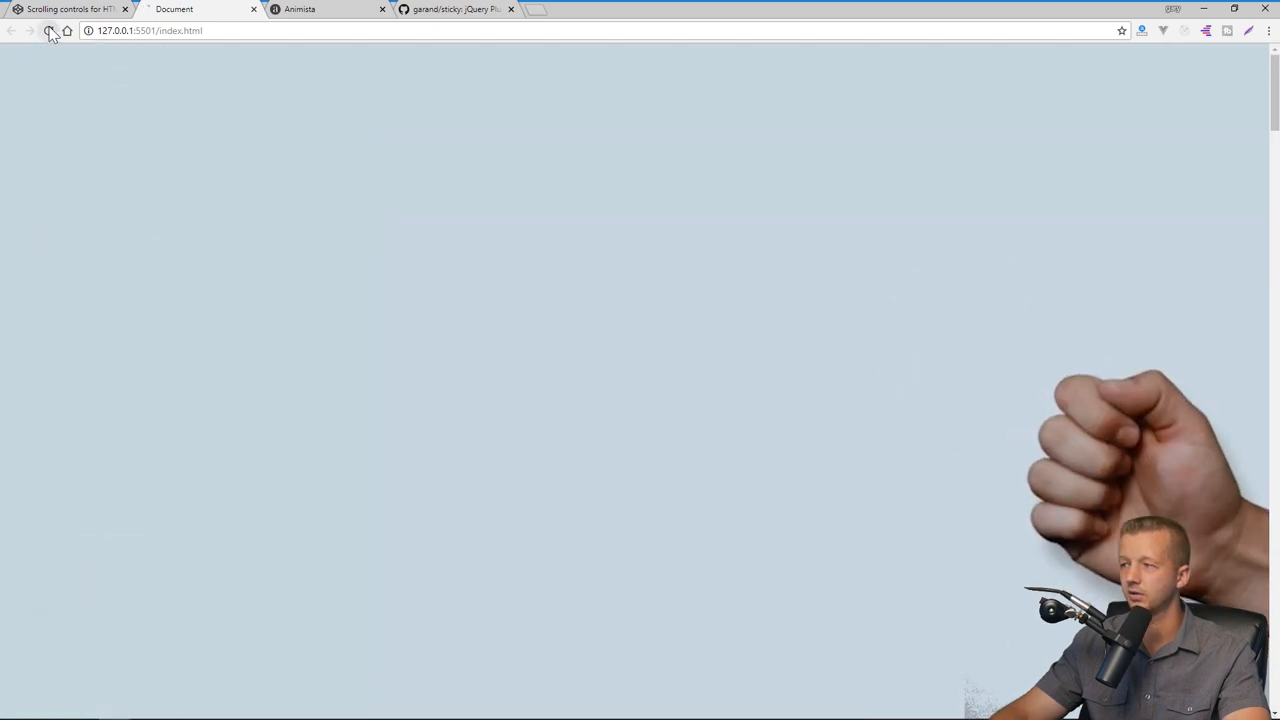
click(48, 30)
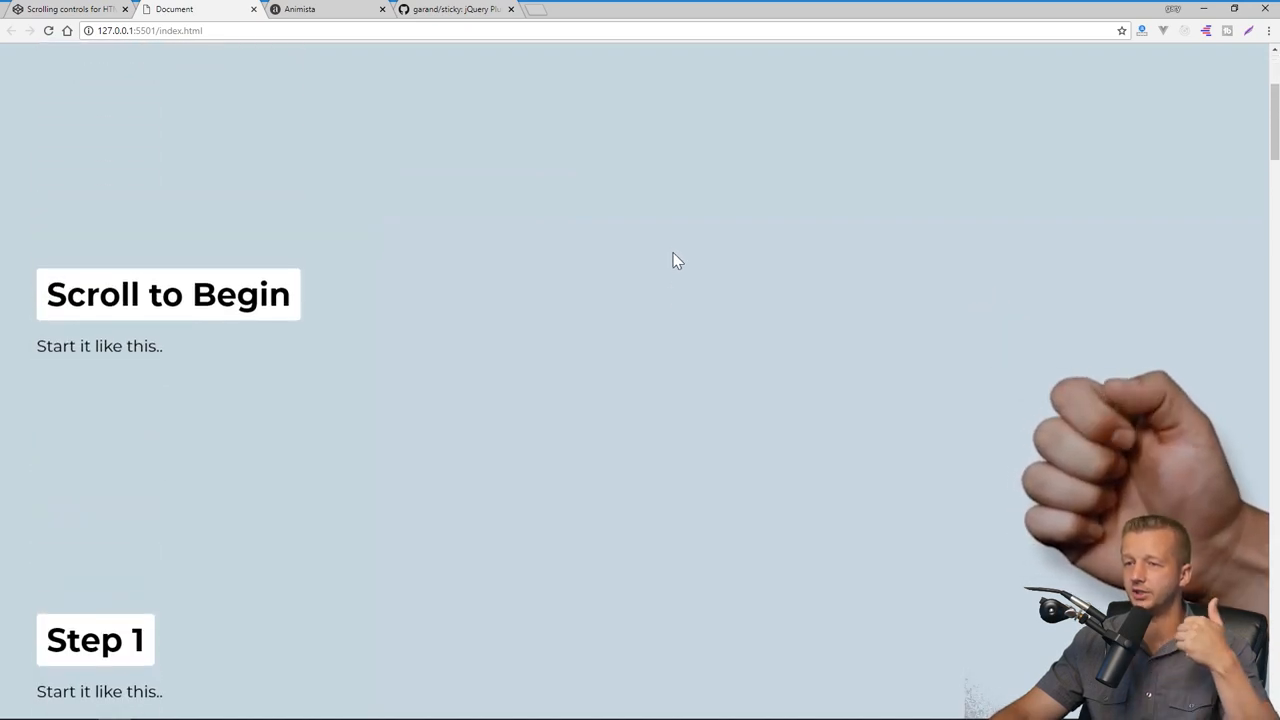
mouse_move(730, 352)
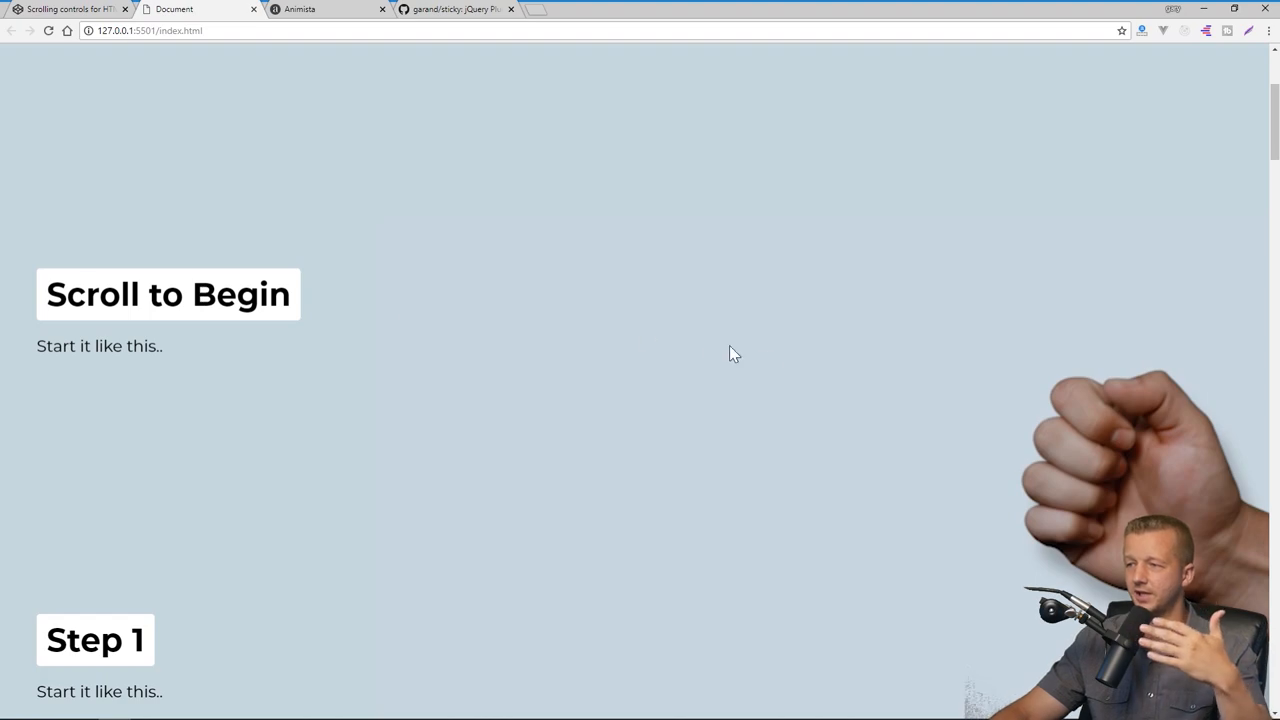
mouse_move(632, 320)
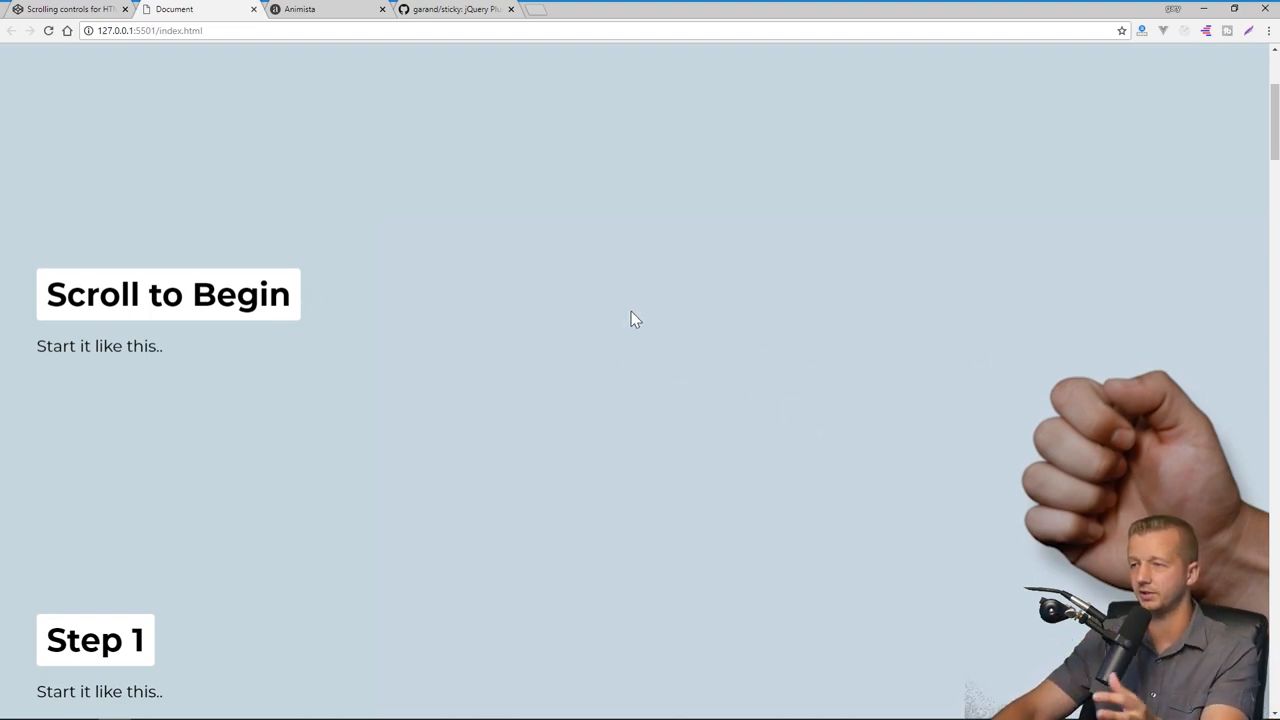
mouse_move(676, 400)
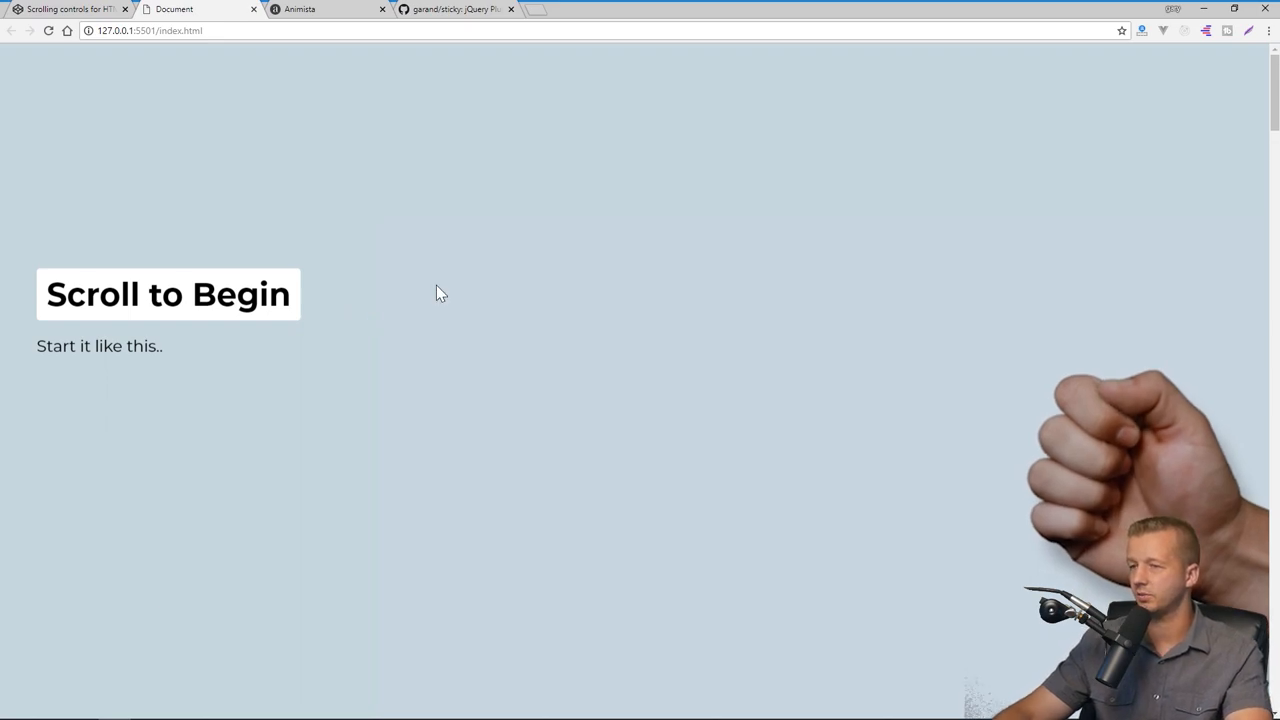
scroll(down, 3)
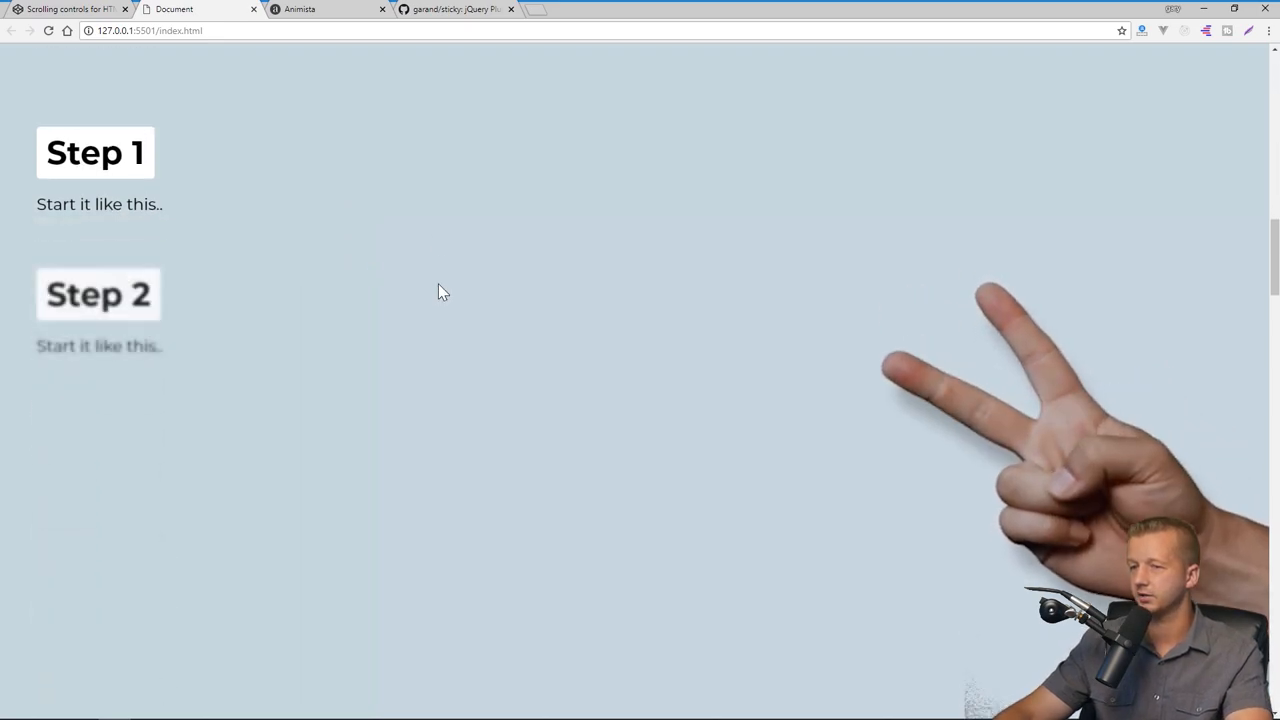